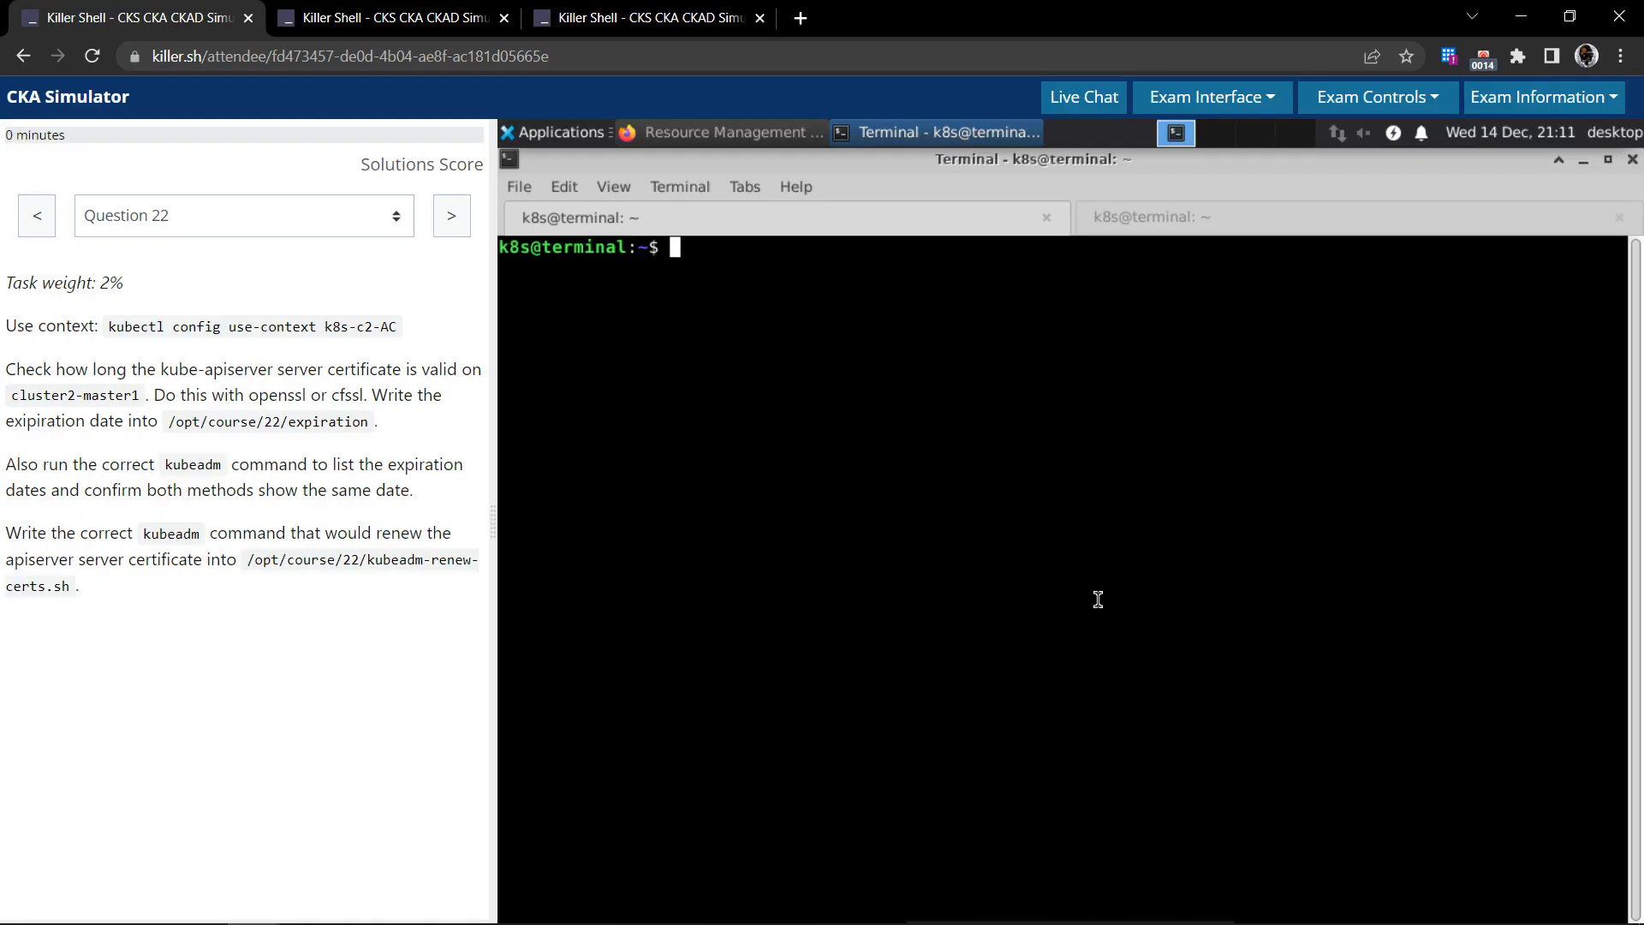
{"action": "mouse_move", "coordinate": [763, 407]}
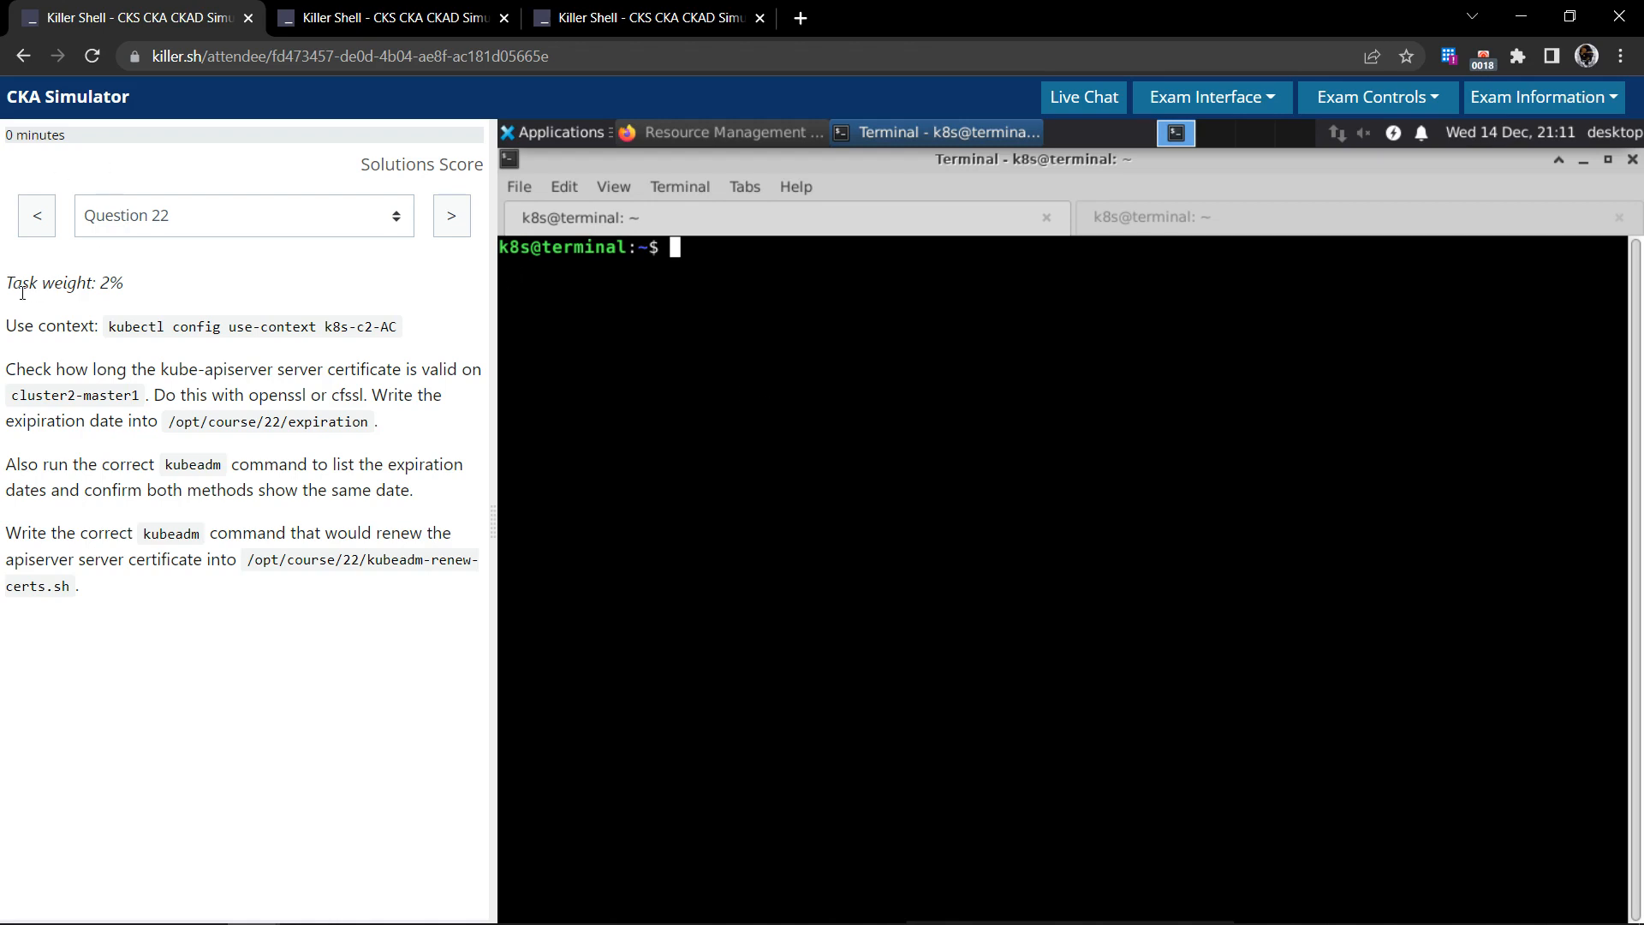
- Switch kubectl to the k8s-c2-AC context and mark the cluster2-master1 task details
{"action": "double_click", "coordinate": [252, 326]}
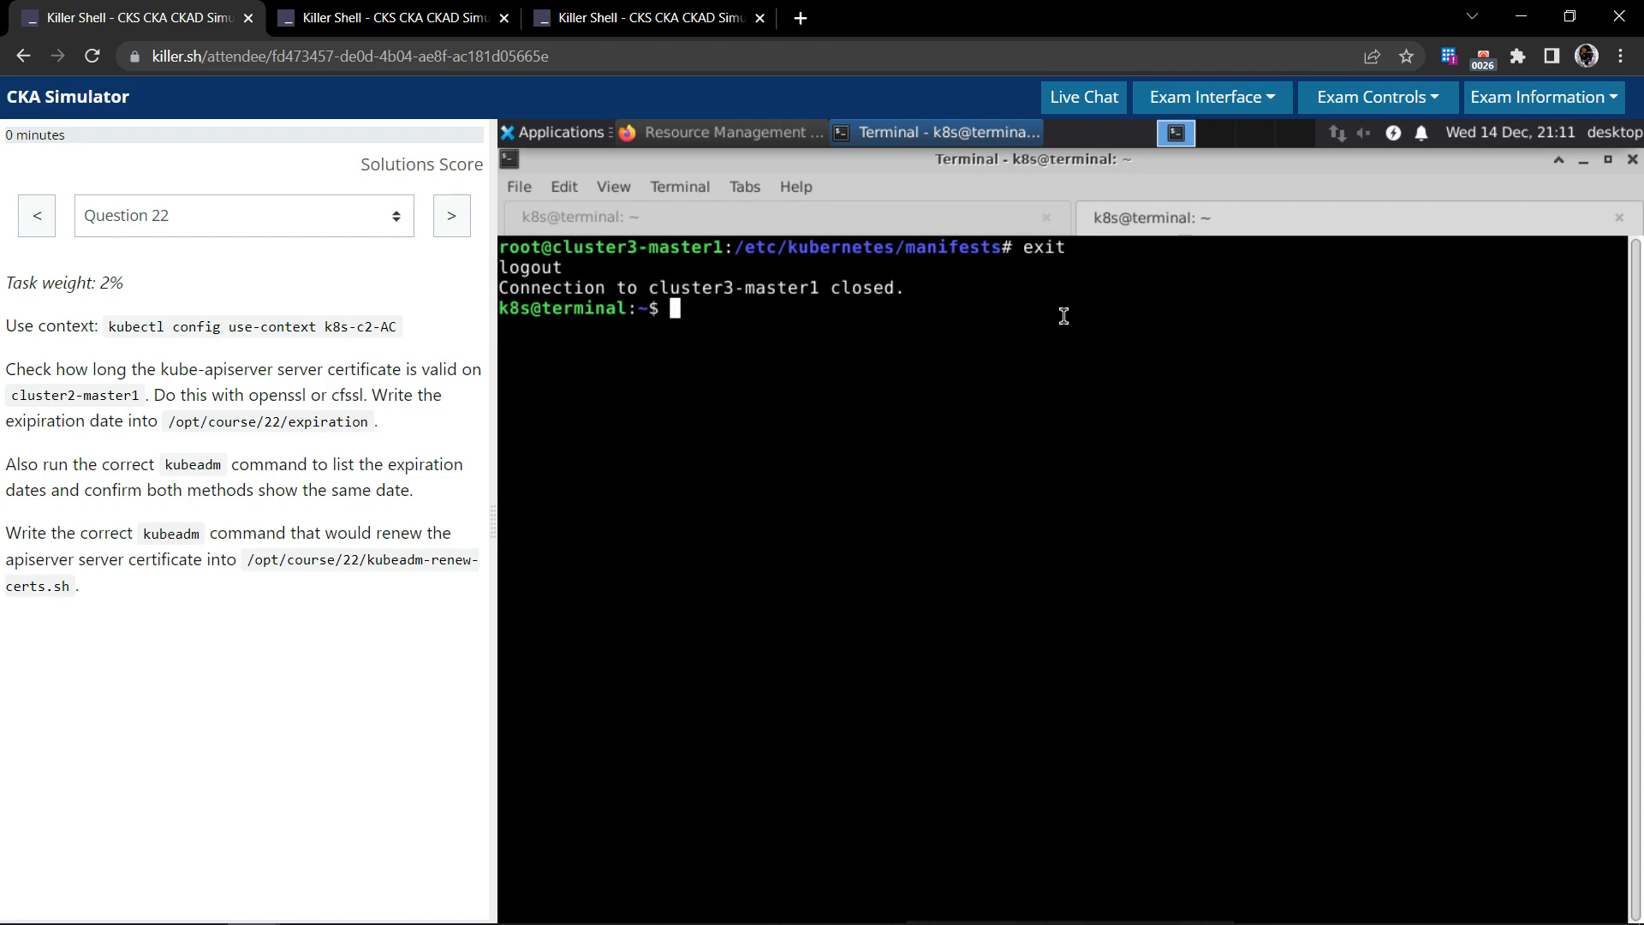
{"action": "type", "text": "kubectl config use-context k8s-c2-AC"}
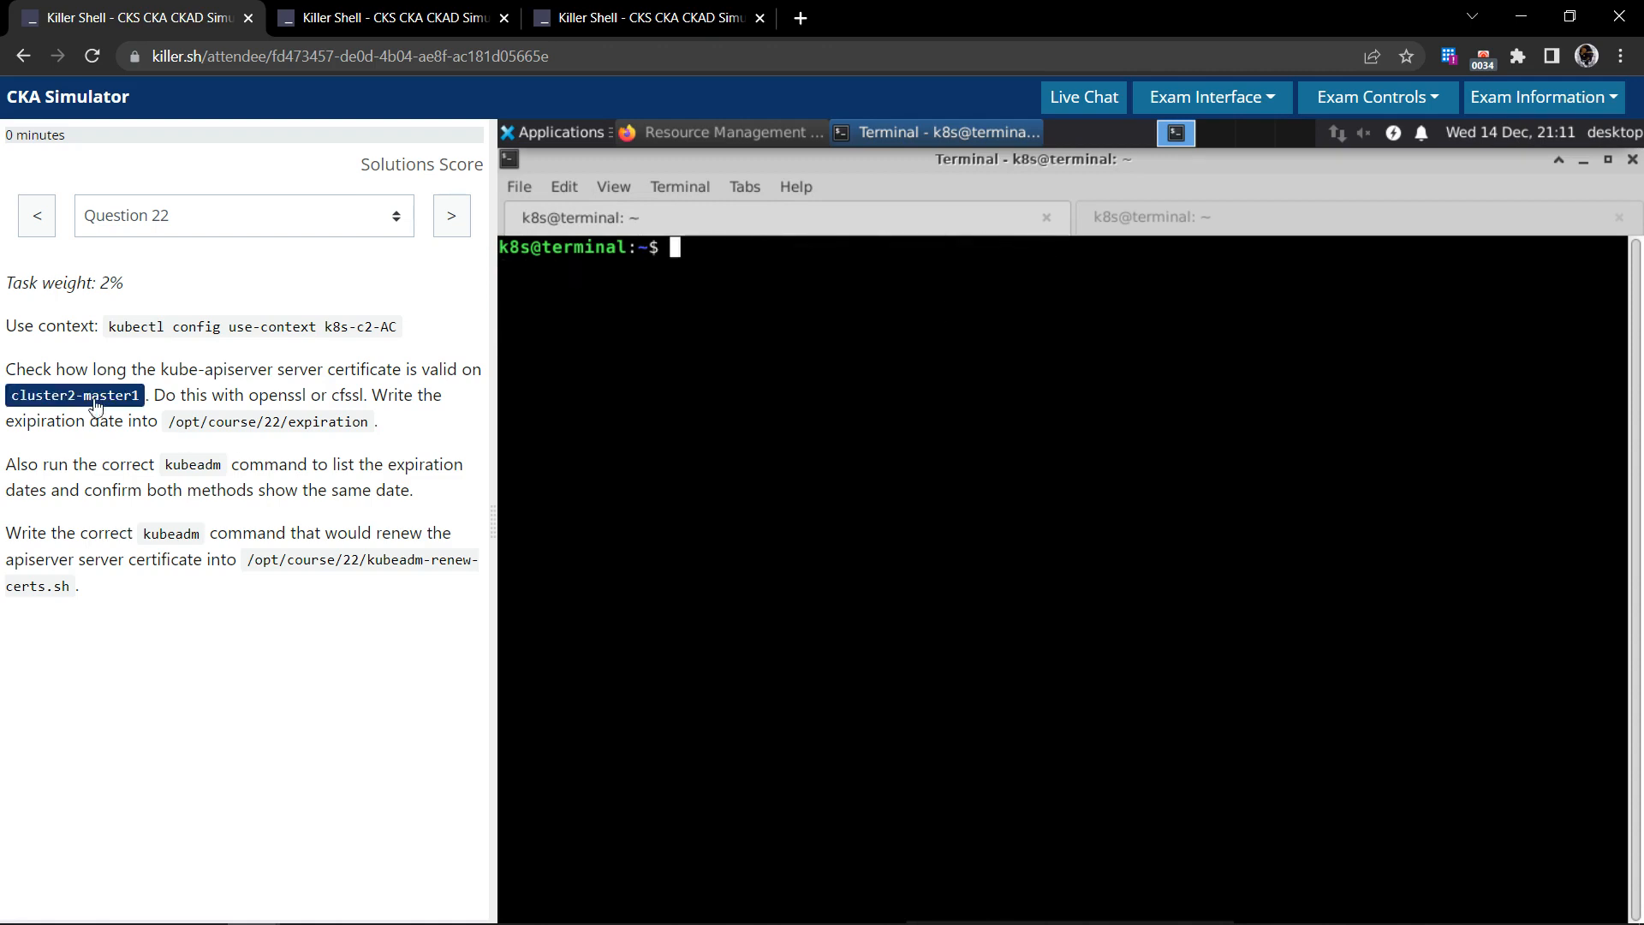
{"action": "double_click", "coordinate": [28, 369]}
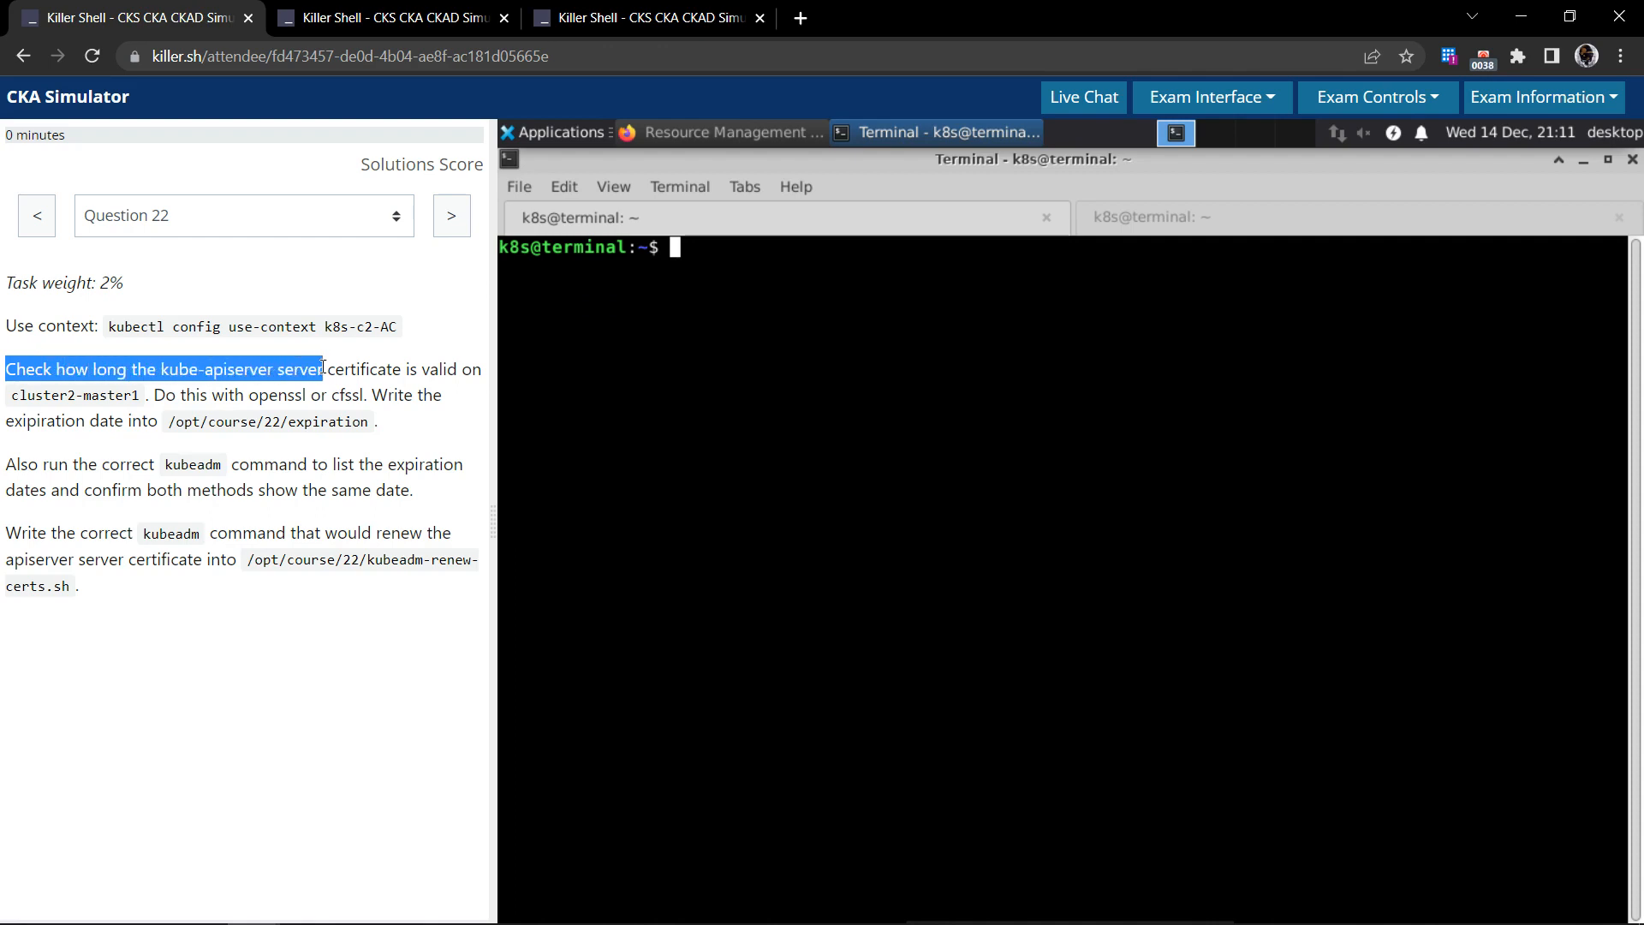
{"action": "mouse_move", "coordinate": [267, 421]}
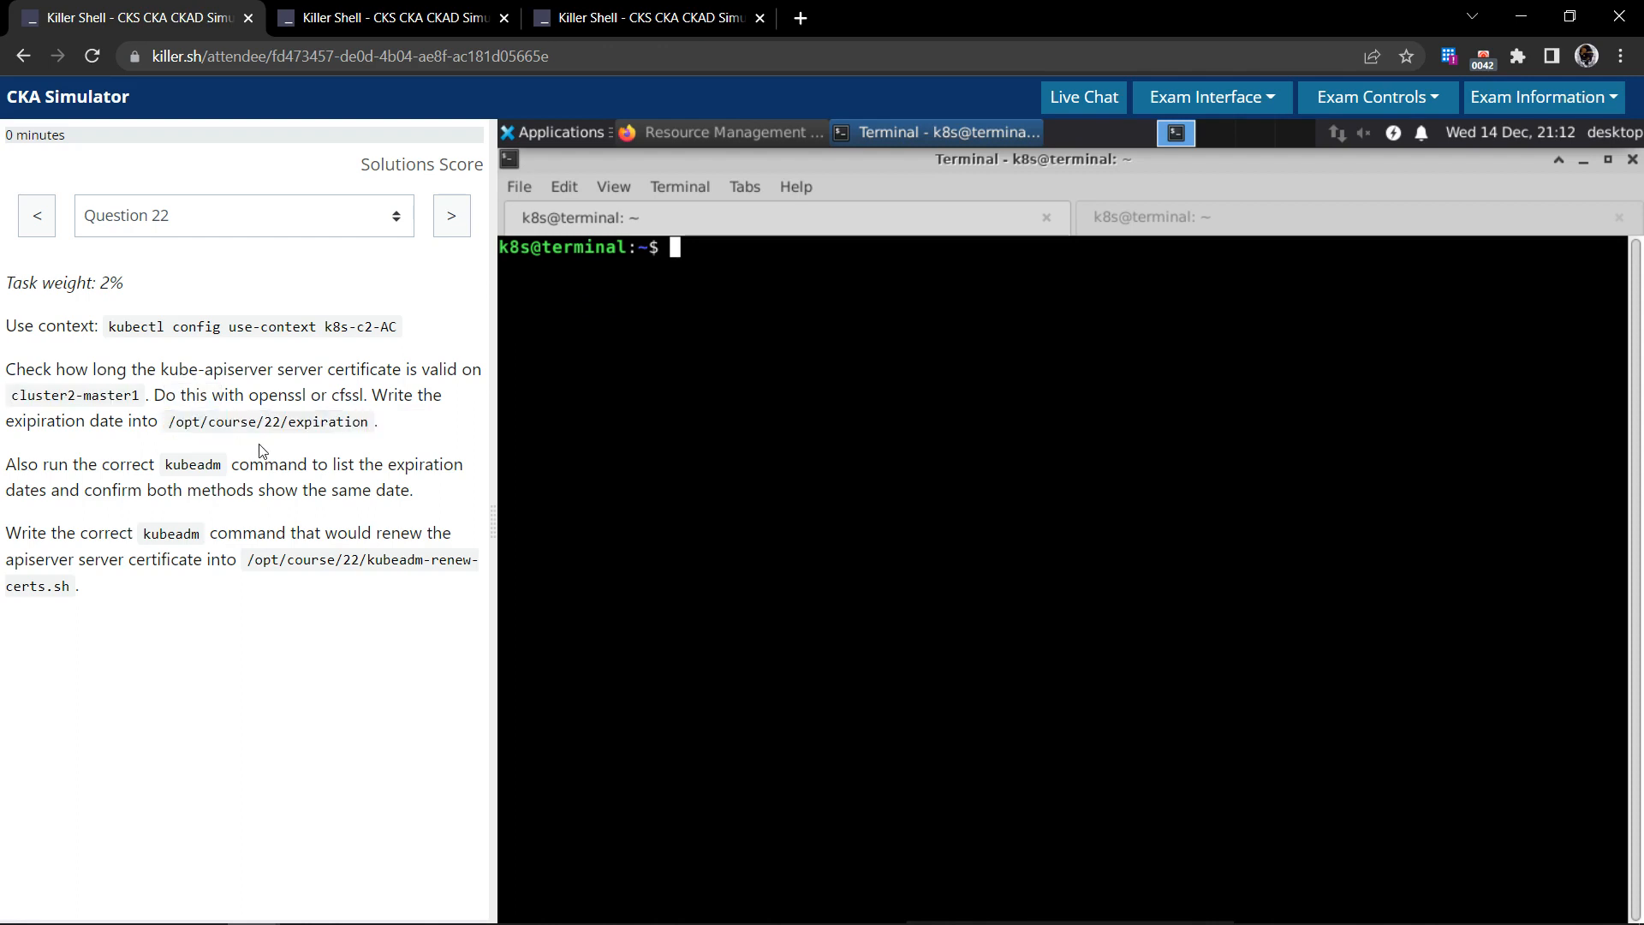
{"action": "mouse_move", "coordinate": [621, 485]}
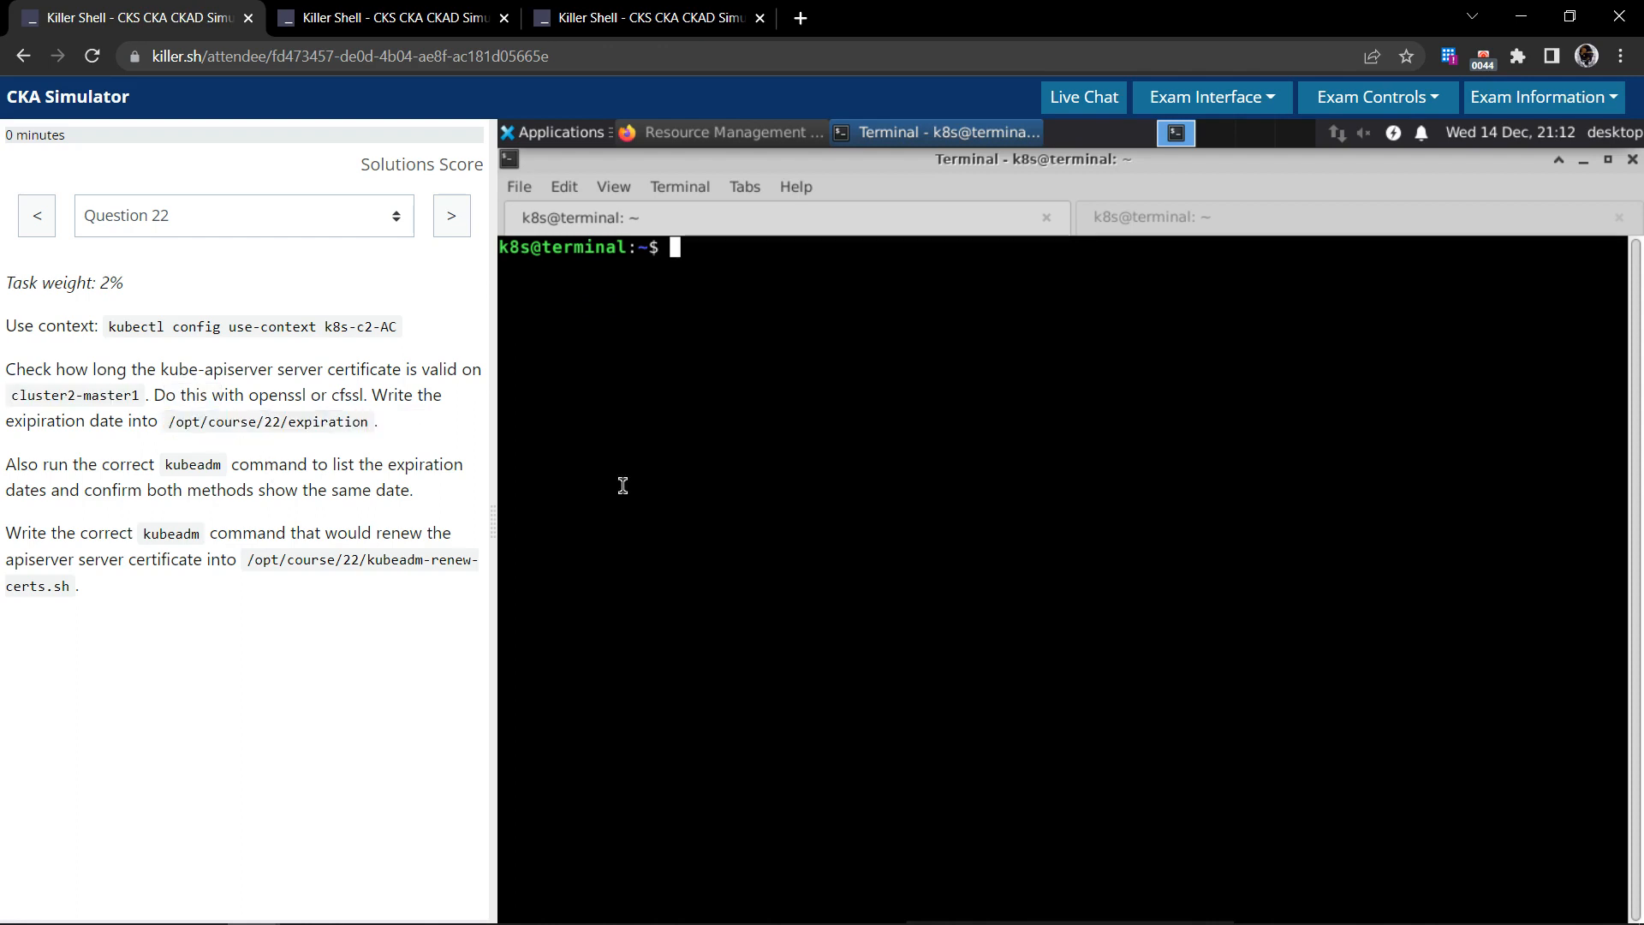
{"action": "mouse_move", "coordinate": [439, 412]}
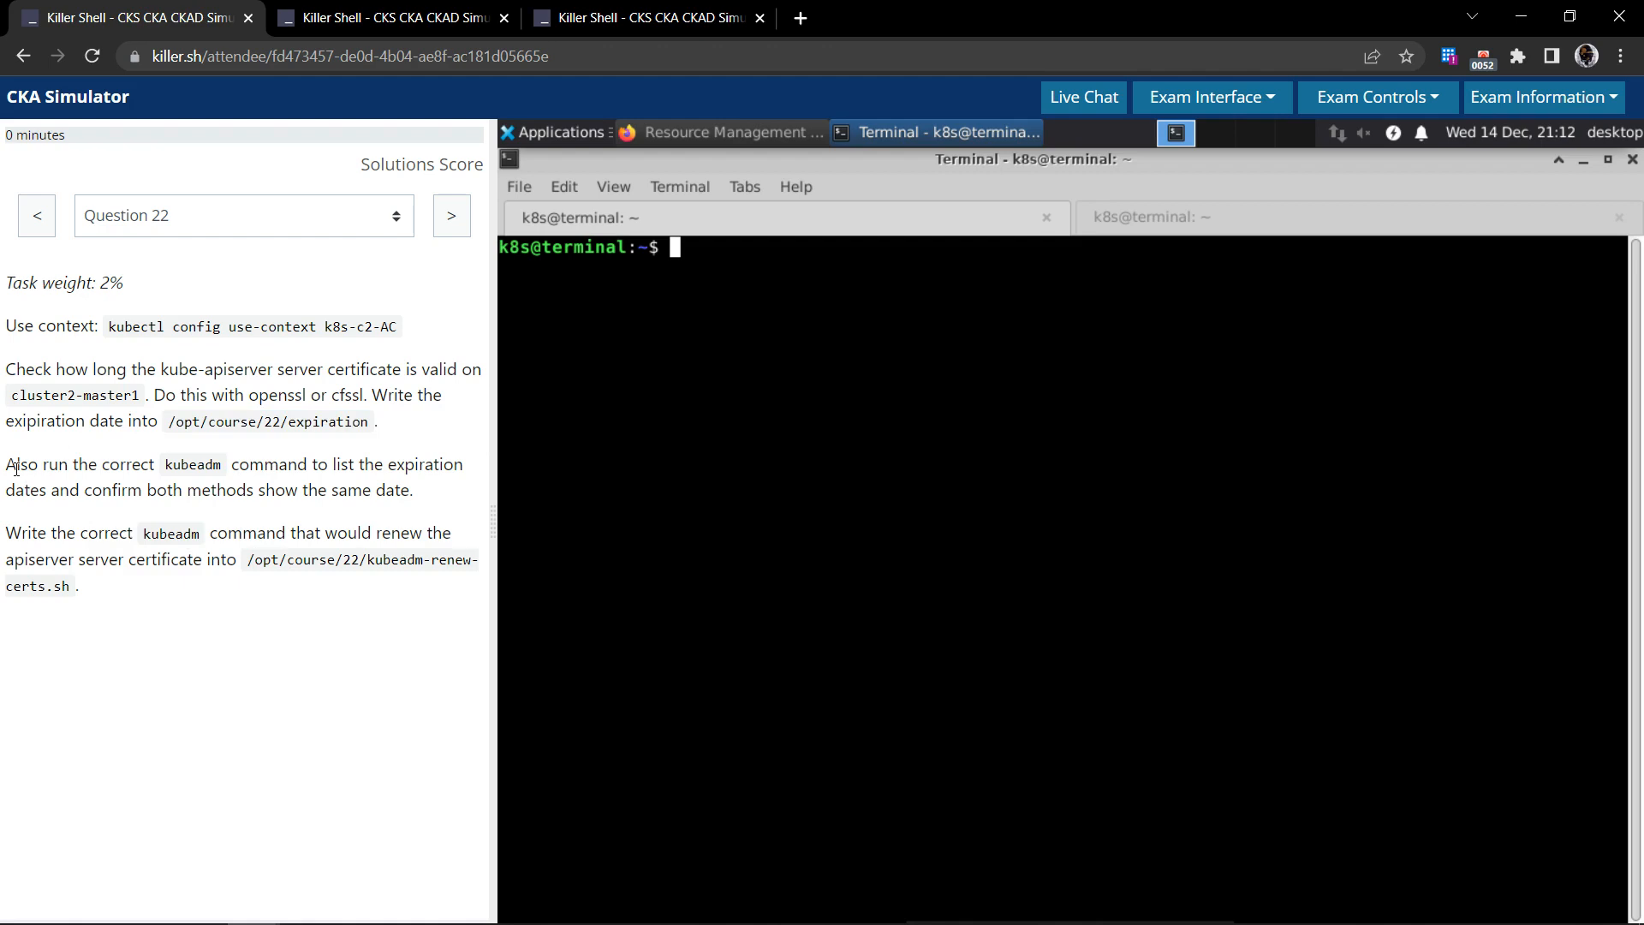
{"action": "left_click_drag", "start_coordinate": [6, 464], "coordinate": [260, 464]}
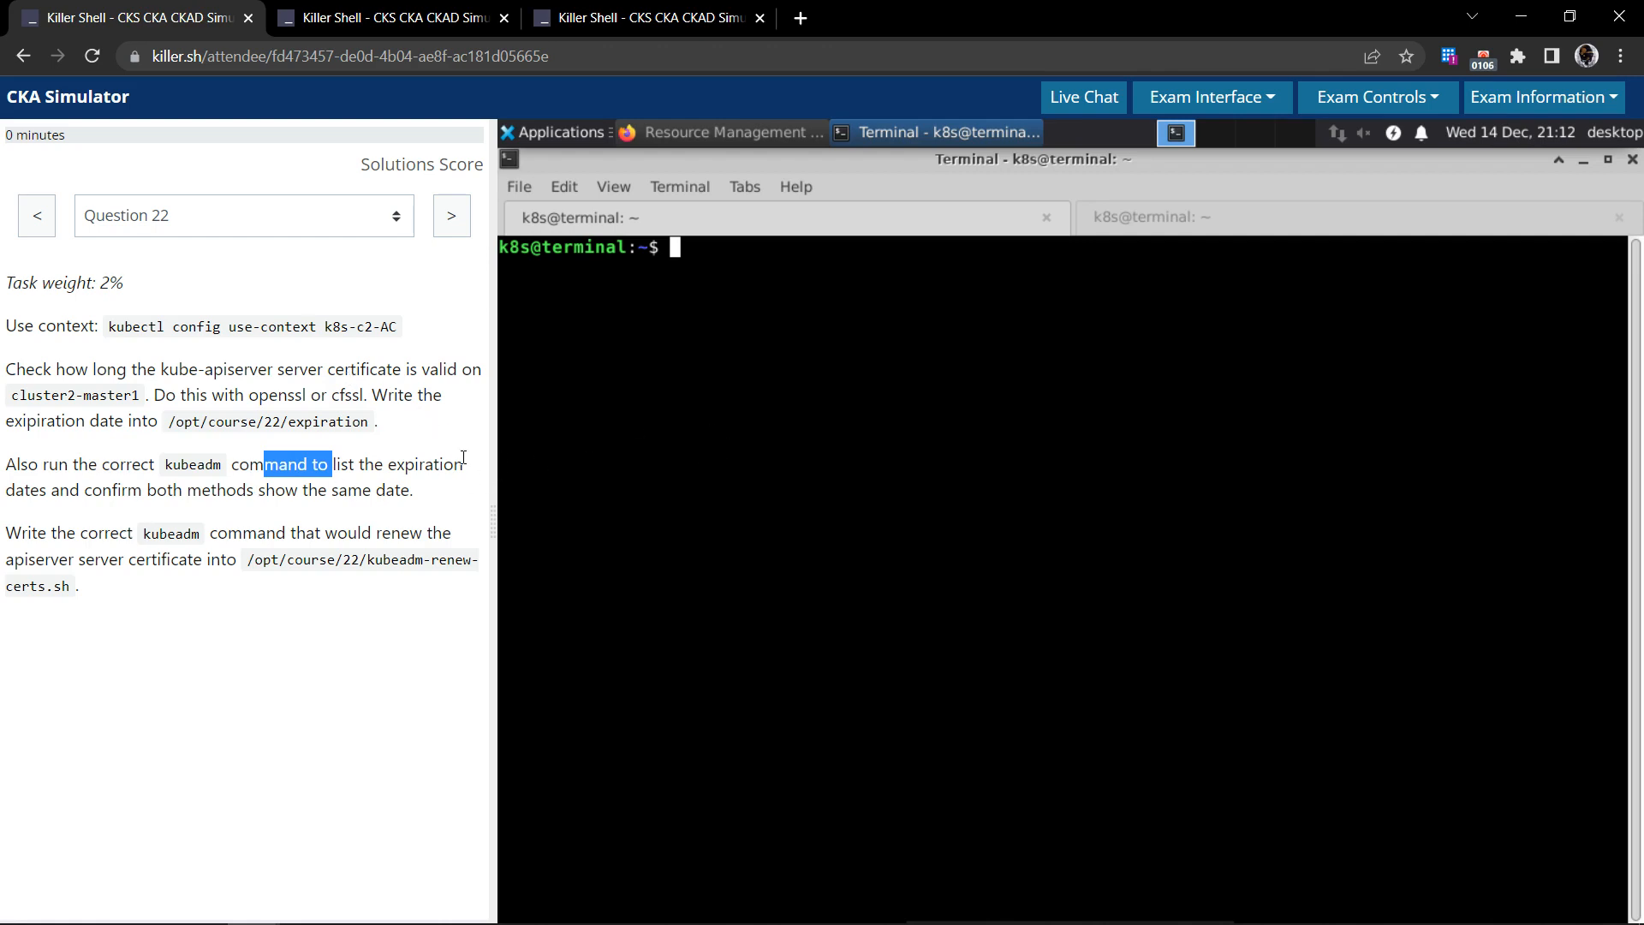
{"action": "mouse_move", "coordinate": [693, 438]}
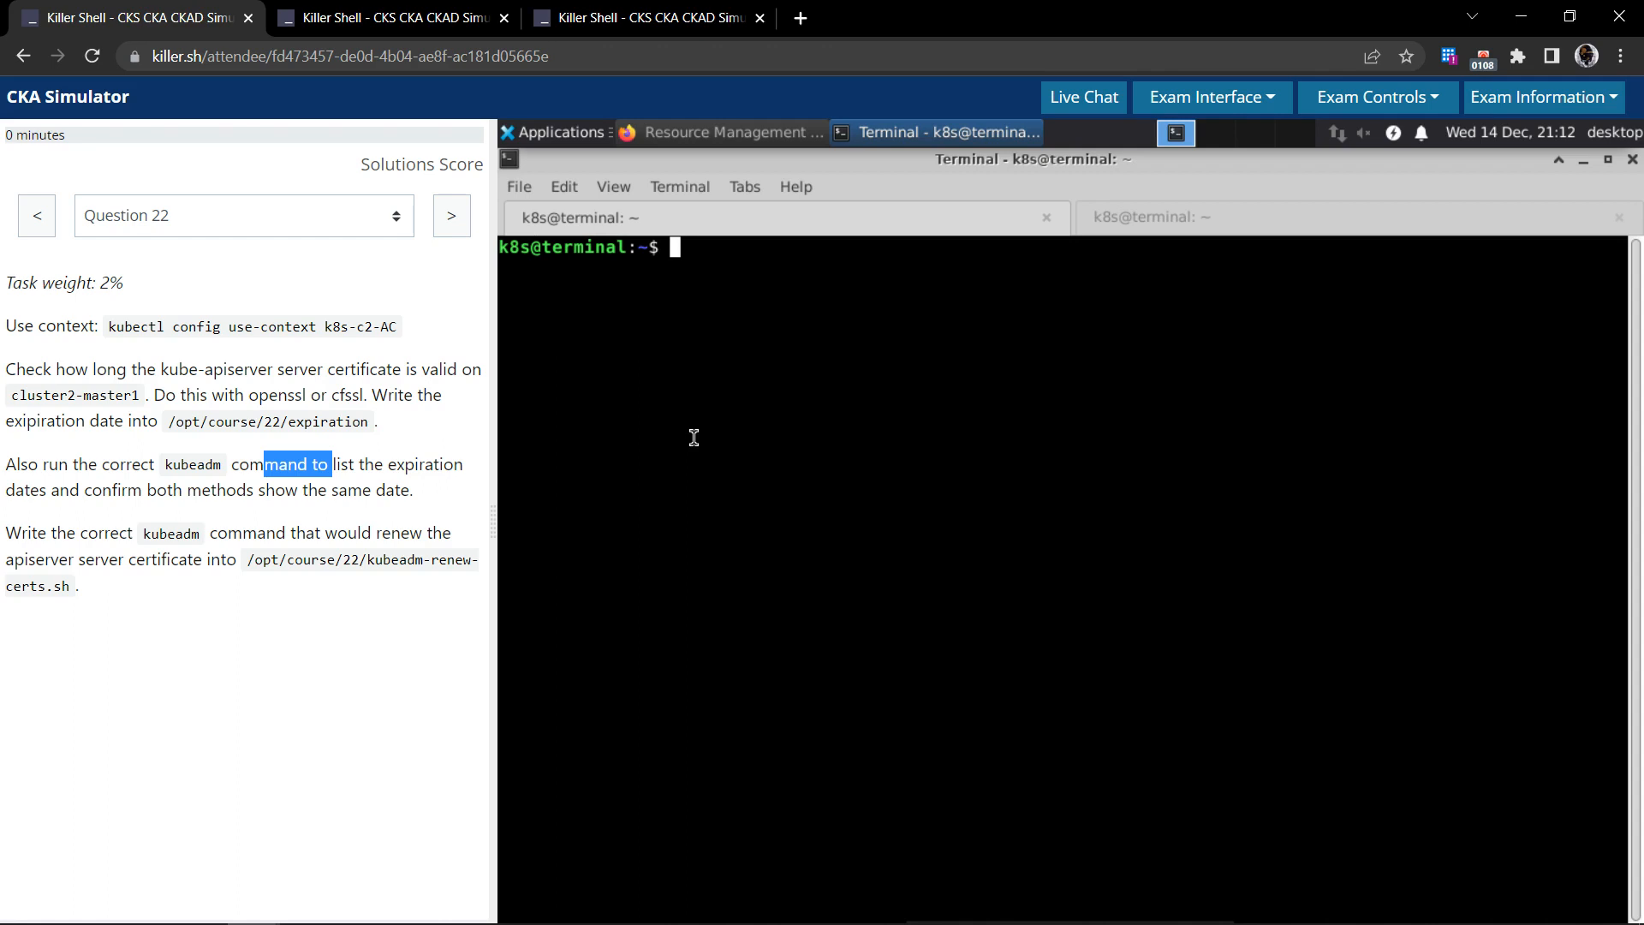
{"action": "mouse_move", "coordinate": [662, 447]}
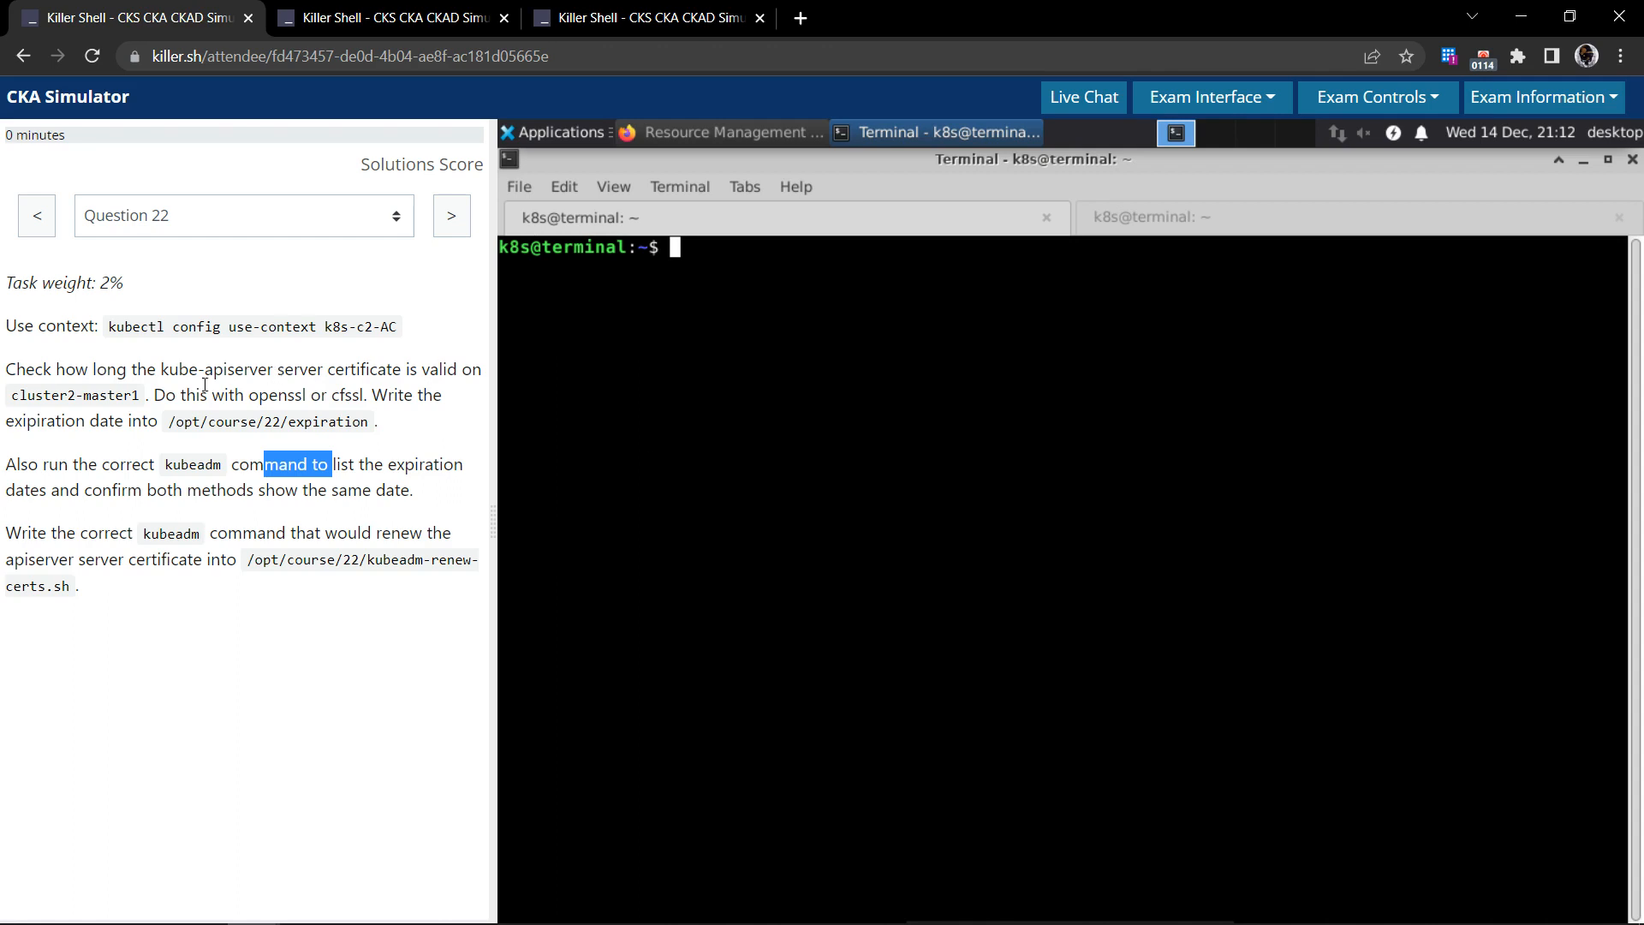
- SSH into cluster2-master1 and list kube-system pods filtered for kube-apiserver
{"action": "left_click", "coordinate": [683, 477]}
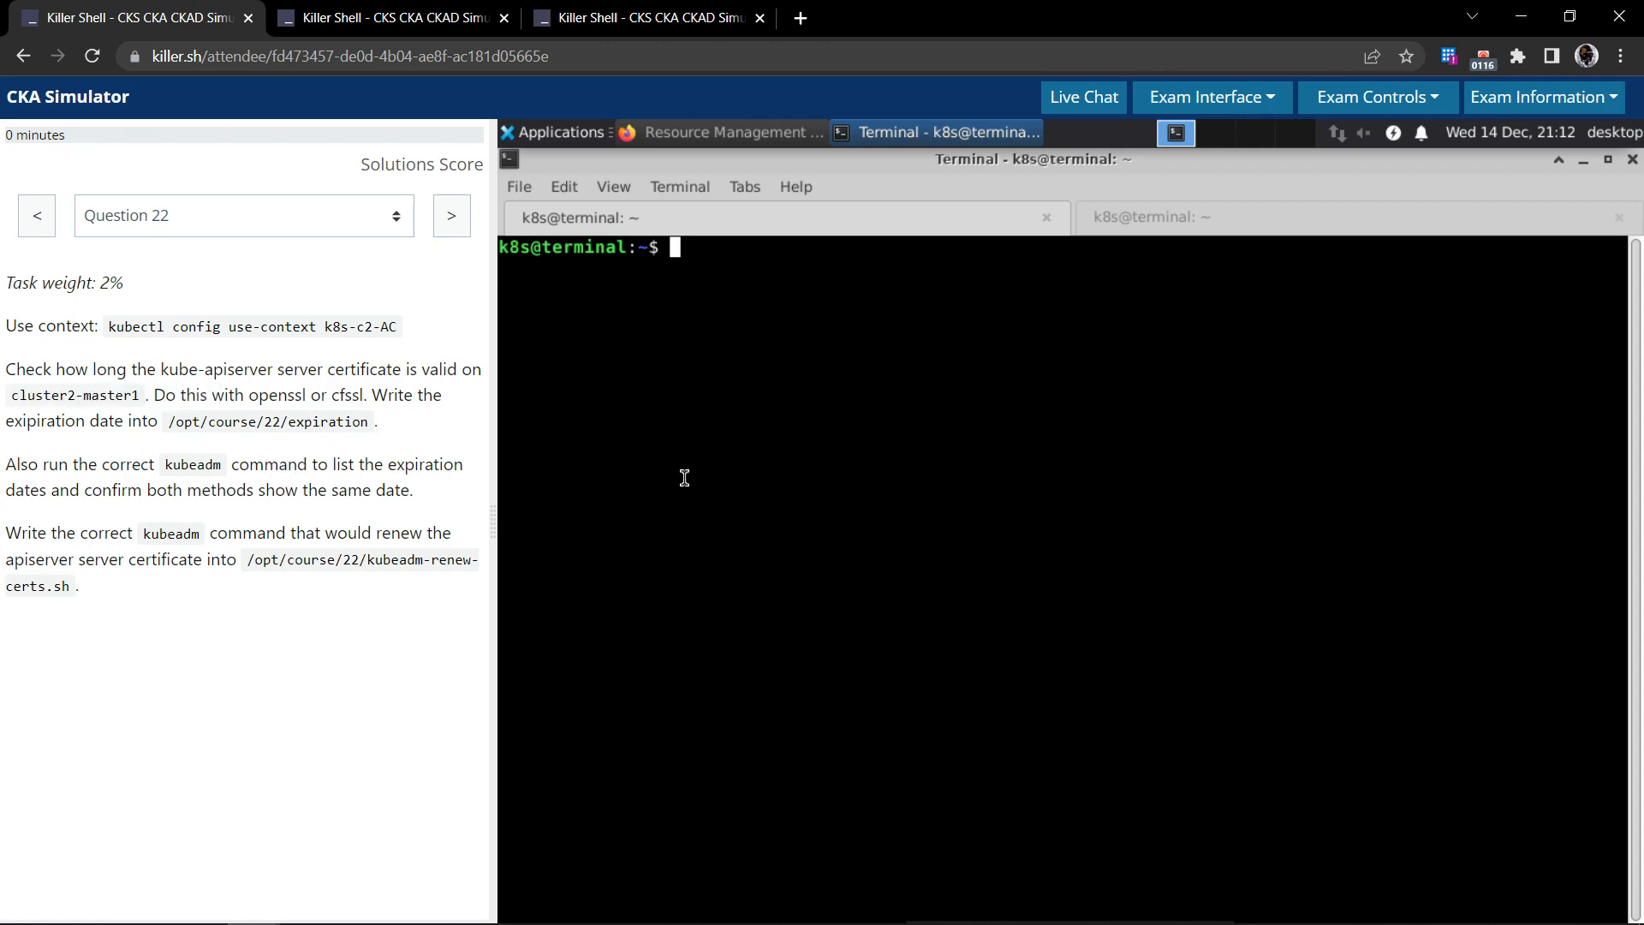
{"action": "type", "text": "ssh cluster2-master1"}
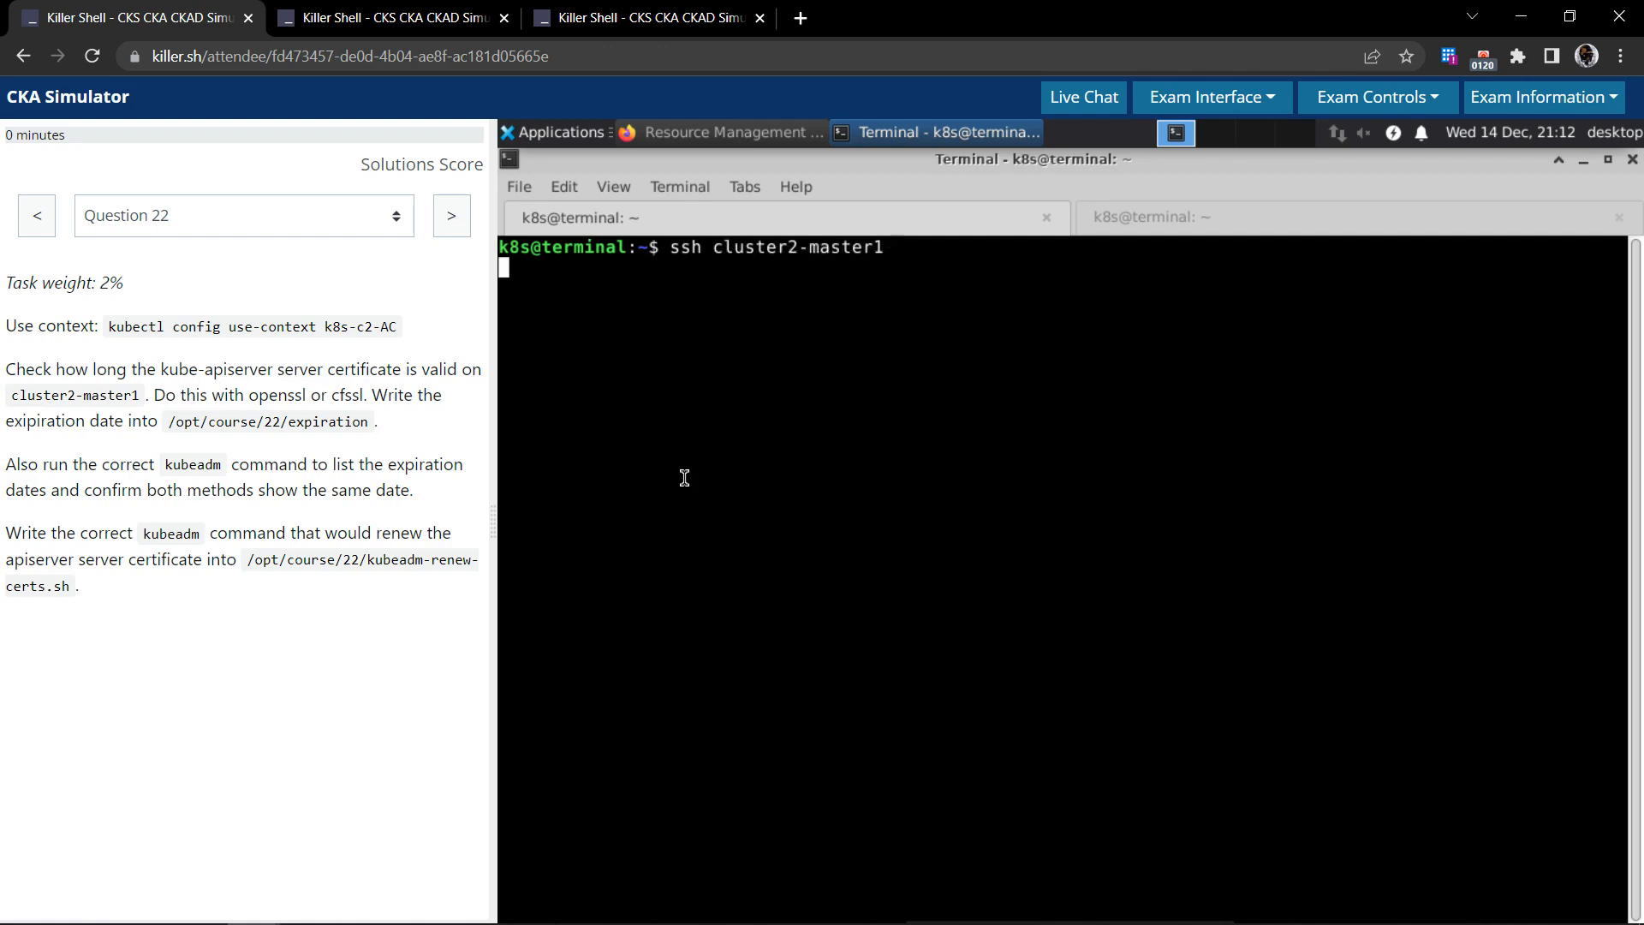
{"action": "type", "text": "c"}
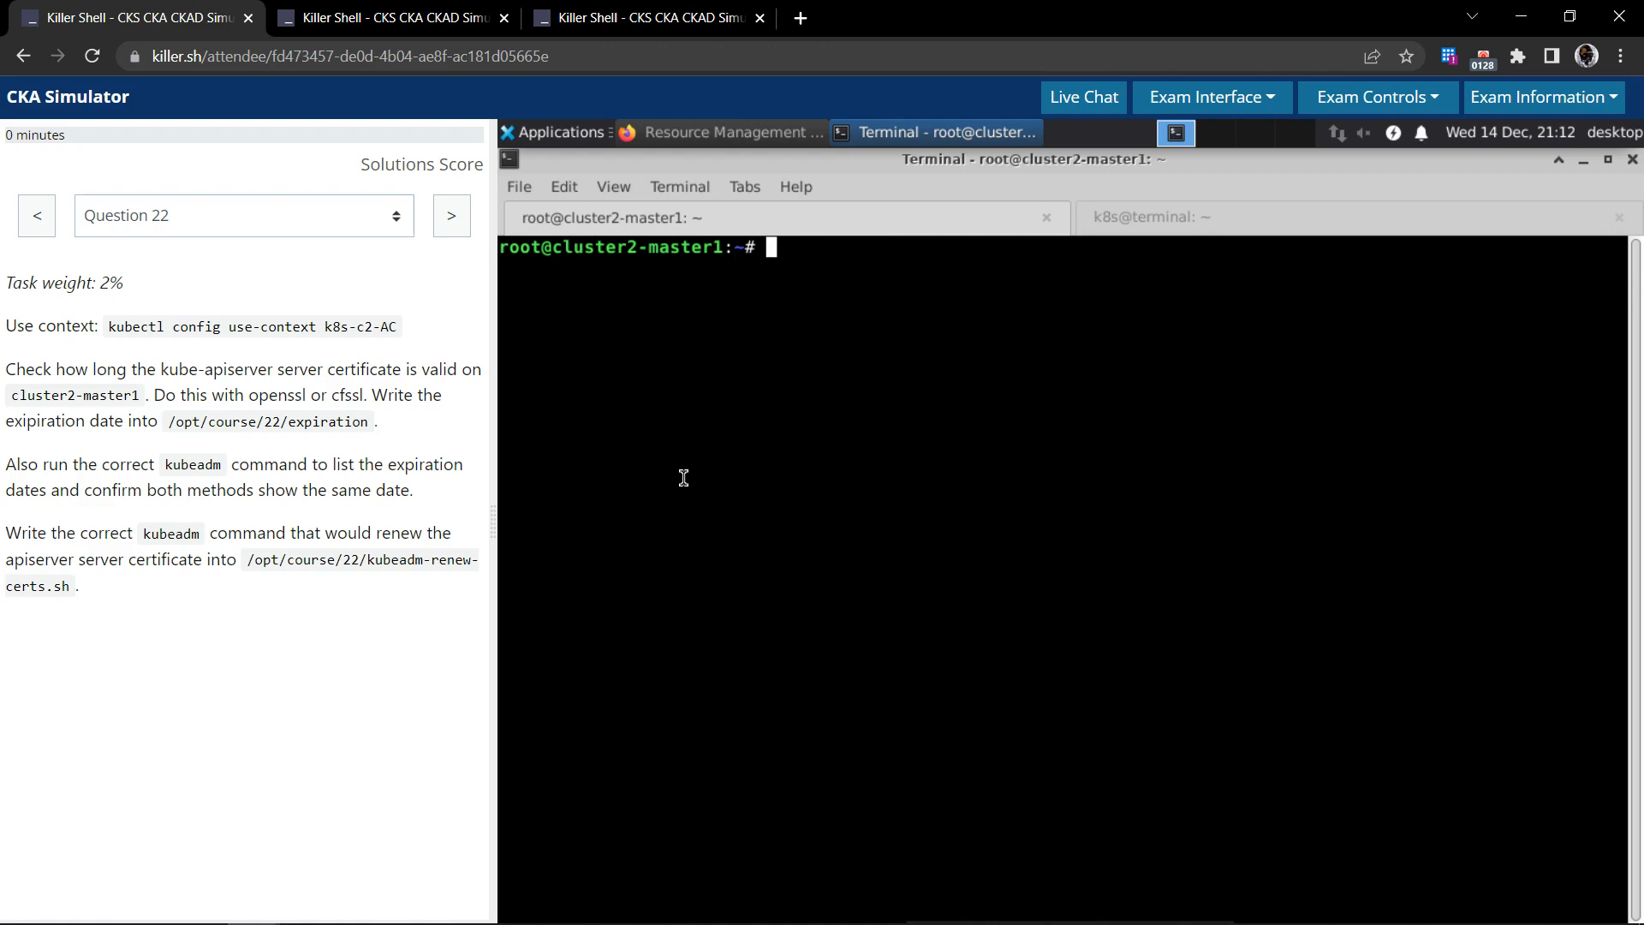
{"action": "type", "text": "k get"}
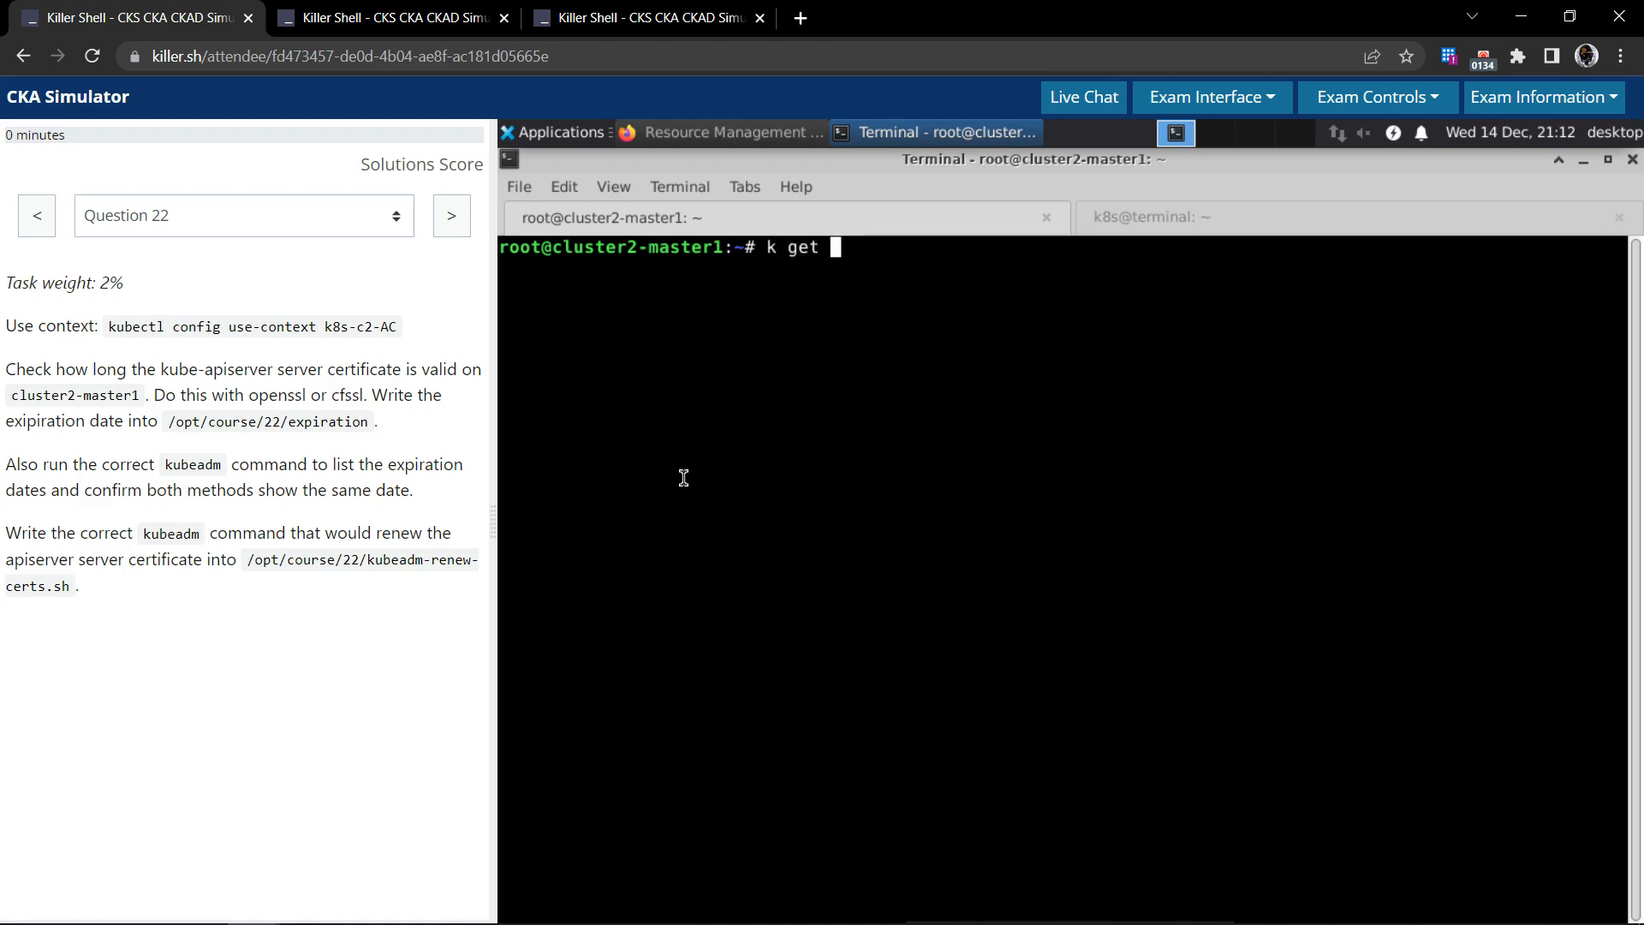
{"action": "type", "text": "po"}
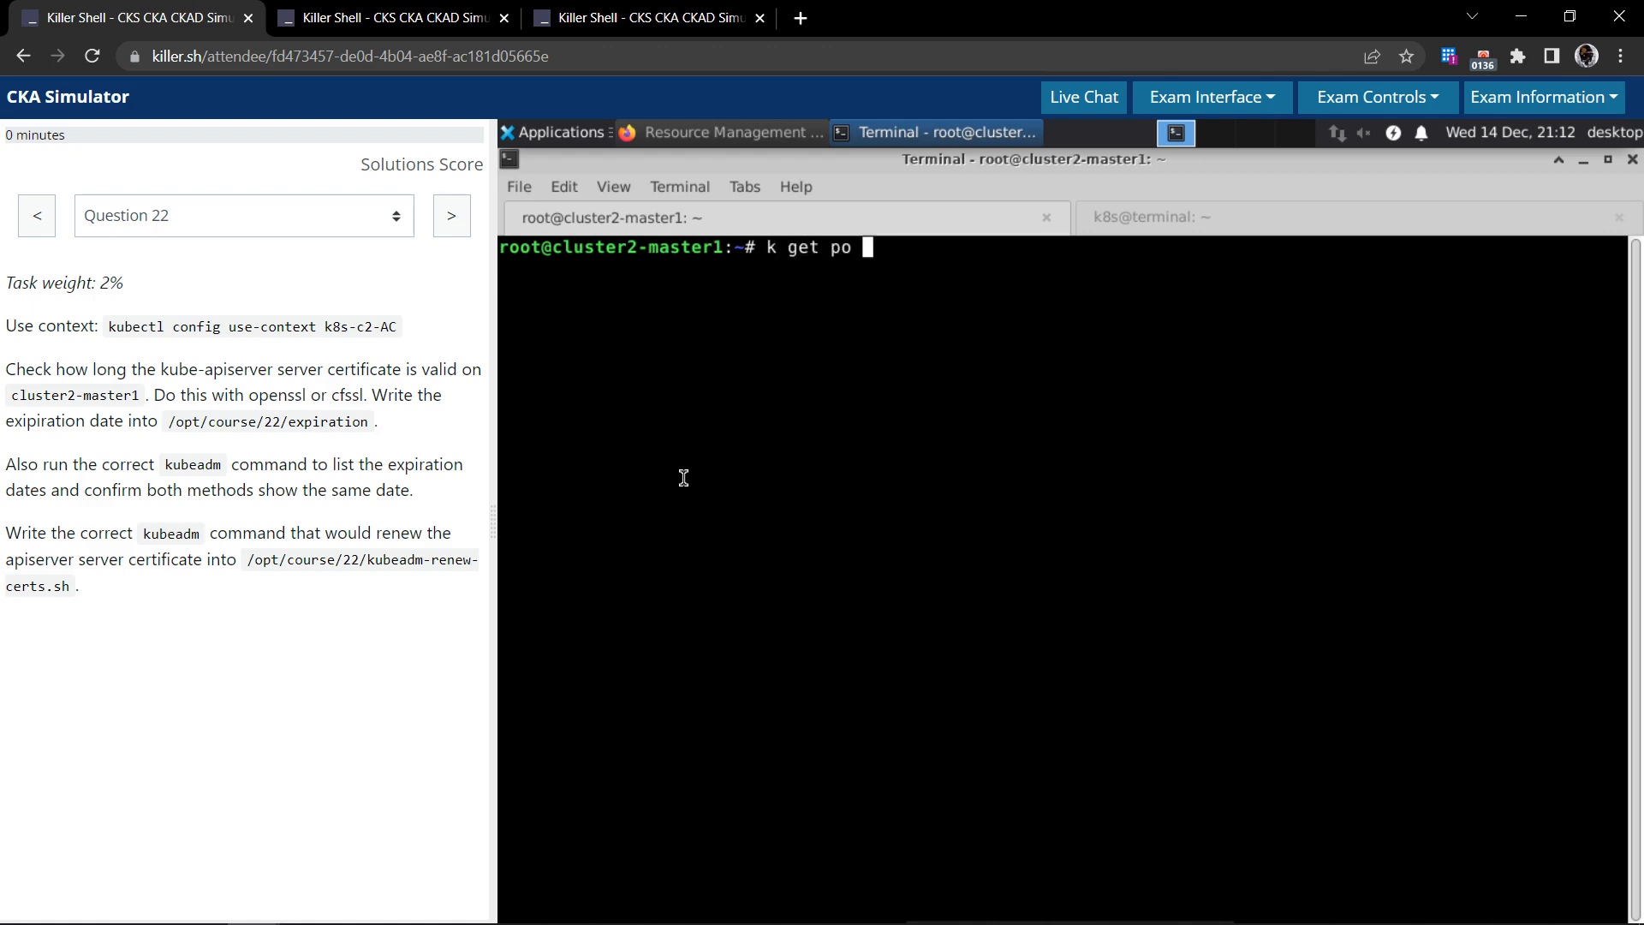
{"action": "type", "text": "-n kube-"}
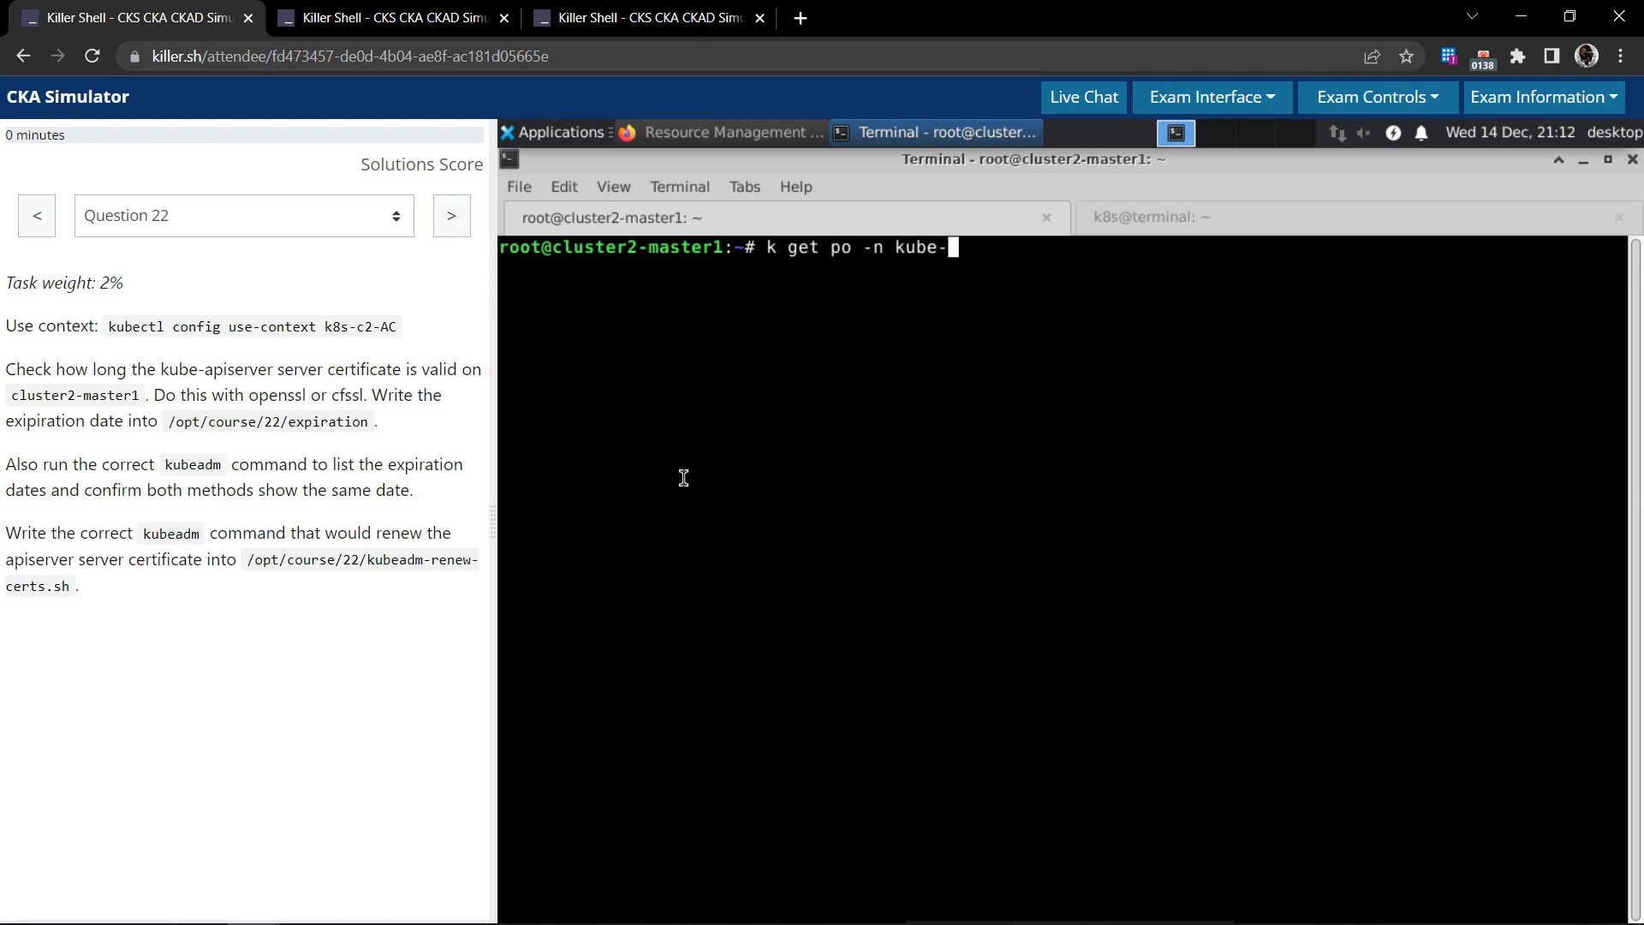
{"action": "type", "text": "system |"}
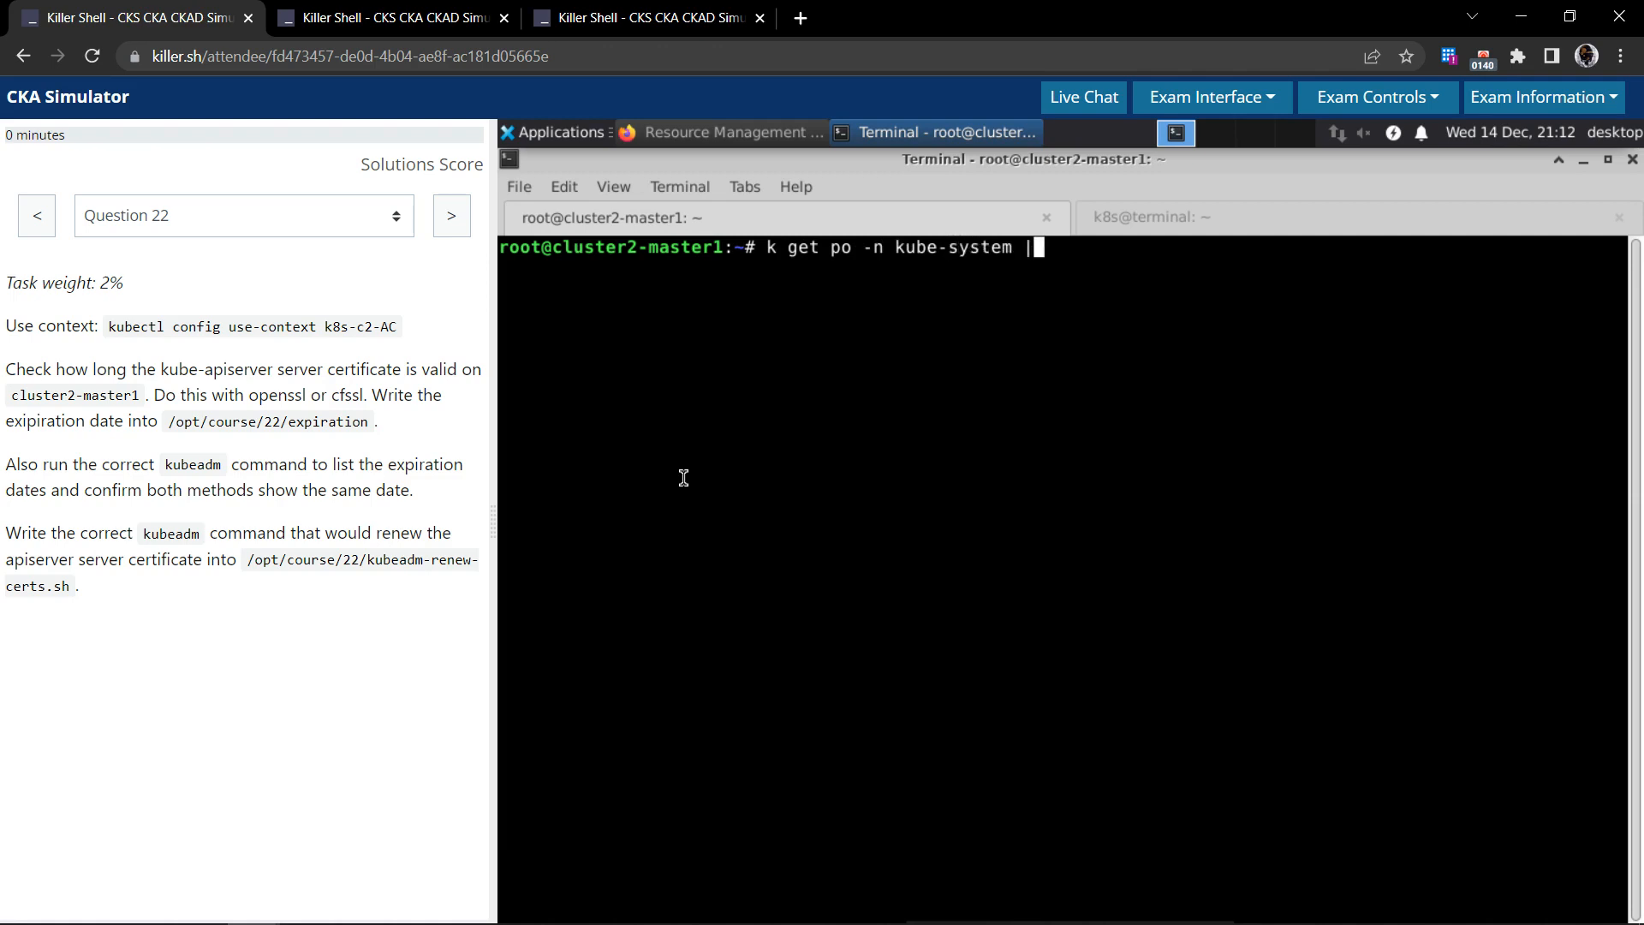
{"action": "type", "text": "grep"}
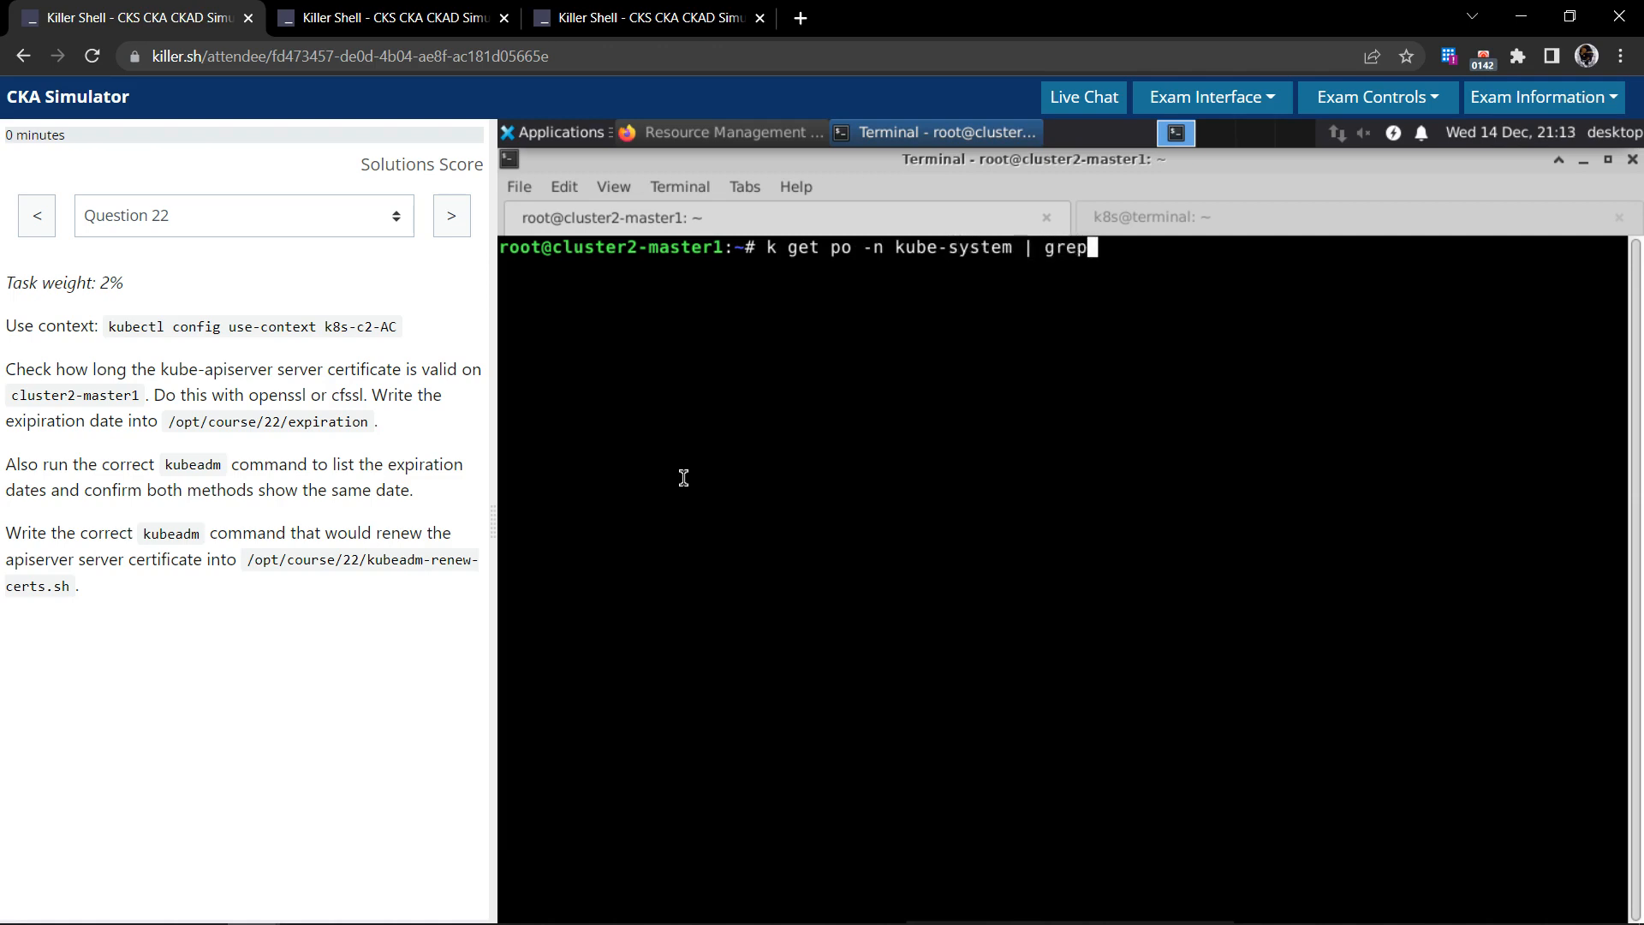
{"action": "type", "text": "-i kube-api"}
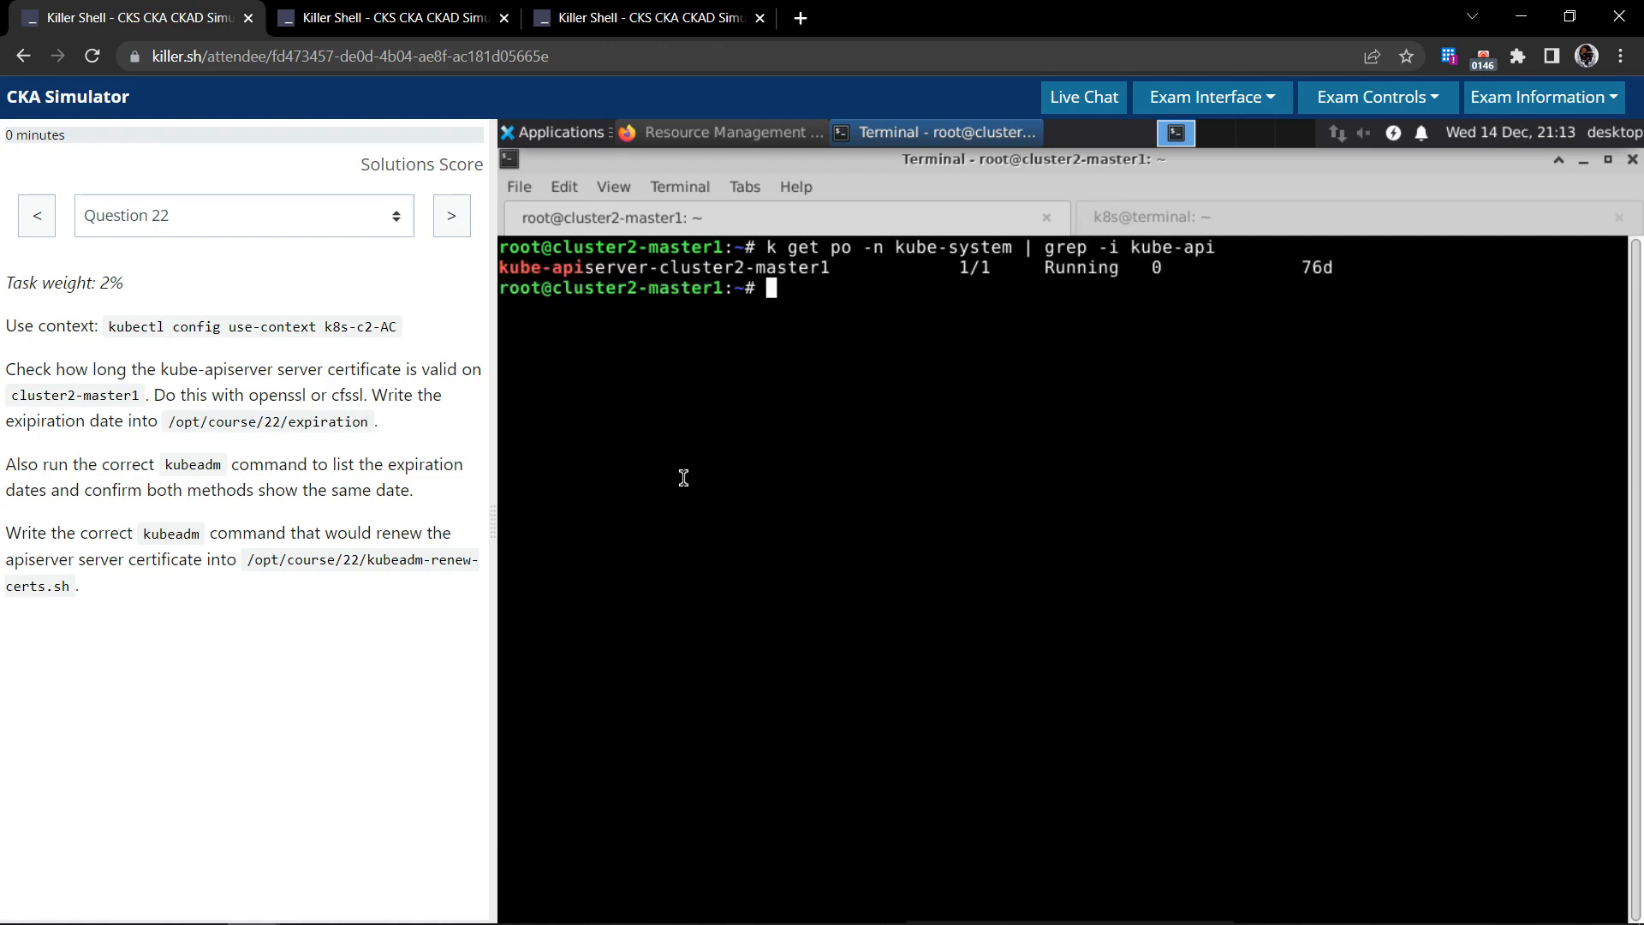
{"action": "mouse_move", "coordinate": [814, 398]}
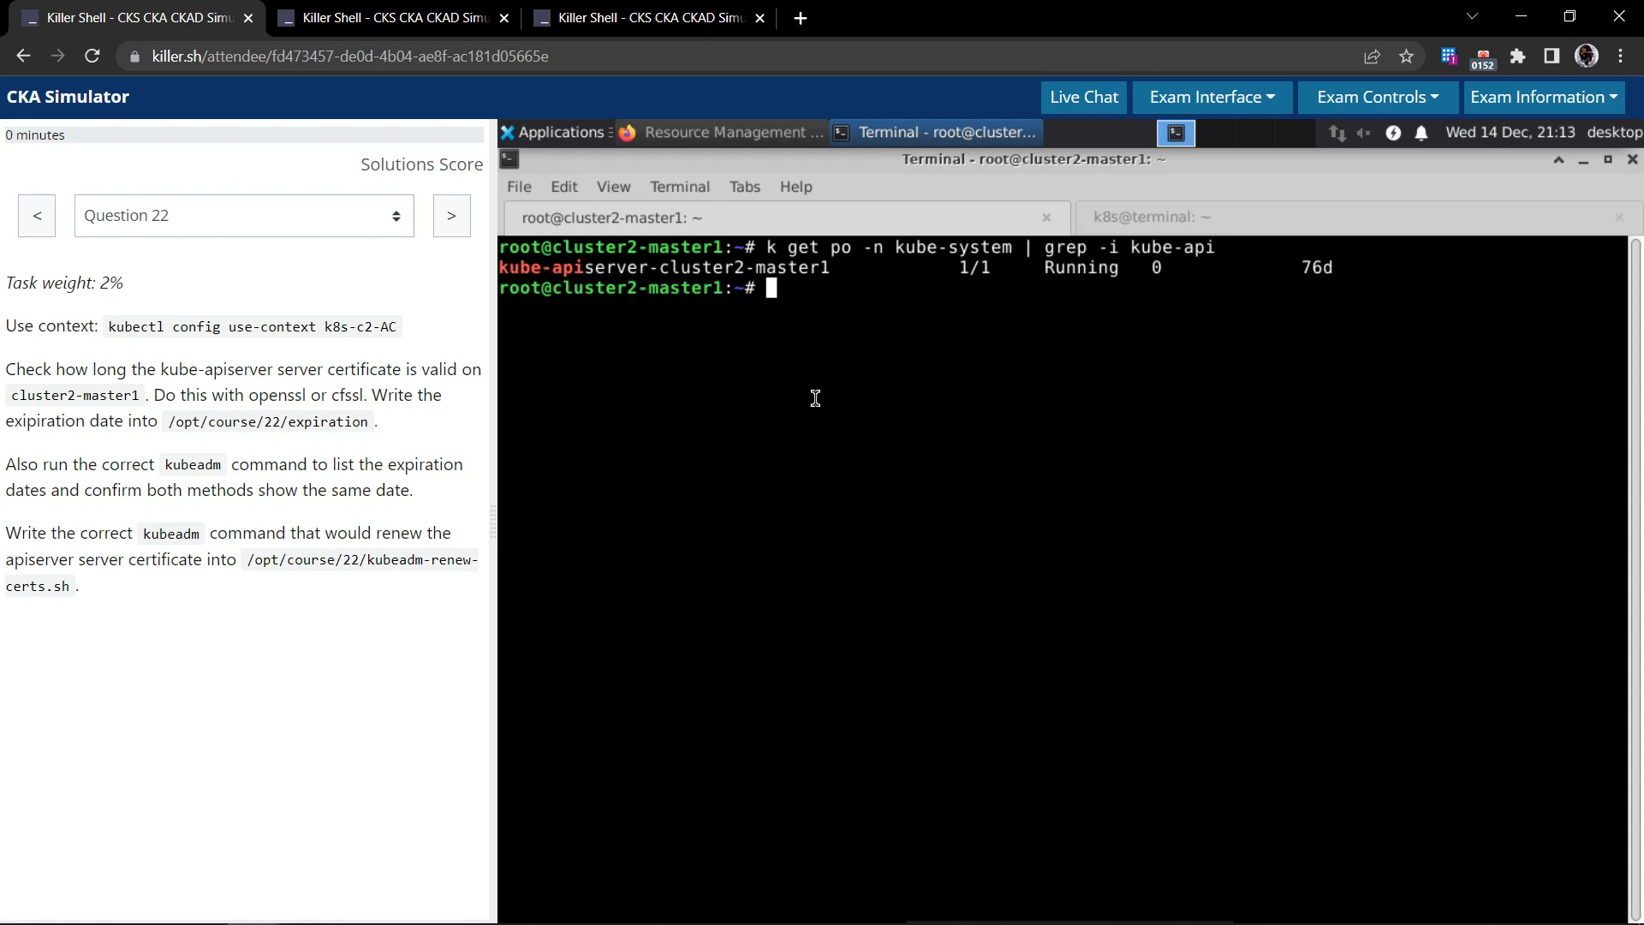
- Grep the kube-apiserver manifest for cert lines, copy /etc/kubernetes/pki/apiserver.crt, and clear the terminal
{"action": "type", "text": "cat"}
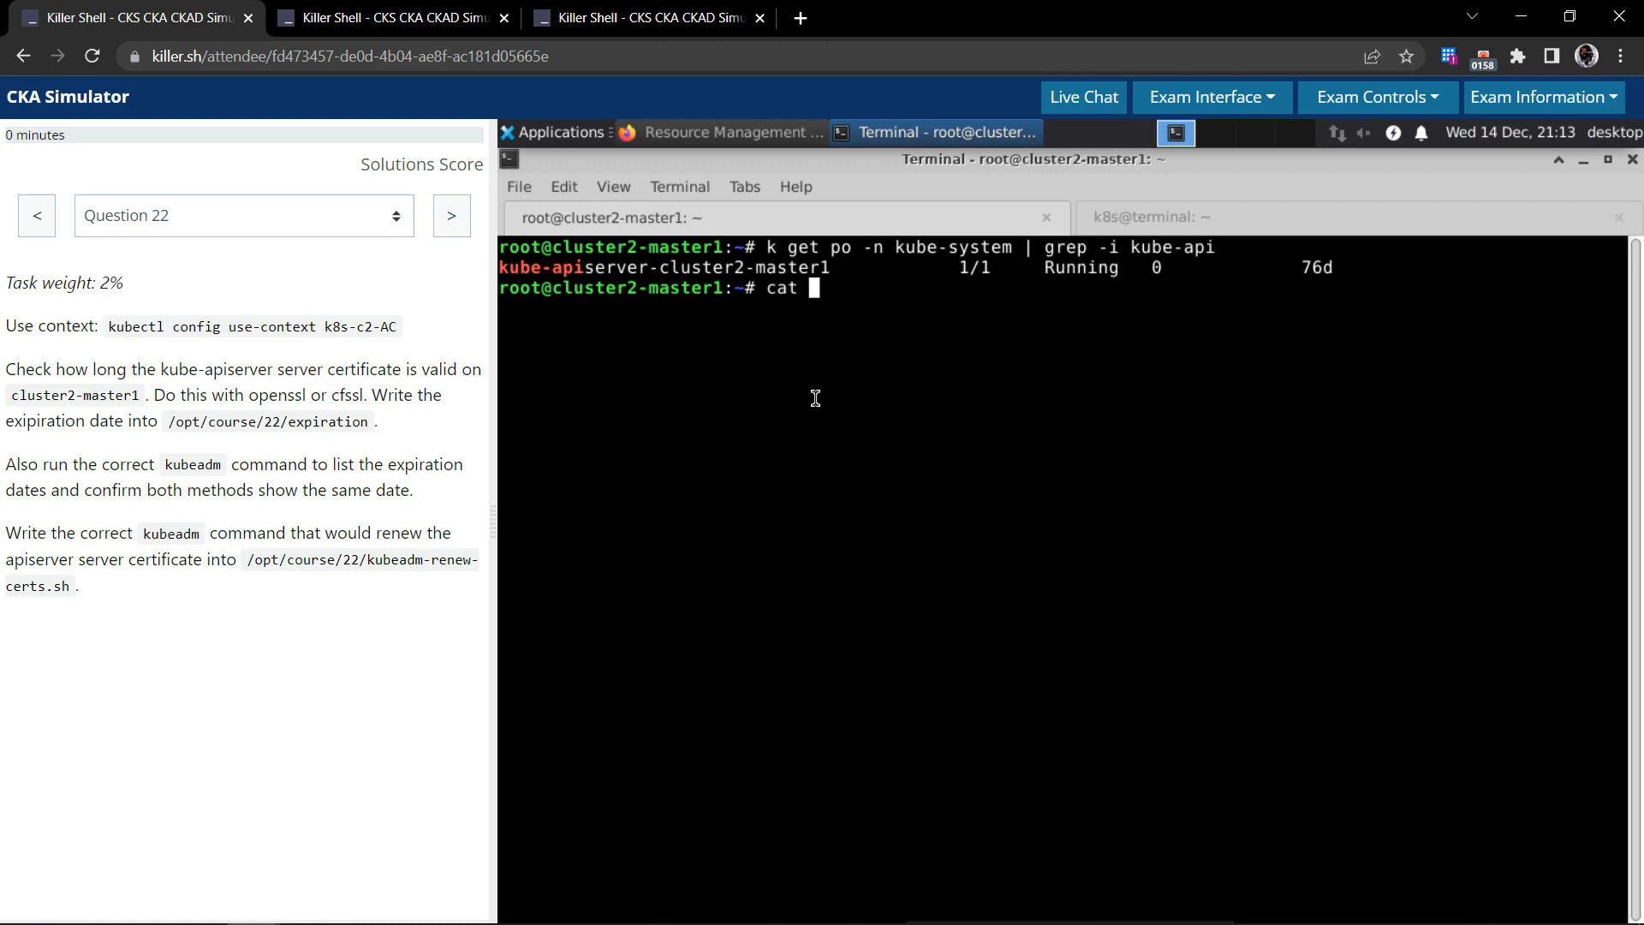
{"action": "type", "text": "/etc"}
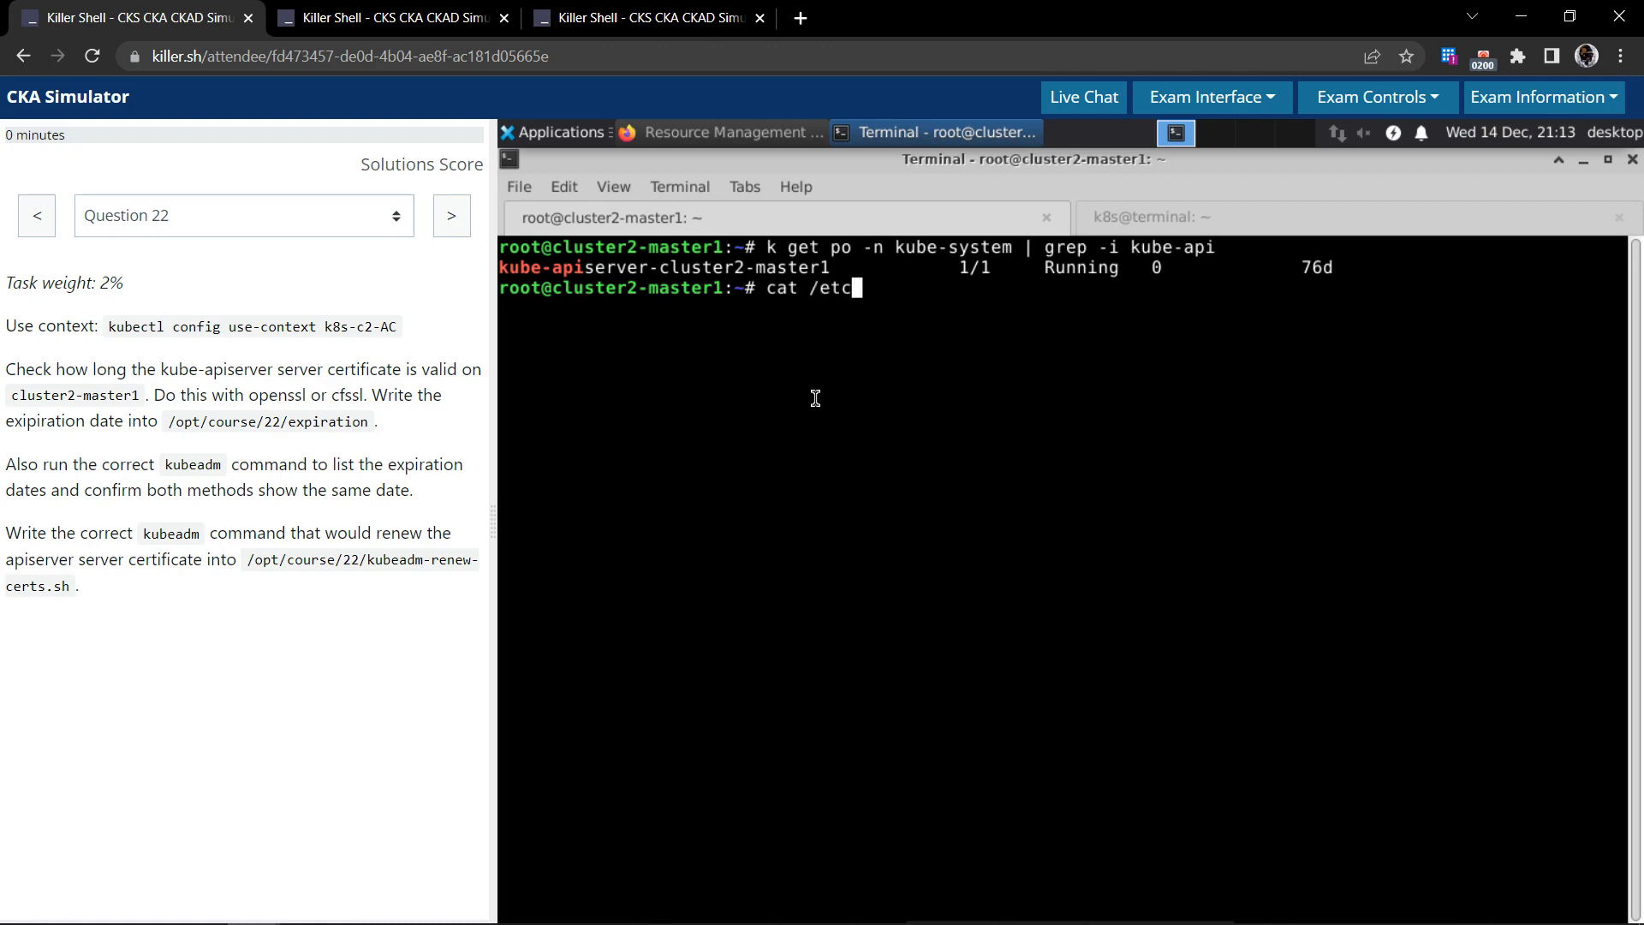
{"action": "type", "text": "kubernetes/"}
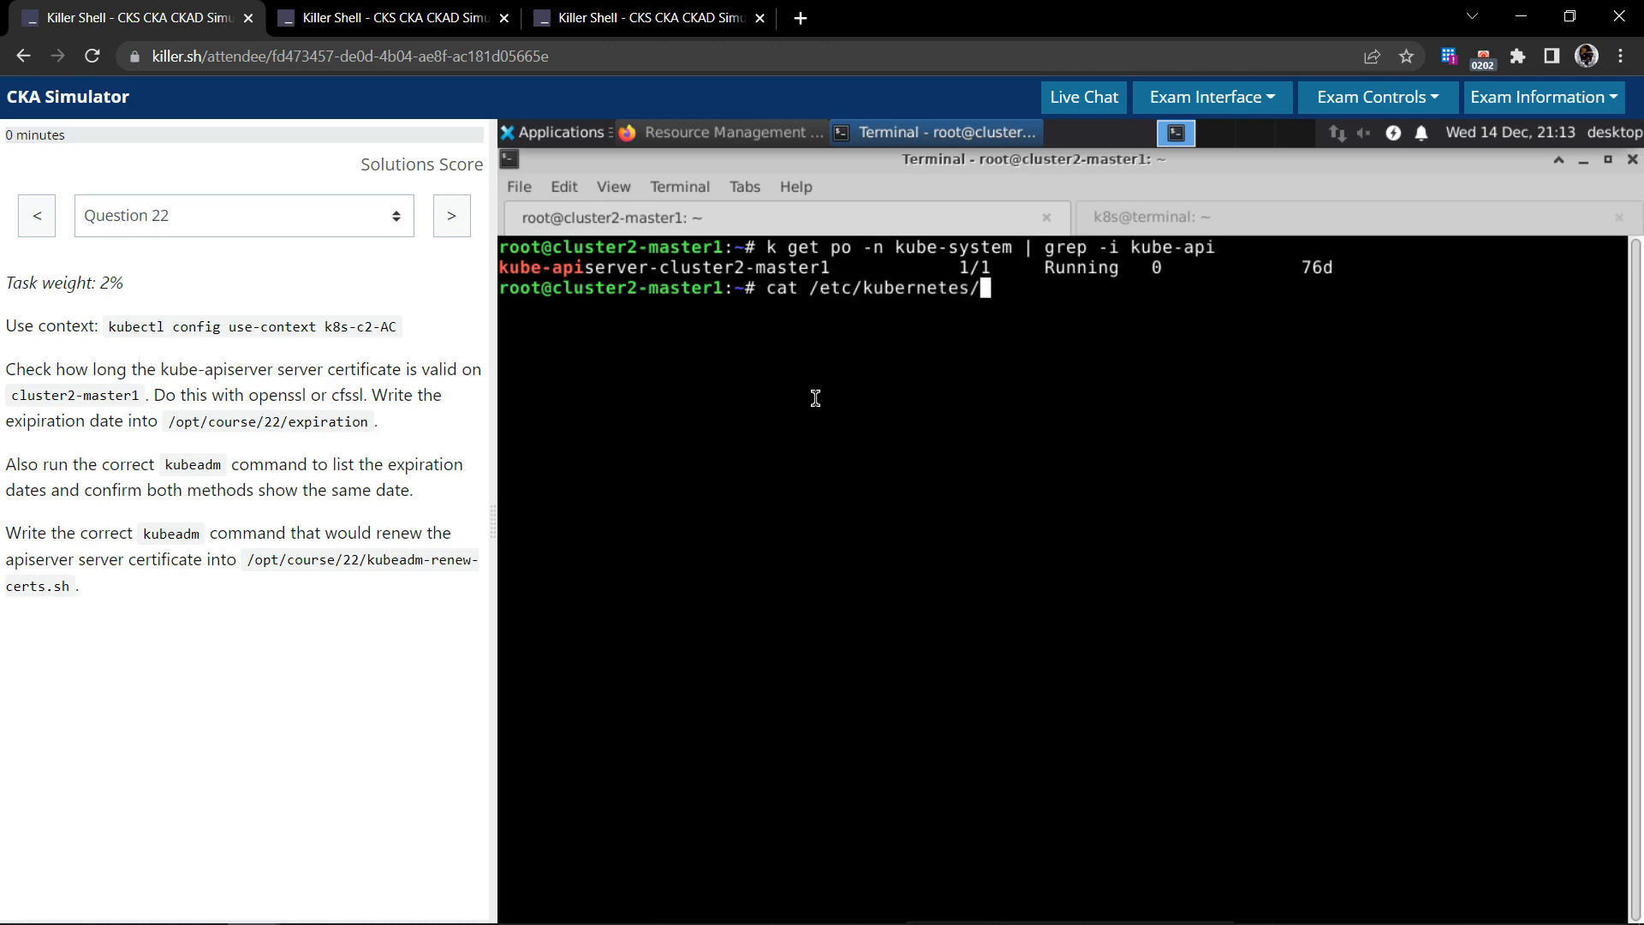
{"action": "type", "text": "manifests/"}
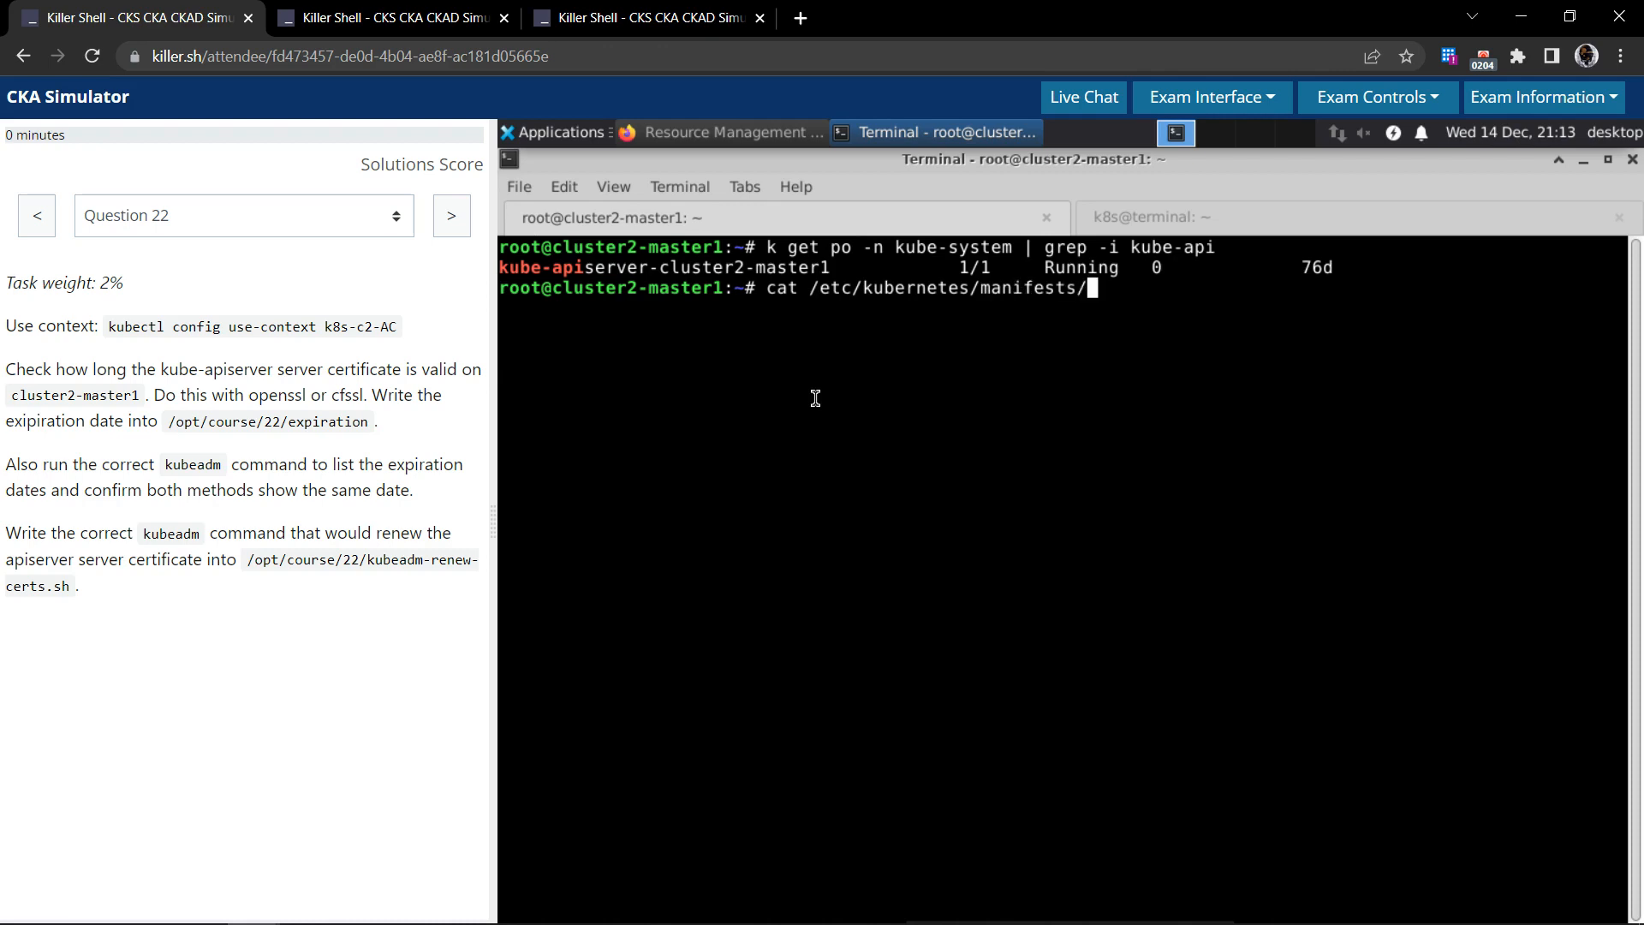
{"action": "type", "text": "kub"}
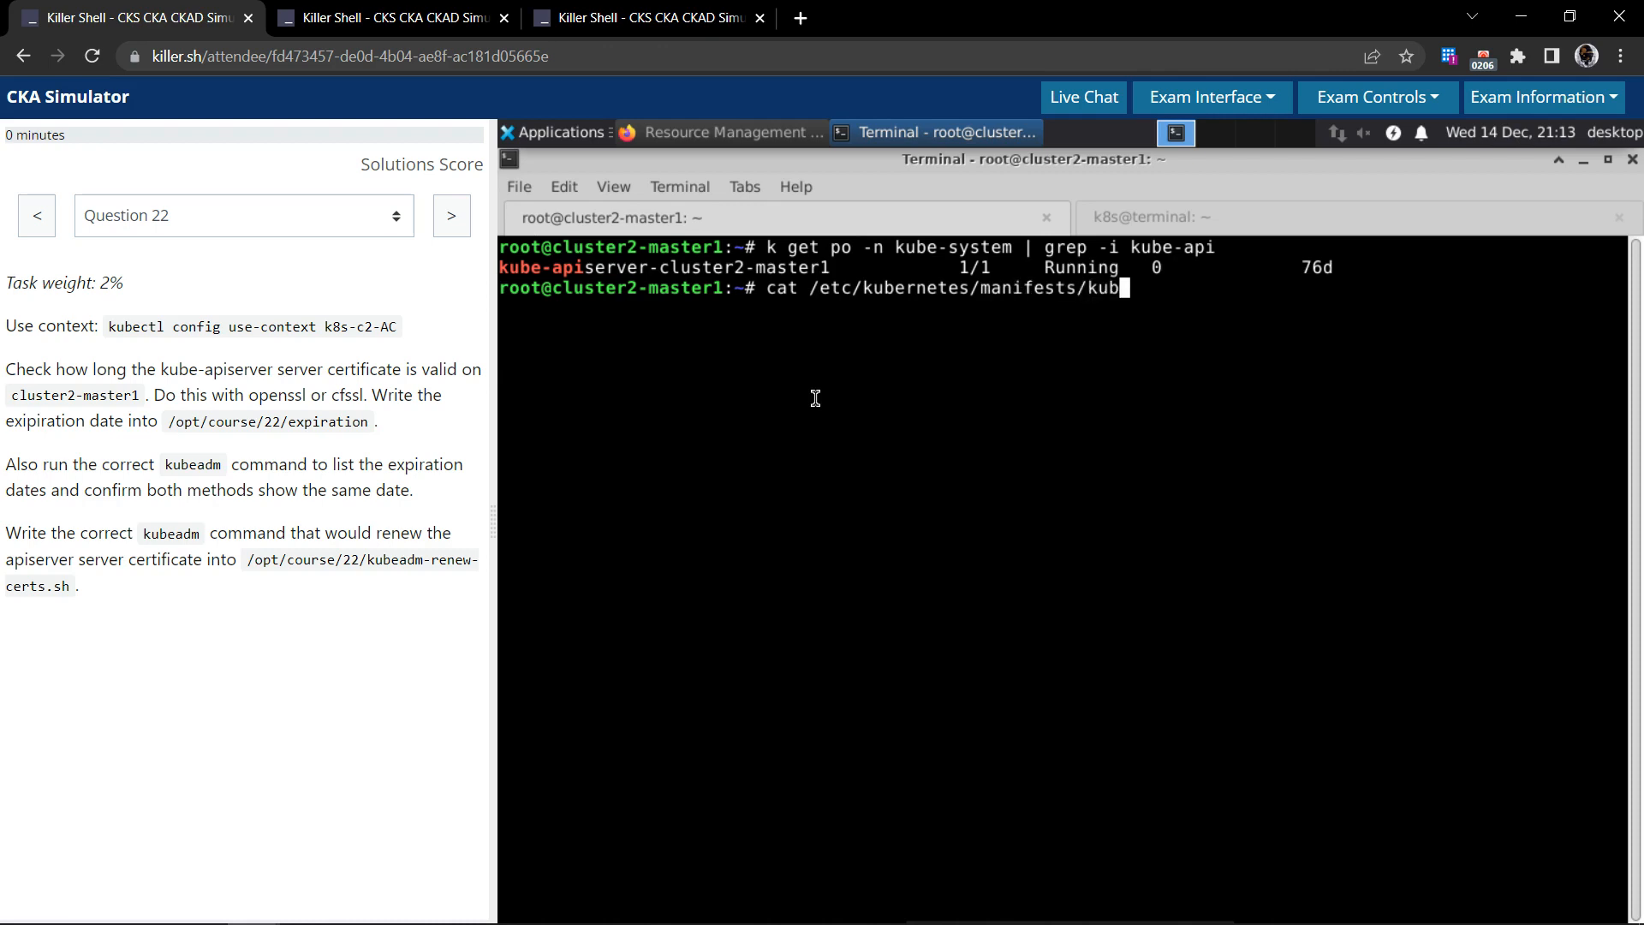
{"action": "type", "text": "-apiserver.yaml"}
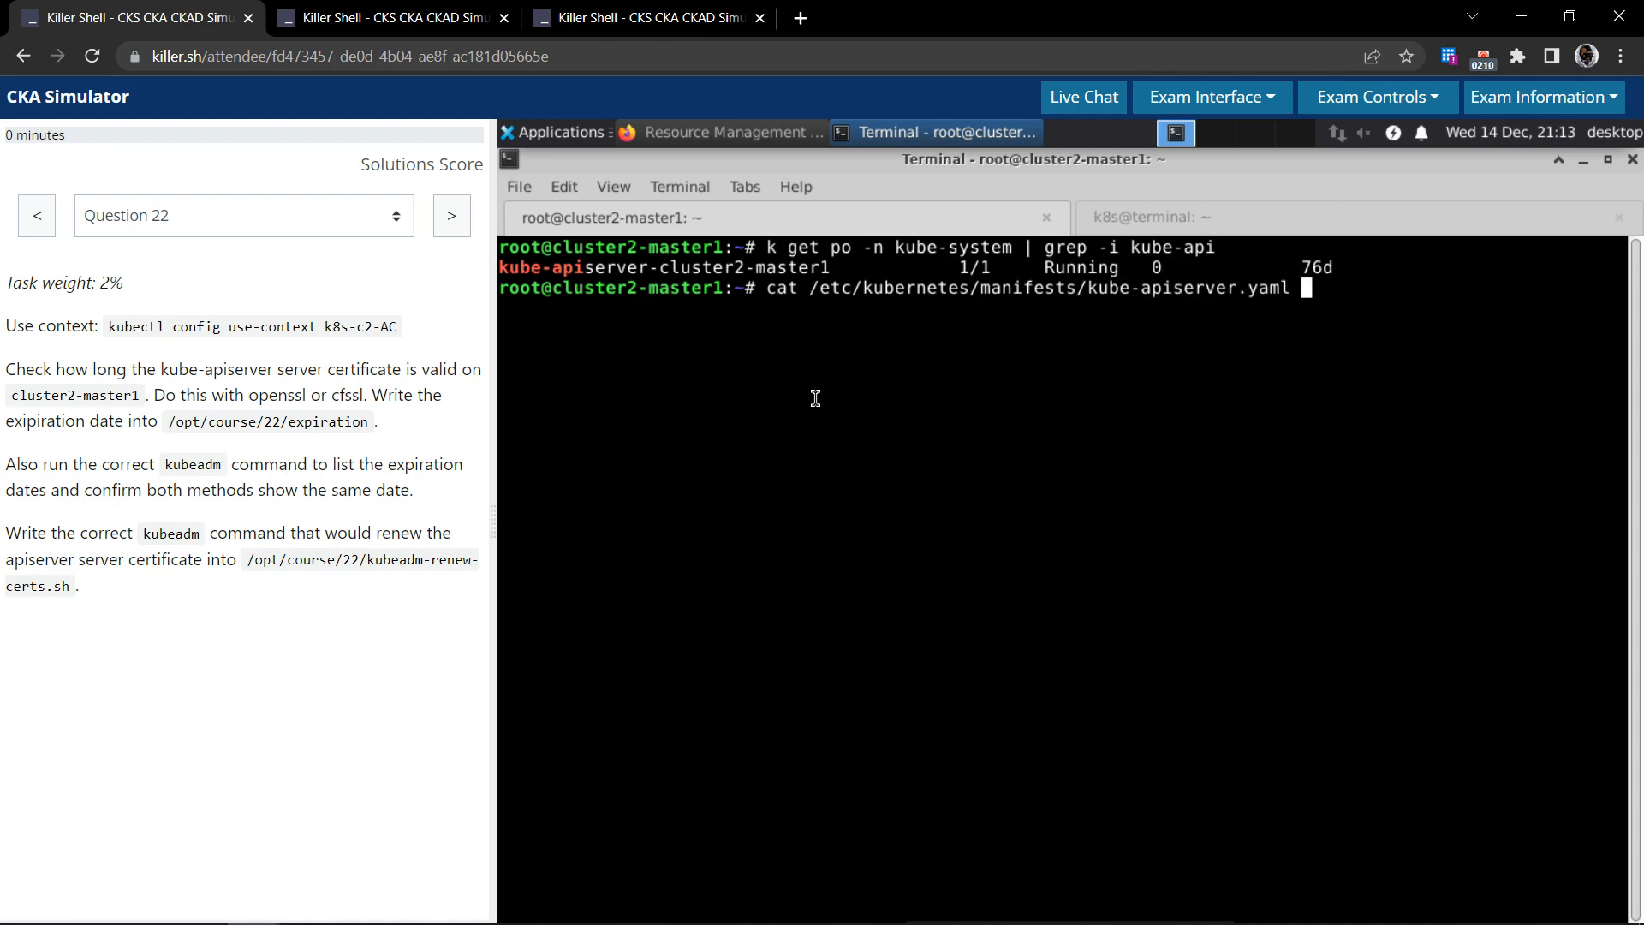
{"action": "type", "text": "|"}
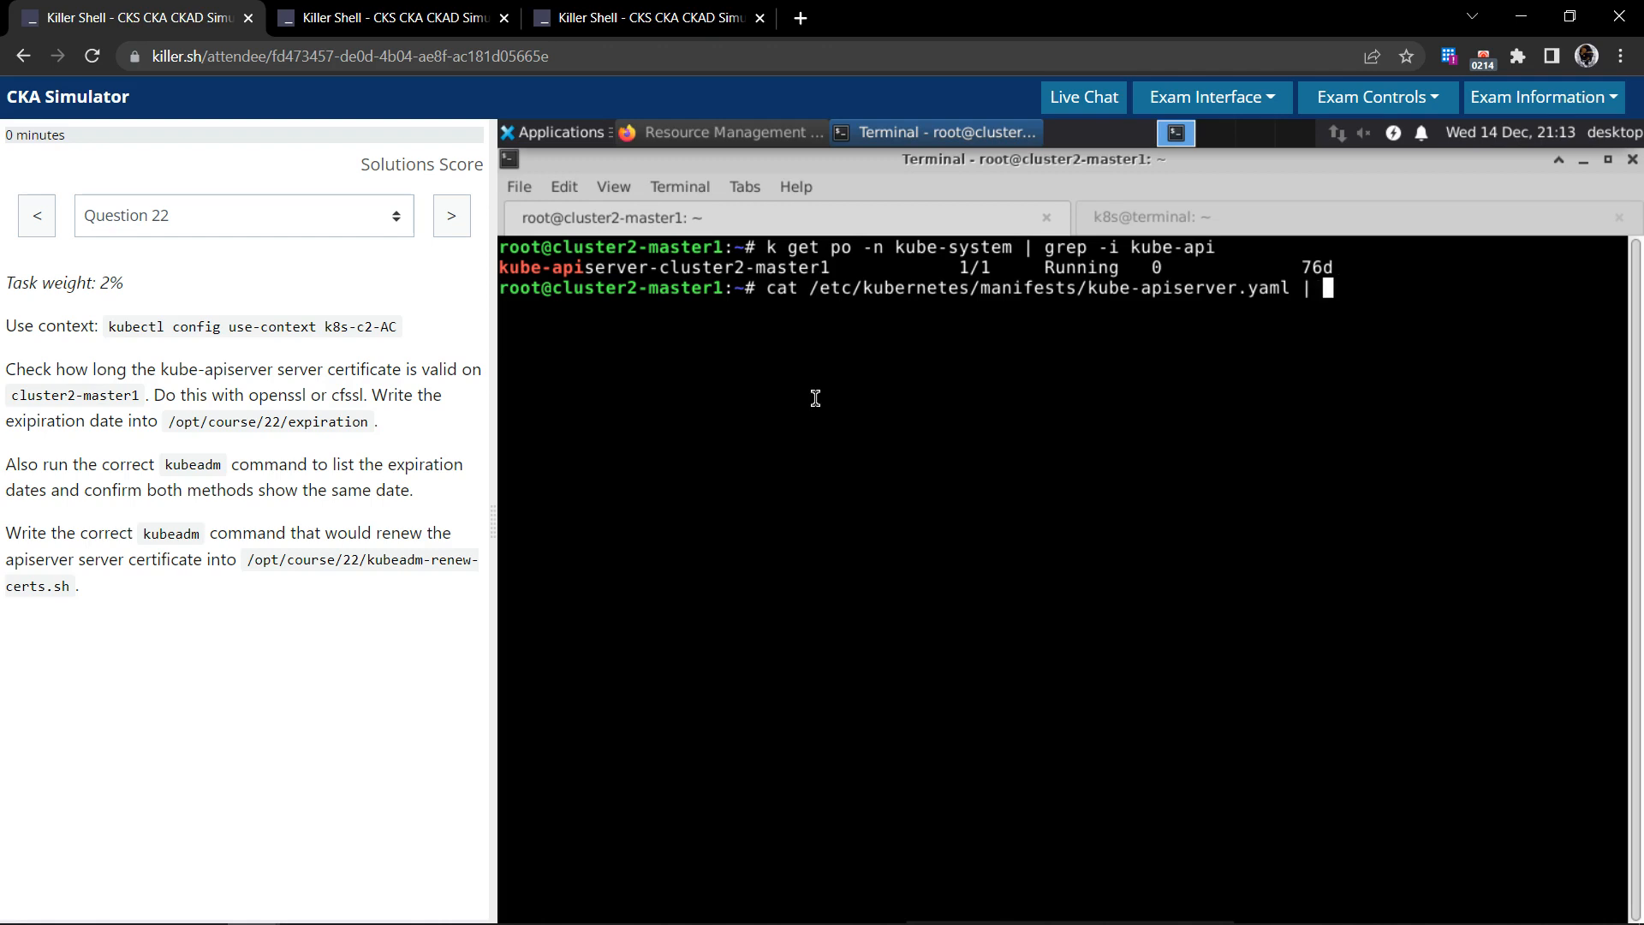
{"action": "type", "text": "grep -i"}
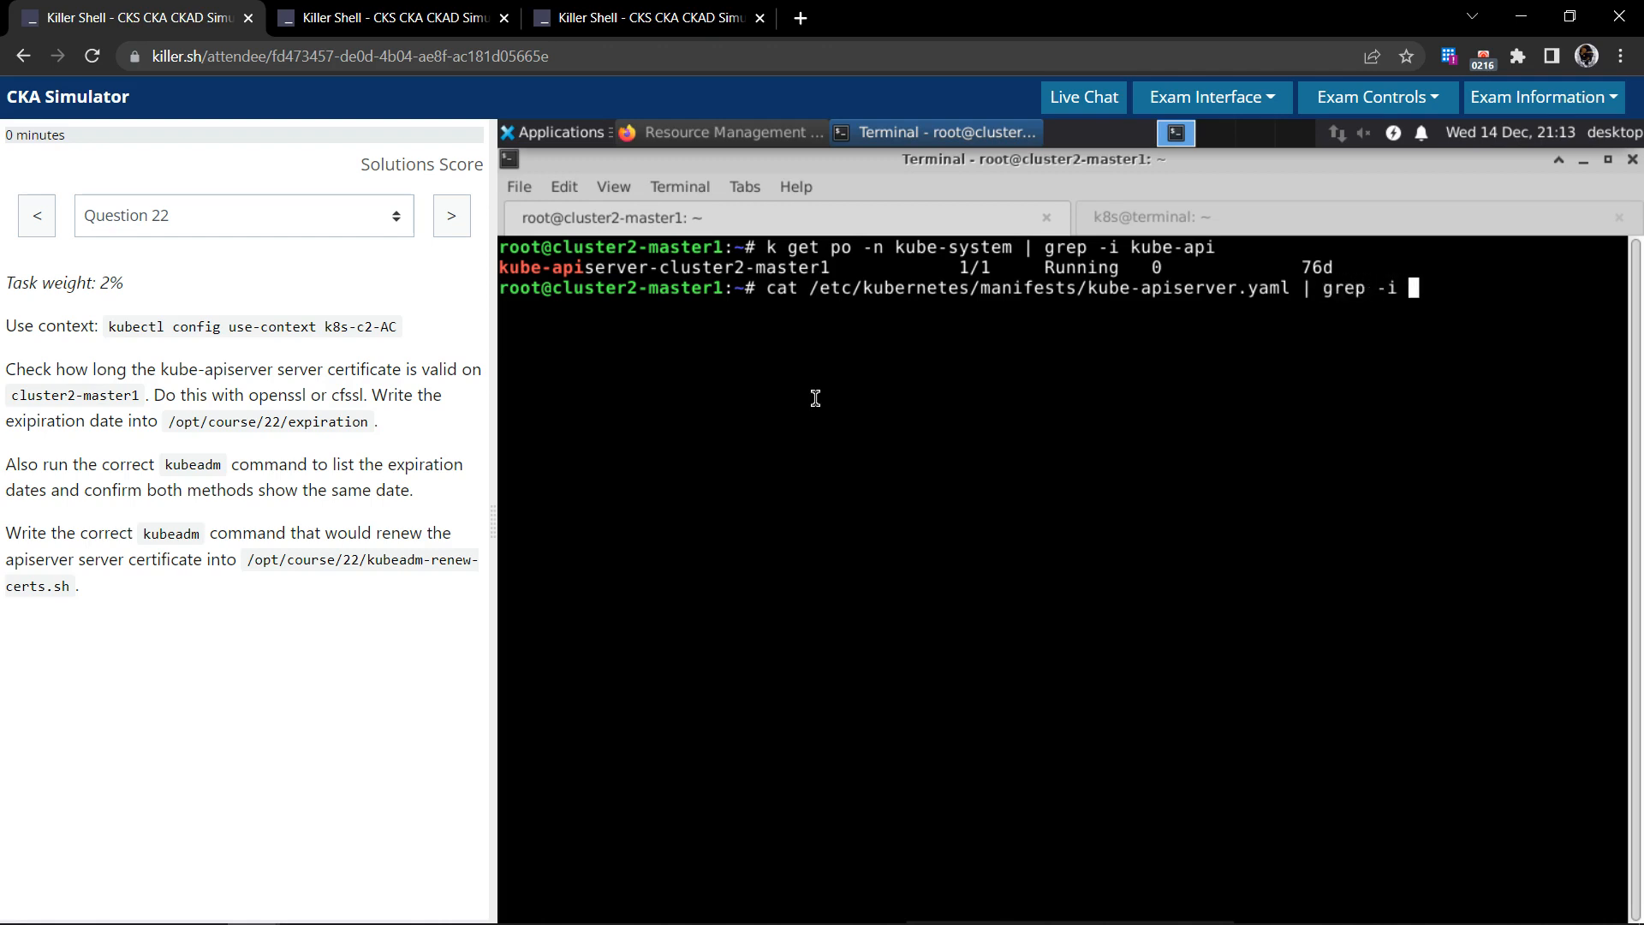
{"action": "type", "text": "cert"}
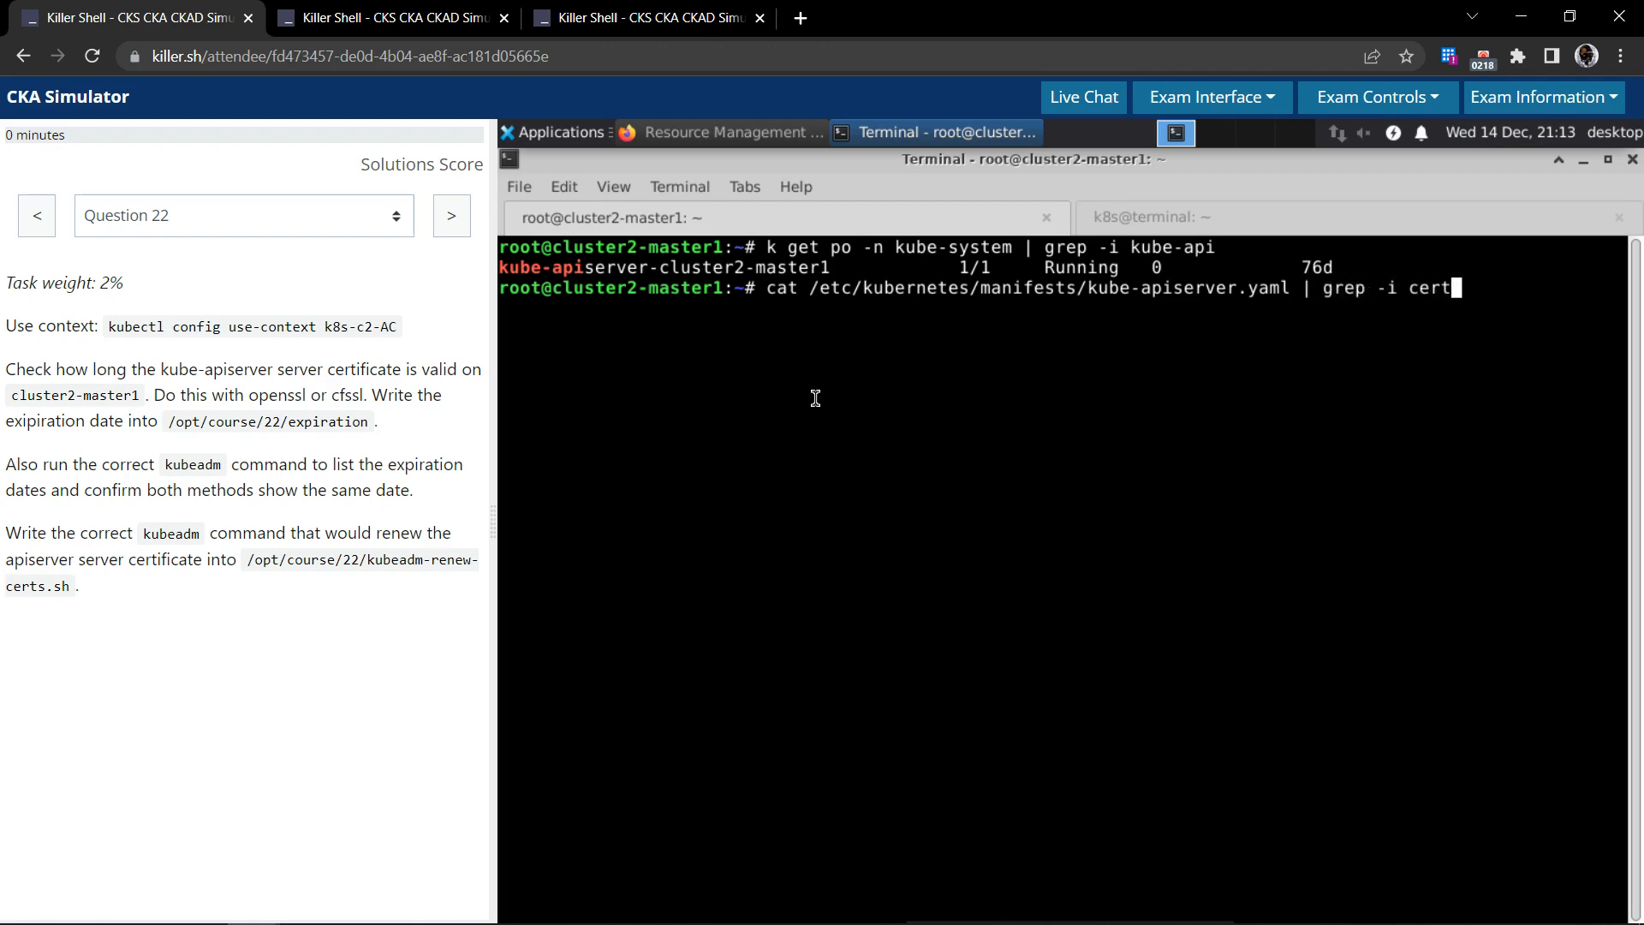
{"action": "key", "text": "Return"}
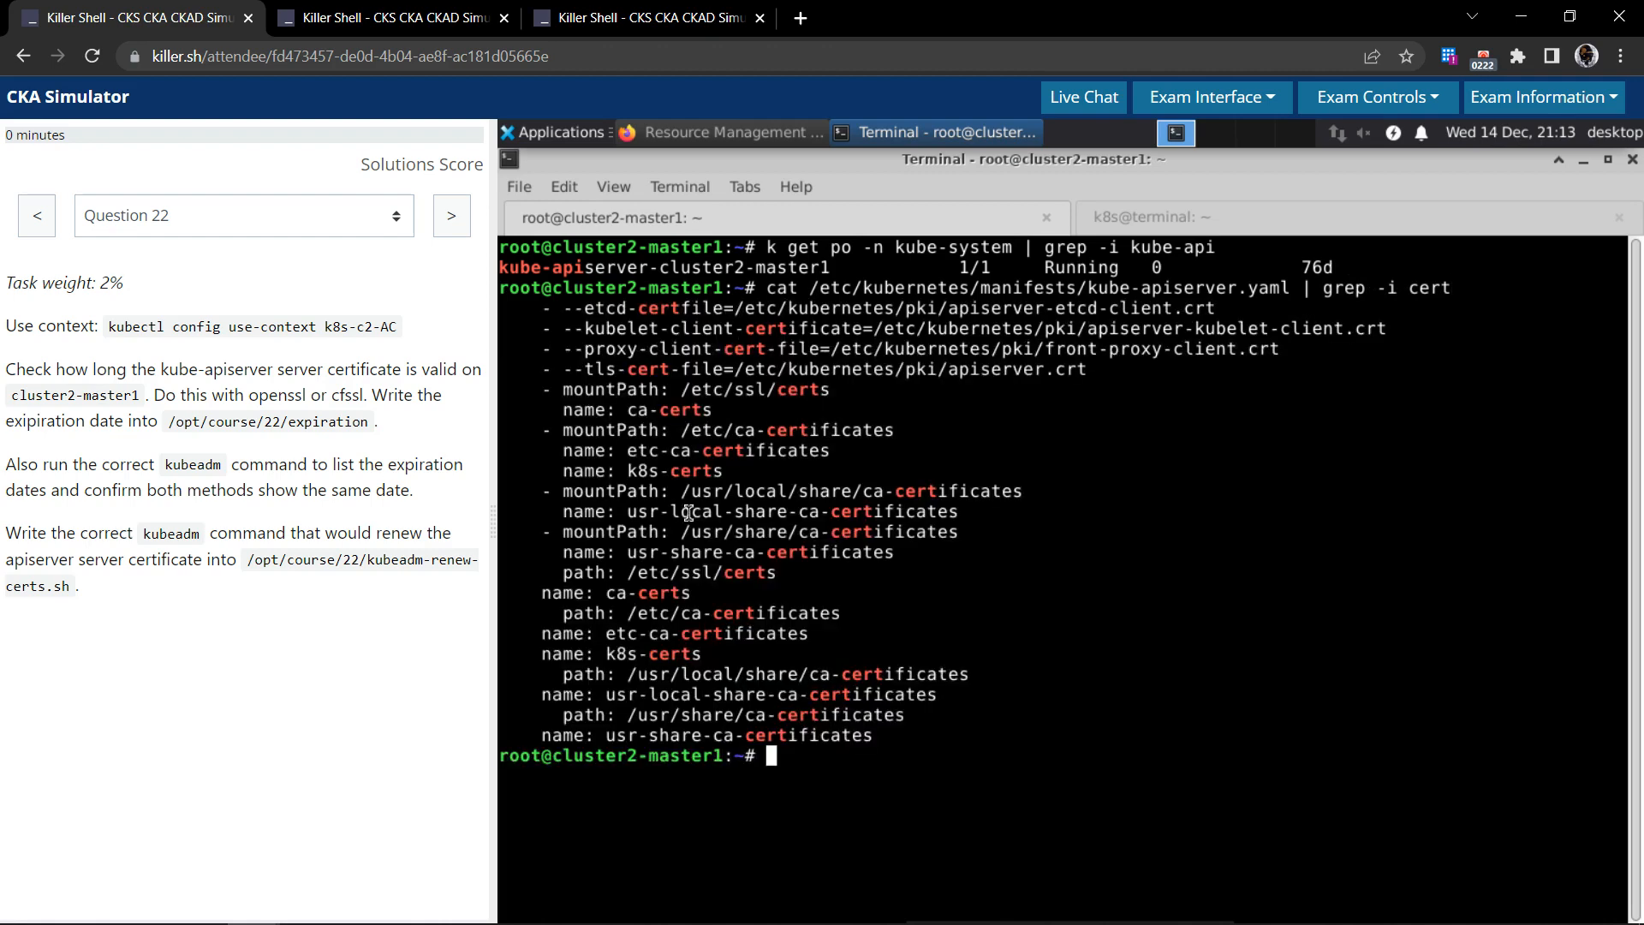
{"action": "mouse_move", "coordinate": [686, 697]}
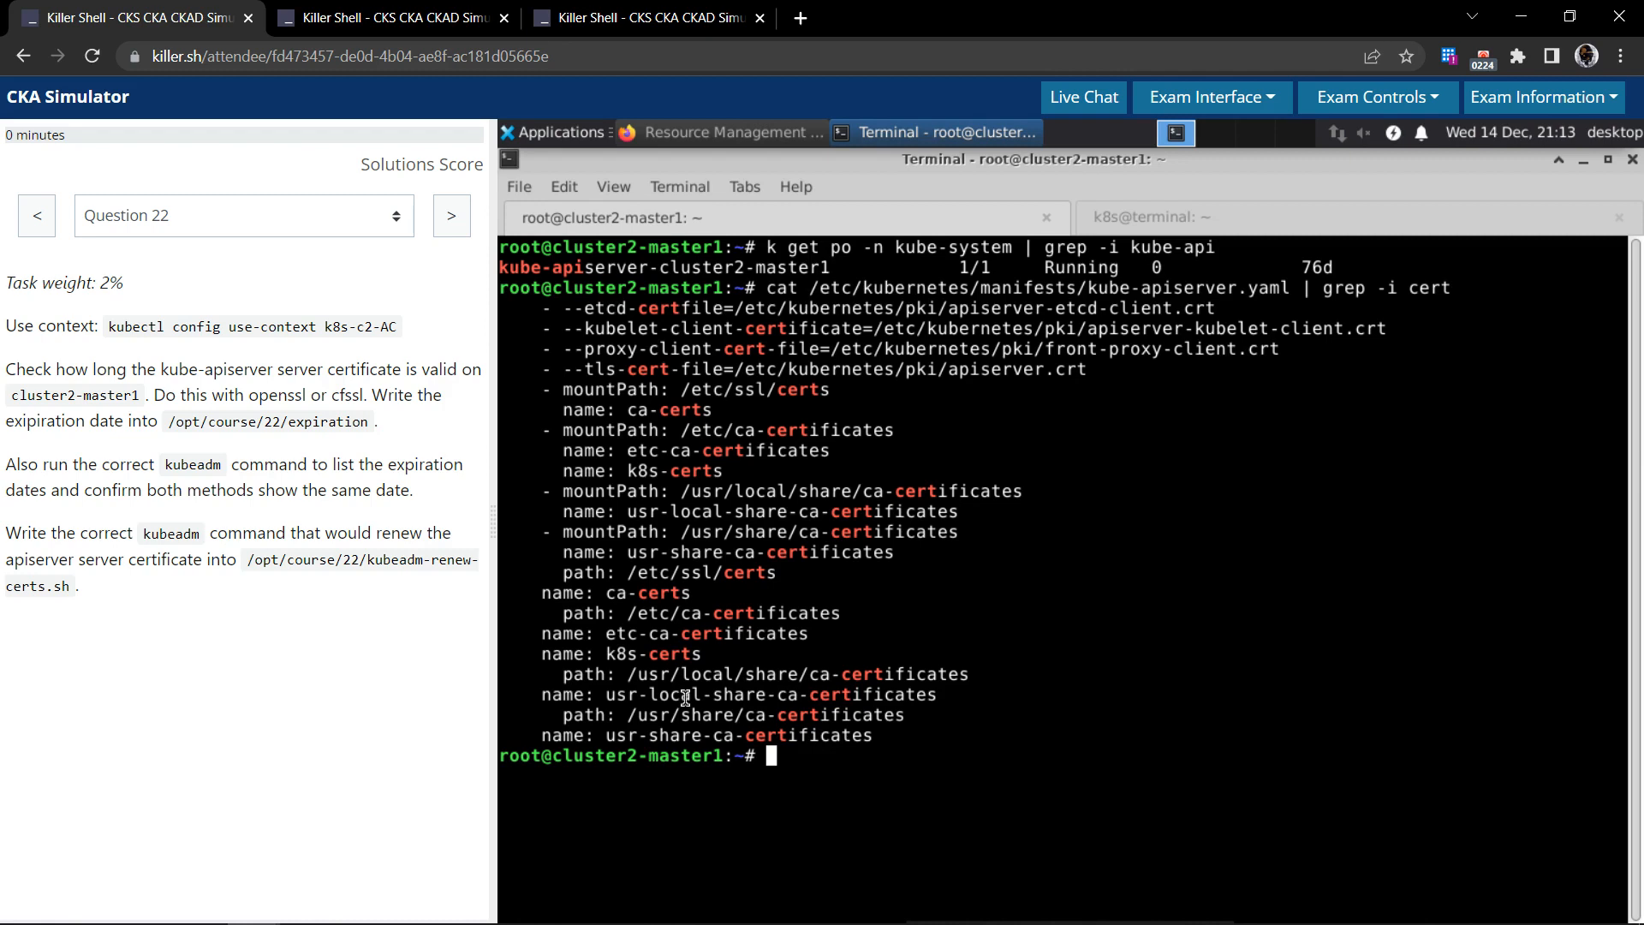
{"action": "mouse_move", "coordinate": [575, 372]}
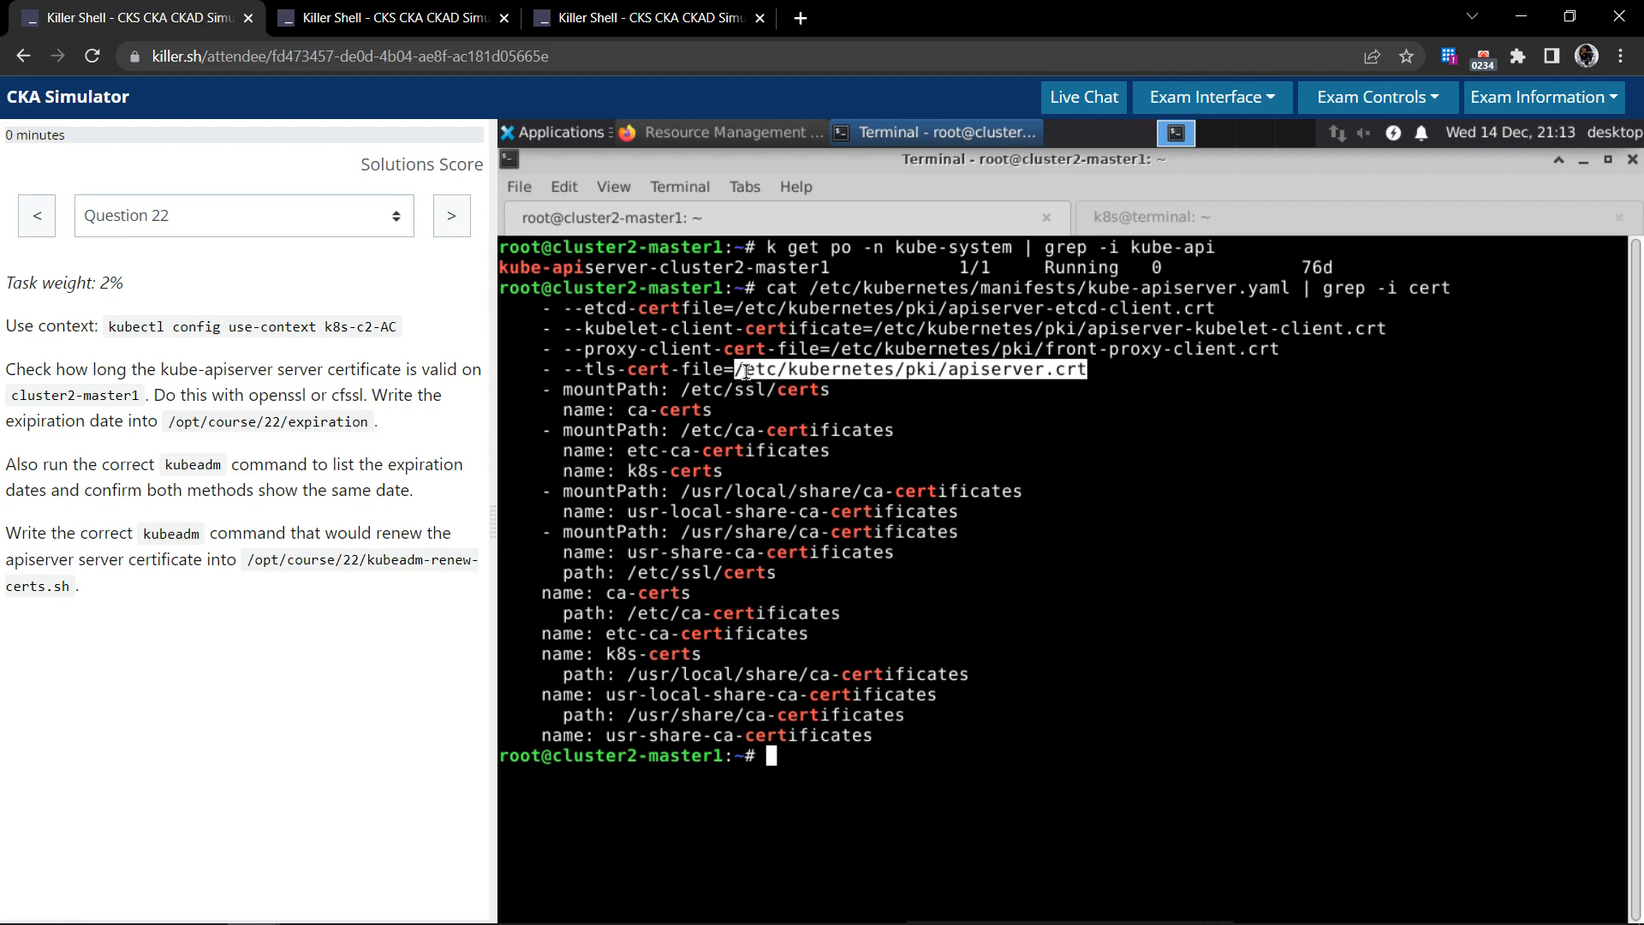
{"action": "right_click", "coordinate": [744, 369]}
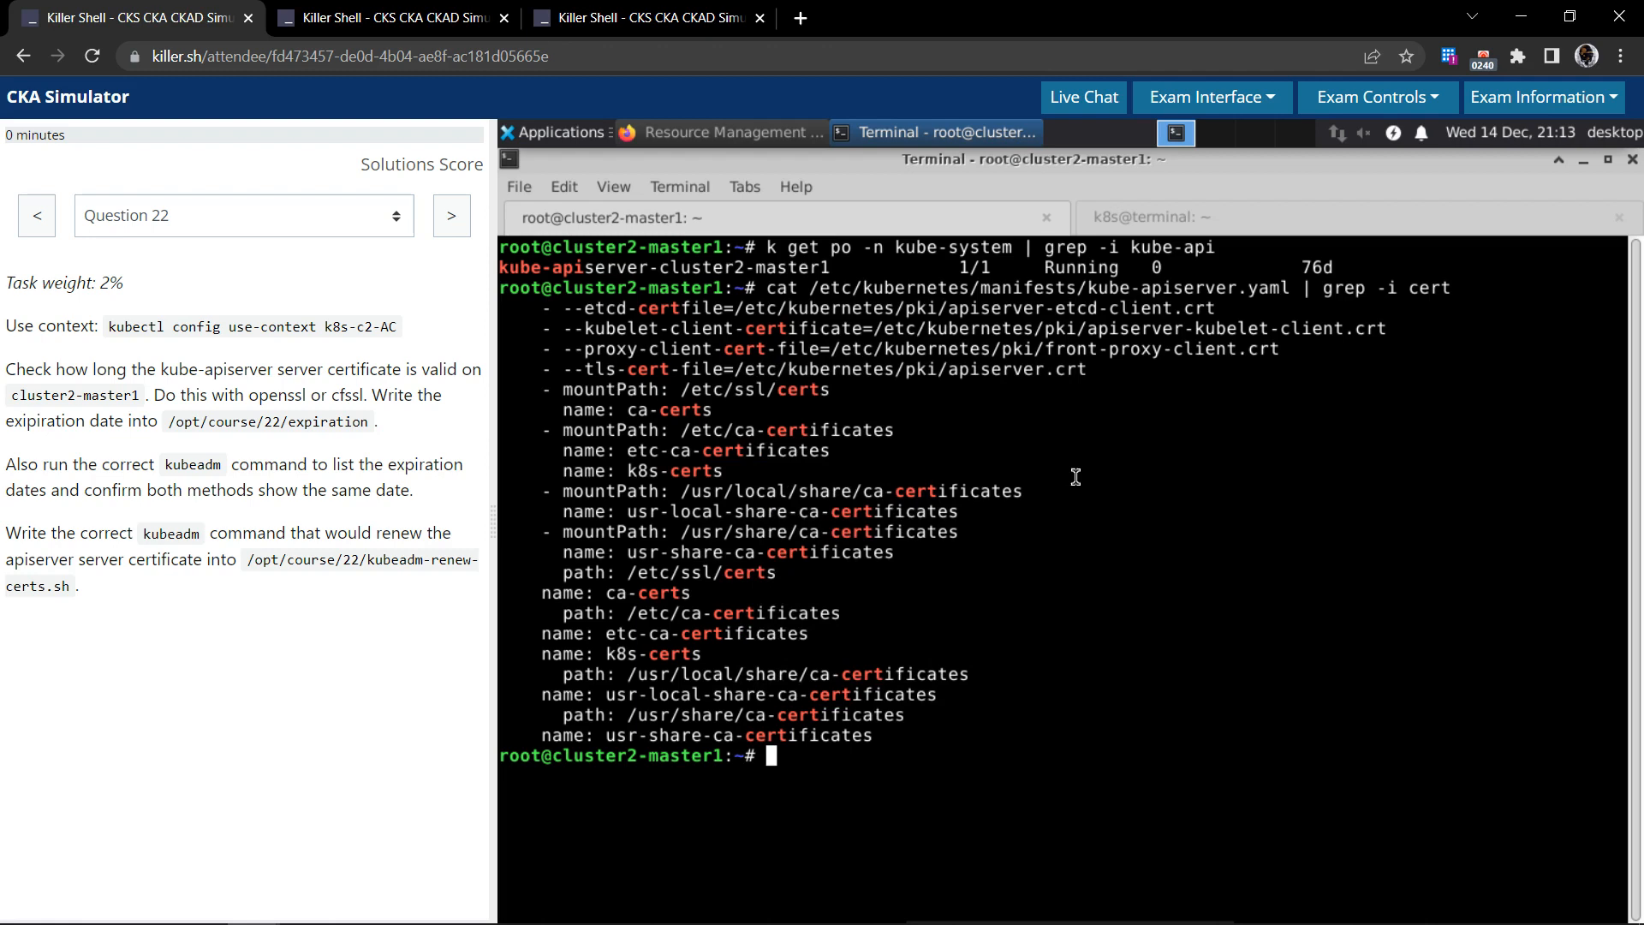
{"action": "type", "text": "cl"}
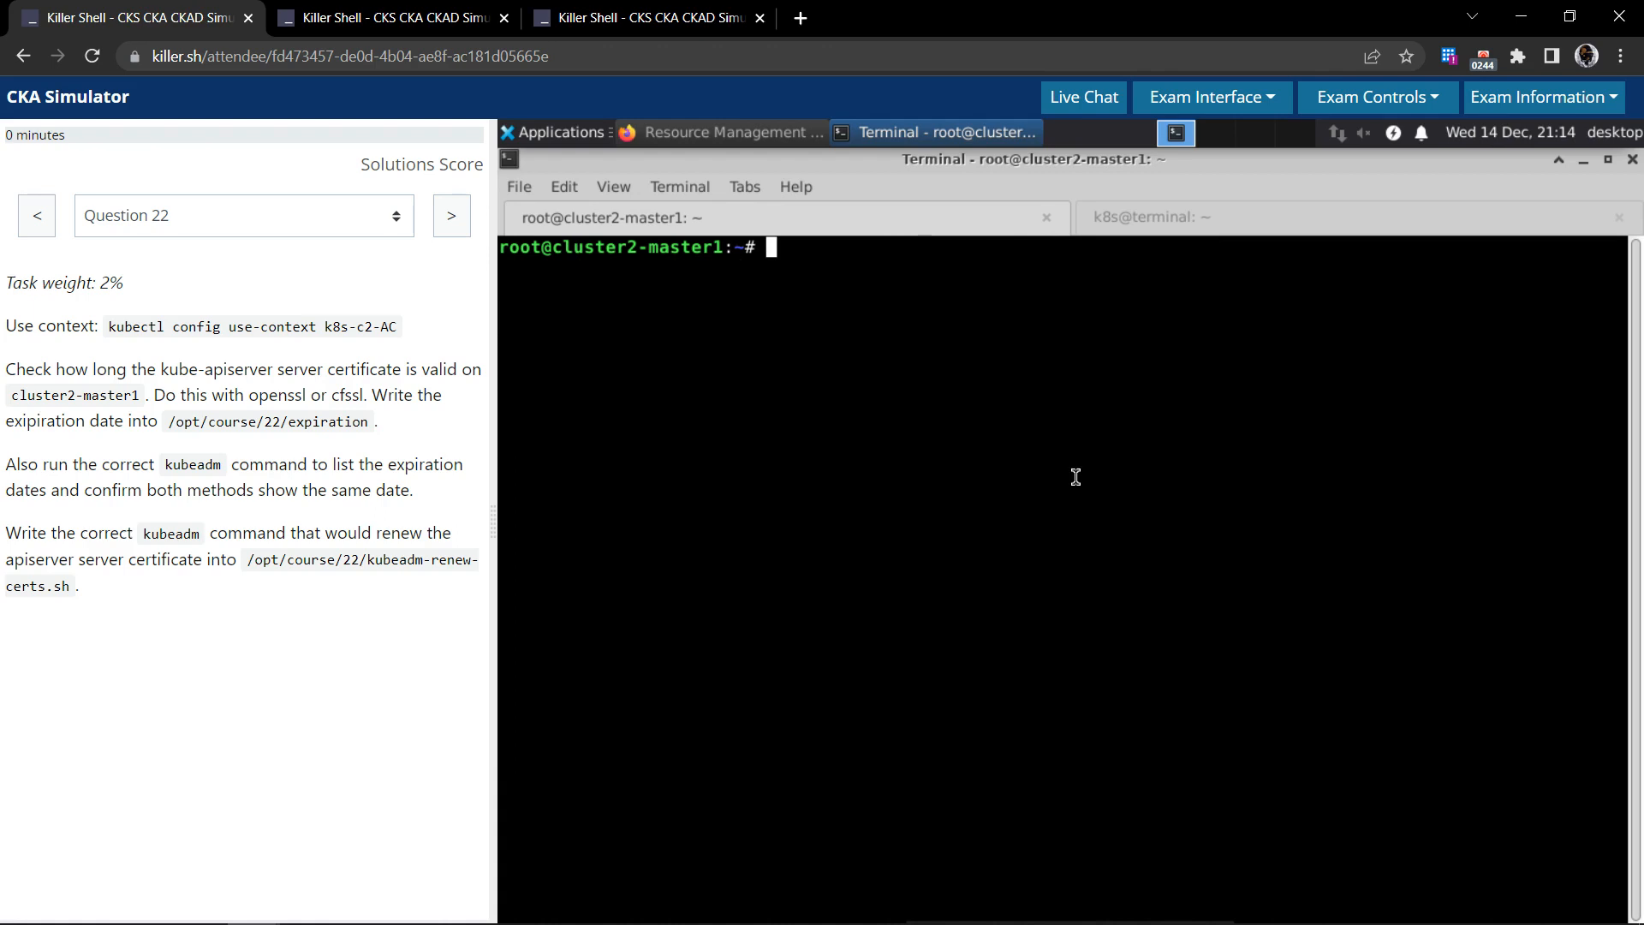
- List /etc/kubernetes/pki/apiserver.crt with ls to confirm the certificate file
{"action": "type", "text": "ls -lret"}
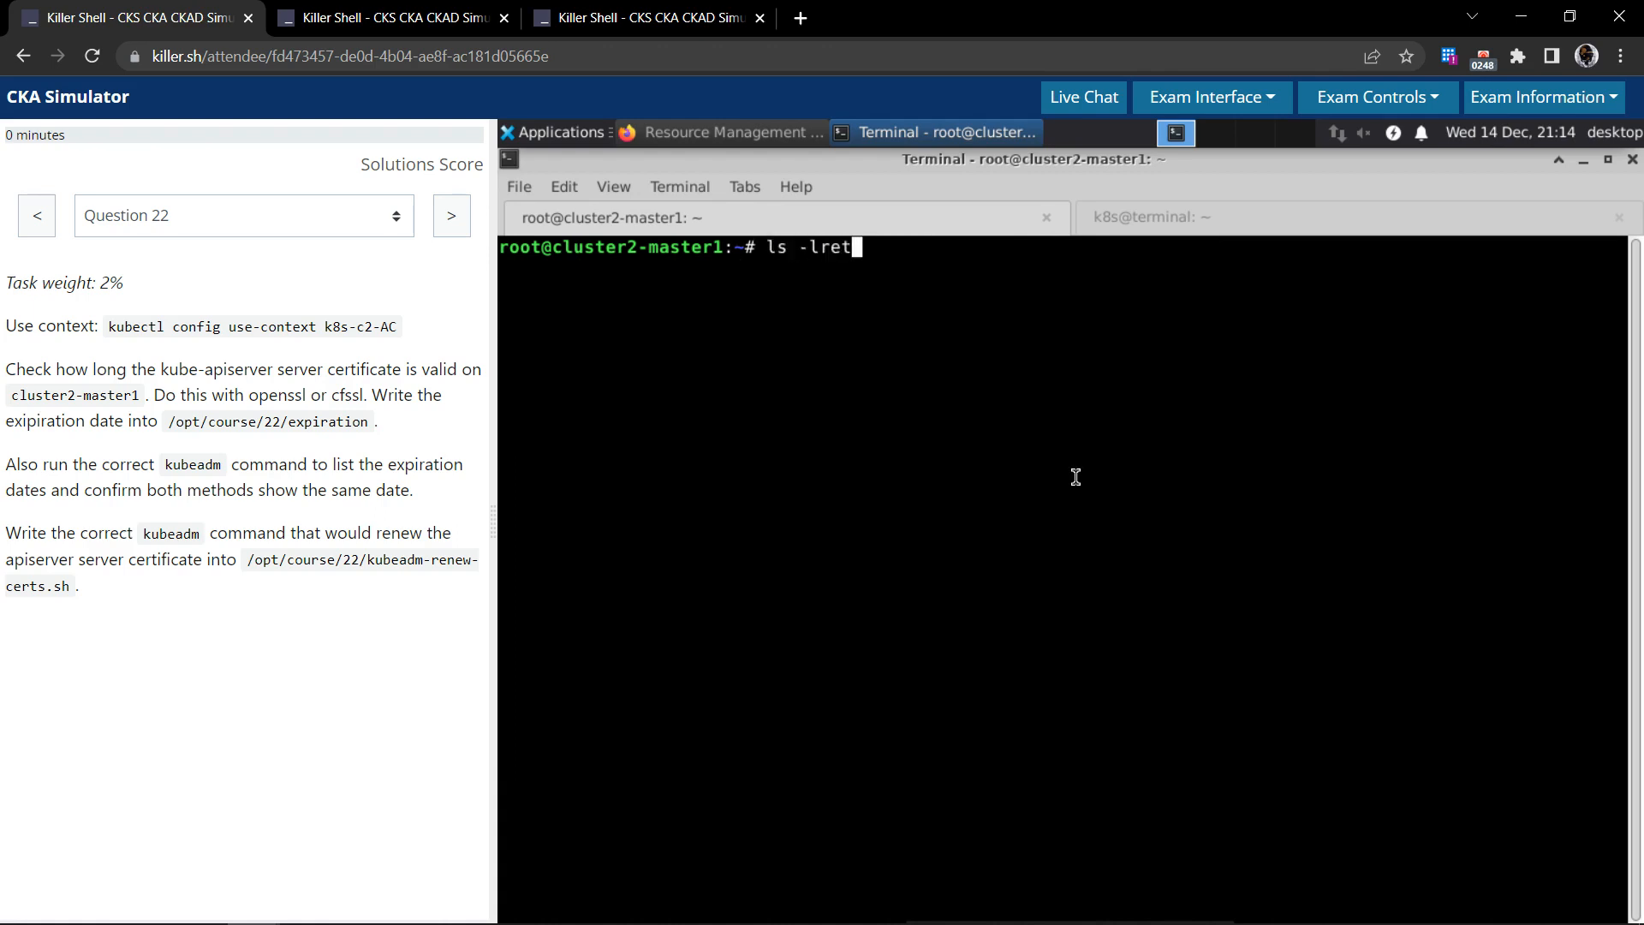
{"action": "type", "text": "/etc/kubernetes/pki/apiserver.crt"}
{"action": "type", "text": "cat"}
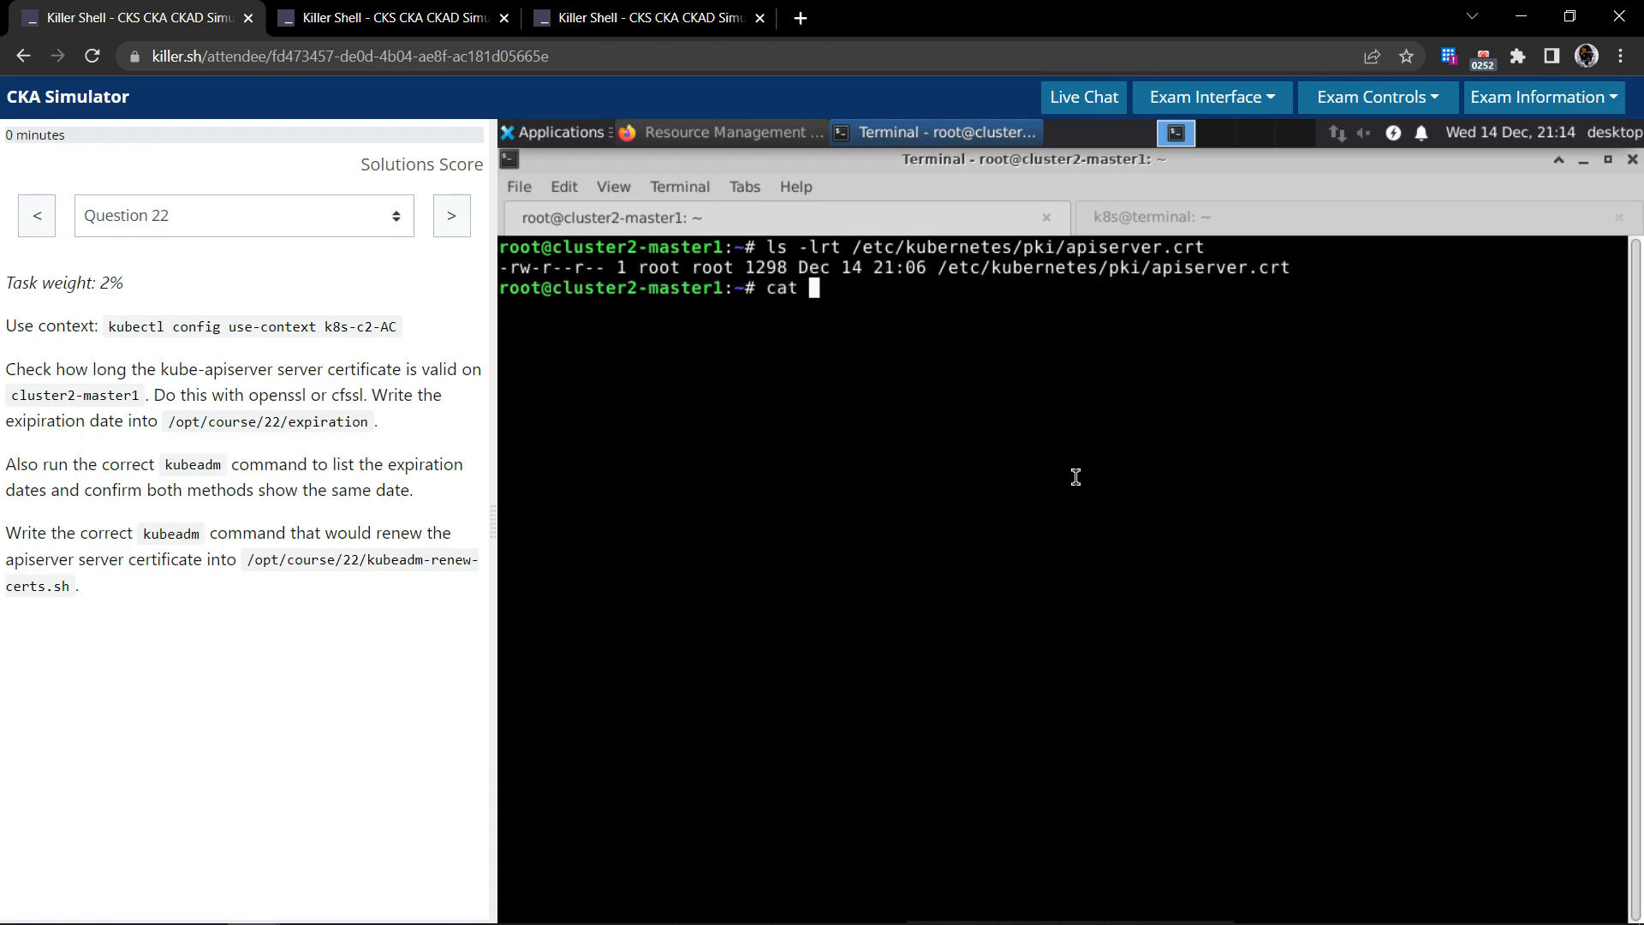
{"action": "type", "text": "/etc/kubernetes/pki/apiserver.crt"}
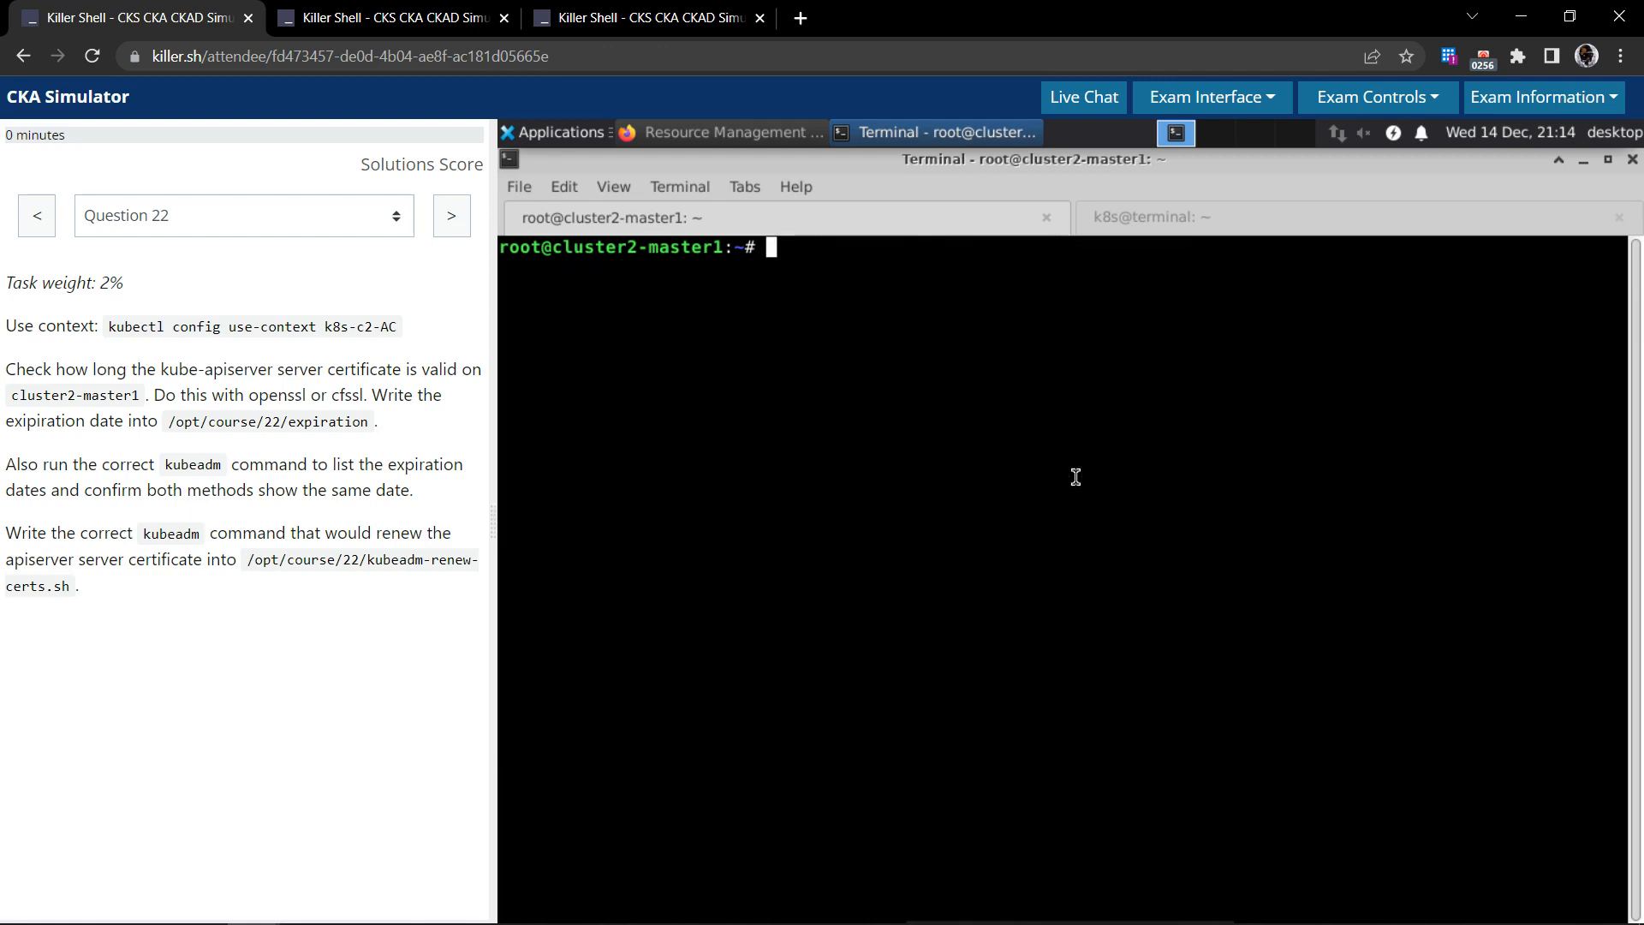
- Show apiserver.crt validity with openssl x509 -noout -text piped to grep -i valid -A 2
{"action": "type", "text": "ope"}
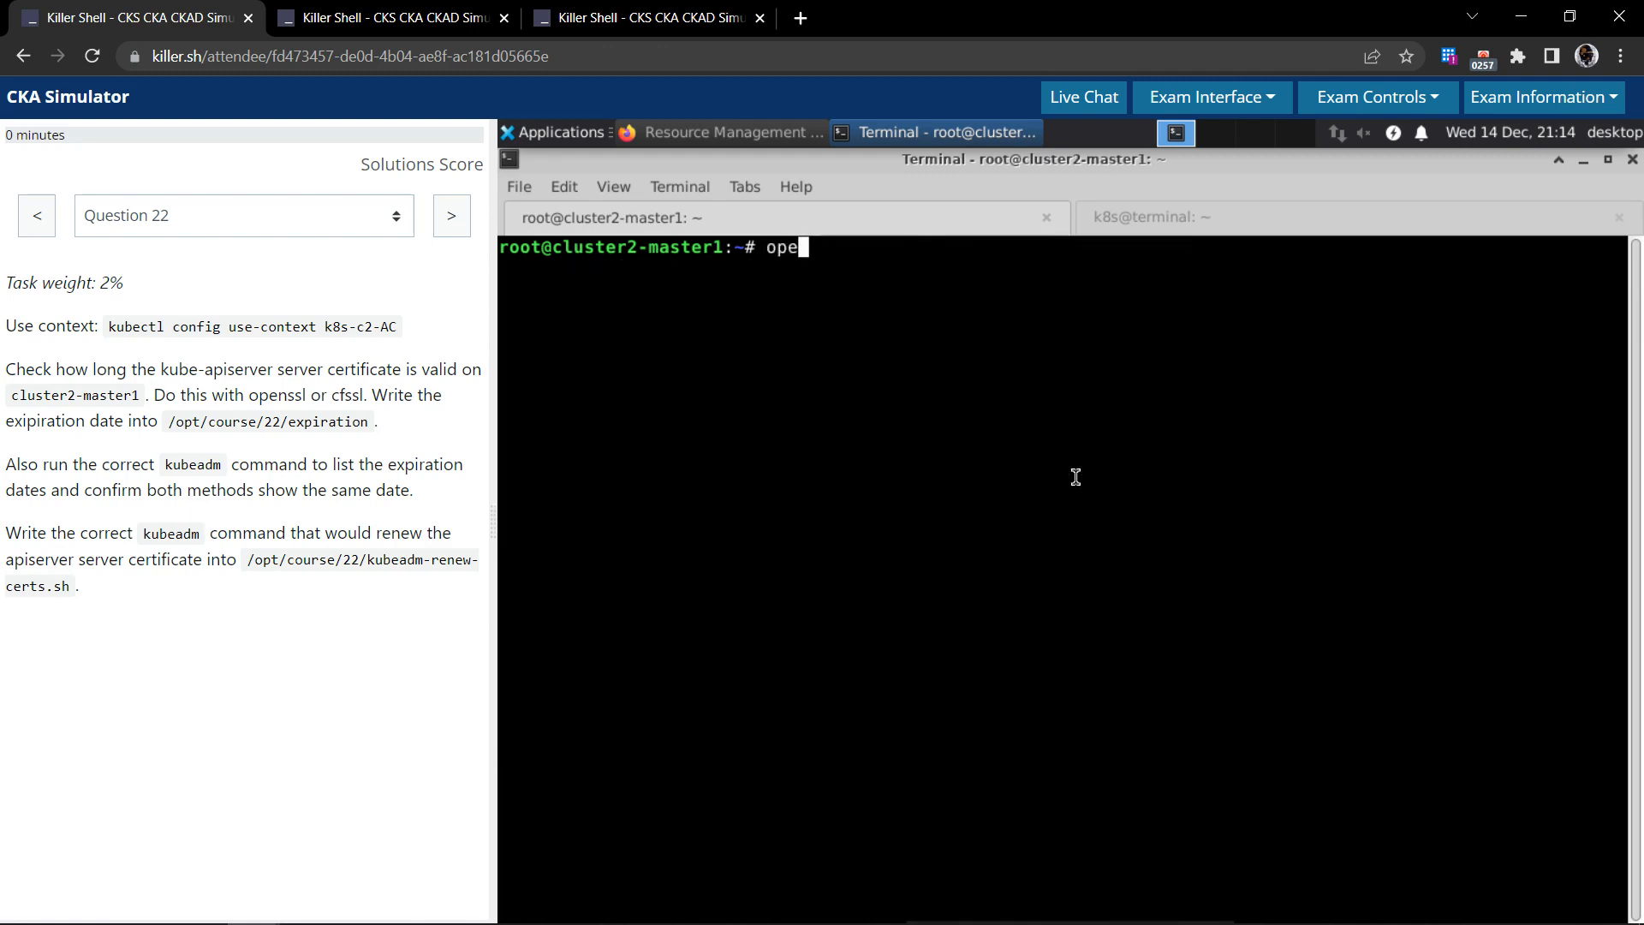
{"action": "type", "text": "ssl"}
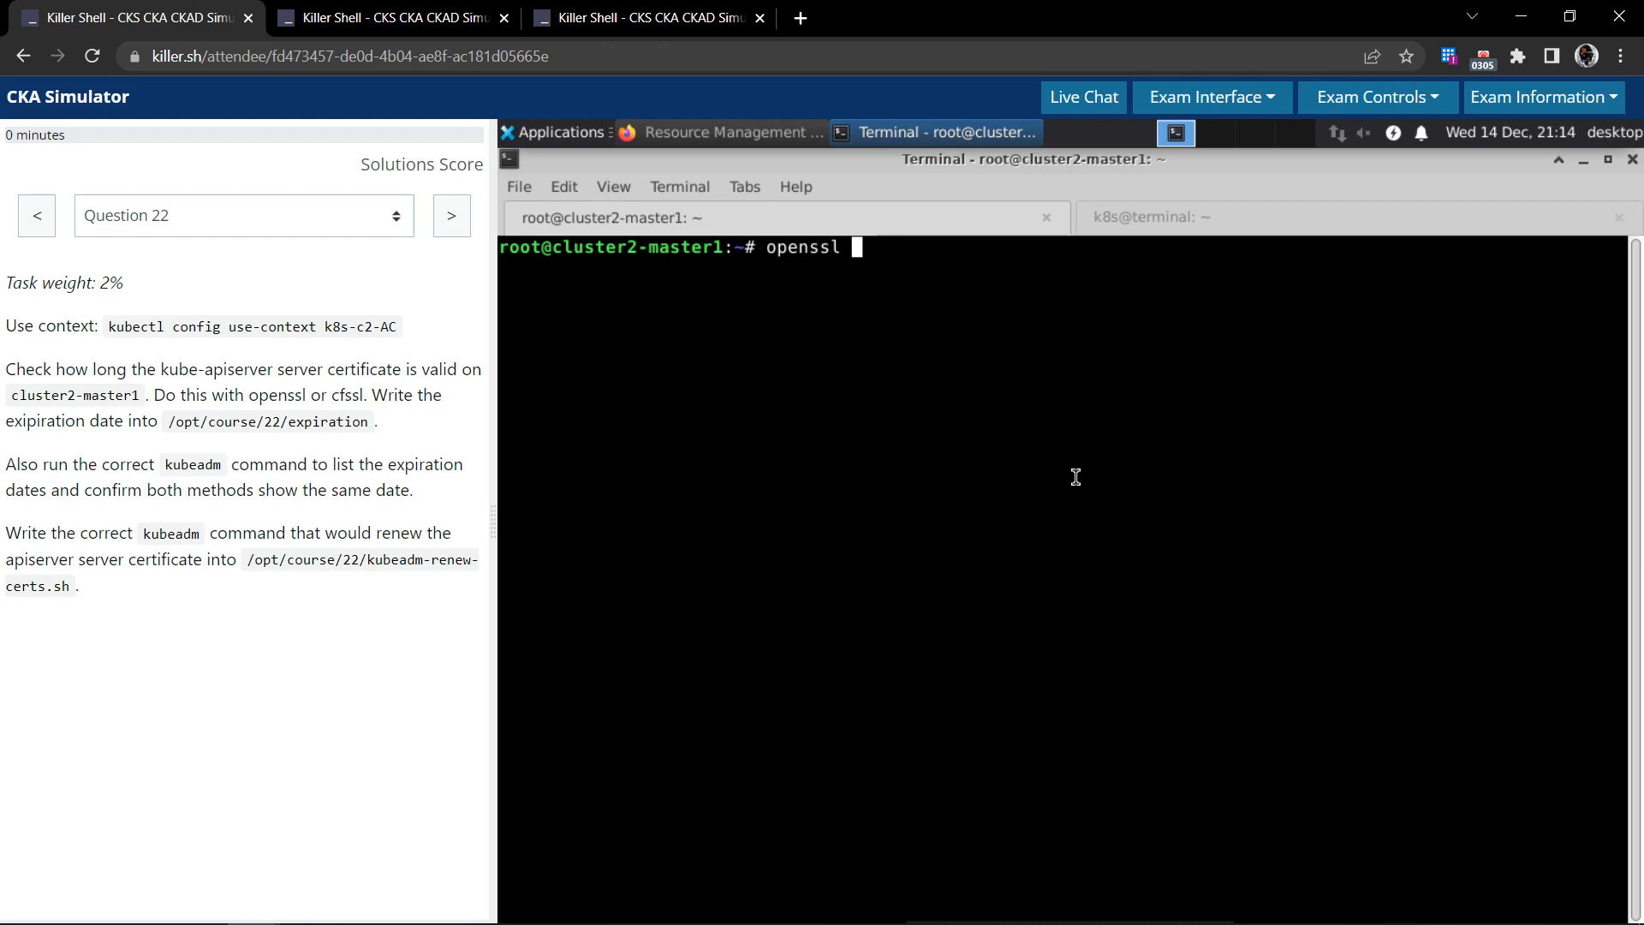
{"action": "type", "text": "x5"}
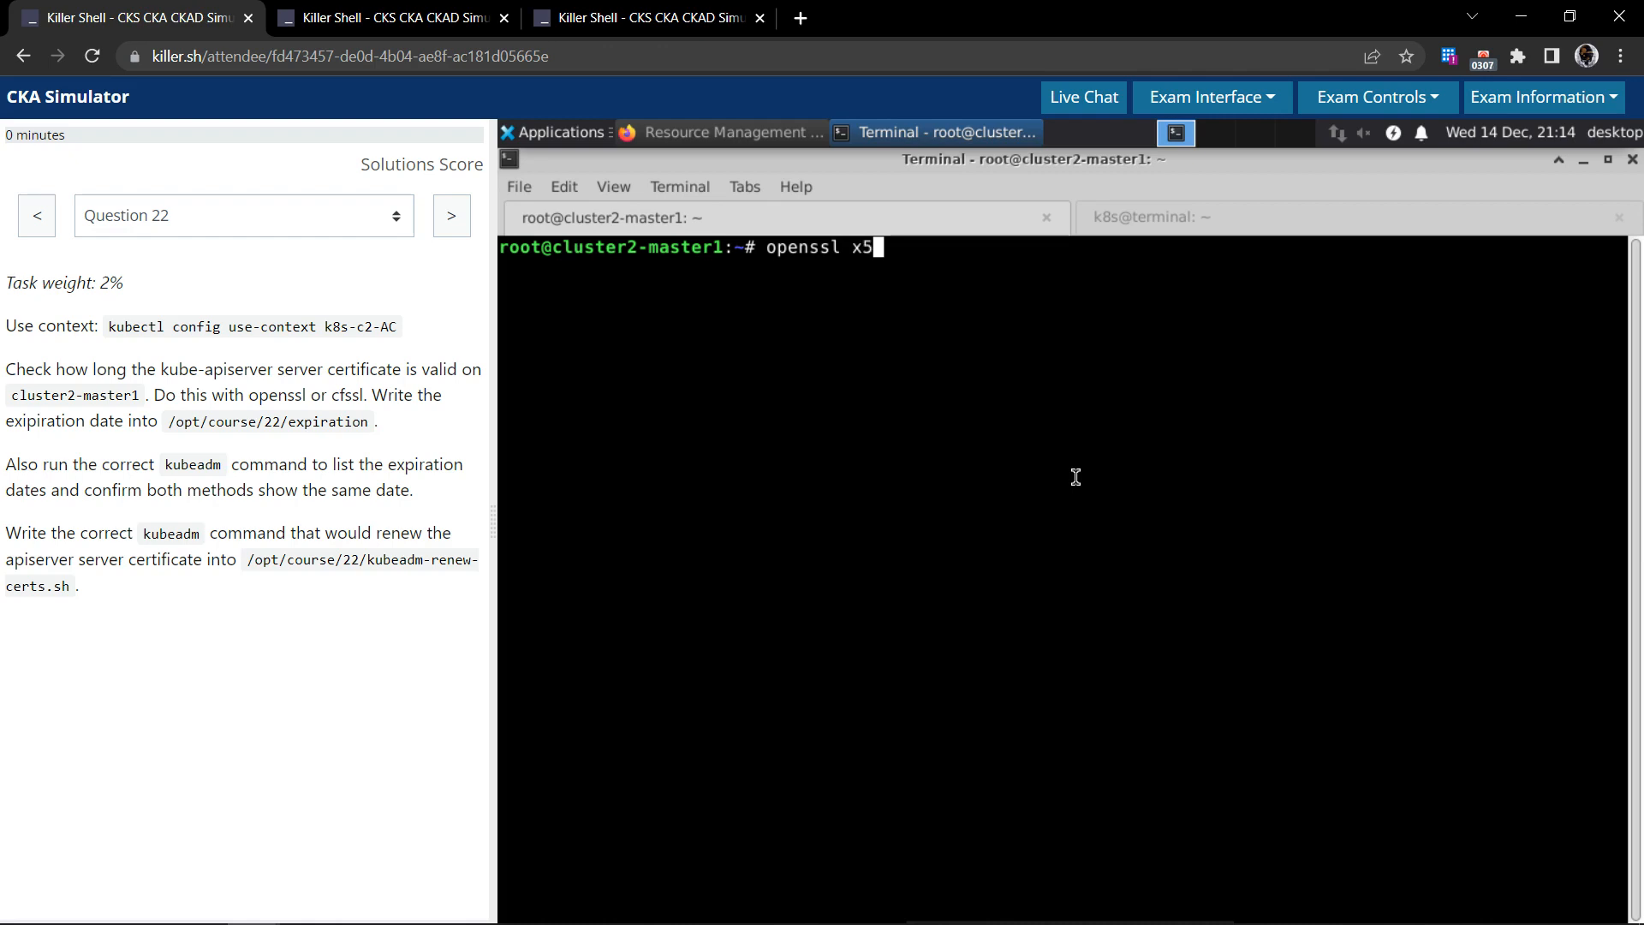
{"action": "type", "text": "09"}
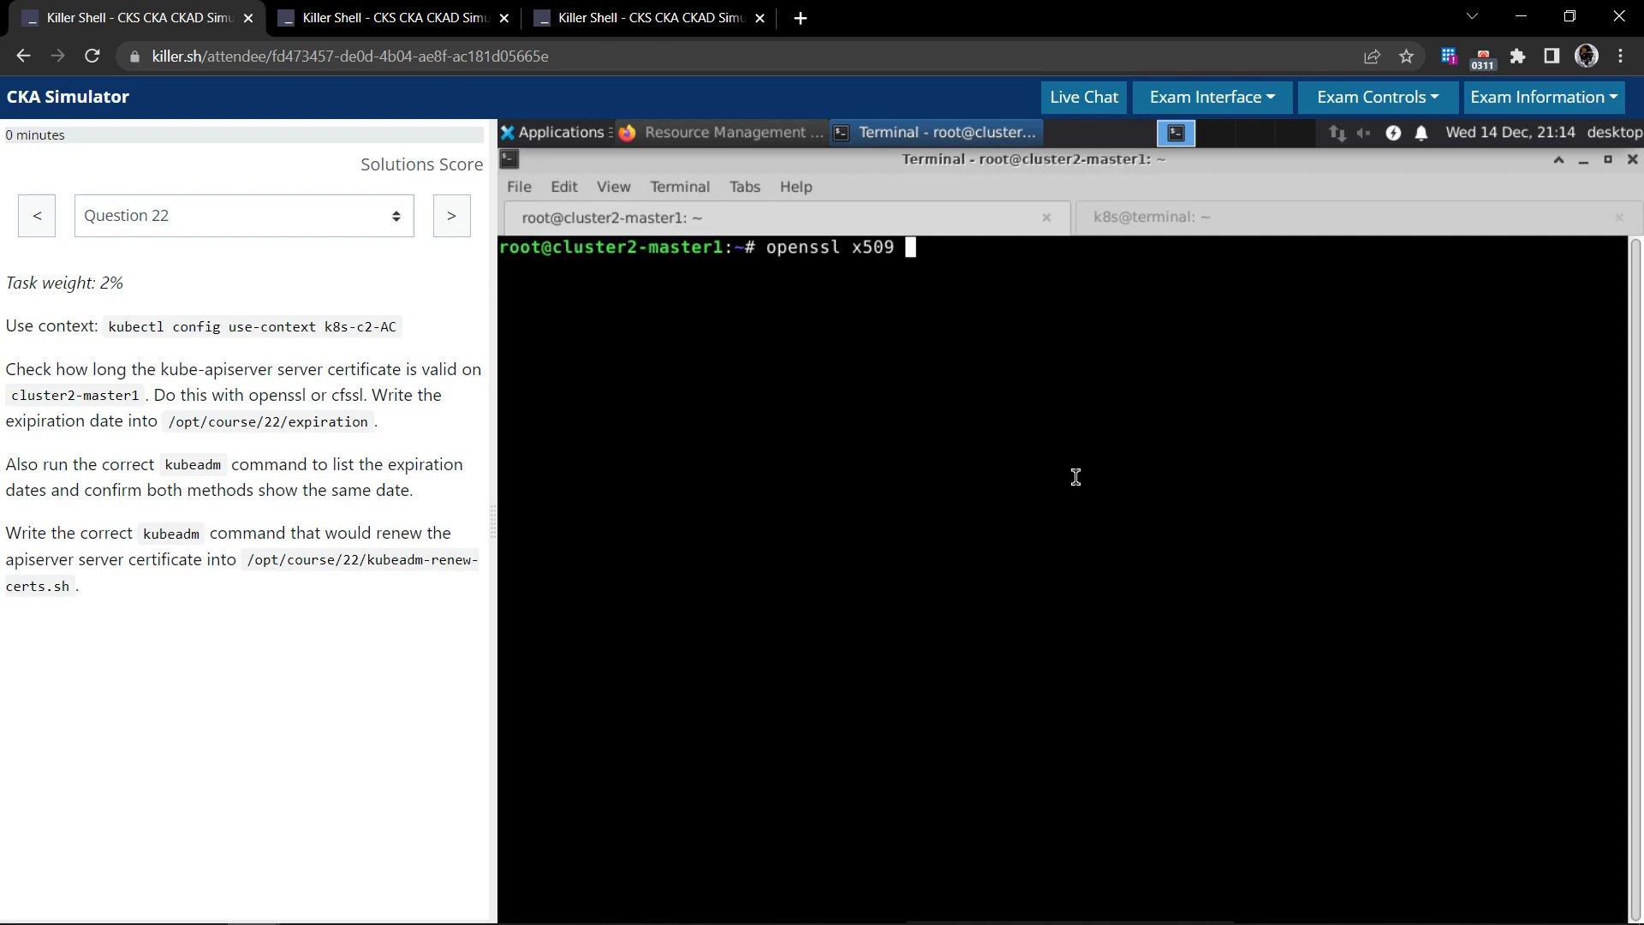
{"action": "type", "text": "--noout"}
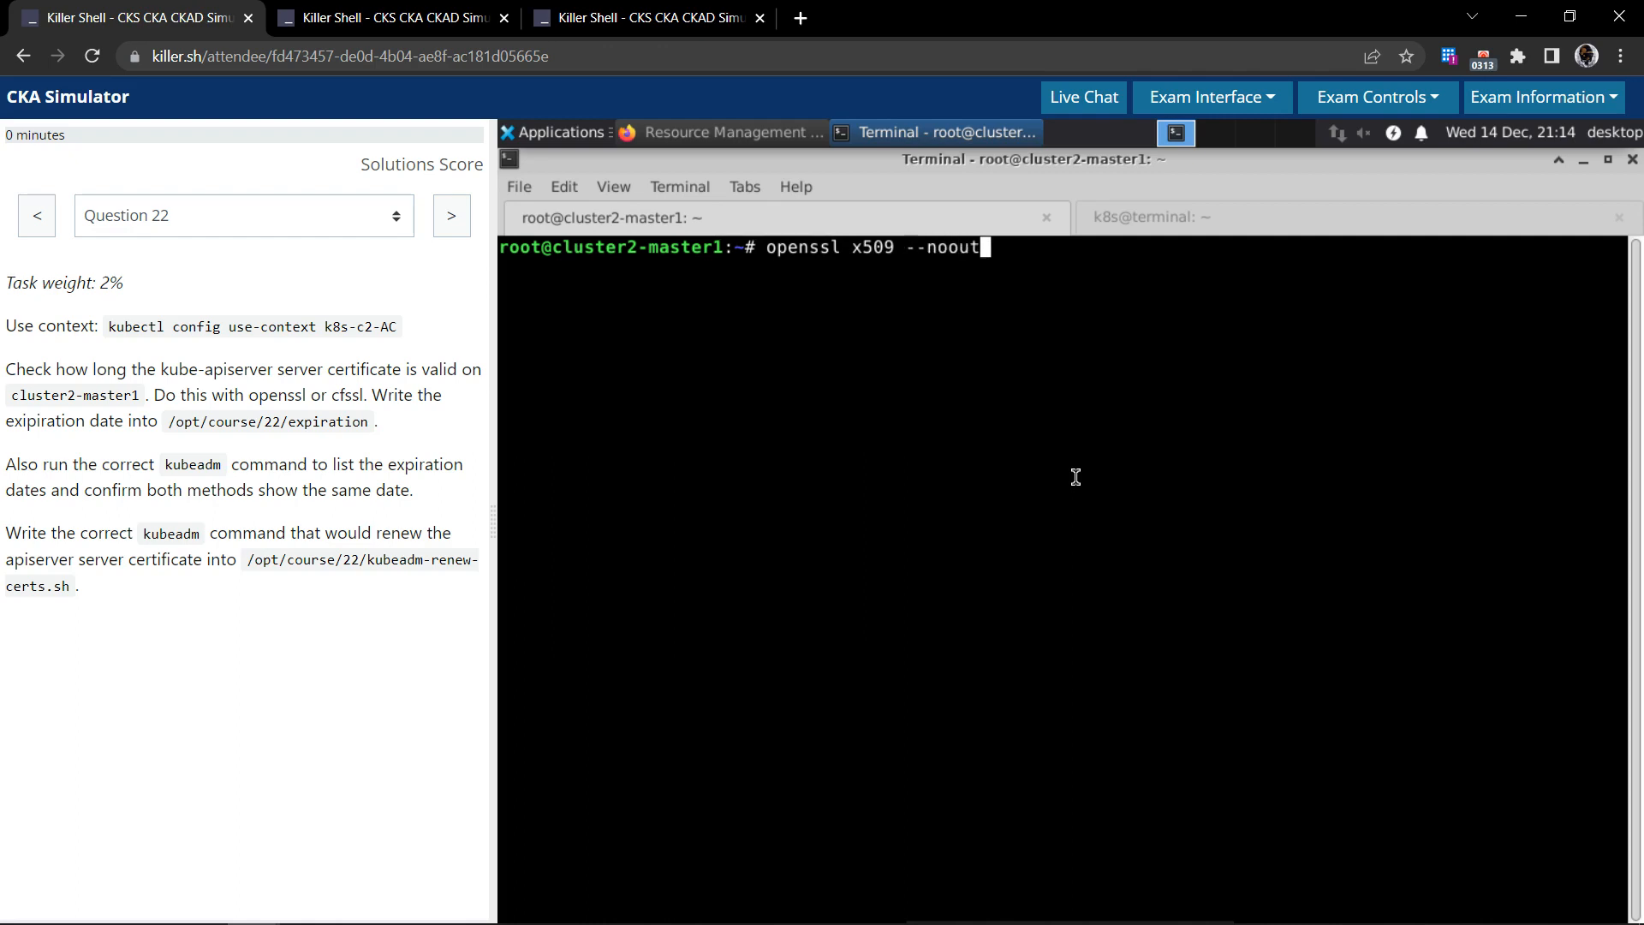
{"action": "type", "text": "--text"}
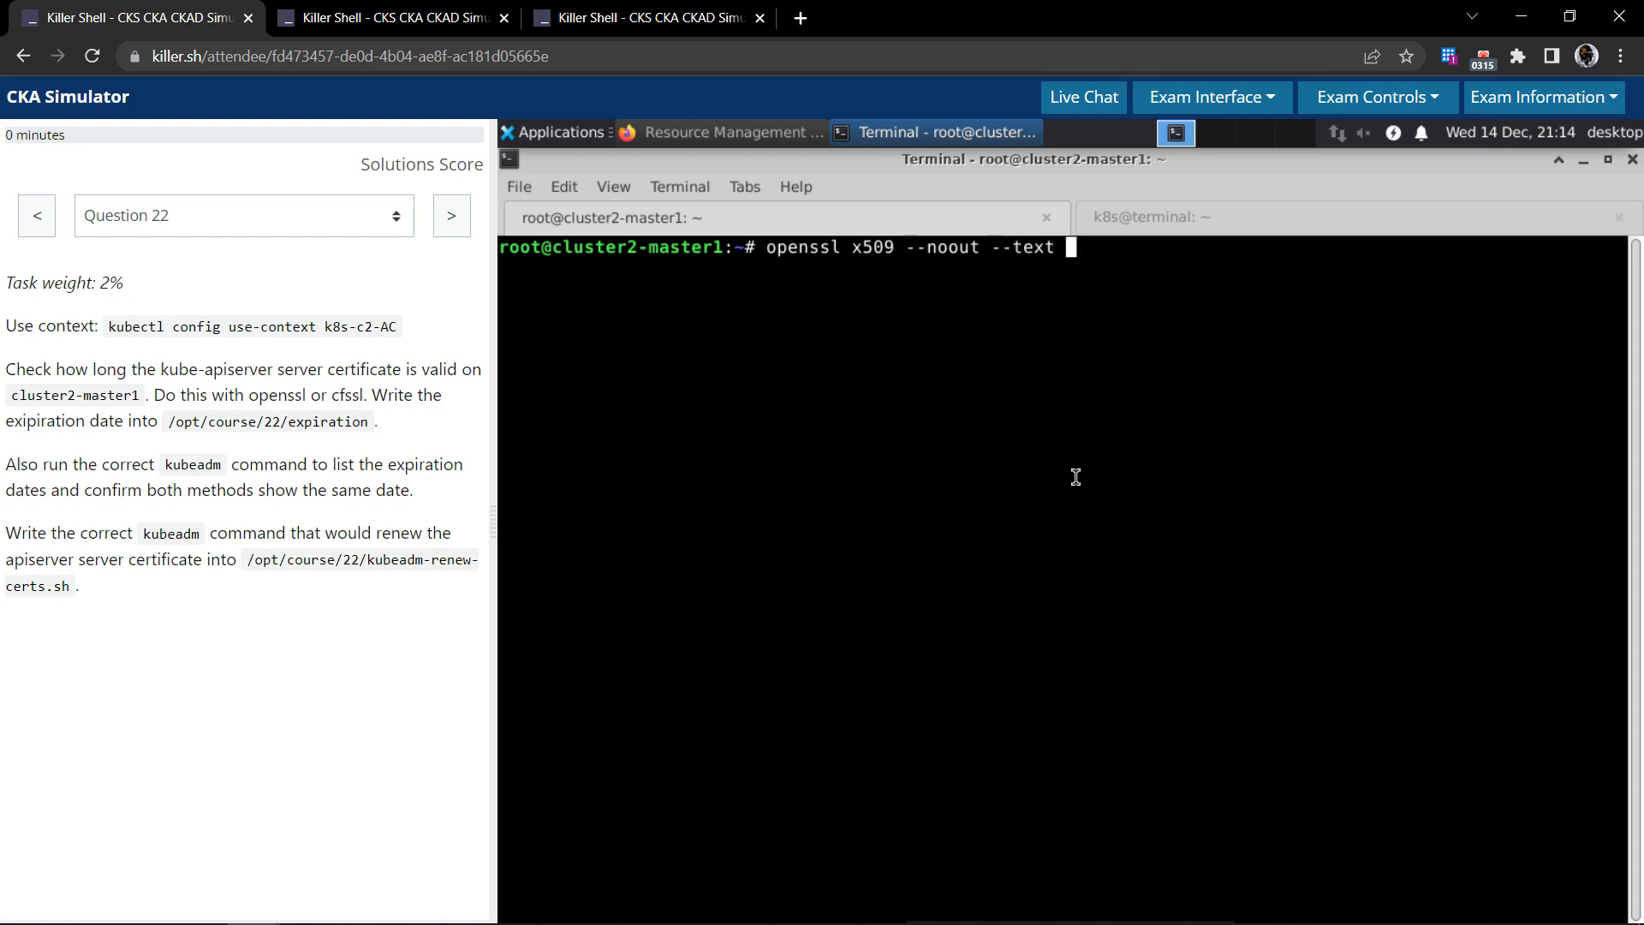
{"action": "type", "text": "-in"}
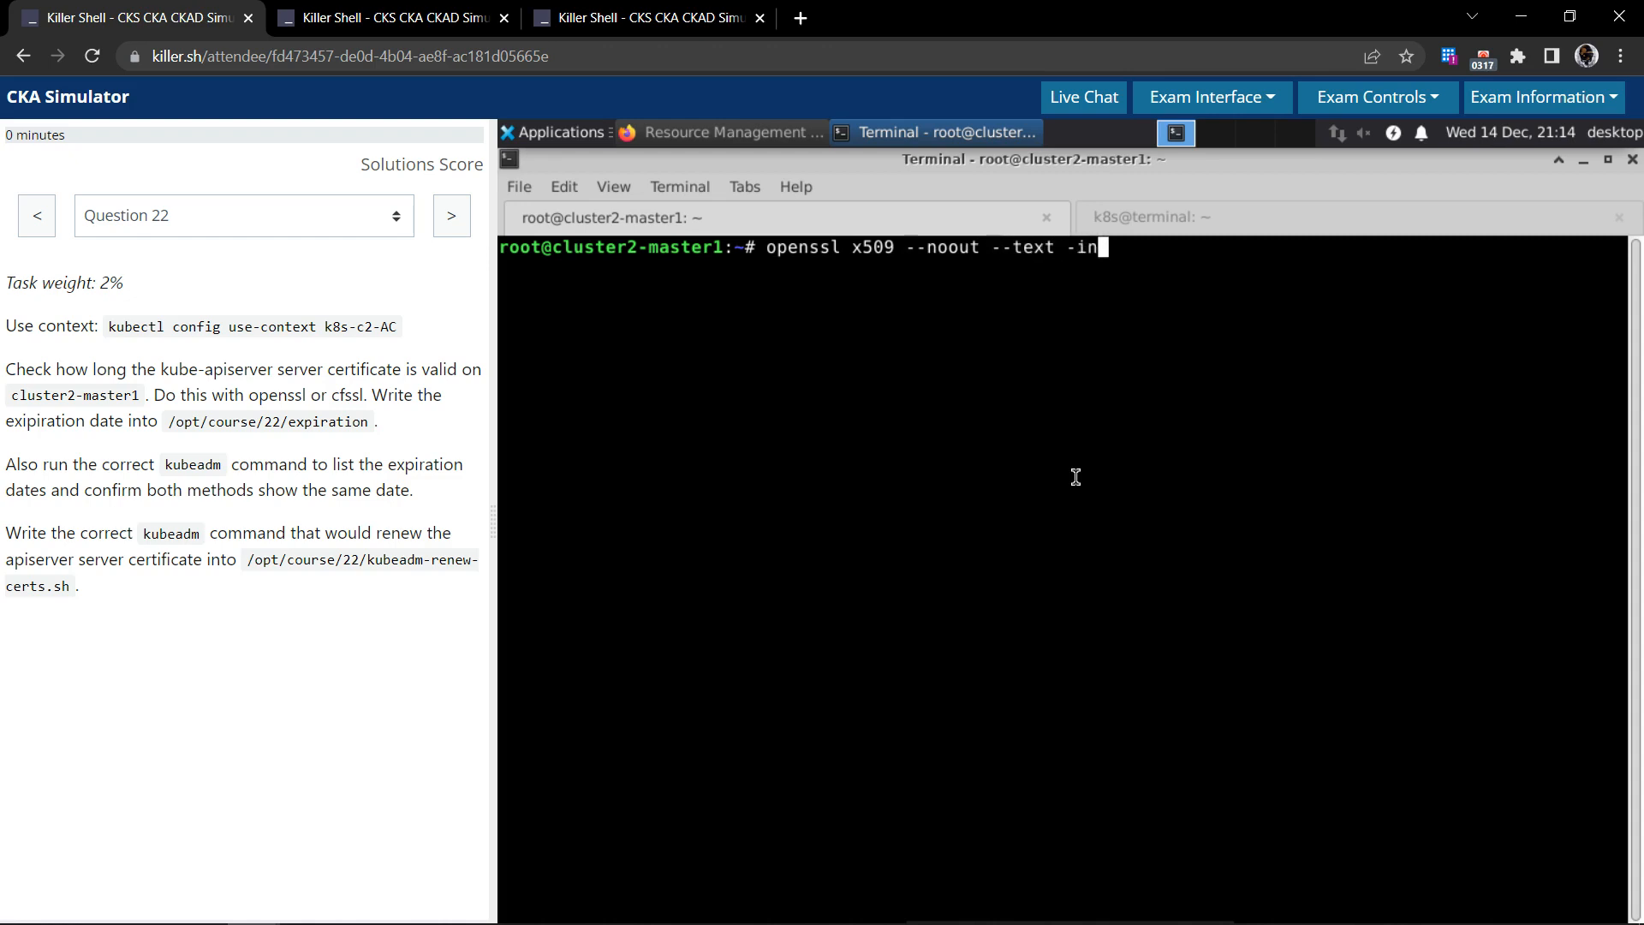
{"action": "type", "text": "/etc/kubernetes/pki/apiserver.crt"}
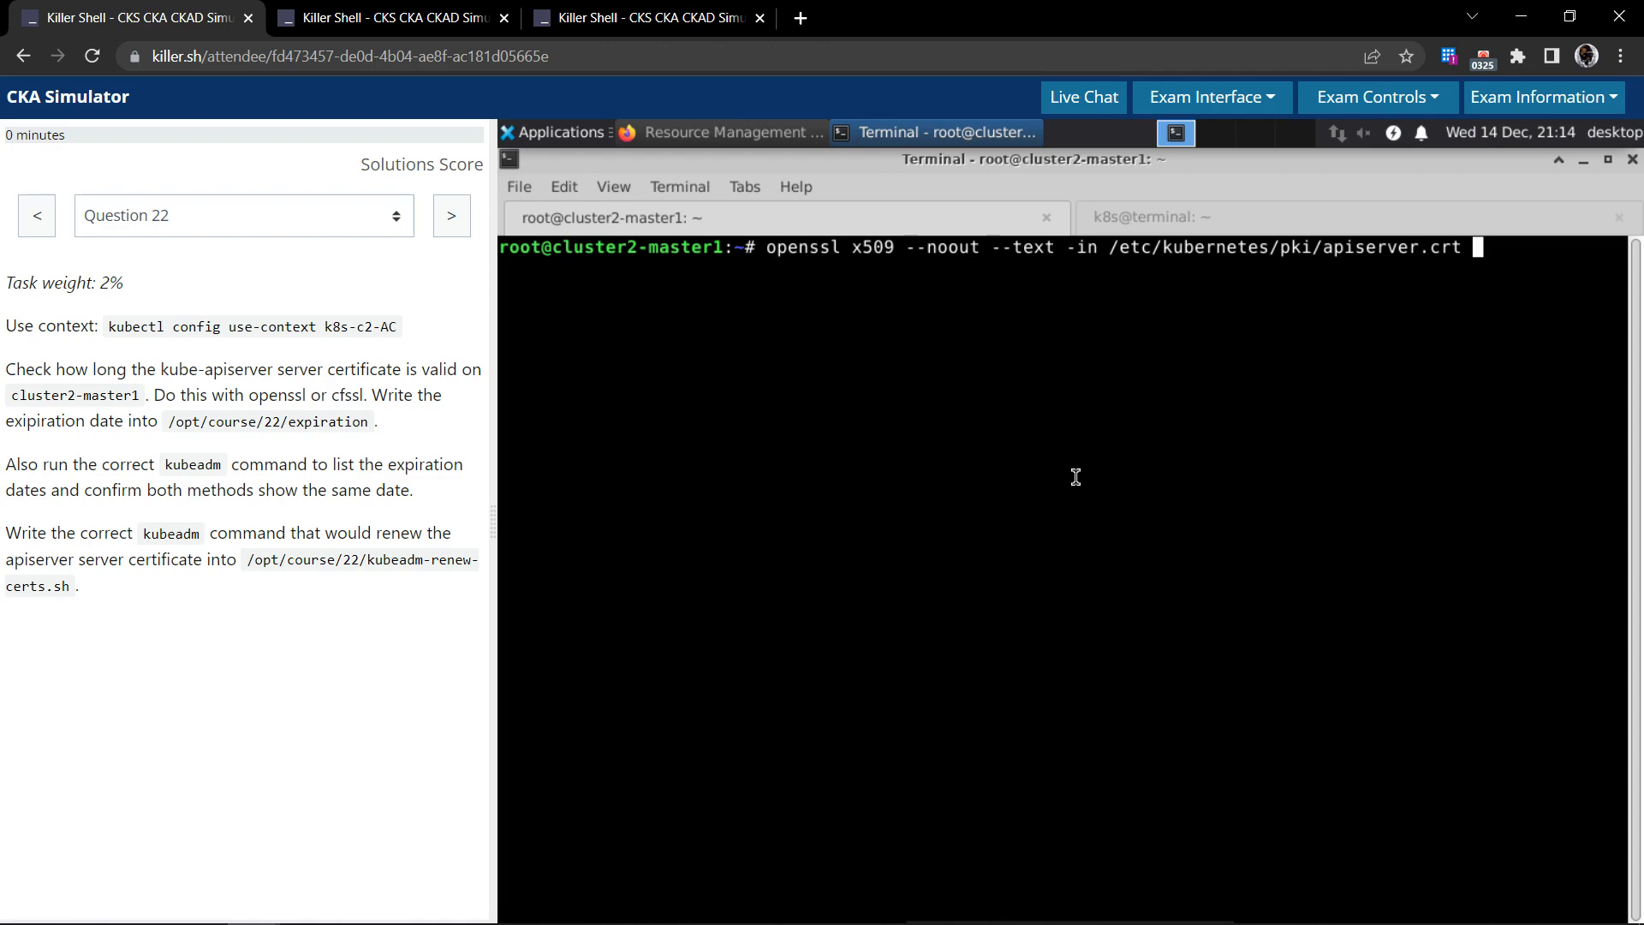
{"action": "type", "text": "|"}
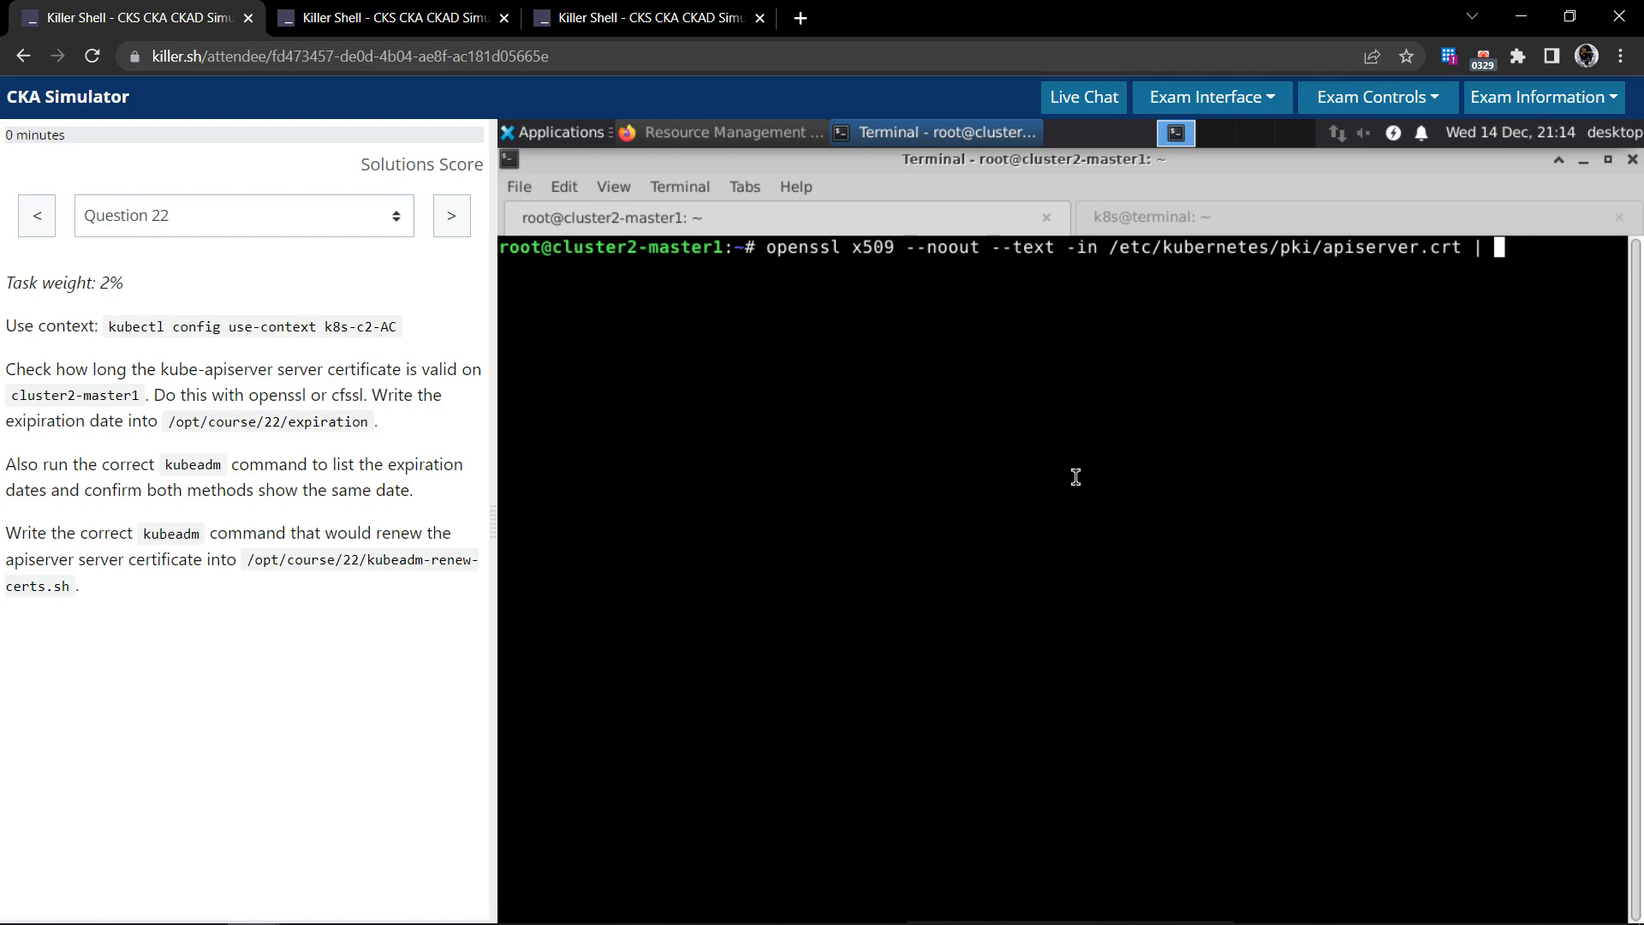
{"action": "type", "text": "grep"}
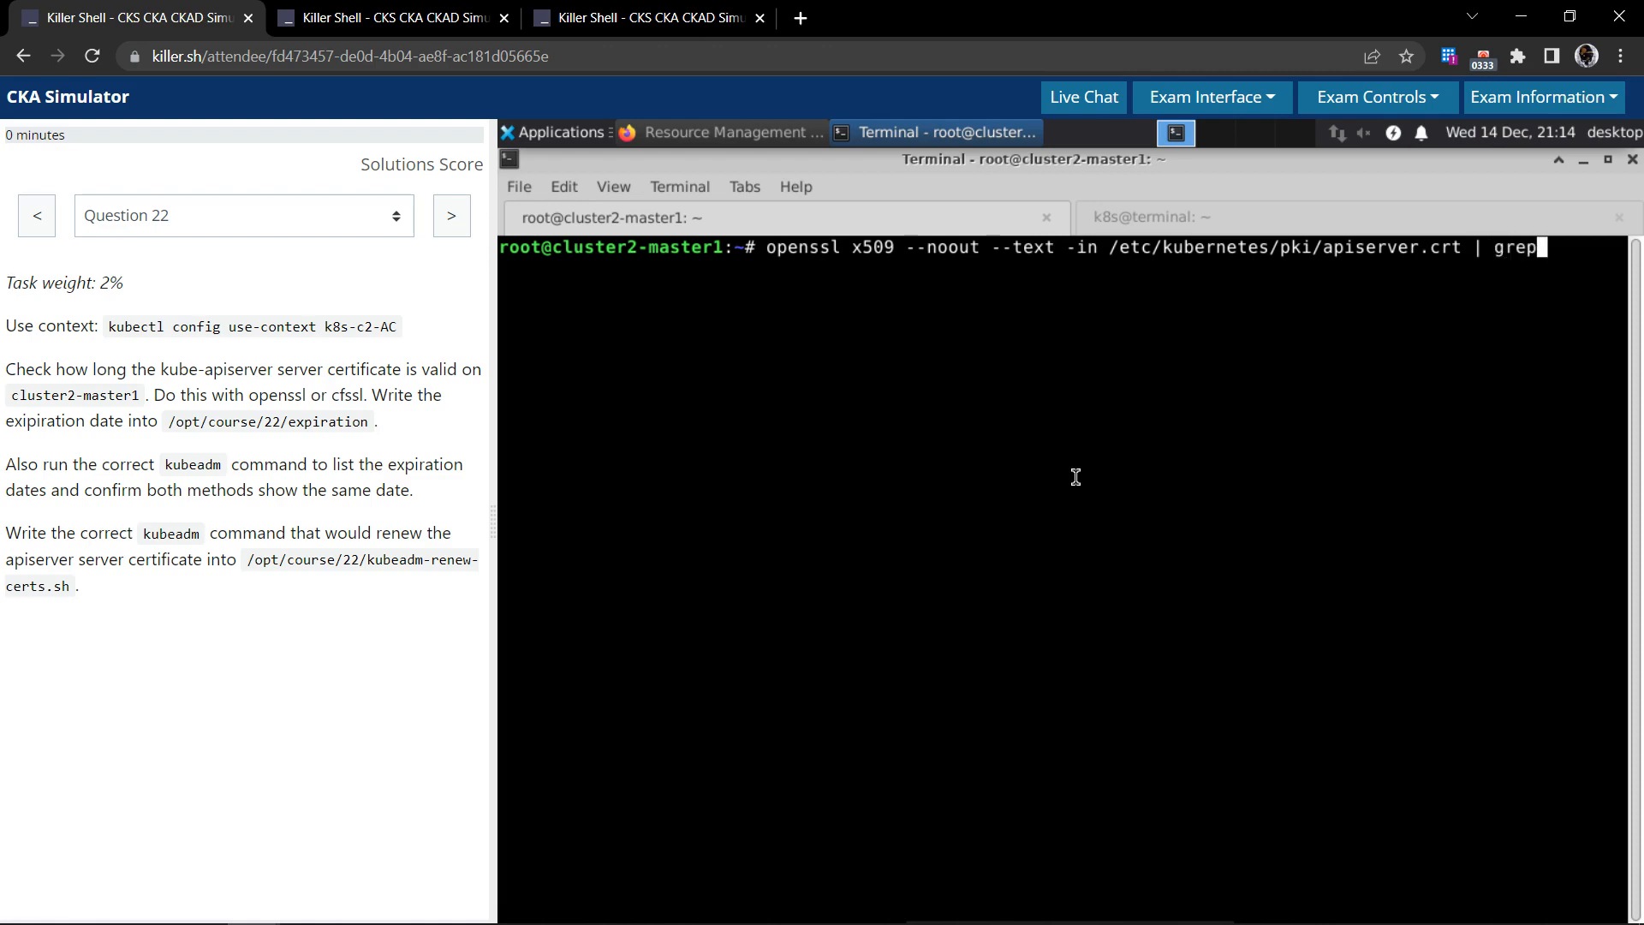
{"action": "type", "text": "-i vali"}
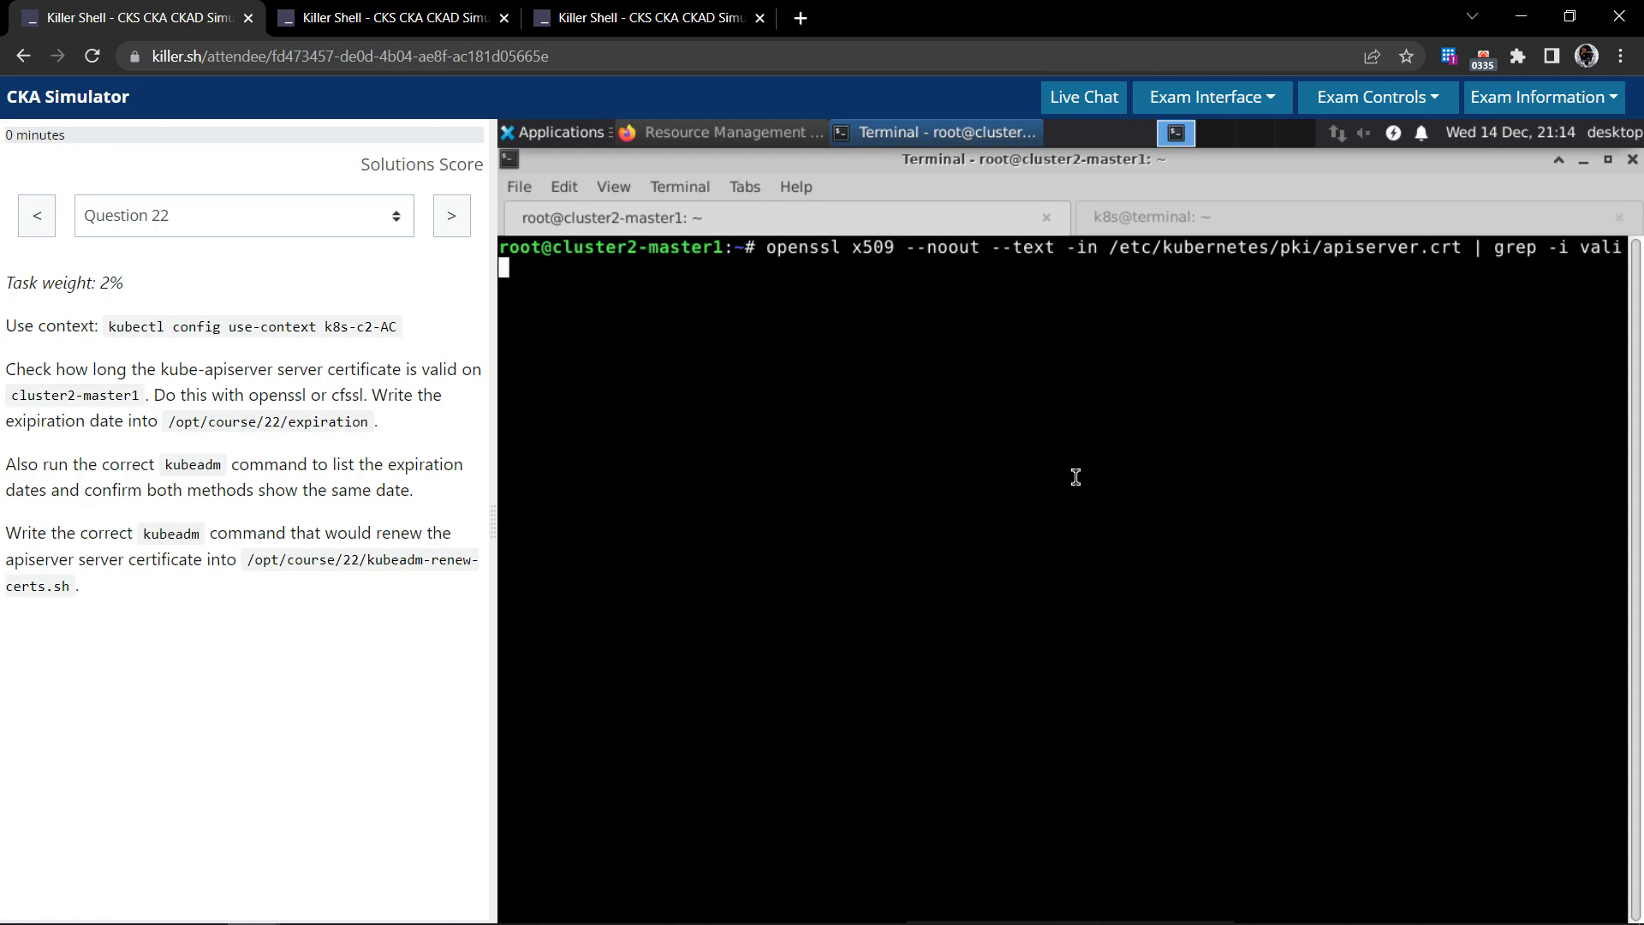
{"action": "type", "text": "d"}
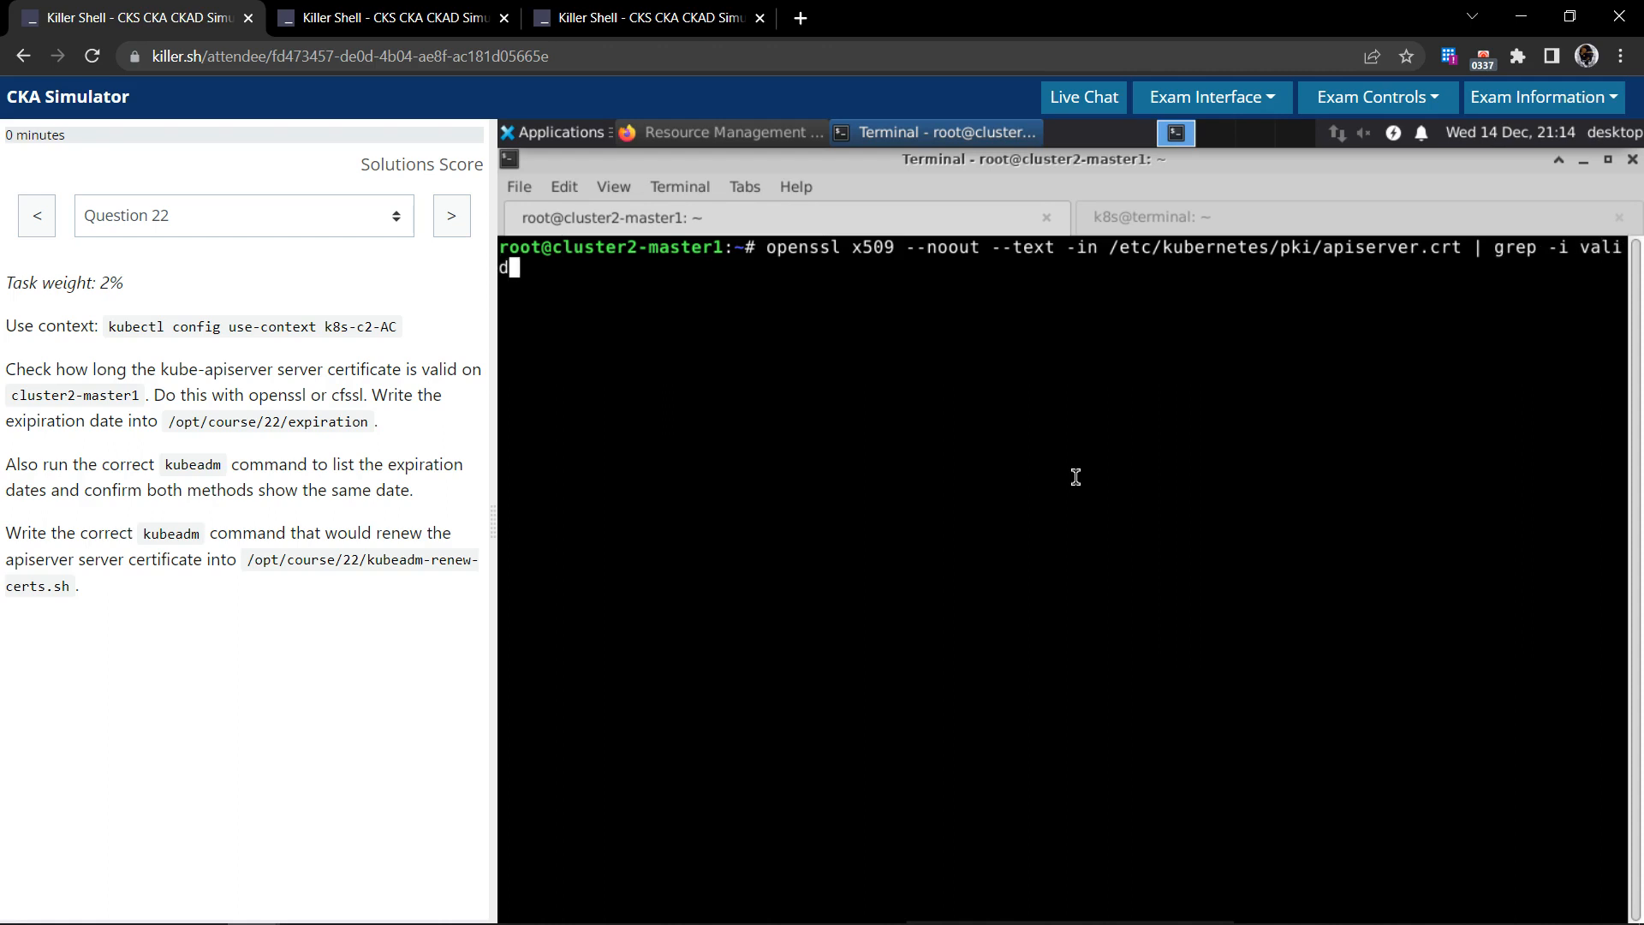
{"action": "type", "text": "-"}
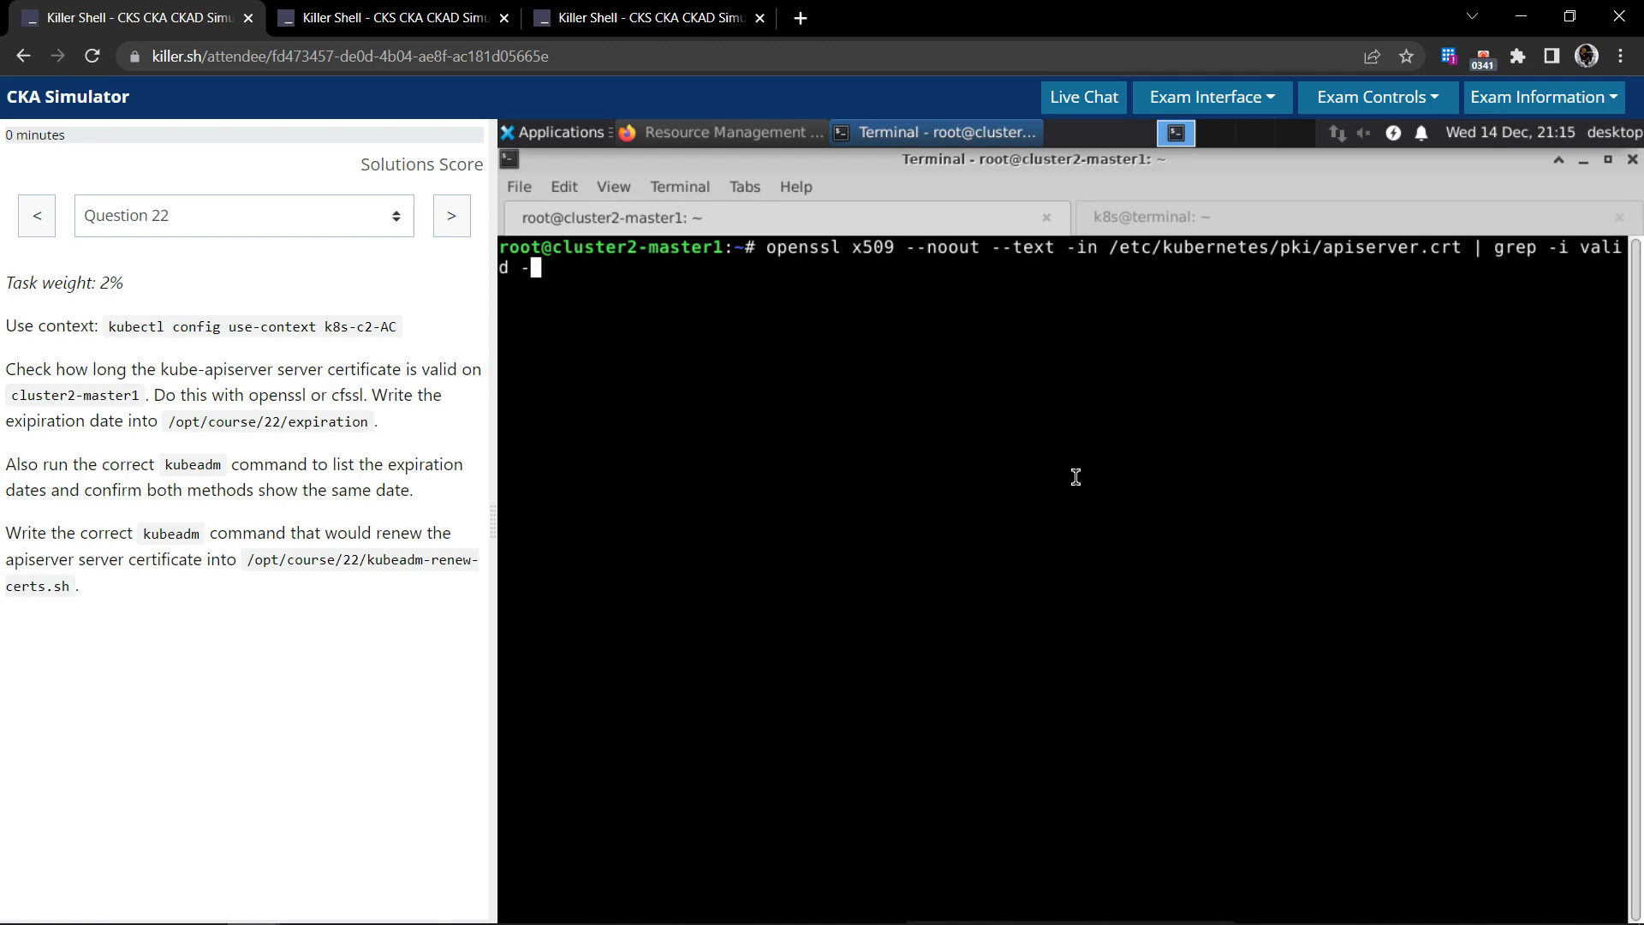
{"action": "type", "text": "-A"}
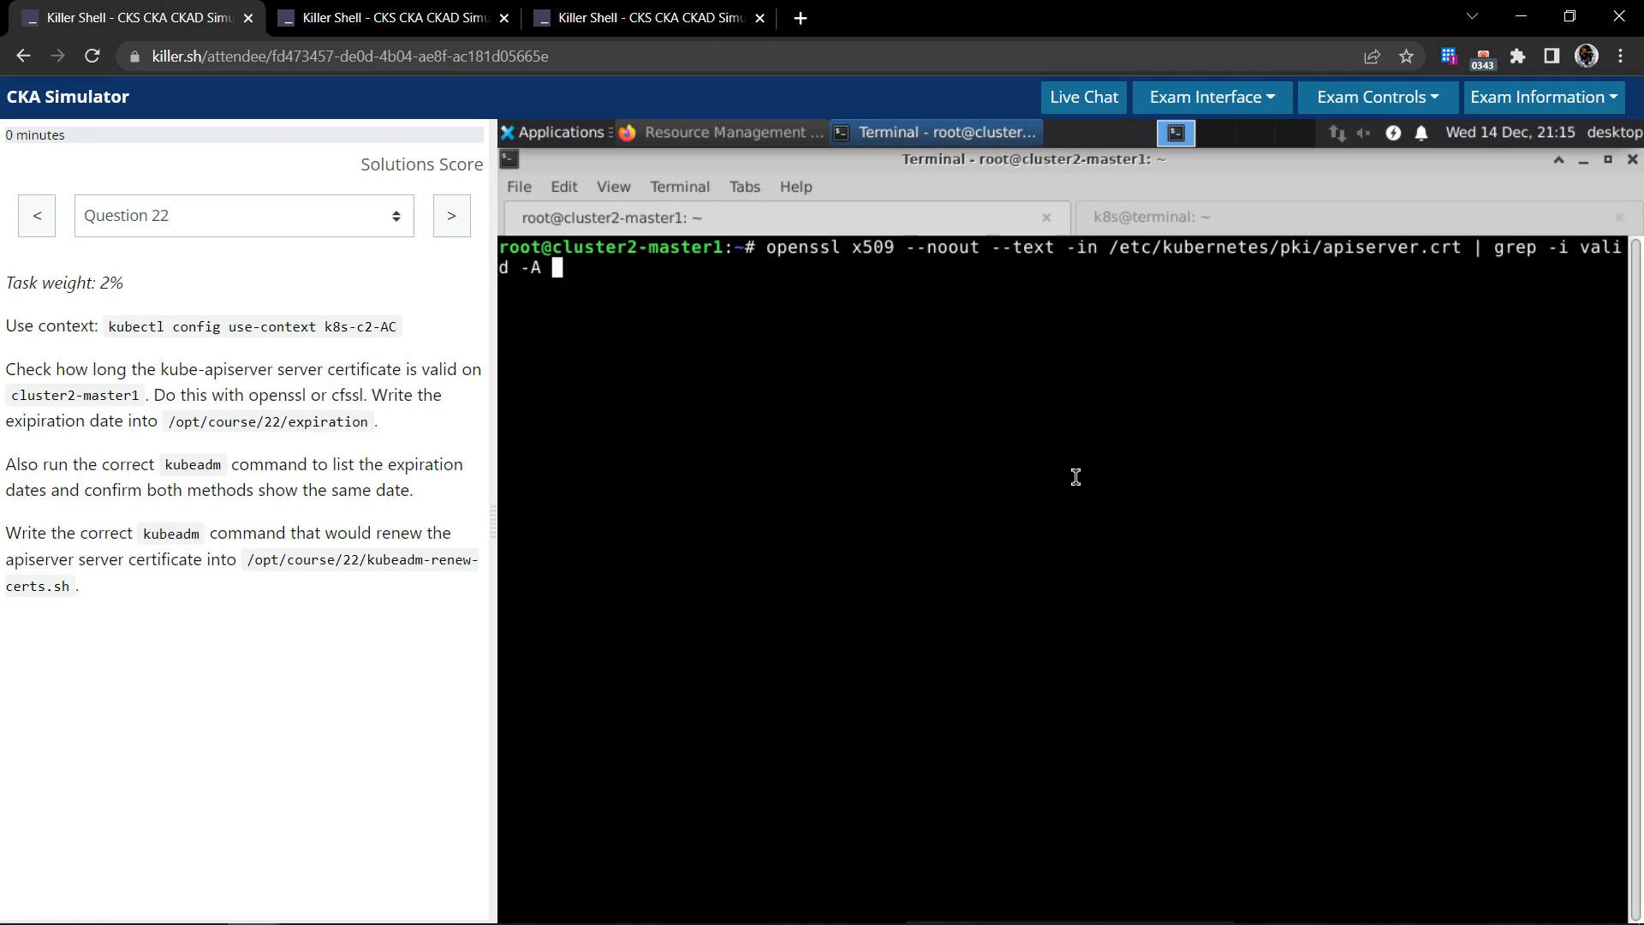
{"action": "type", "text": "2"}
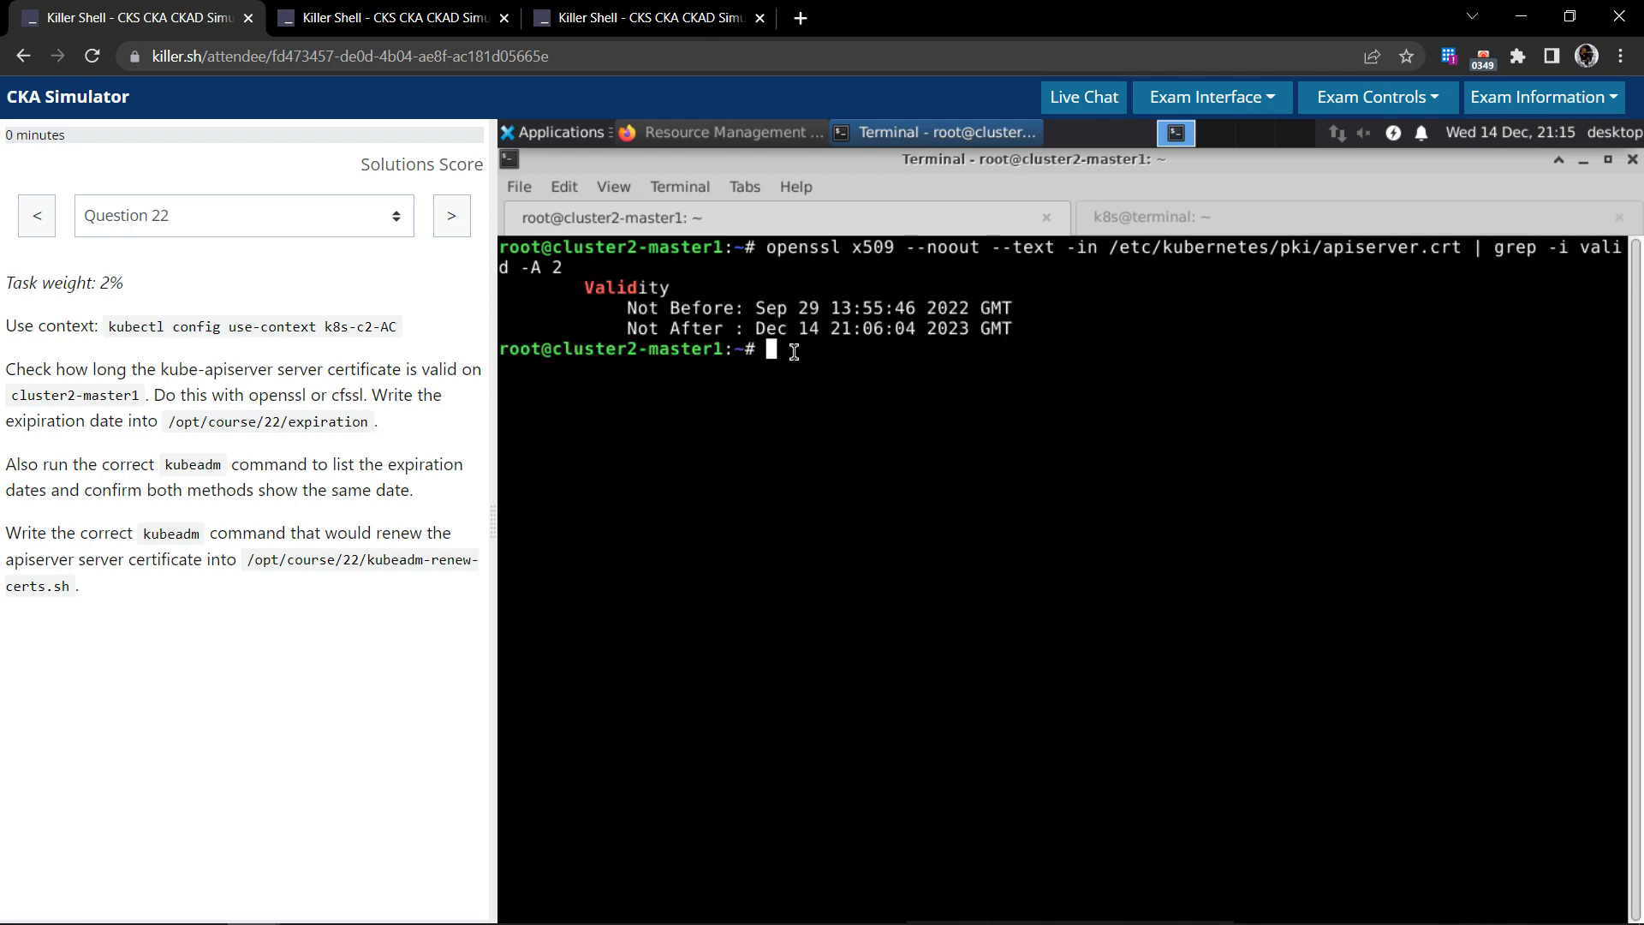
- Select the Not After date Dec 14 21:06:04 2023 GMT in the output
{"action": "double_click", "coordinate": [626, 288]}
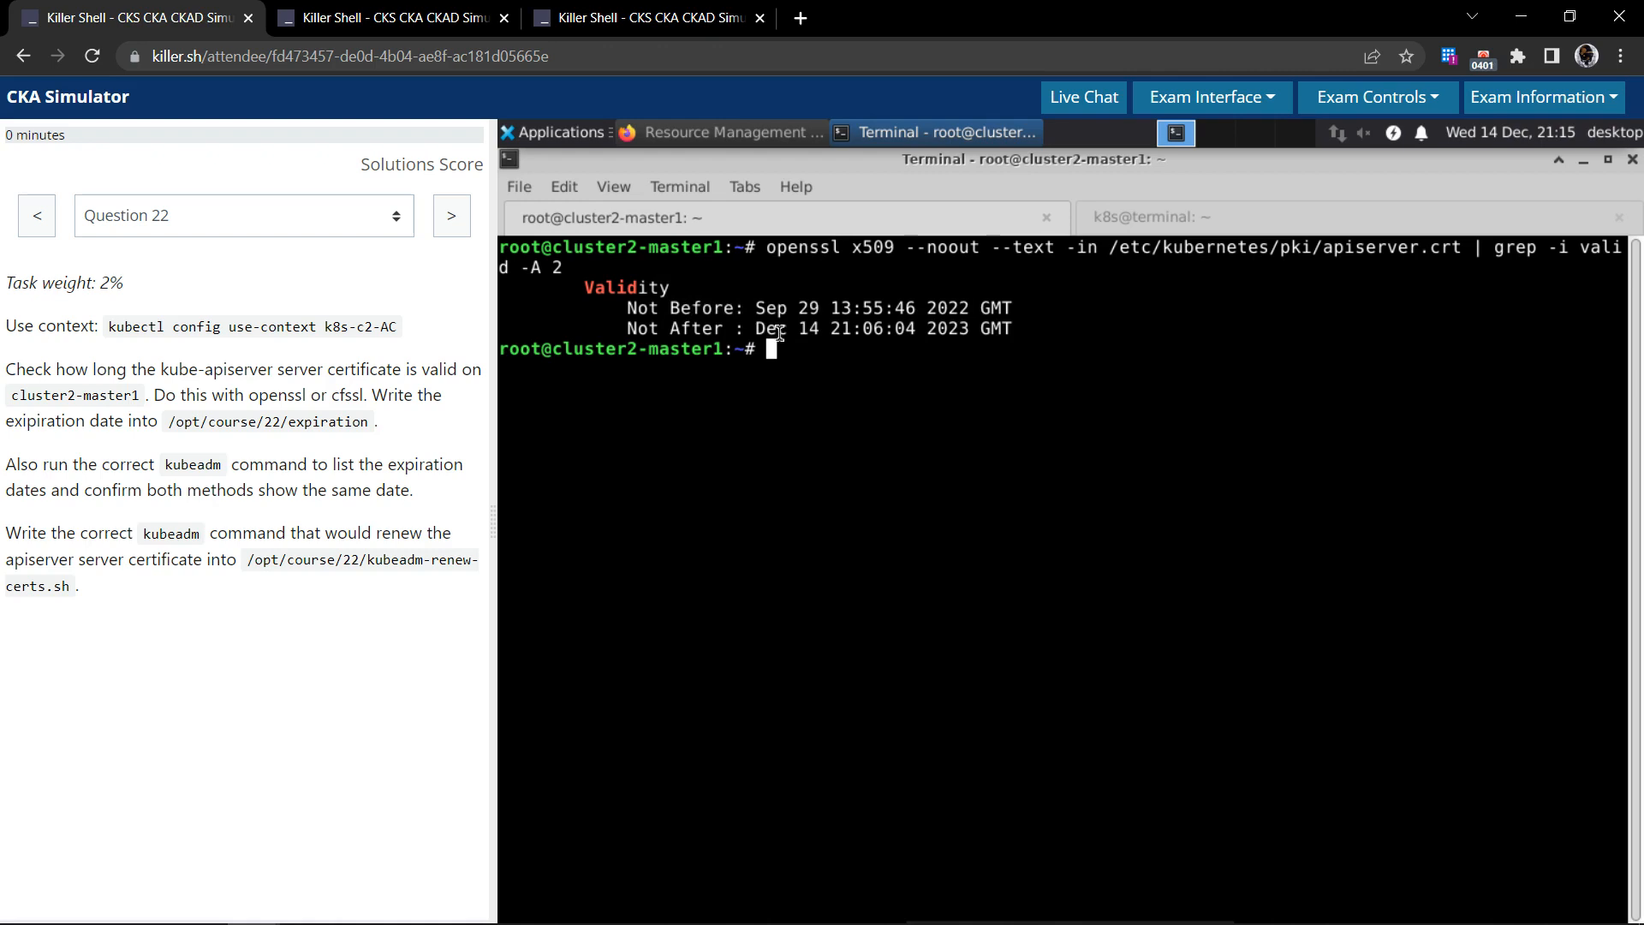
{"action": "double_click", "coordinate": [870, 328]}
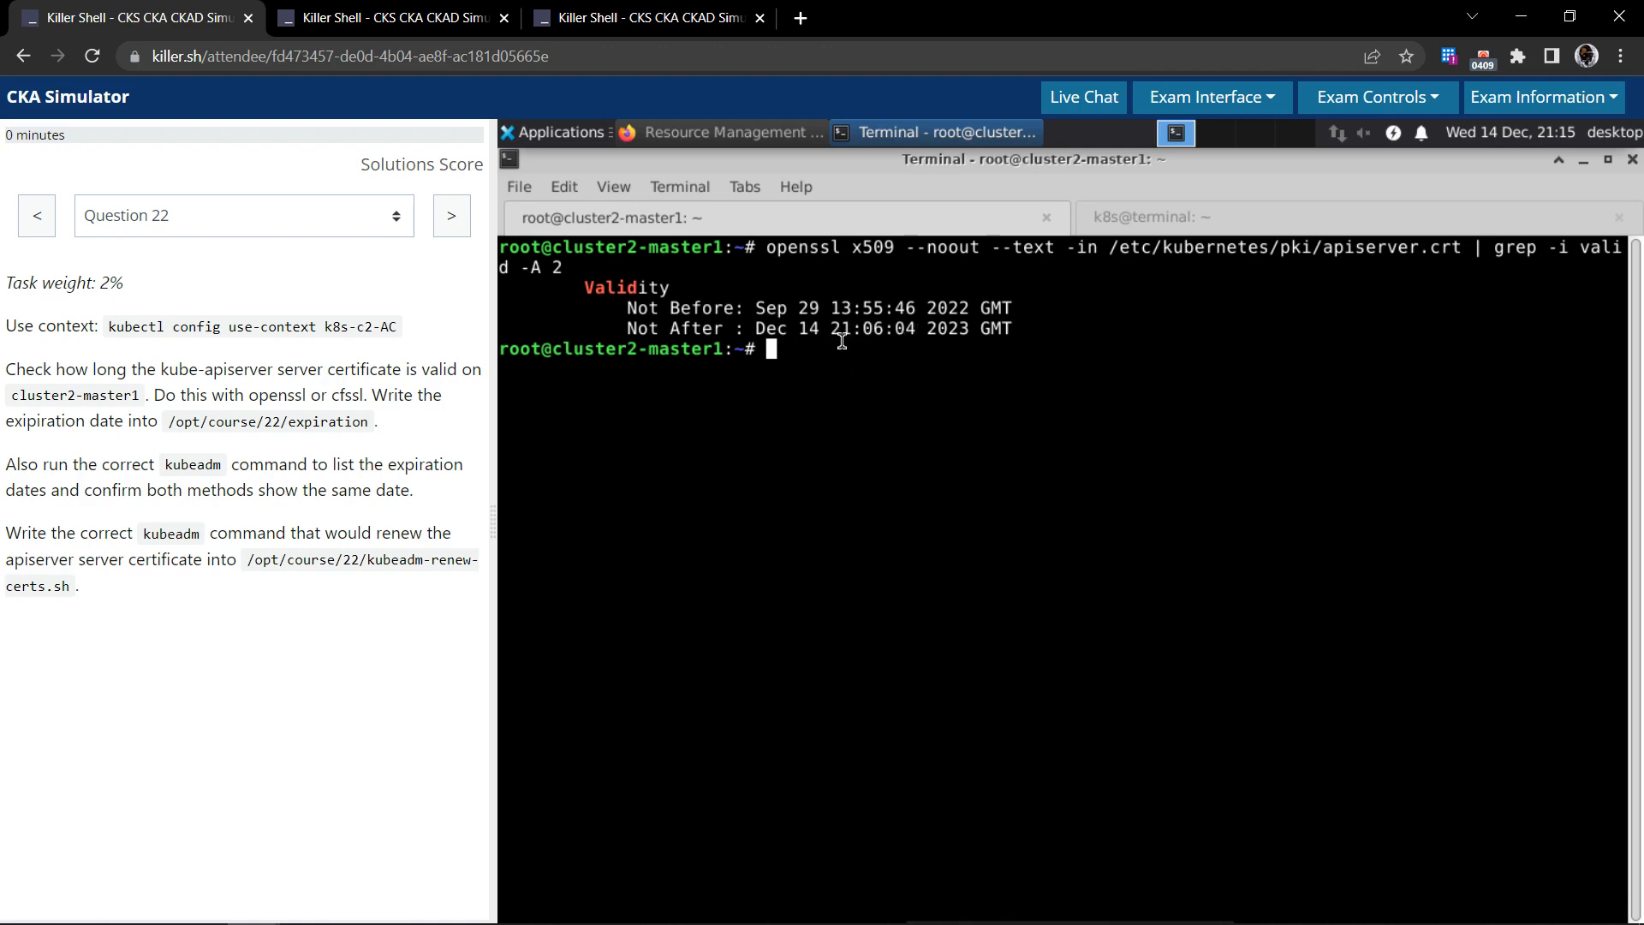
{"action": "left_click_drag", "start_coordinate": [756, 328], "coordinate": [972, 328]}
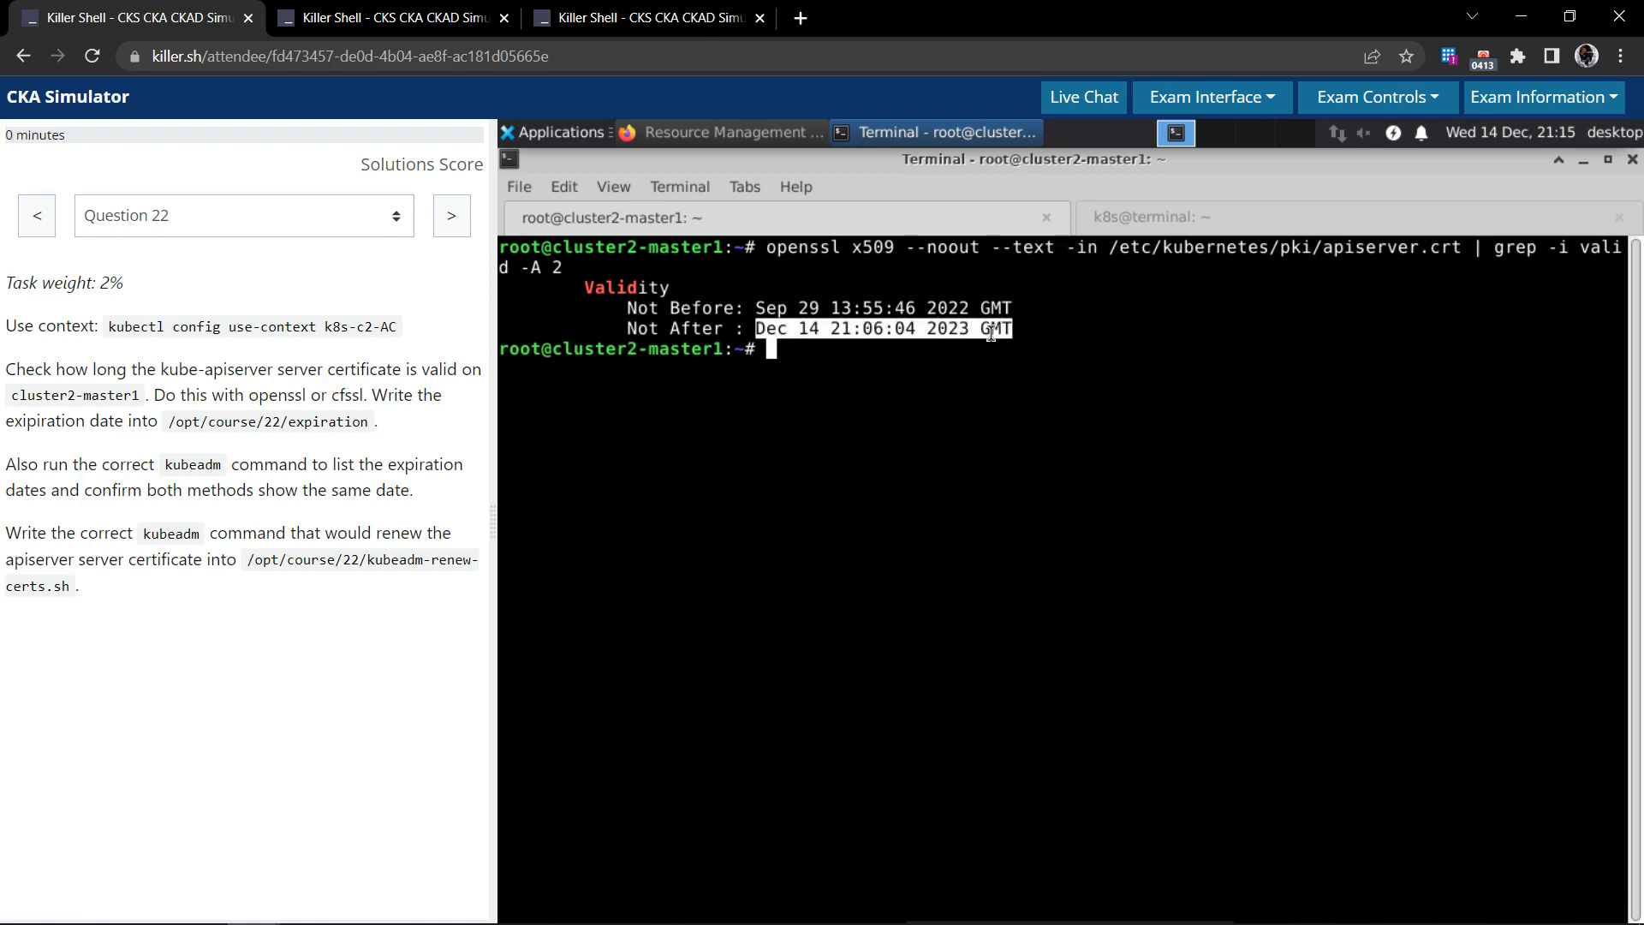
{"action": "mouse_move", "coordinate": [1035, 405]}
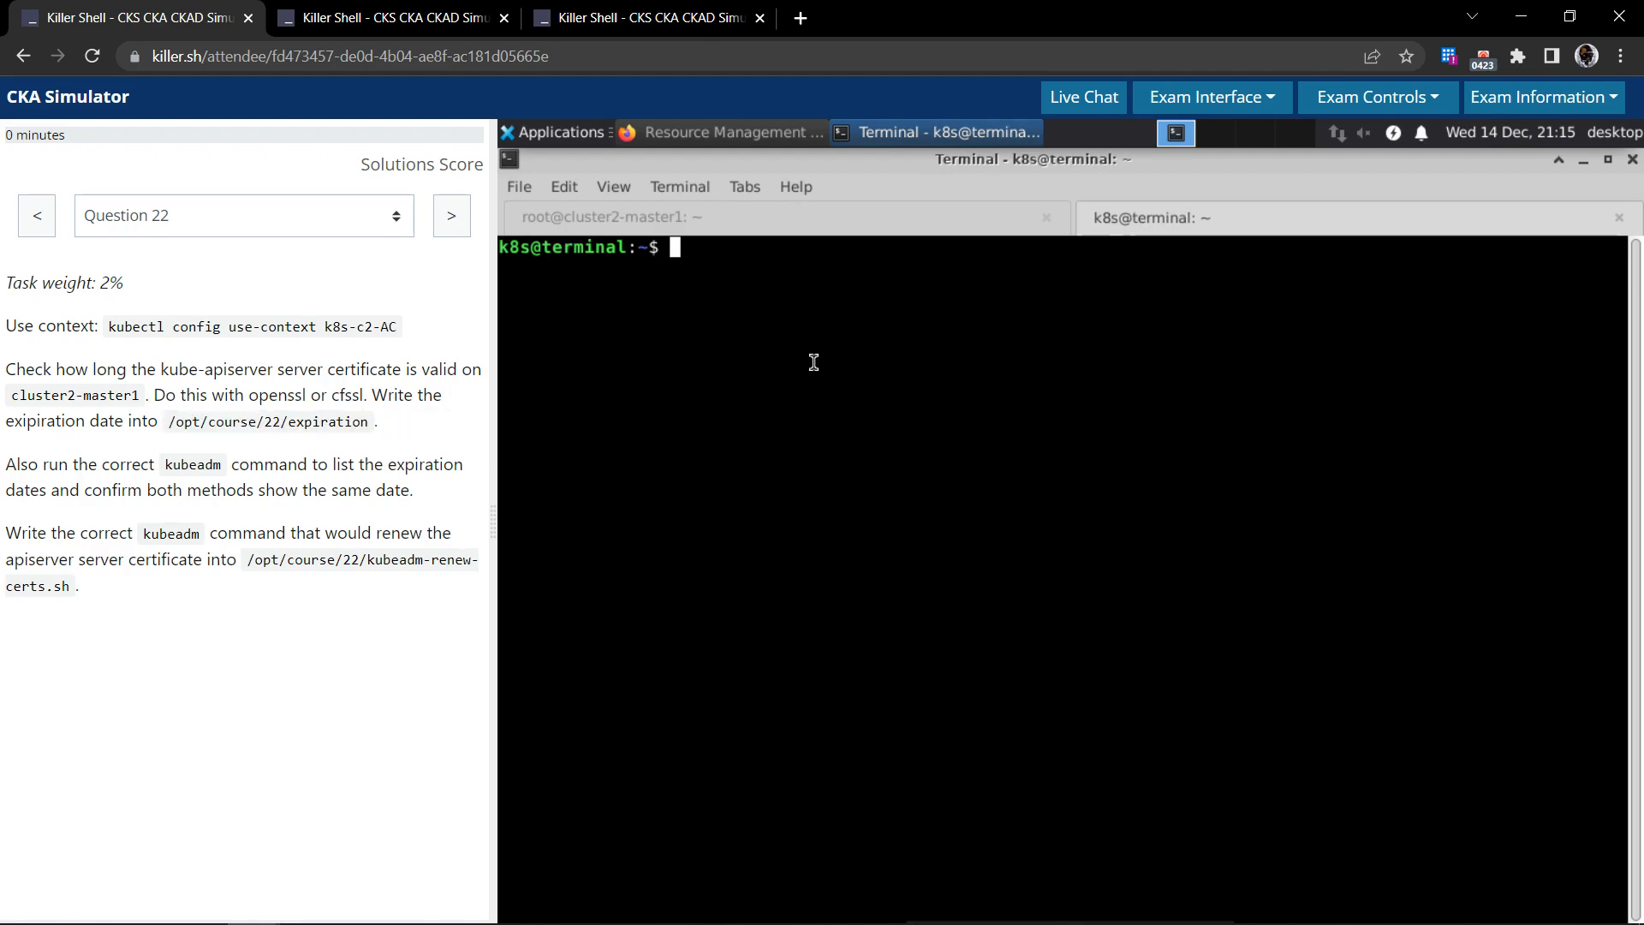
- Create /opt/course/22/expiration in vi and enter insert mode for the date
{"action": "type", "text": "vi /opt/course/22/expiration"}
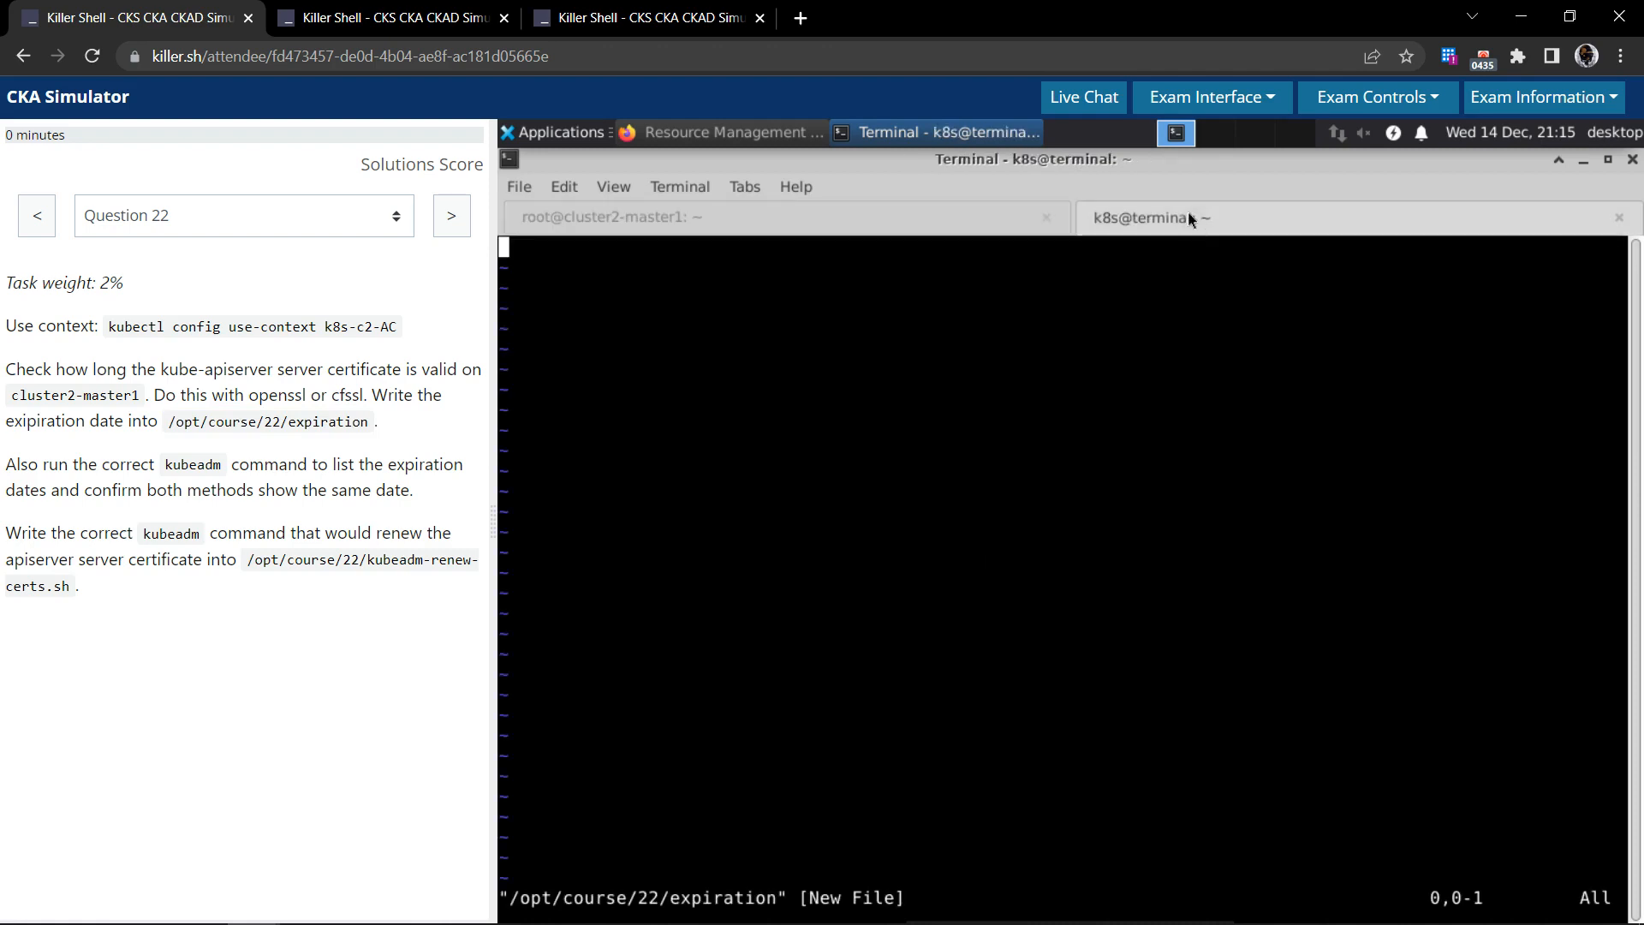
{"action": "key", "text": "i"}
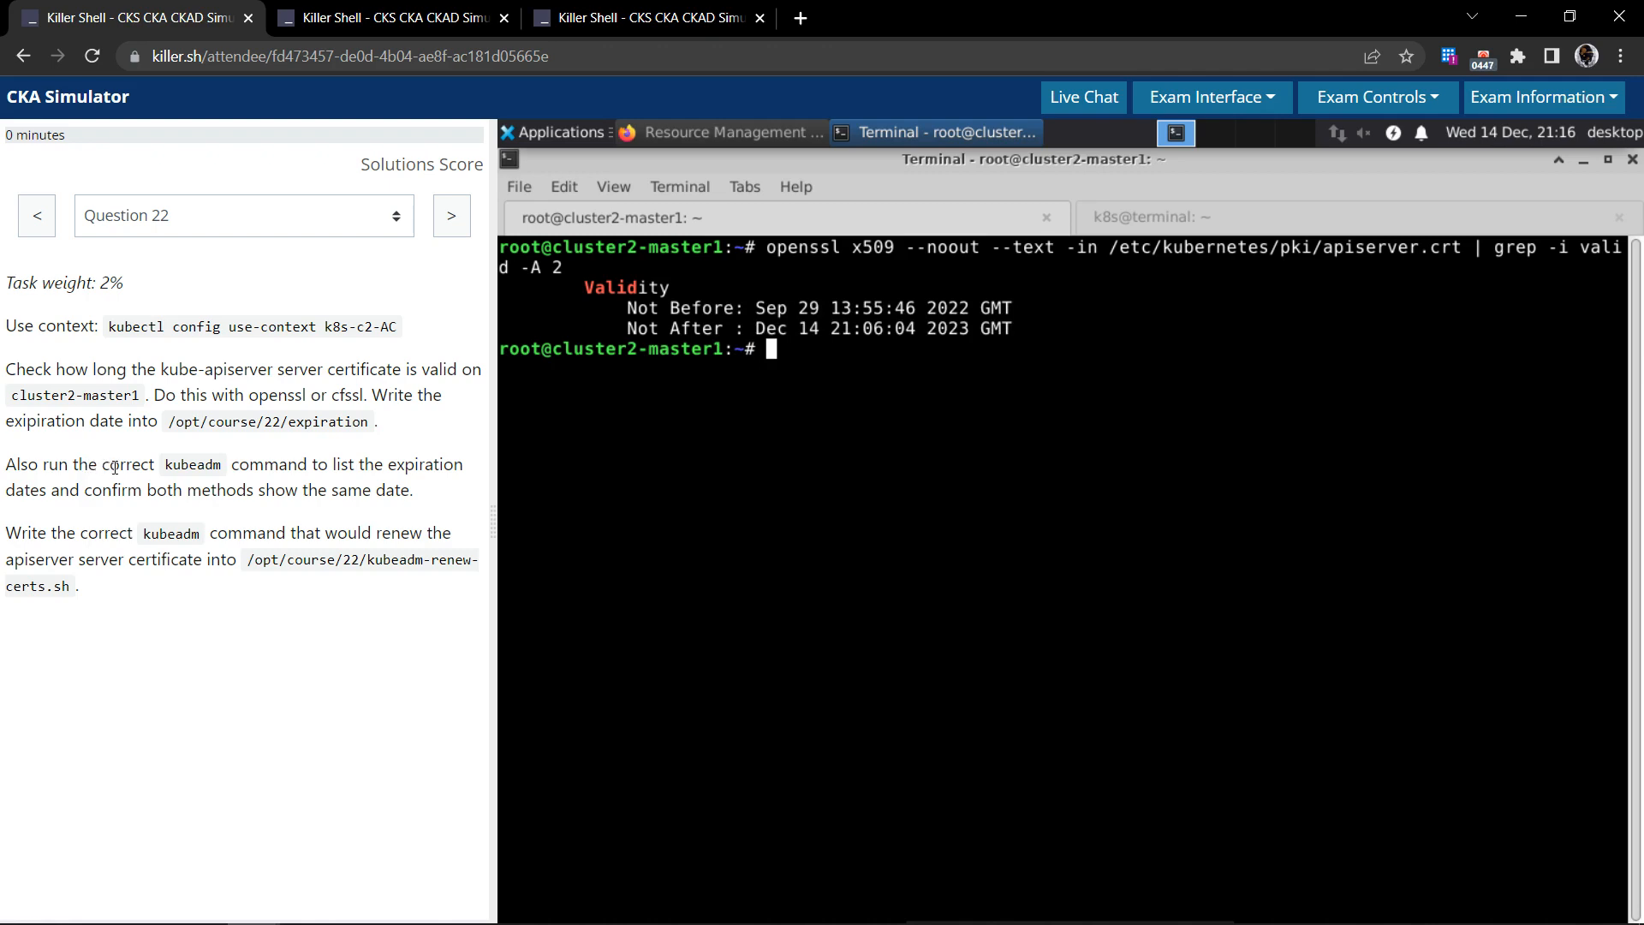
{"action": "mouse_move", "coordinate": [459, 582]}
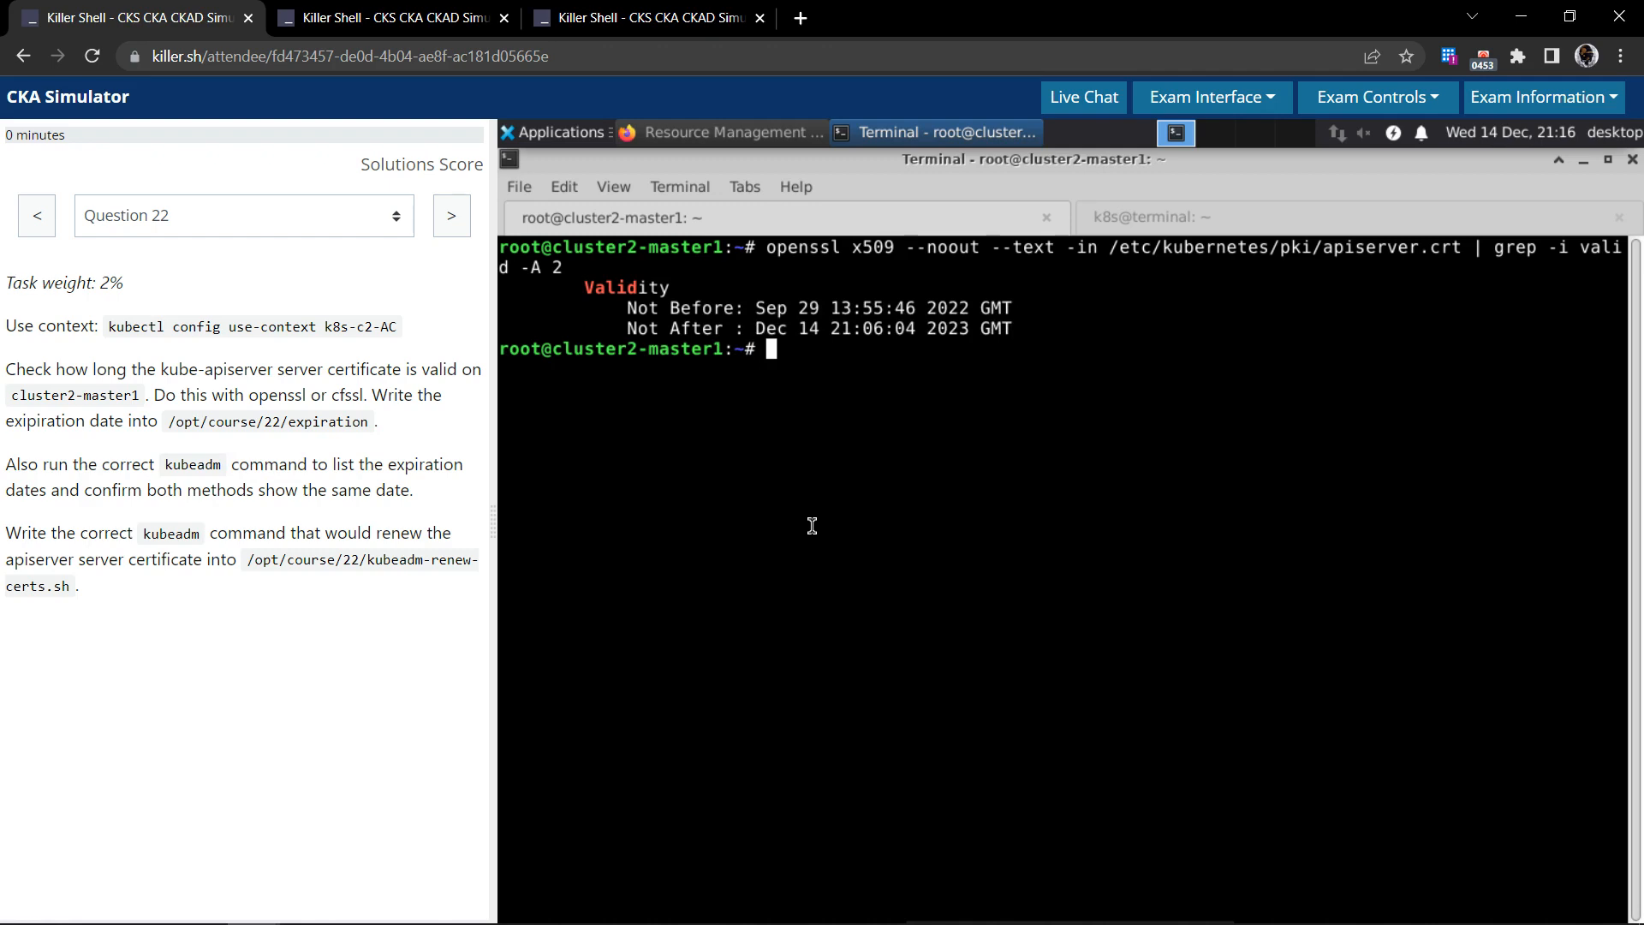
- List kubeadm certs subcommands, run check-expiration, and copy the apiserver date Dec 14, 2023 21:06 UTC
{"action": "type", "text": "kubeadm"}
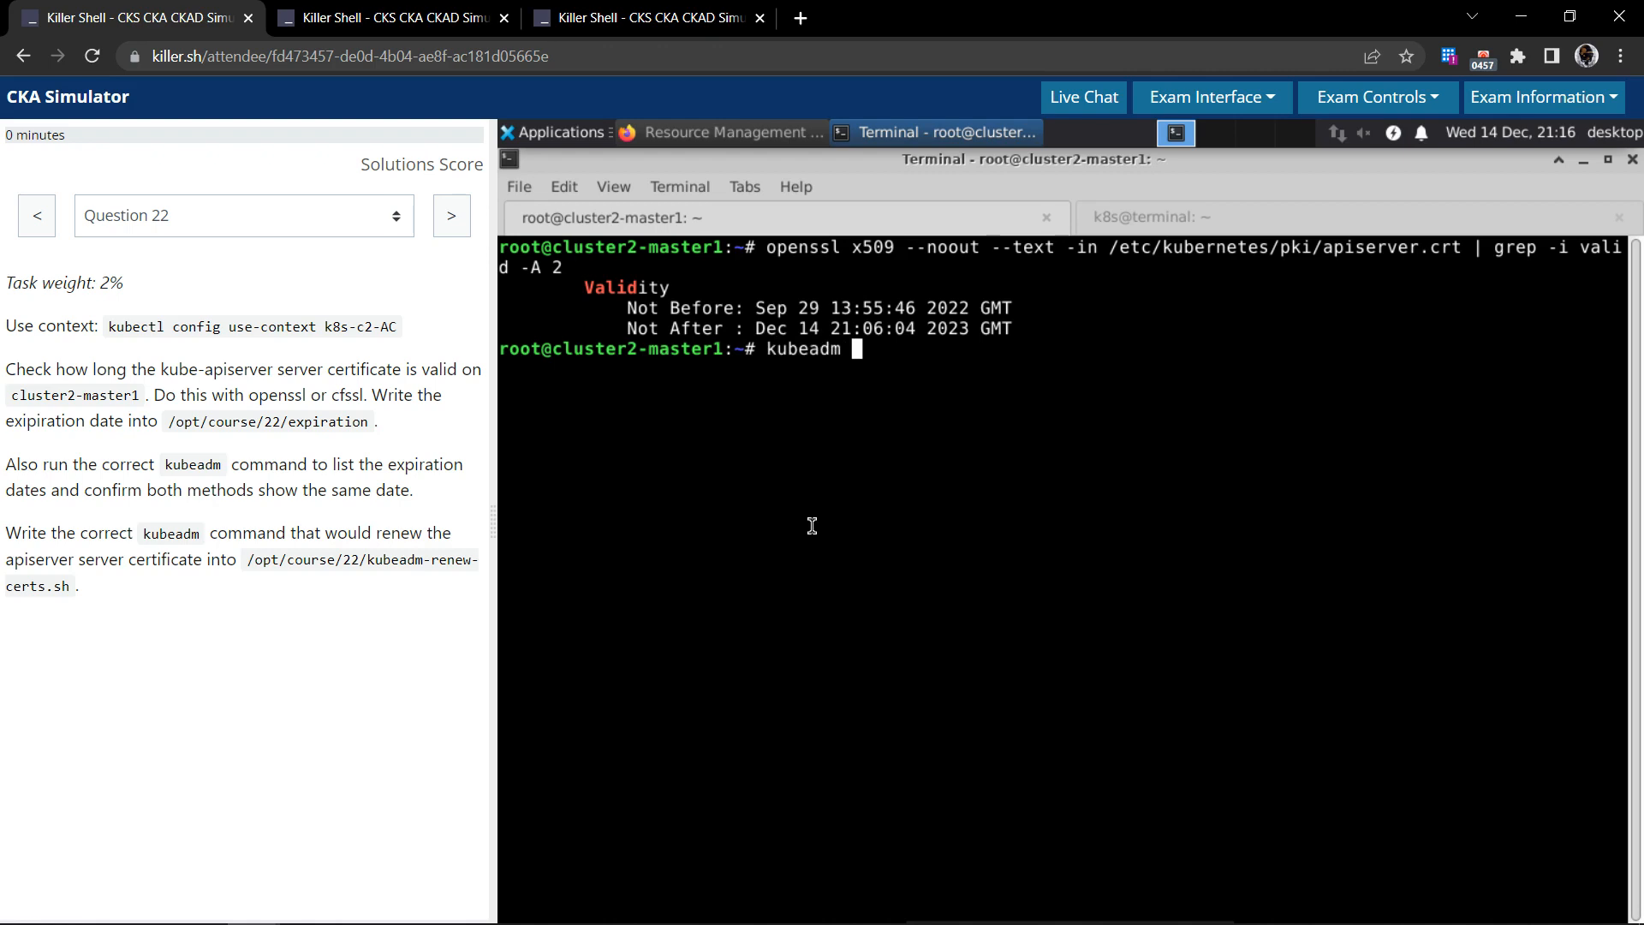
{"action": "type", "text": "certs"}
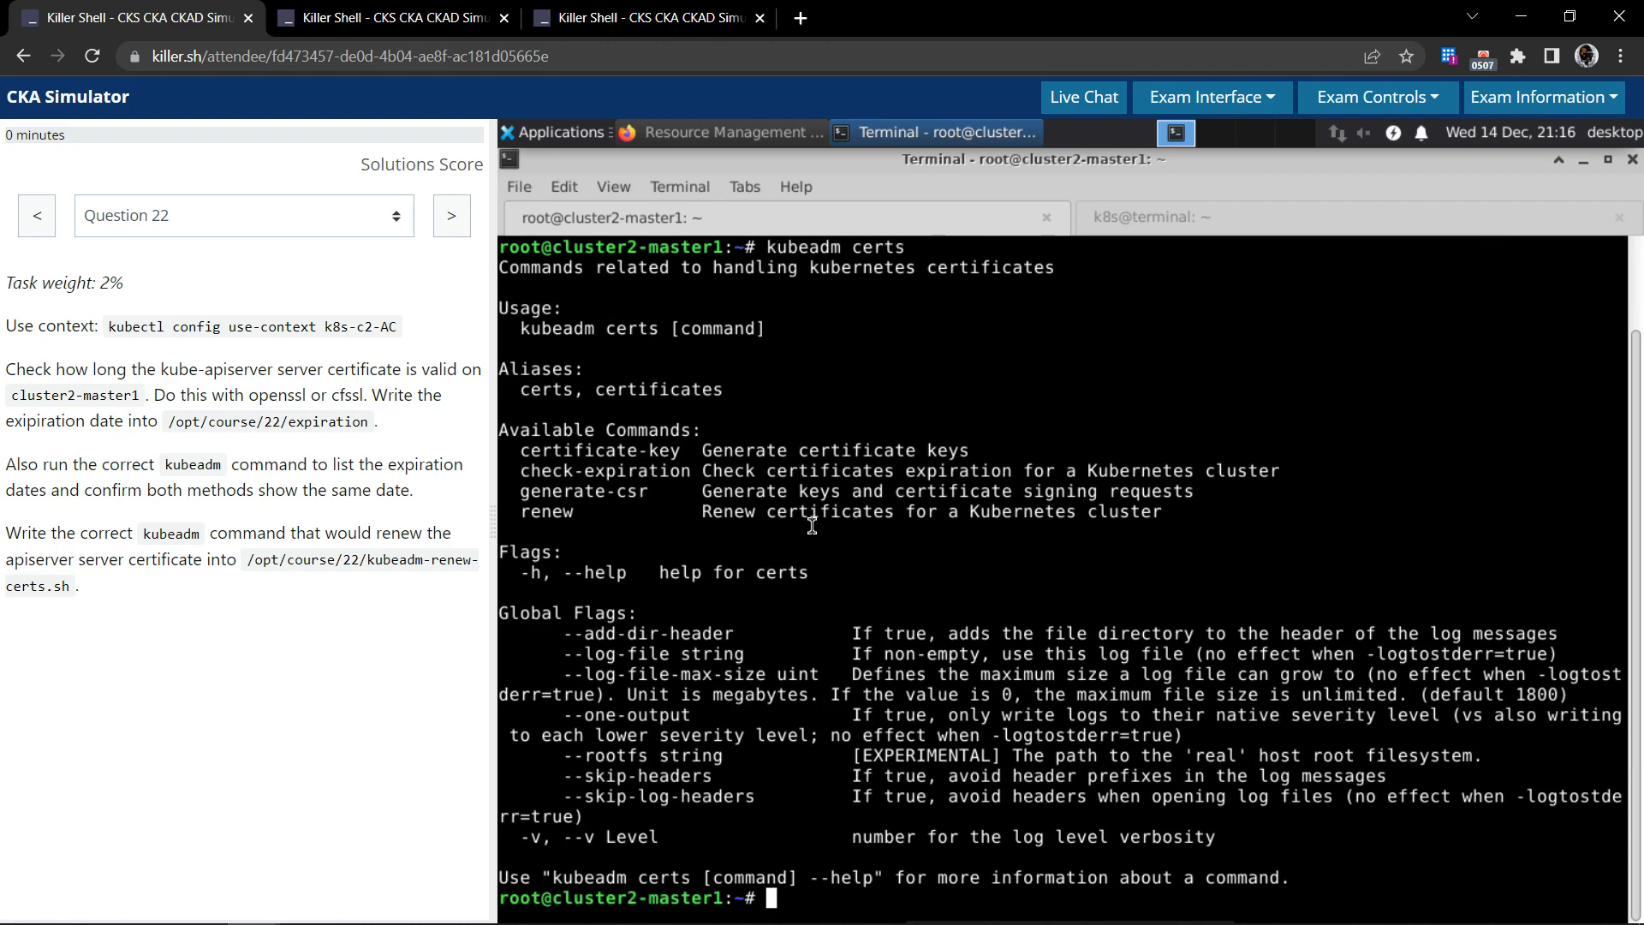
{"action": "double_click", "coordinate": [650, 429]}
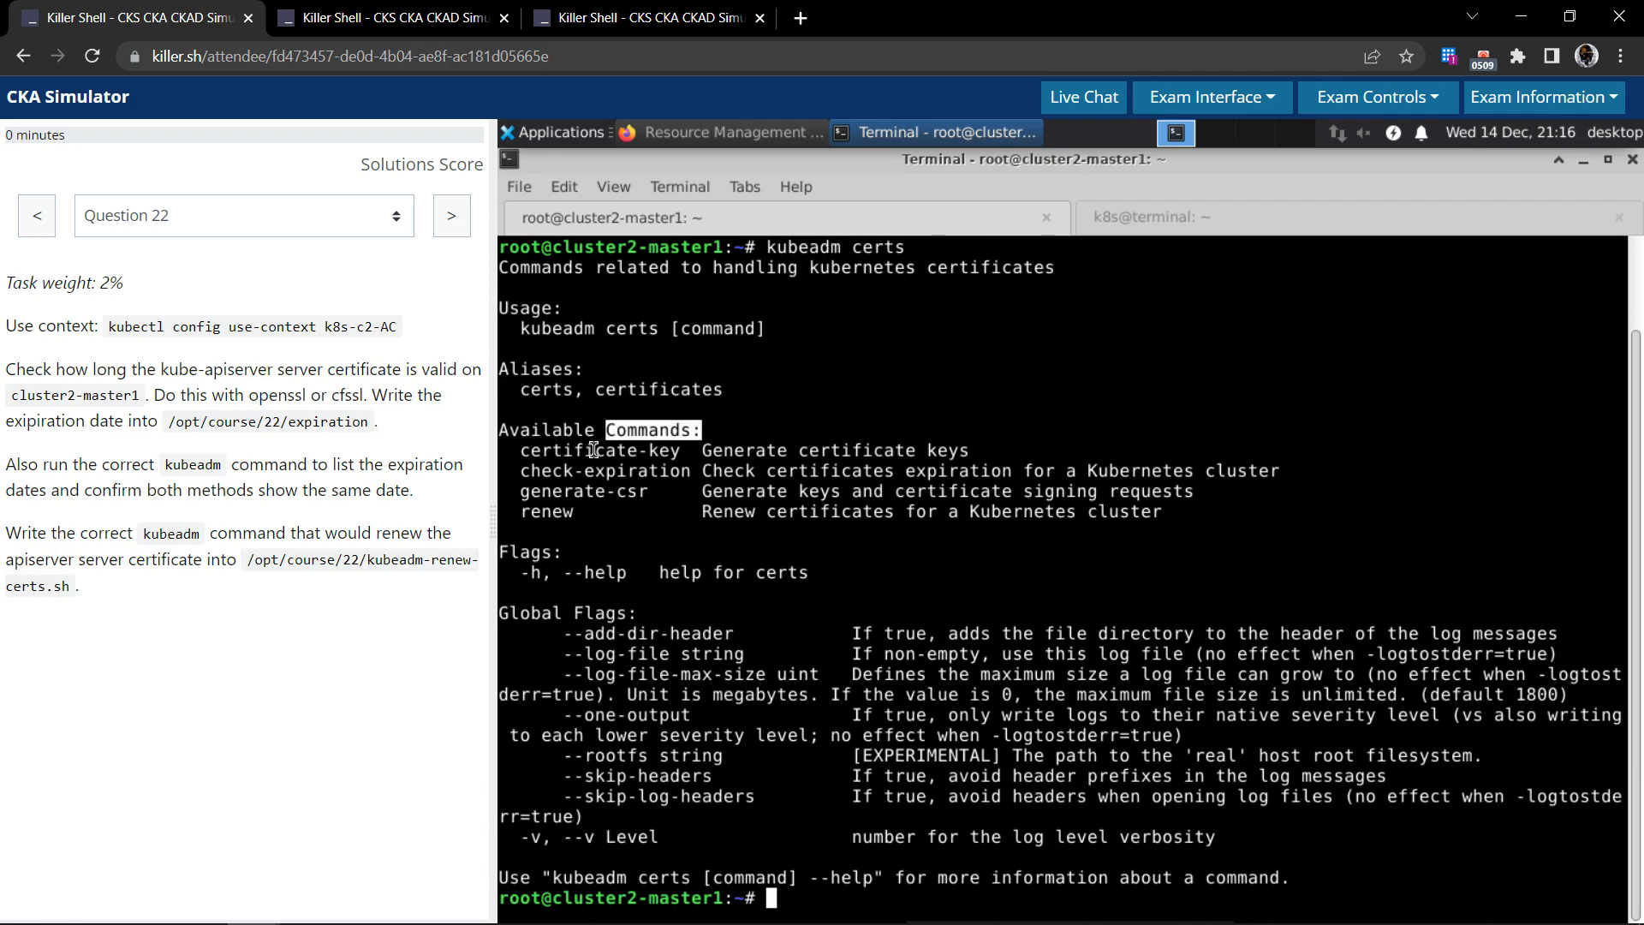
{"action": "double_click", "coordinate": [605, 470]}
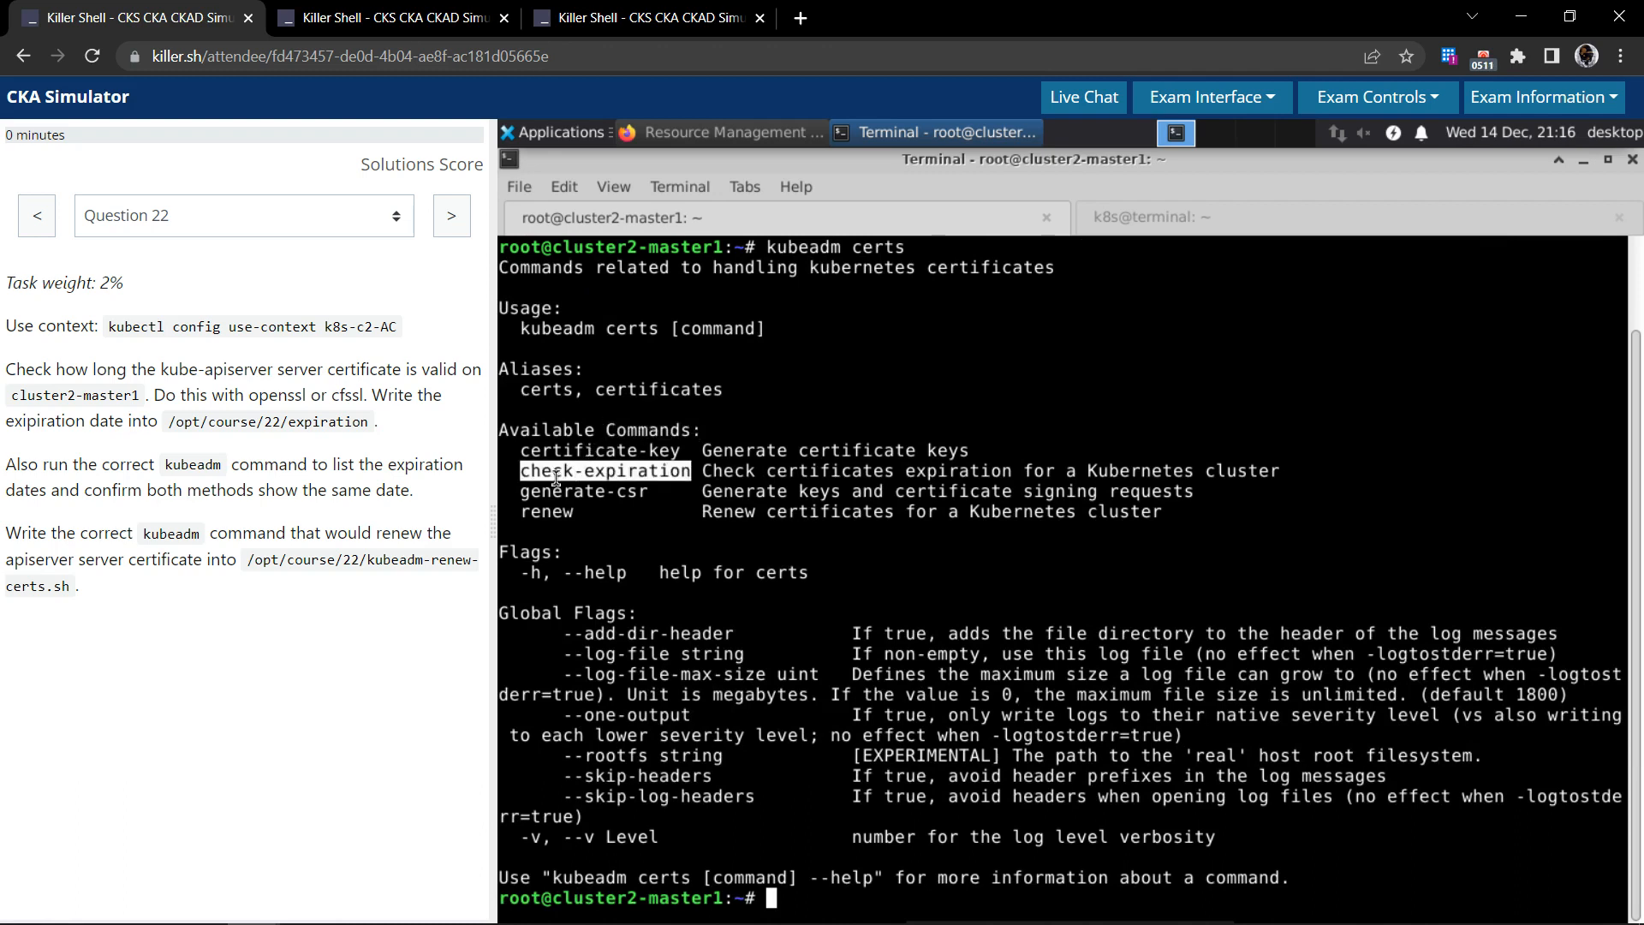
{"action": "mouse_move", "coordinate": [690, 475]}
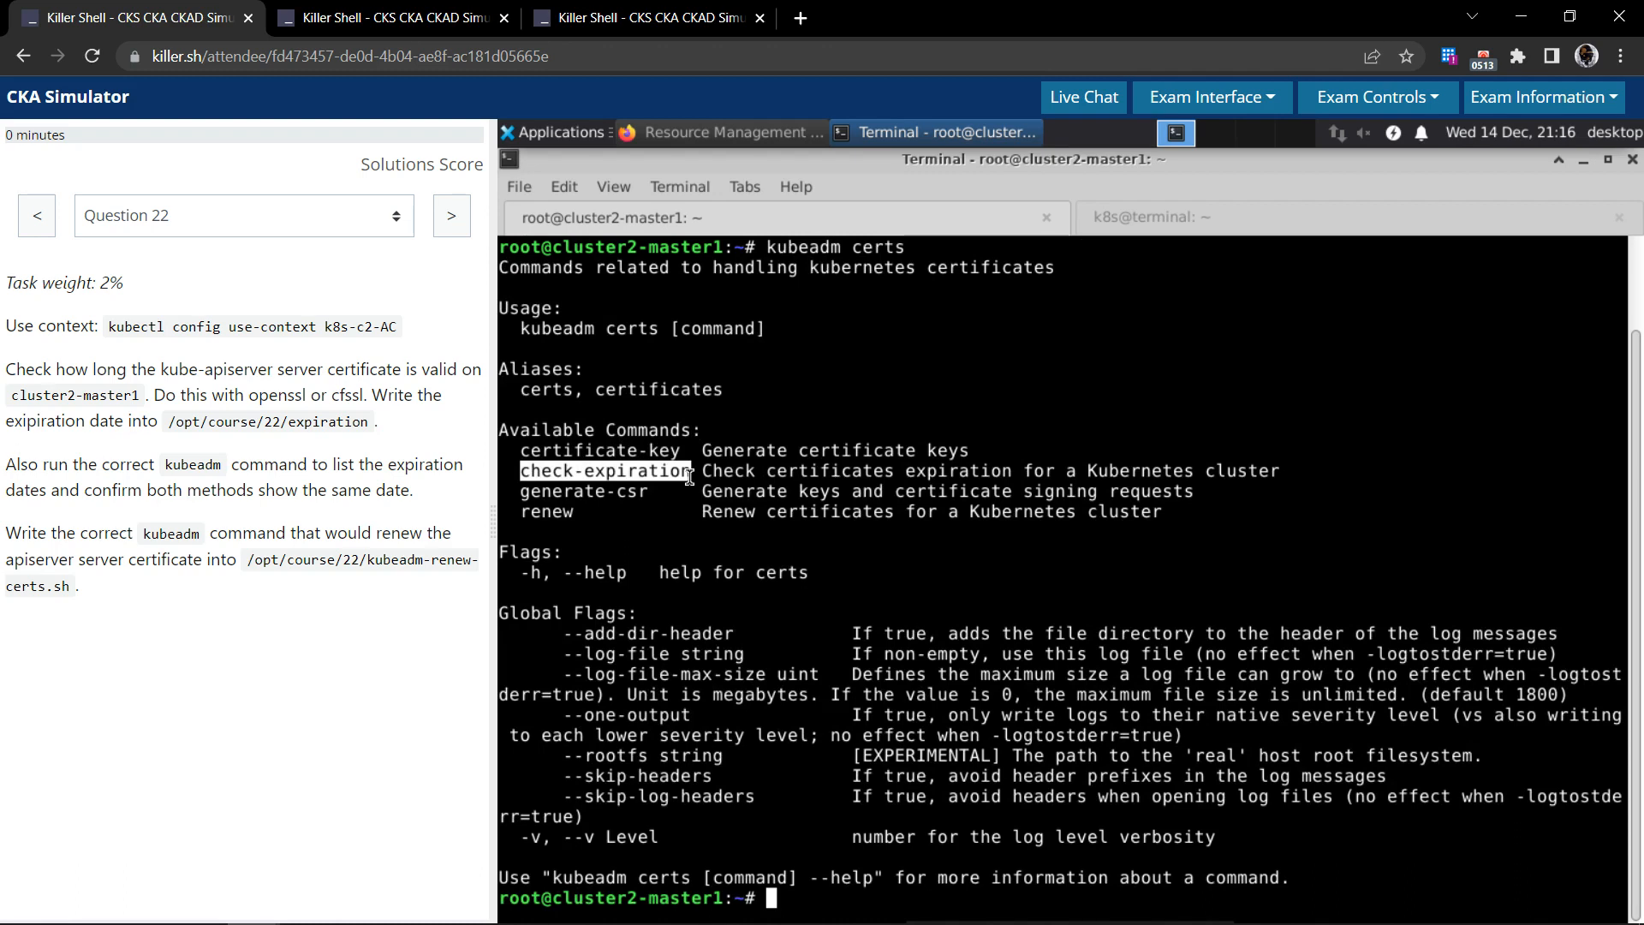
{"action": "type", "text": "kubeadm certs"}
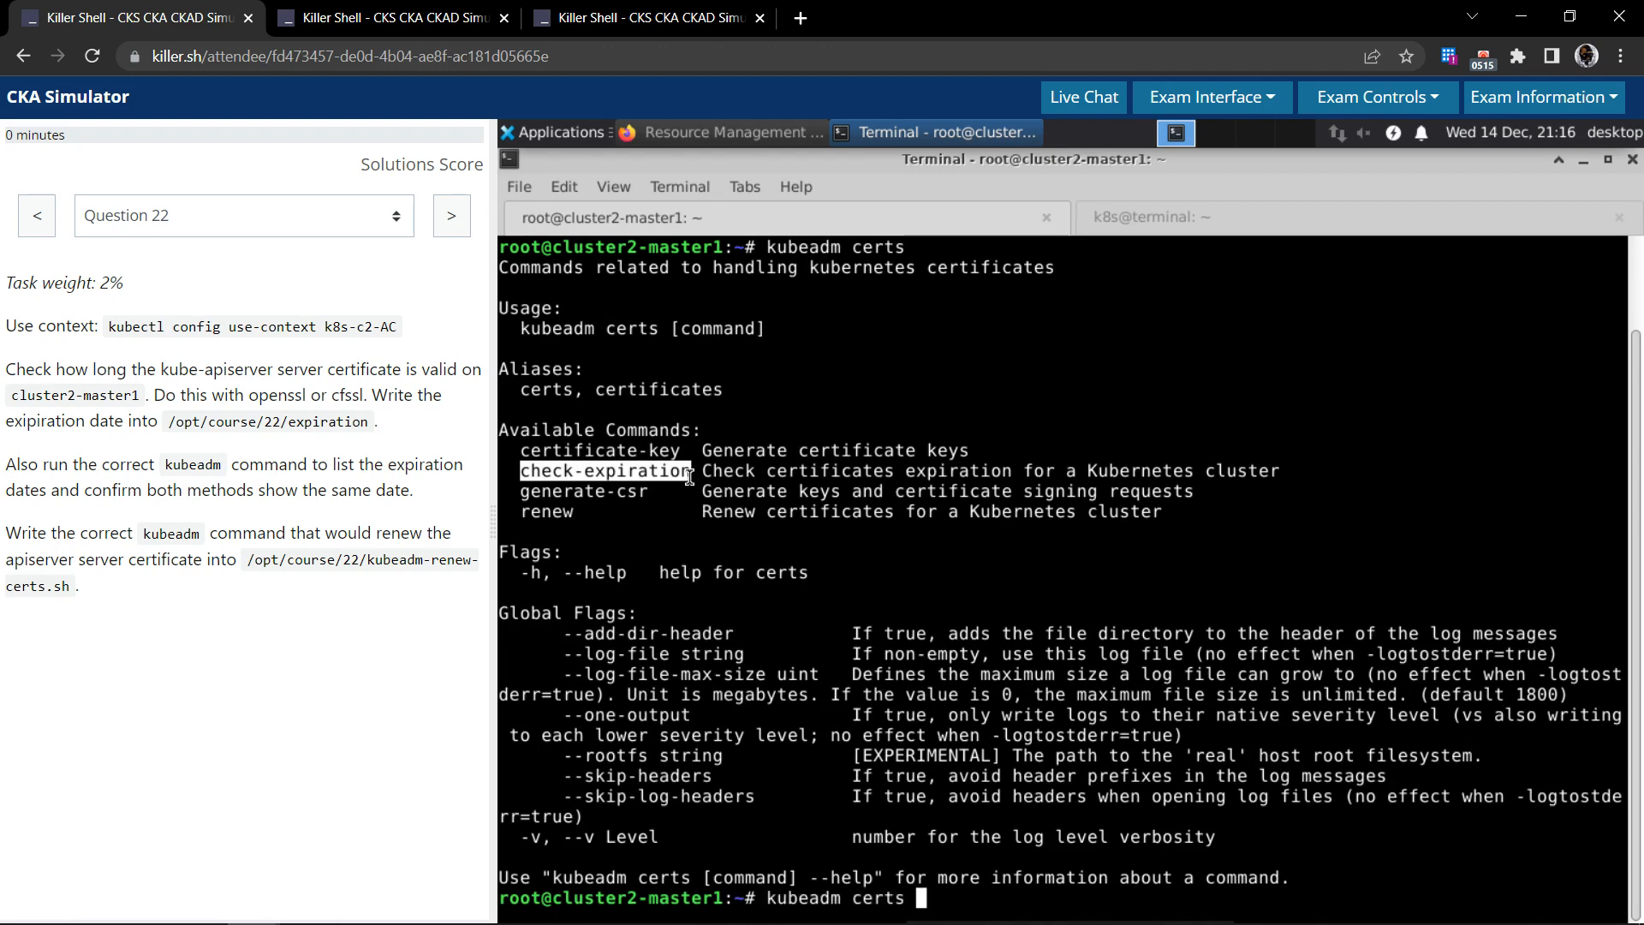
{"action": "right_click", "coordinate": [671, 473]}
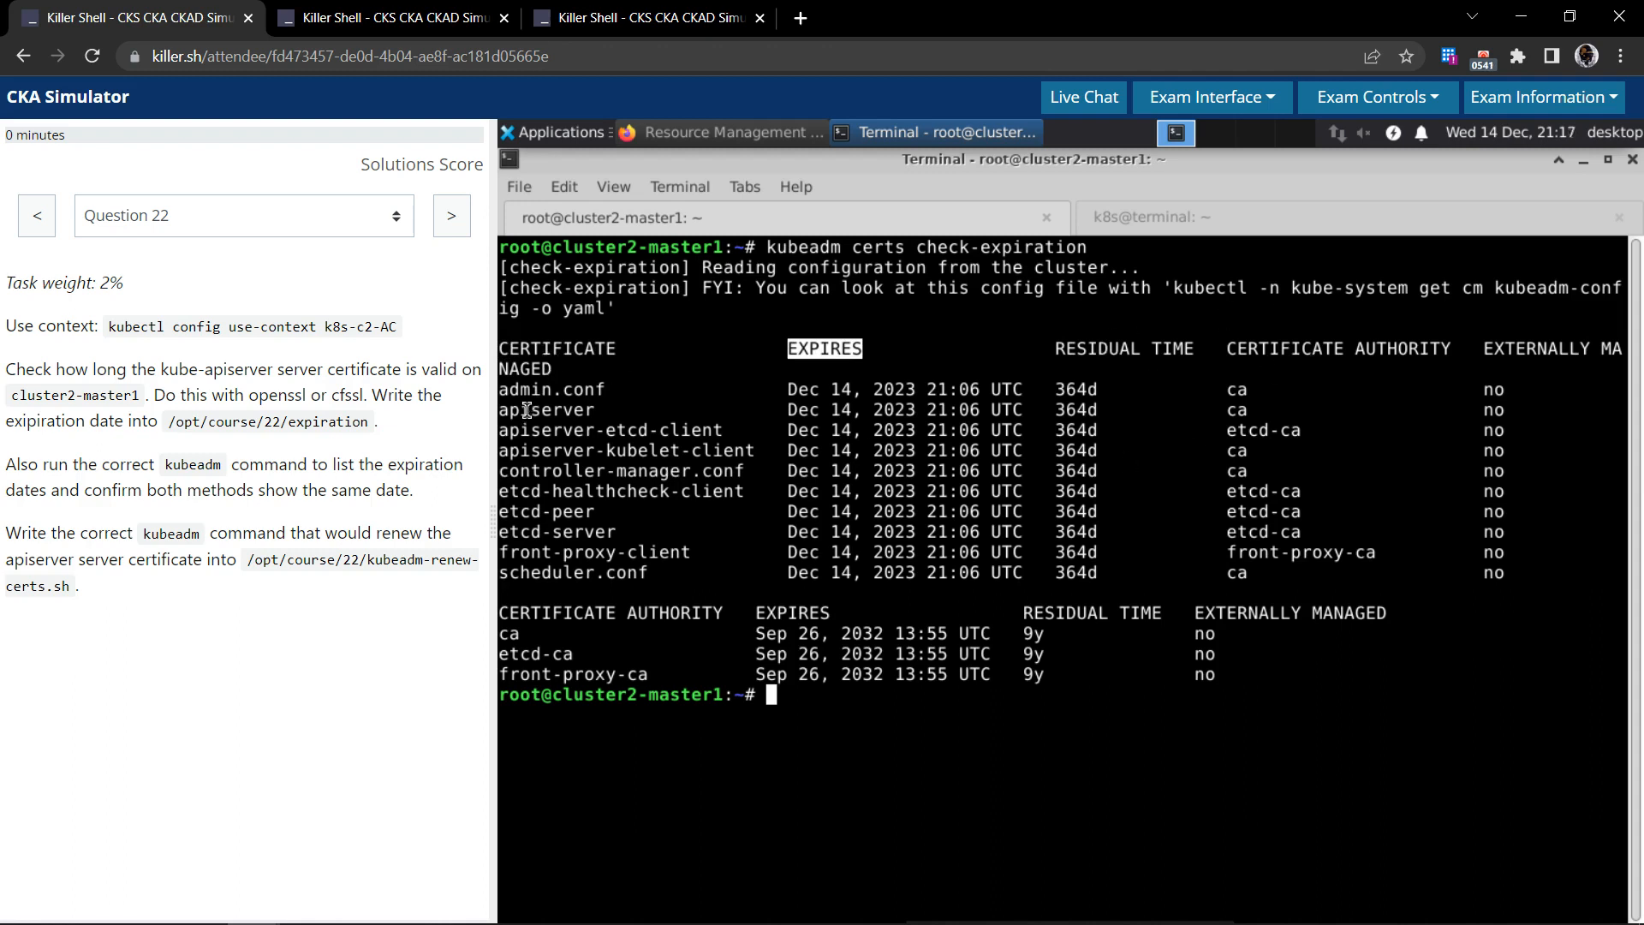
{"action": "double_click", "coordinate": [535, 410]}
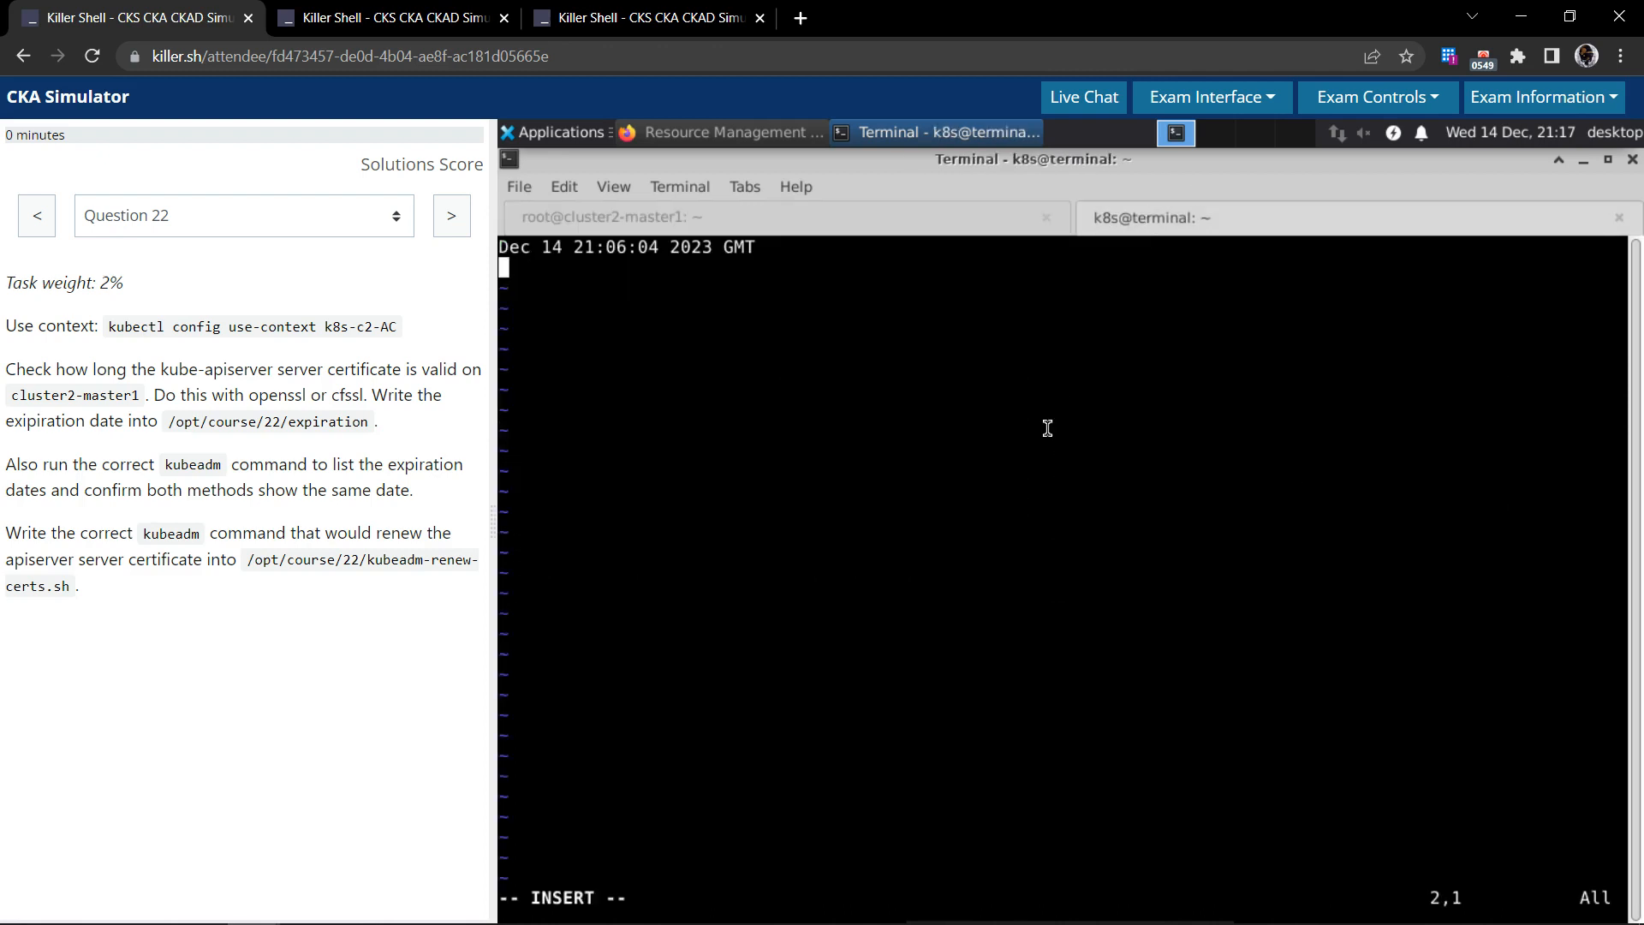
- Add 'Dec 14, 2023 21:06 UTC' under the openssl date in the expiration file and save
{"action": "type", "text": "Dec 14, 2023 21:06 UTC"}
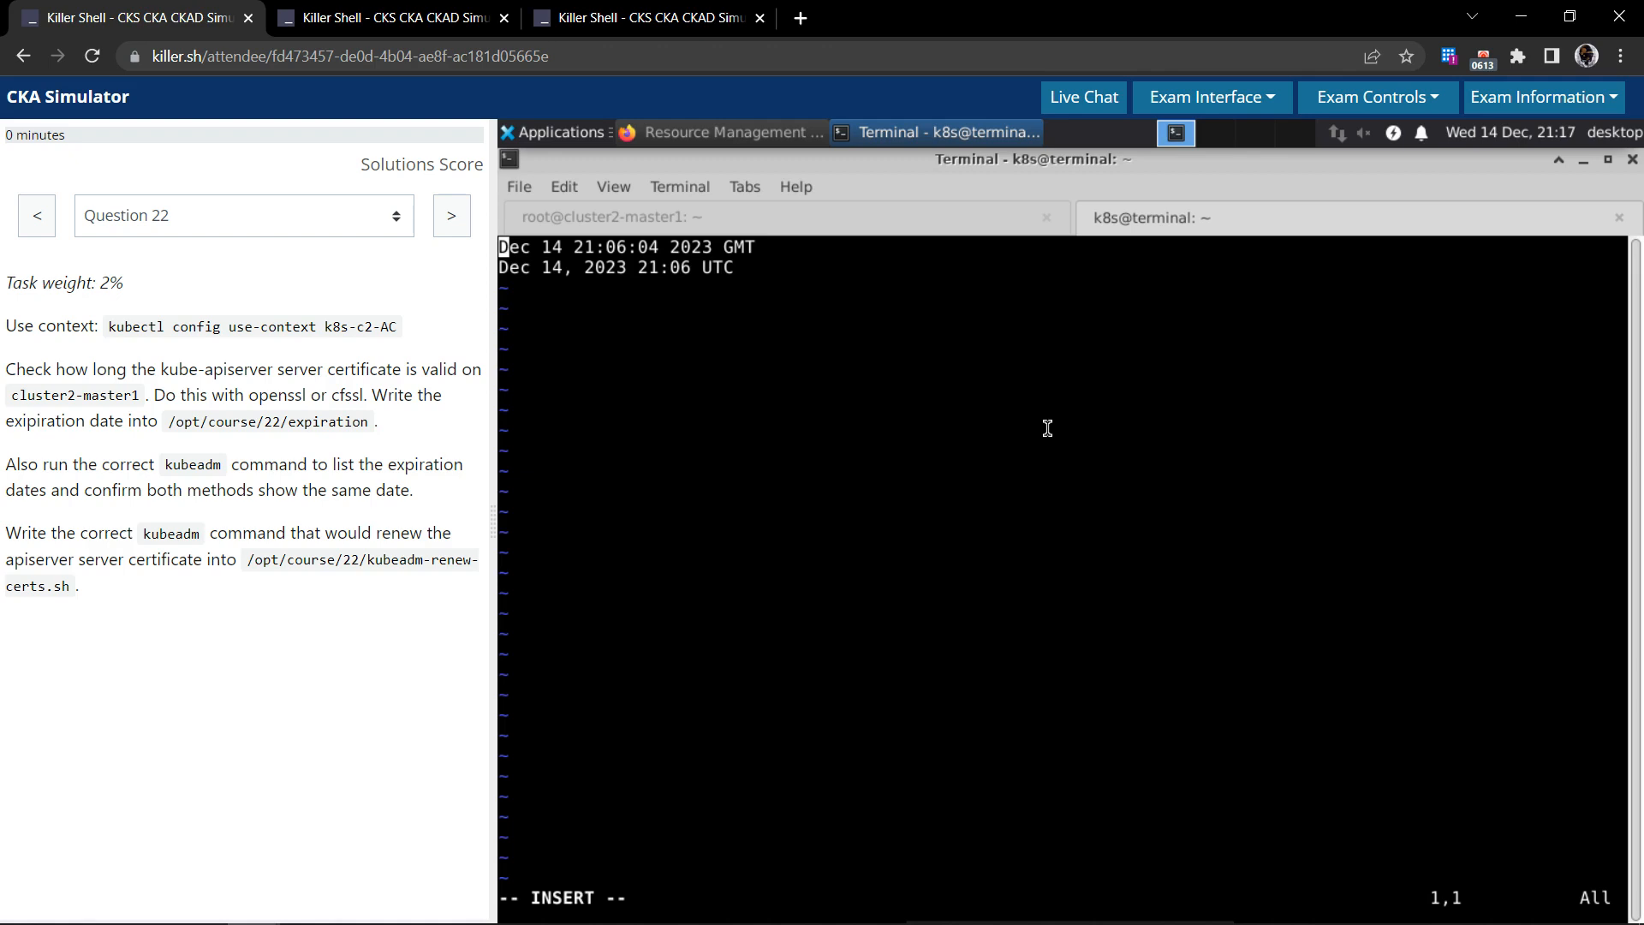
{"action": "mouse_move", "coordinate": [900, 238]}
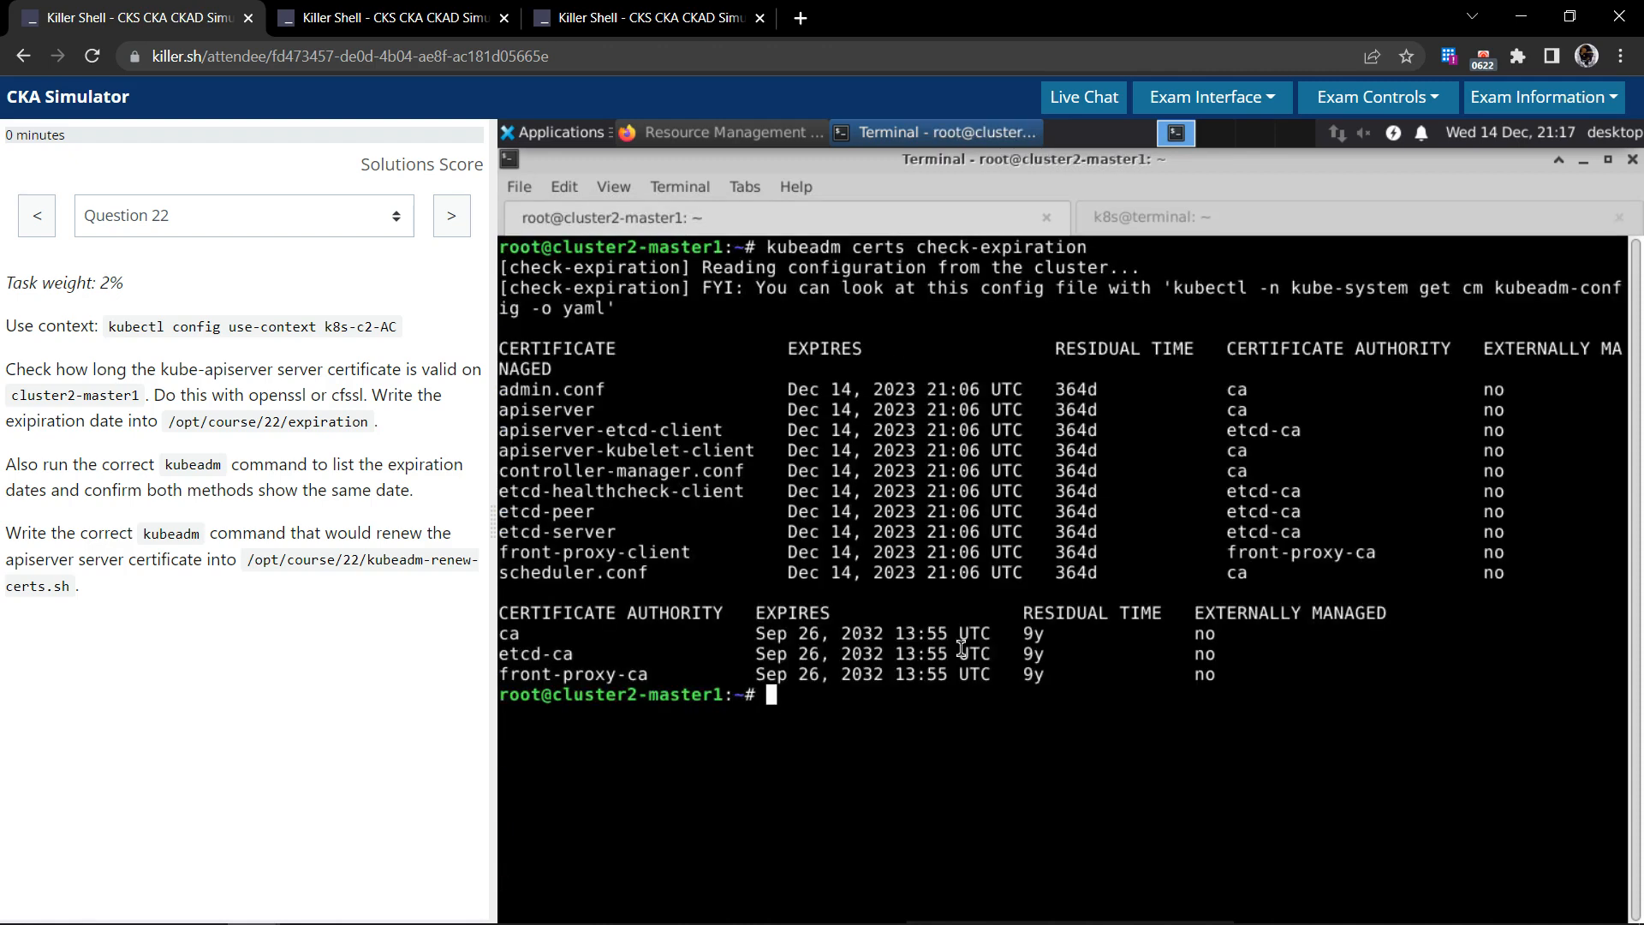
{"action": "mouse_move", "coordinate": [486, 499]}
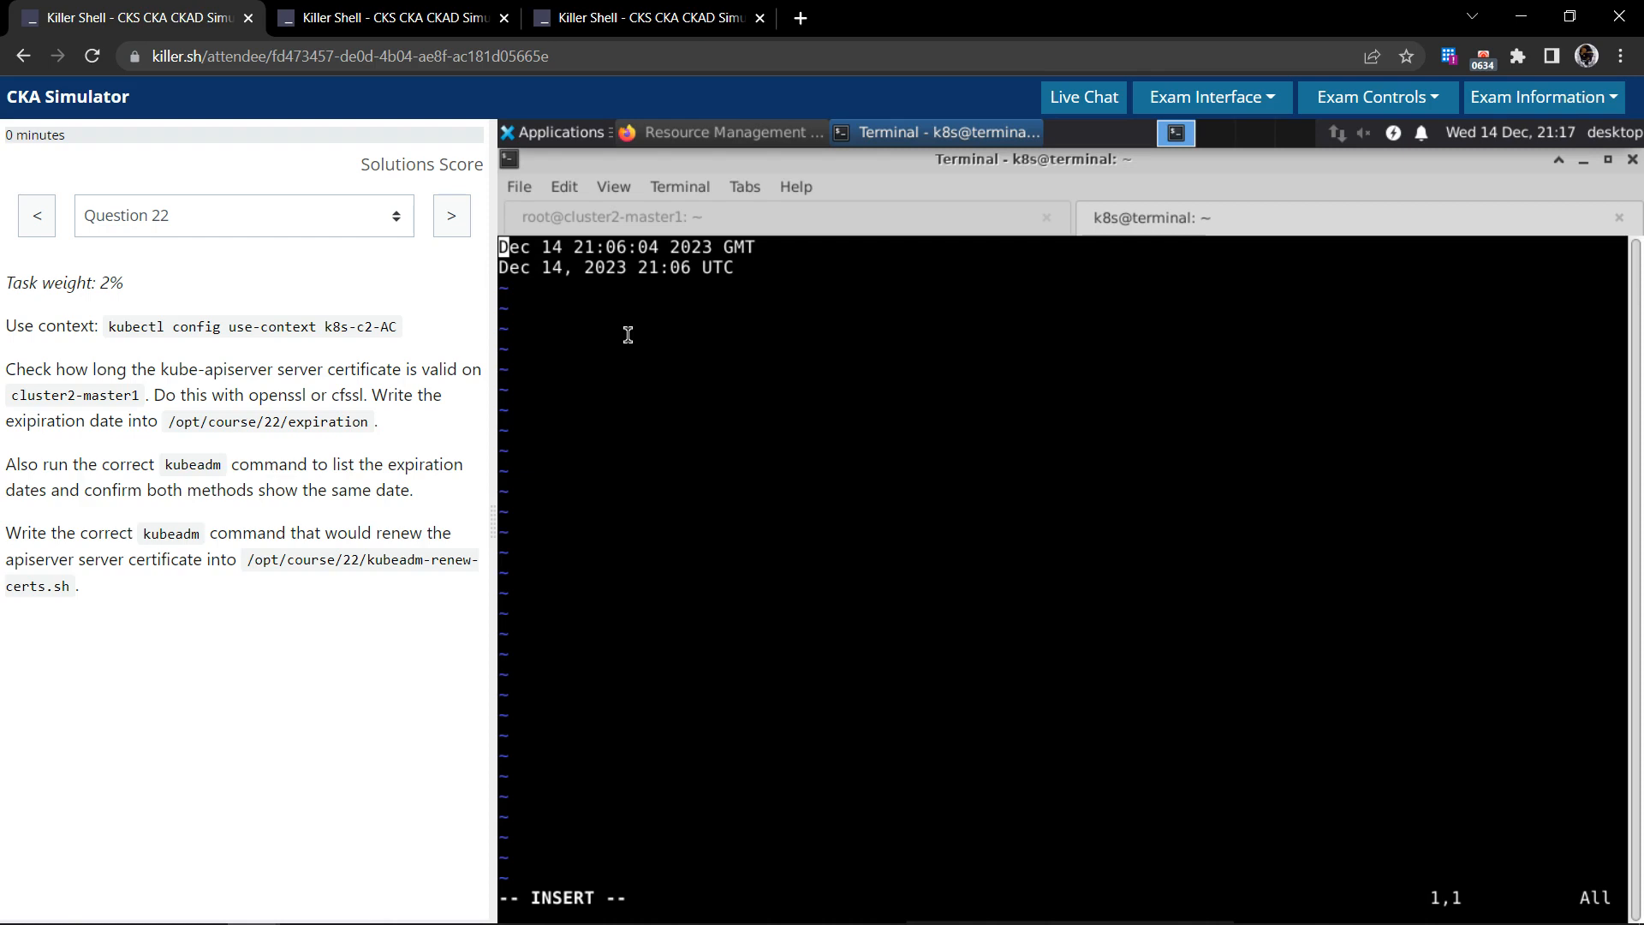
{"action": "type", "text": ":Wq"}
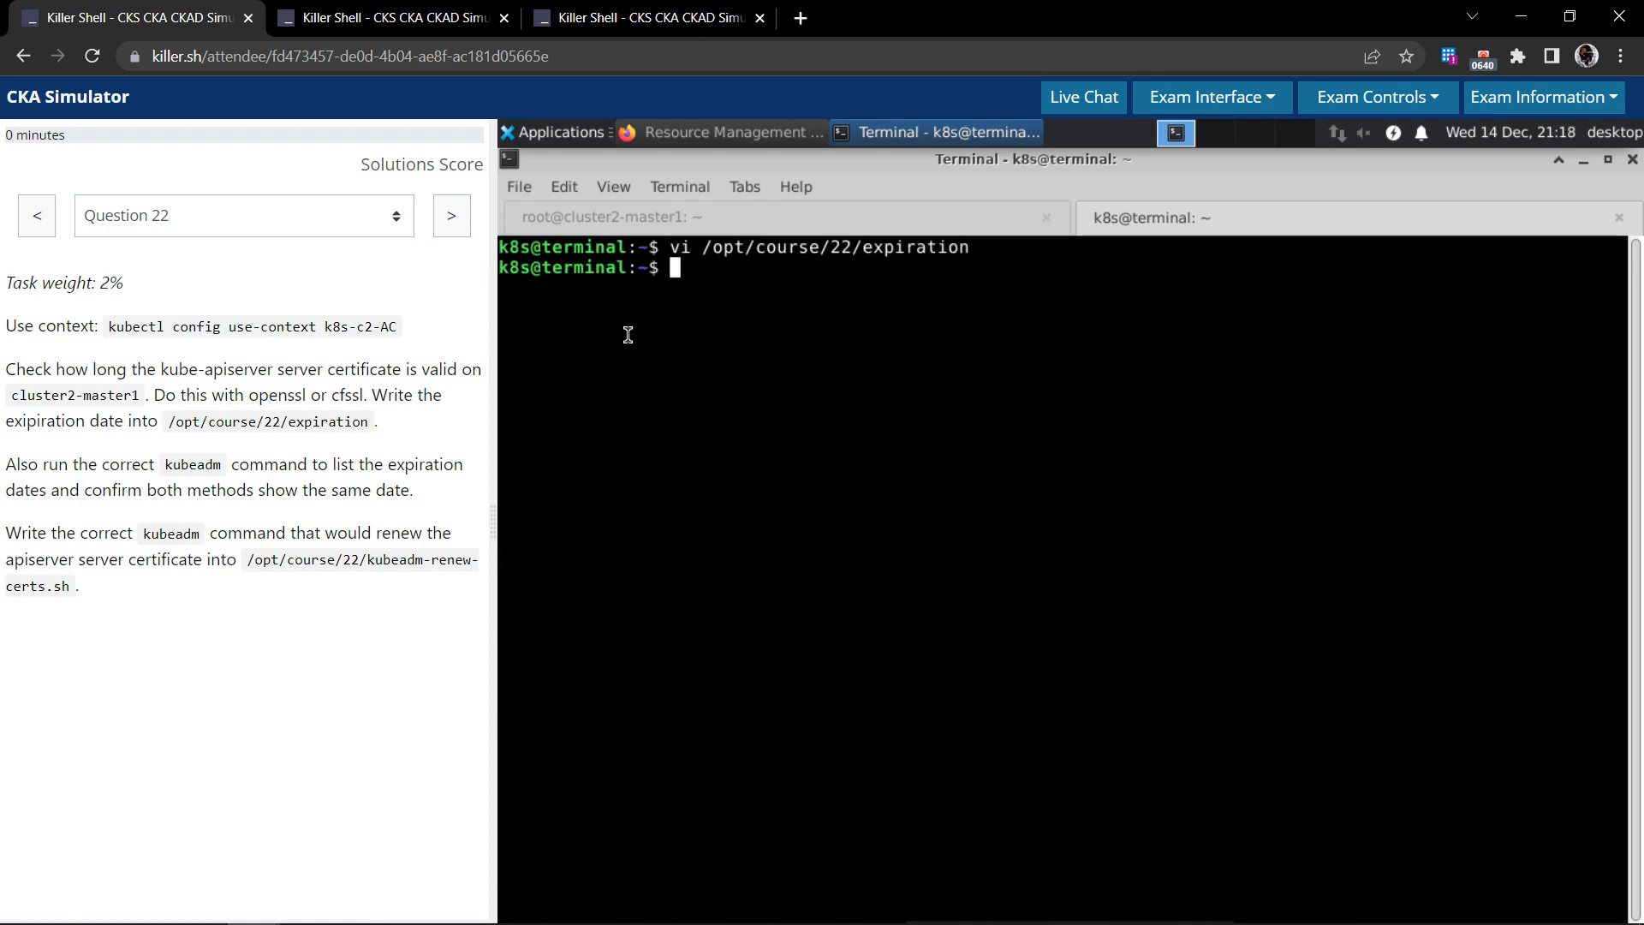
{"action": "type", "text": "cat"}
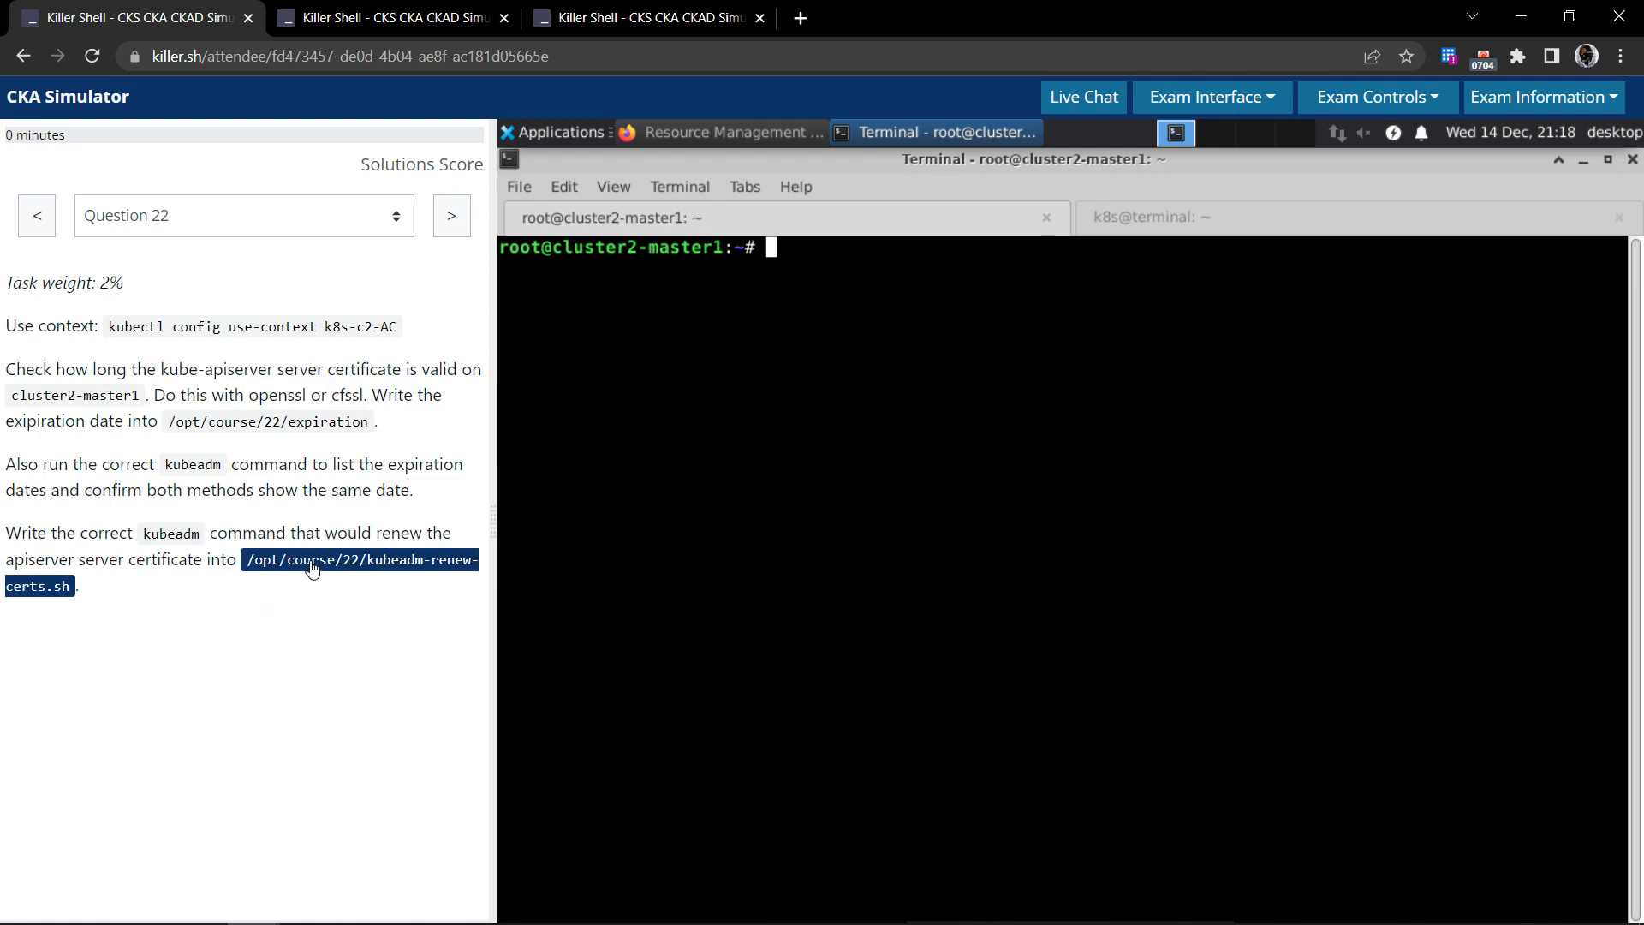
- Open /opt/course/22/kubeadm-renew-certs.sh in vi in the k8s terminal
{"action": "left_click", "coordinate": [1150, 217]}
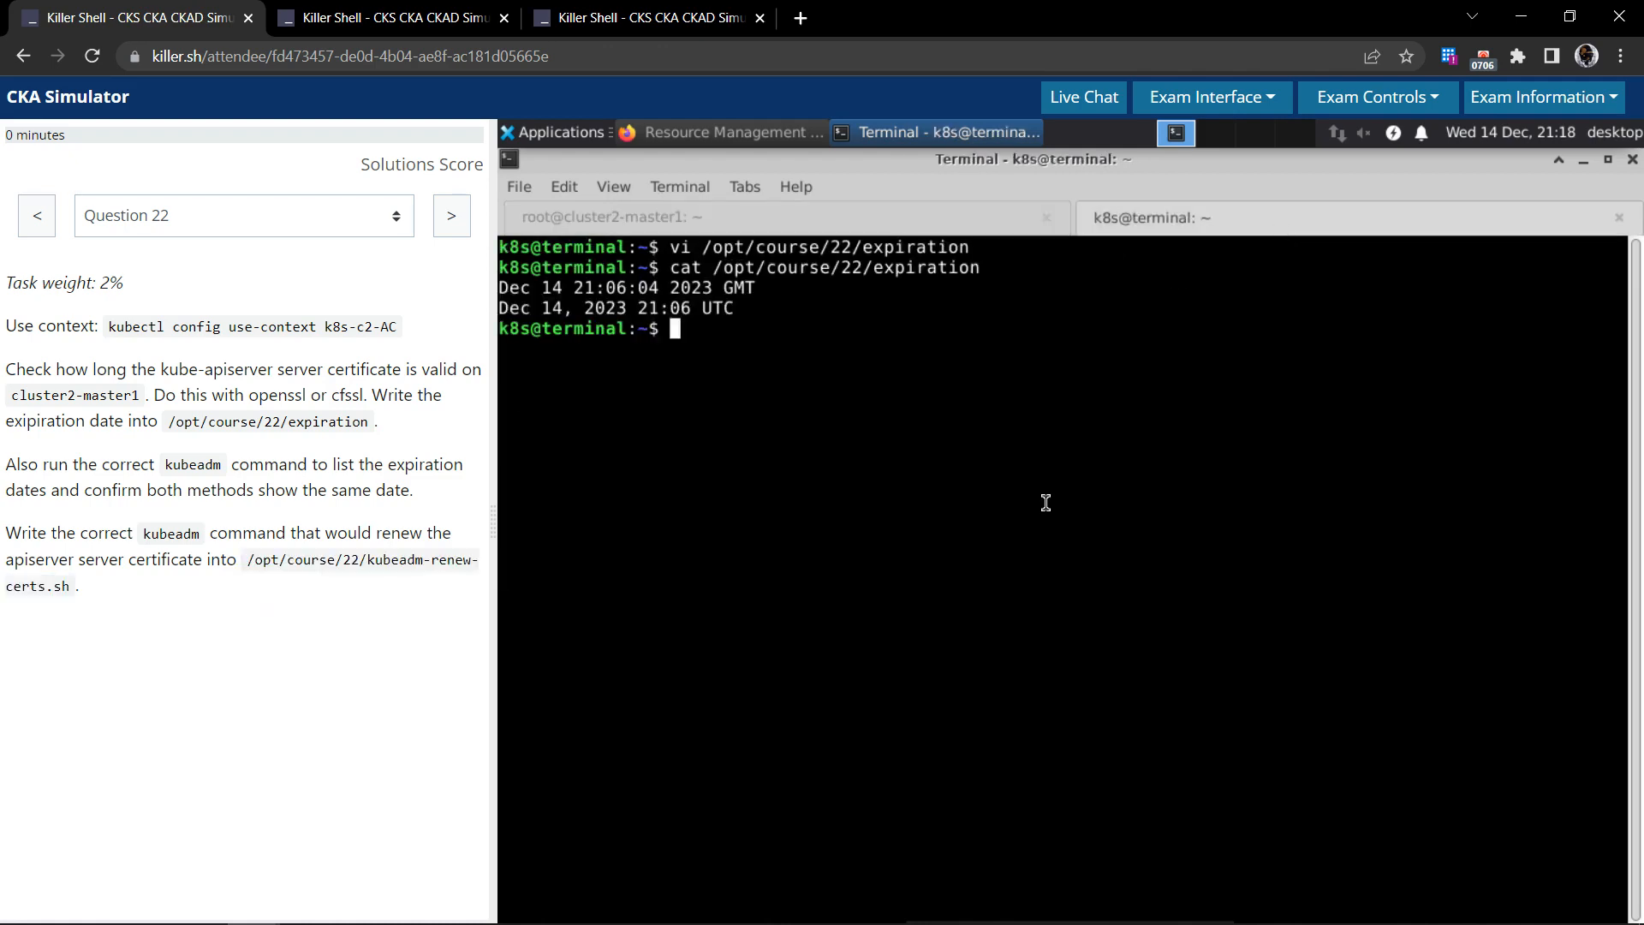
{"action": "type", "text": "vi"}
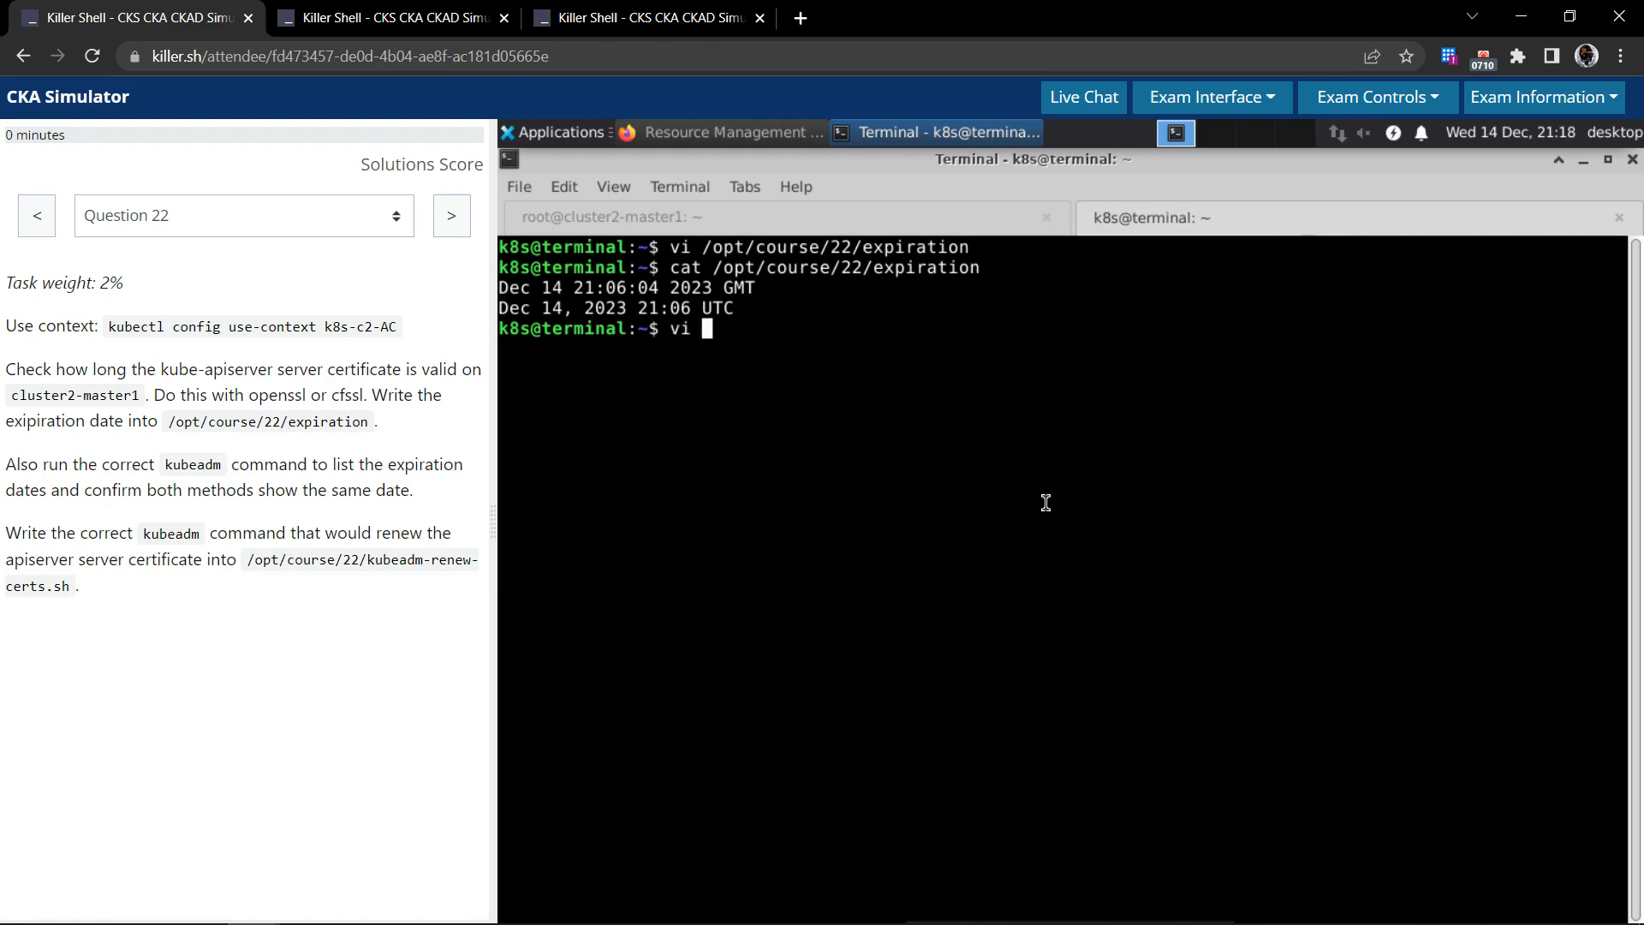
{"action": "type", "text": "/opt/course/22/kubeadm-renew-certs.sh"}
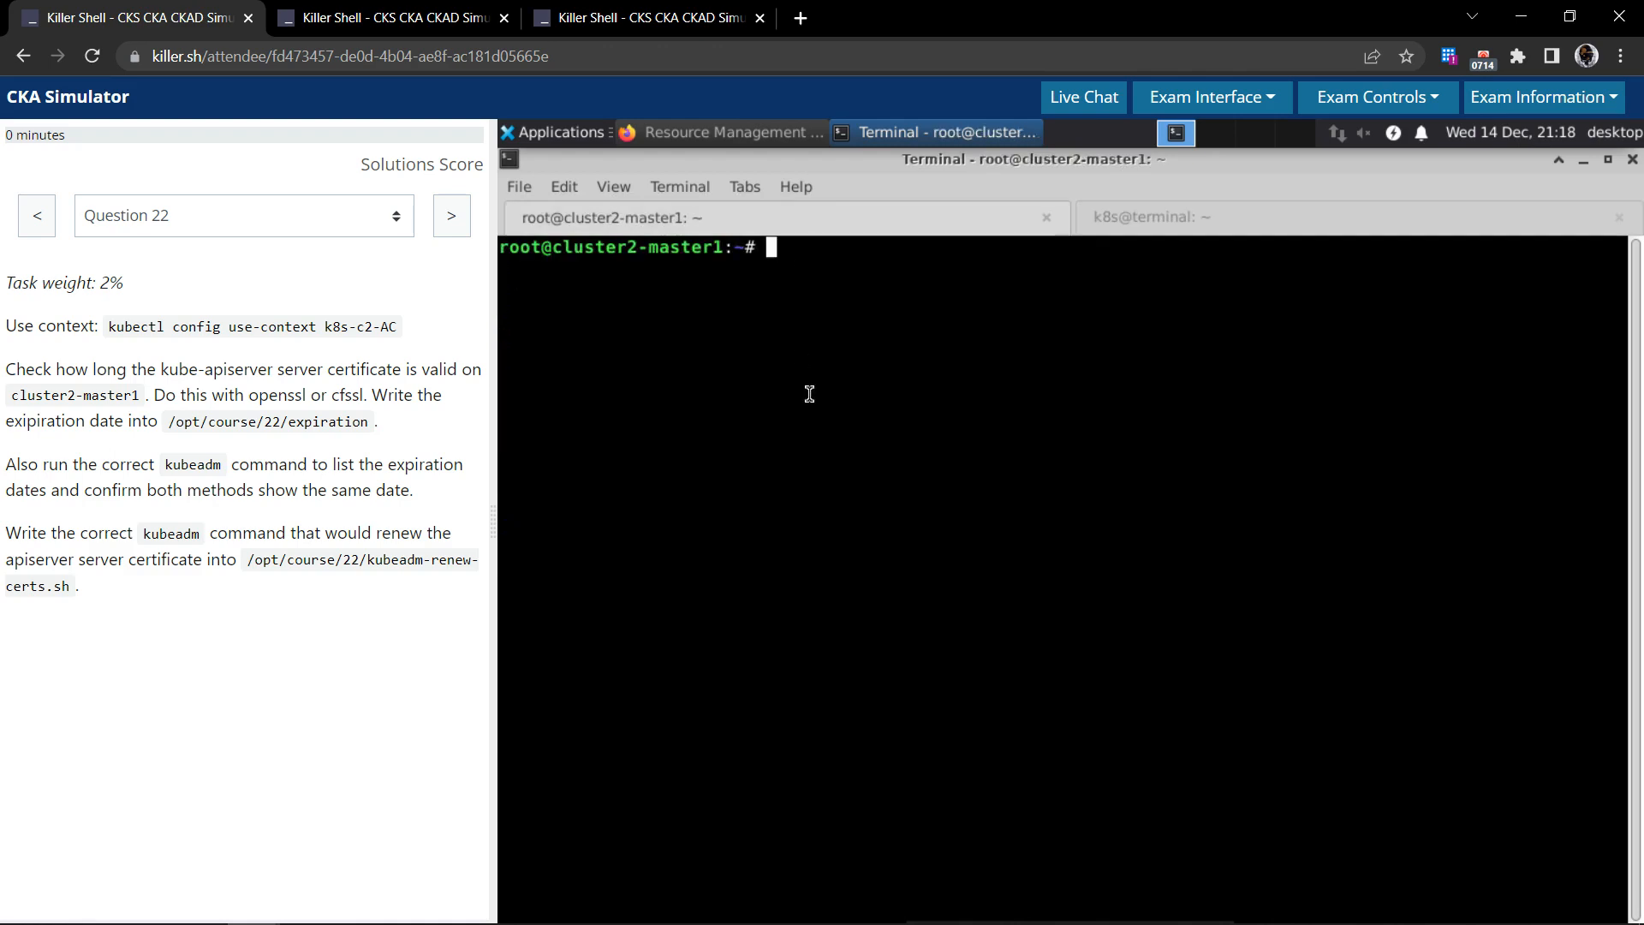
- Look up the kubeadm certs renew subcommand and rerun kubeadm certs check-expiration on the master
{"action": "type", "text": "kubeadm certs"}
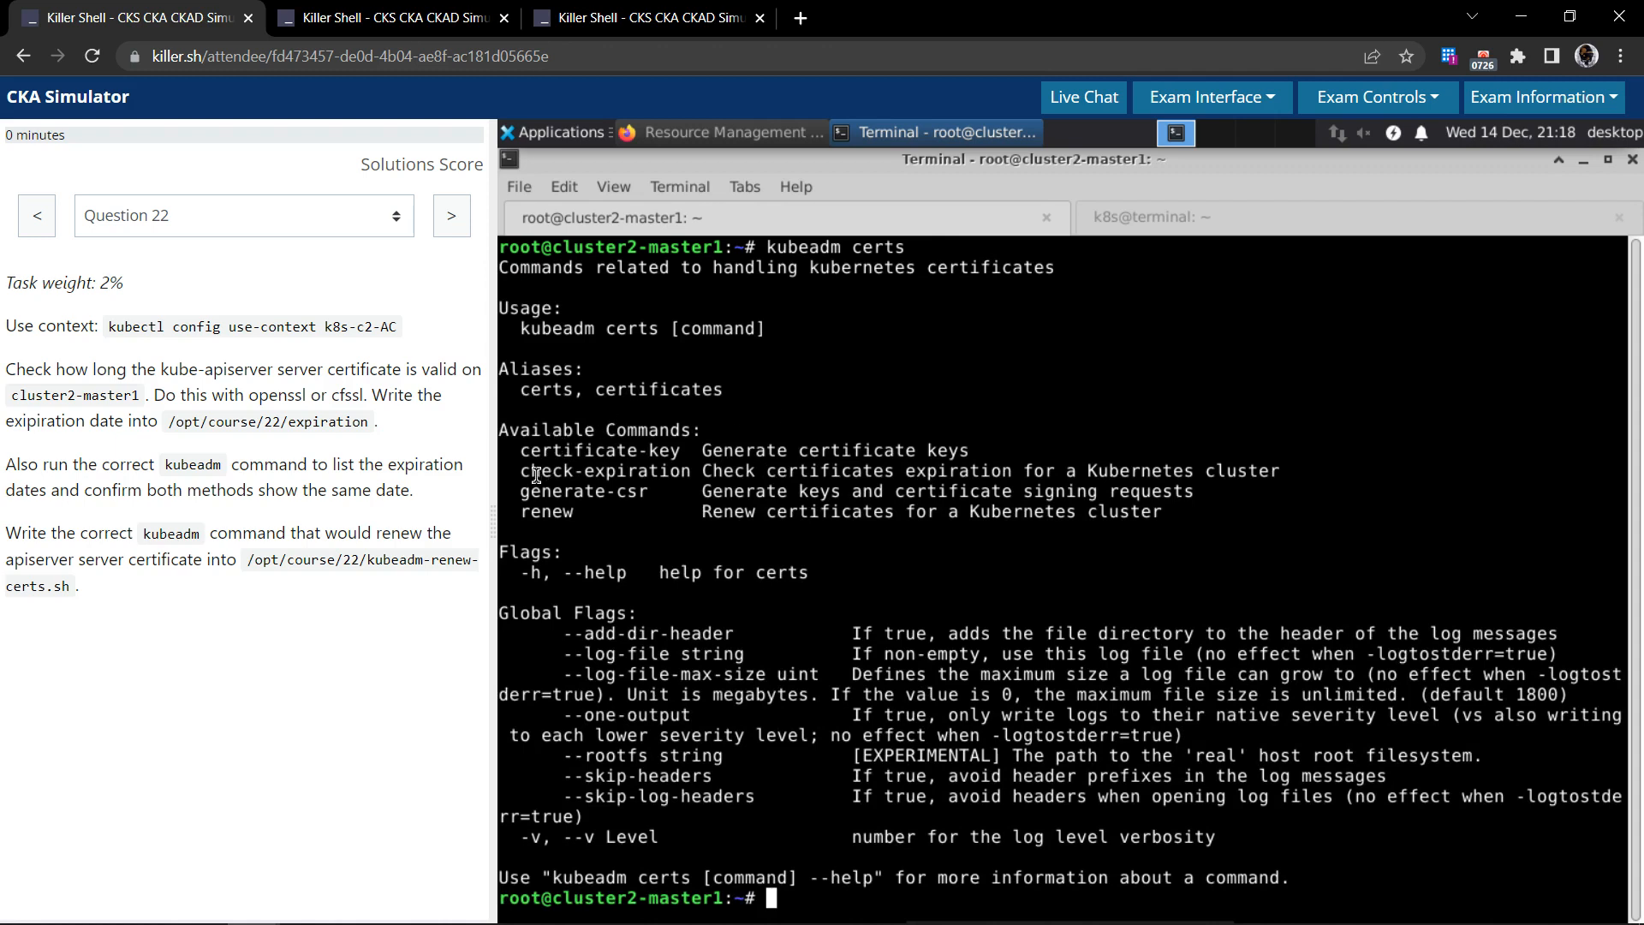
{"action": "double_click", "coordinate": [605, 470]}
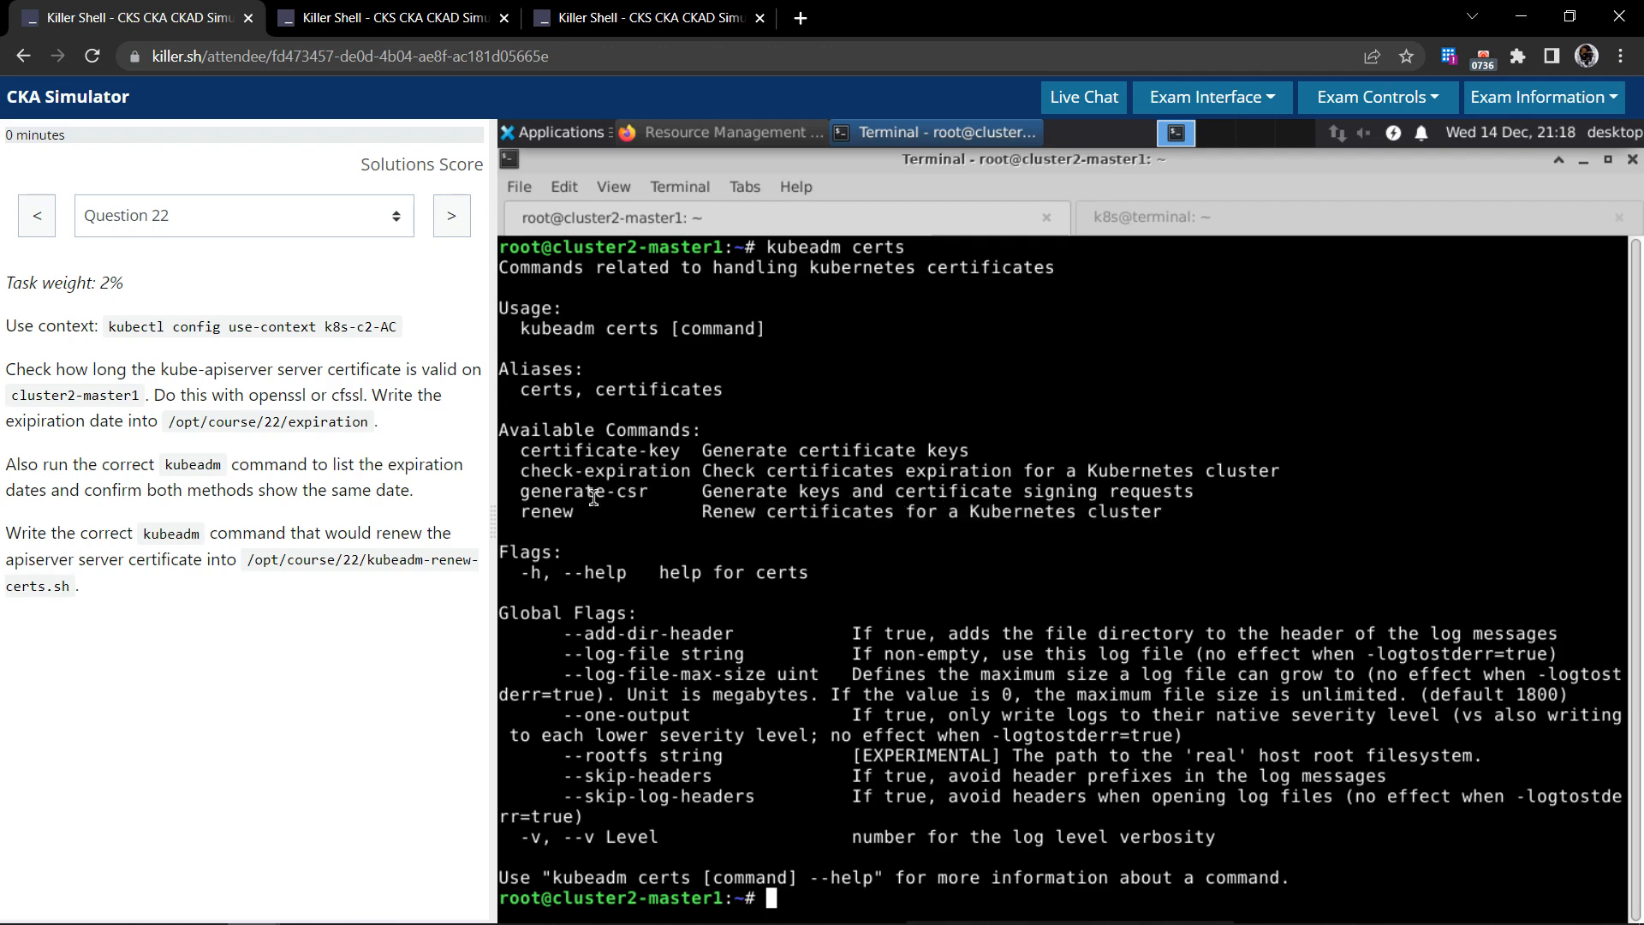
{"action": "double_click", "coordinate": [547, 510]}
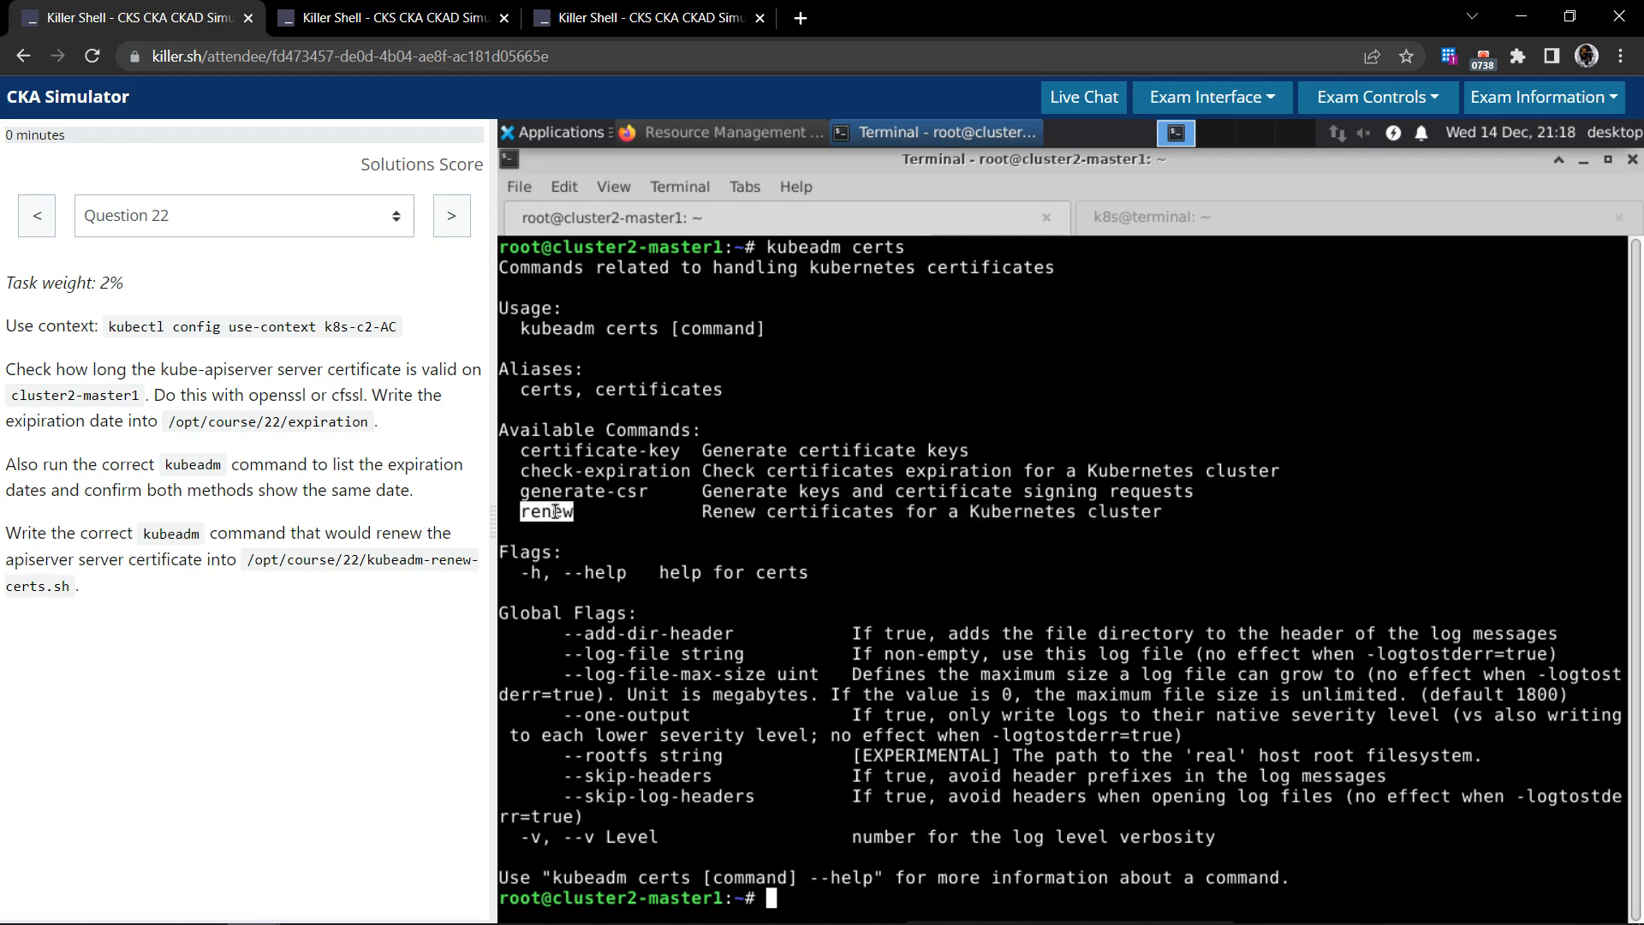
{"action": "type", "text": "kubeadm certs"}
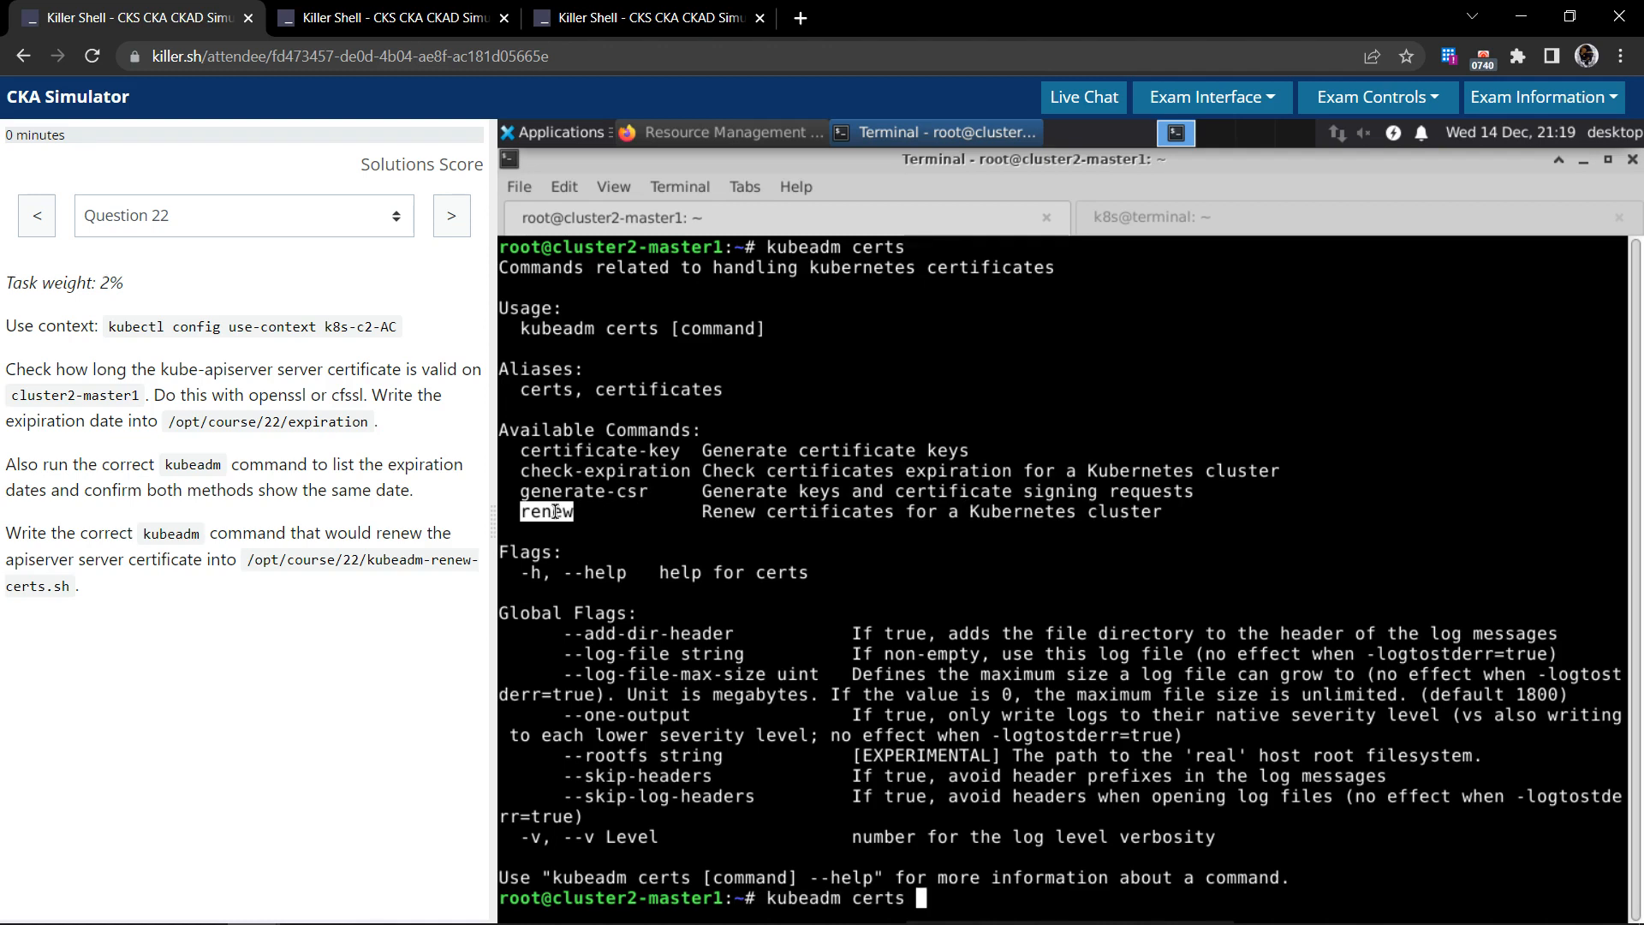
{"action": "type", "text": "renew"}
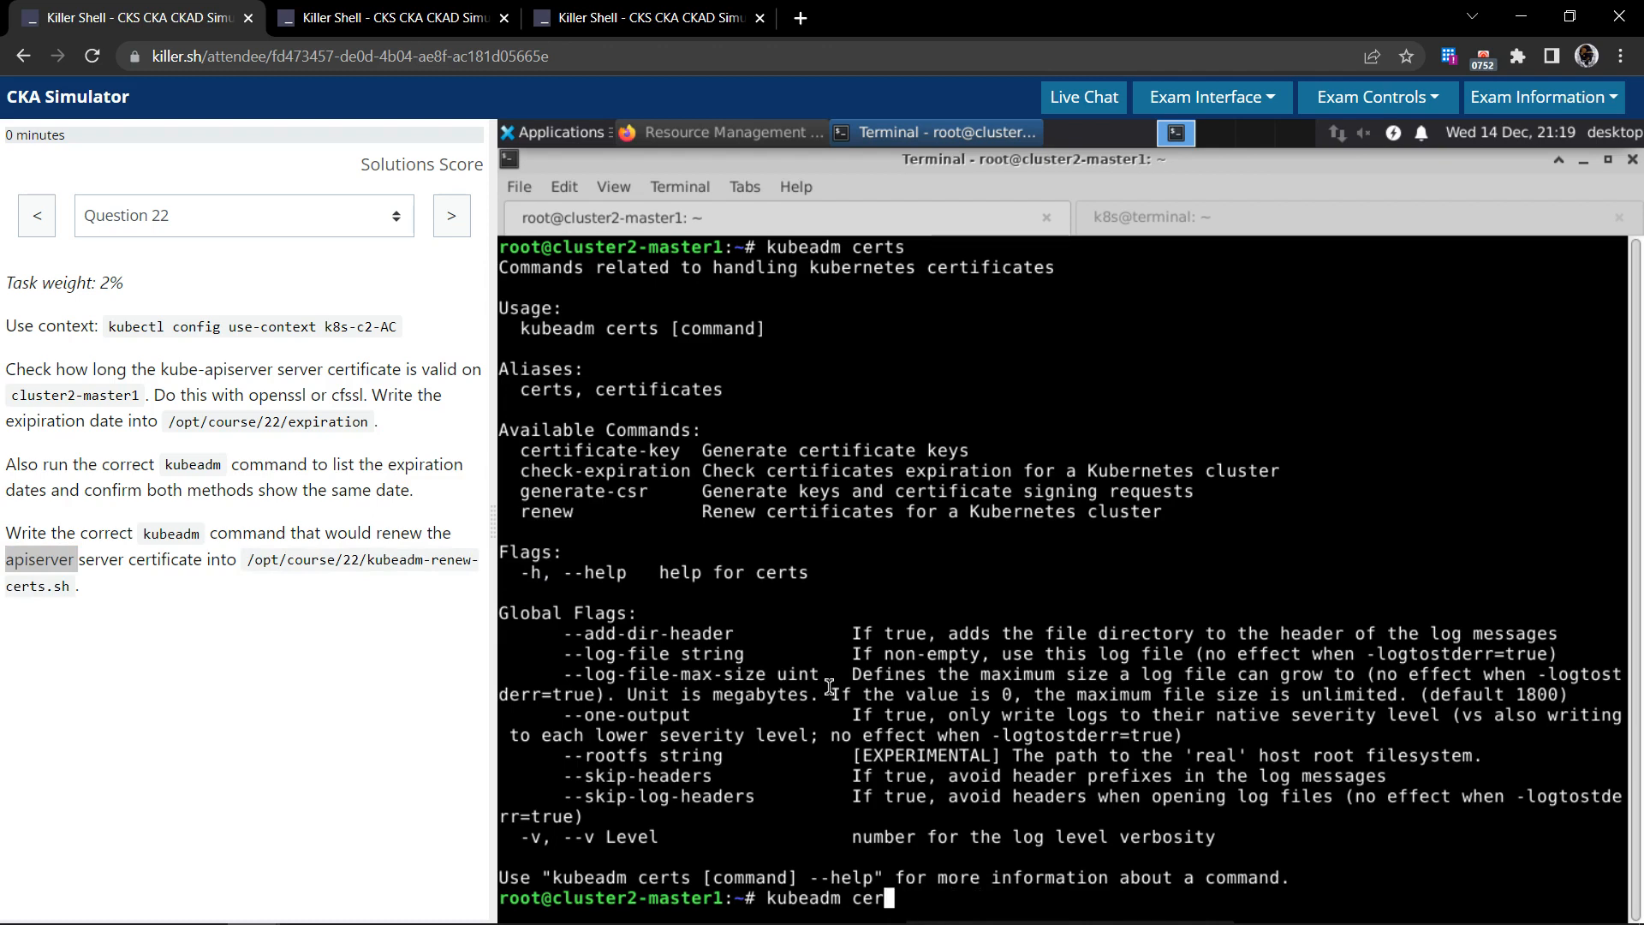
{"action": "type", "text": "ts"}
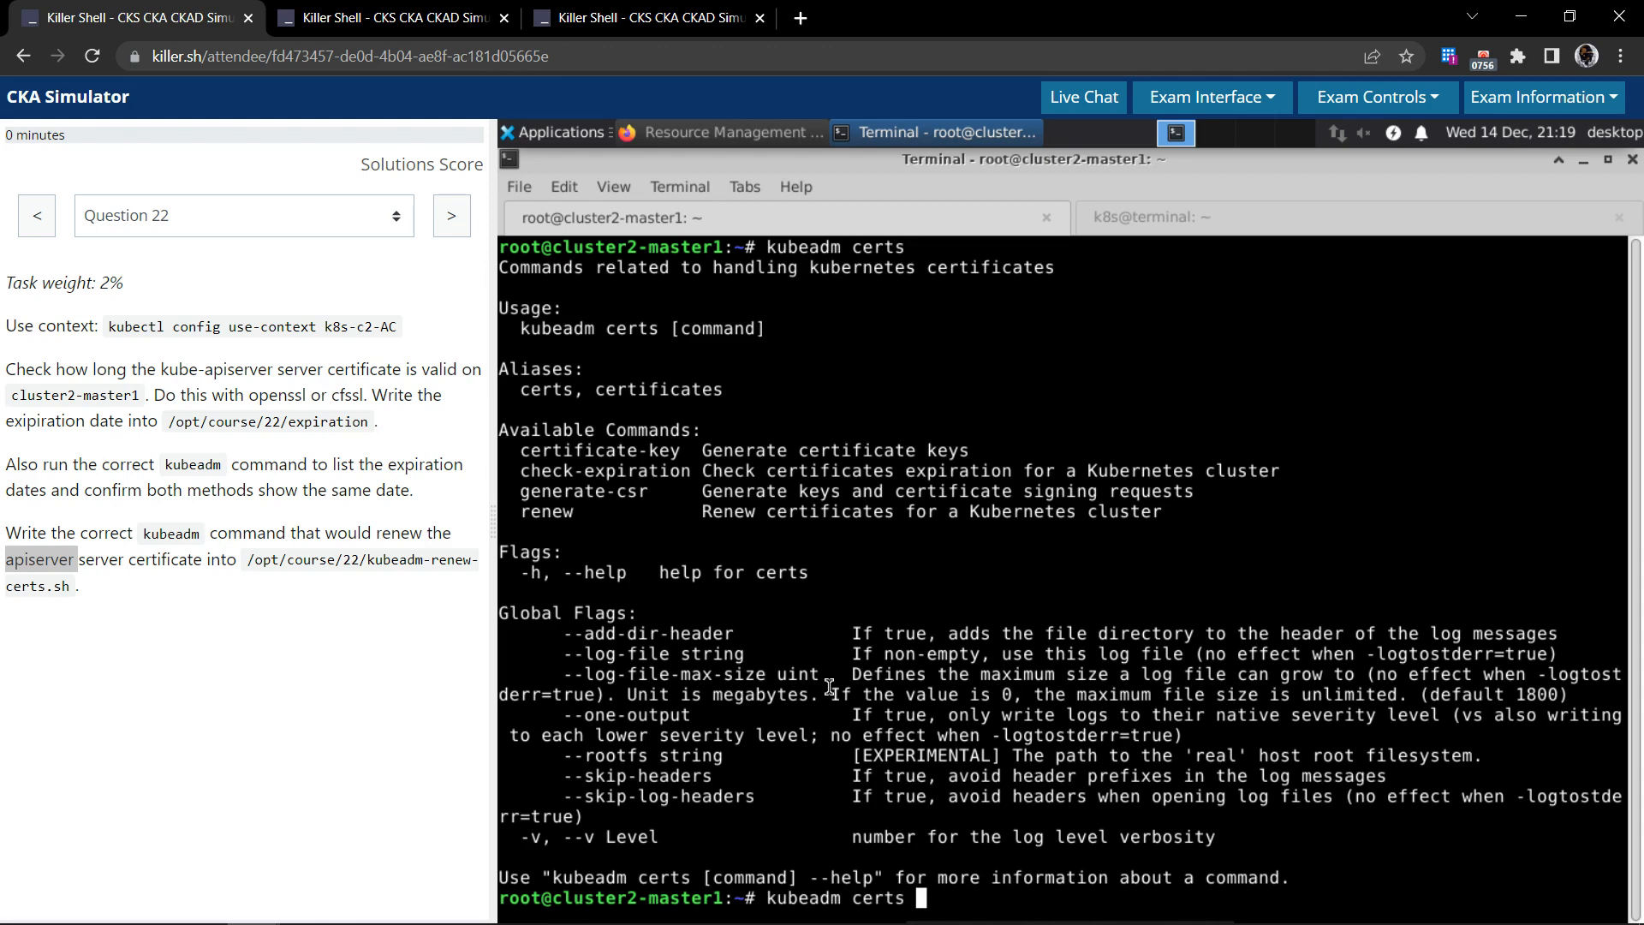
{"action": "type", "text": "c"}
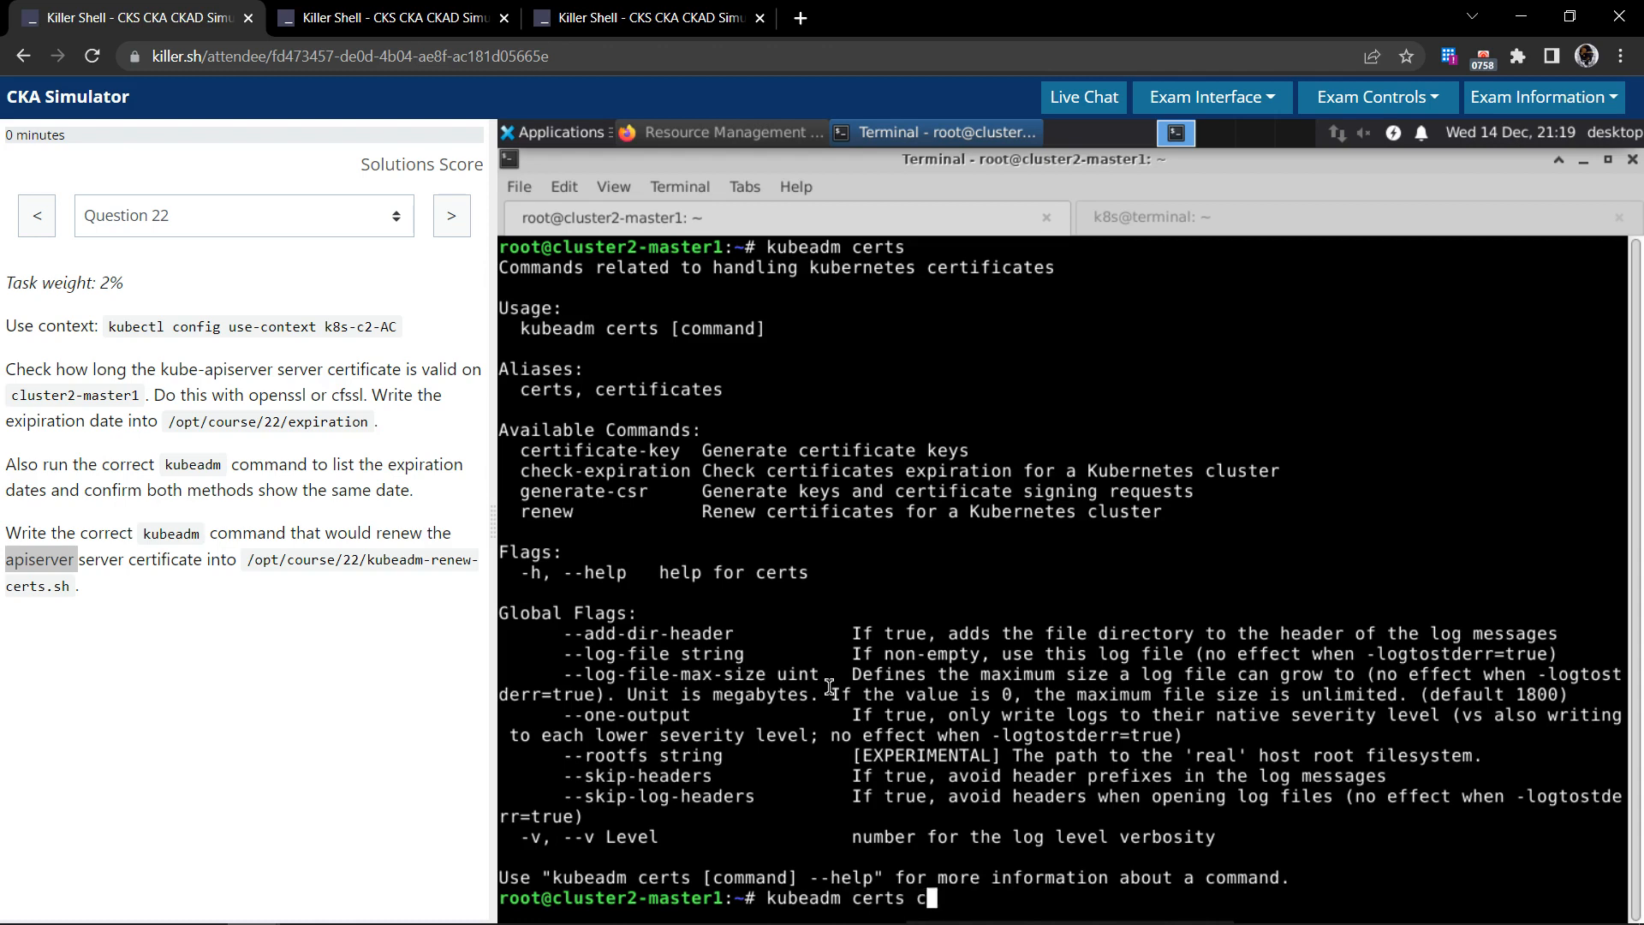
{"action": "type", "text": "heckl"}
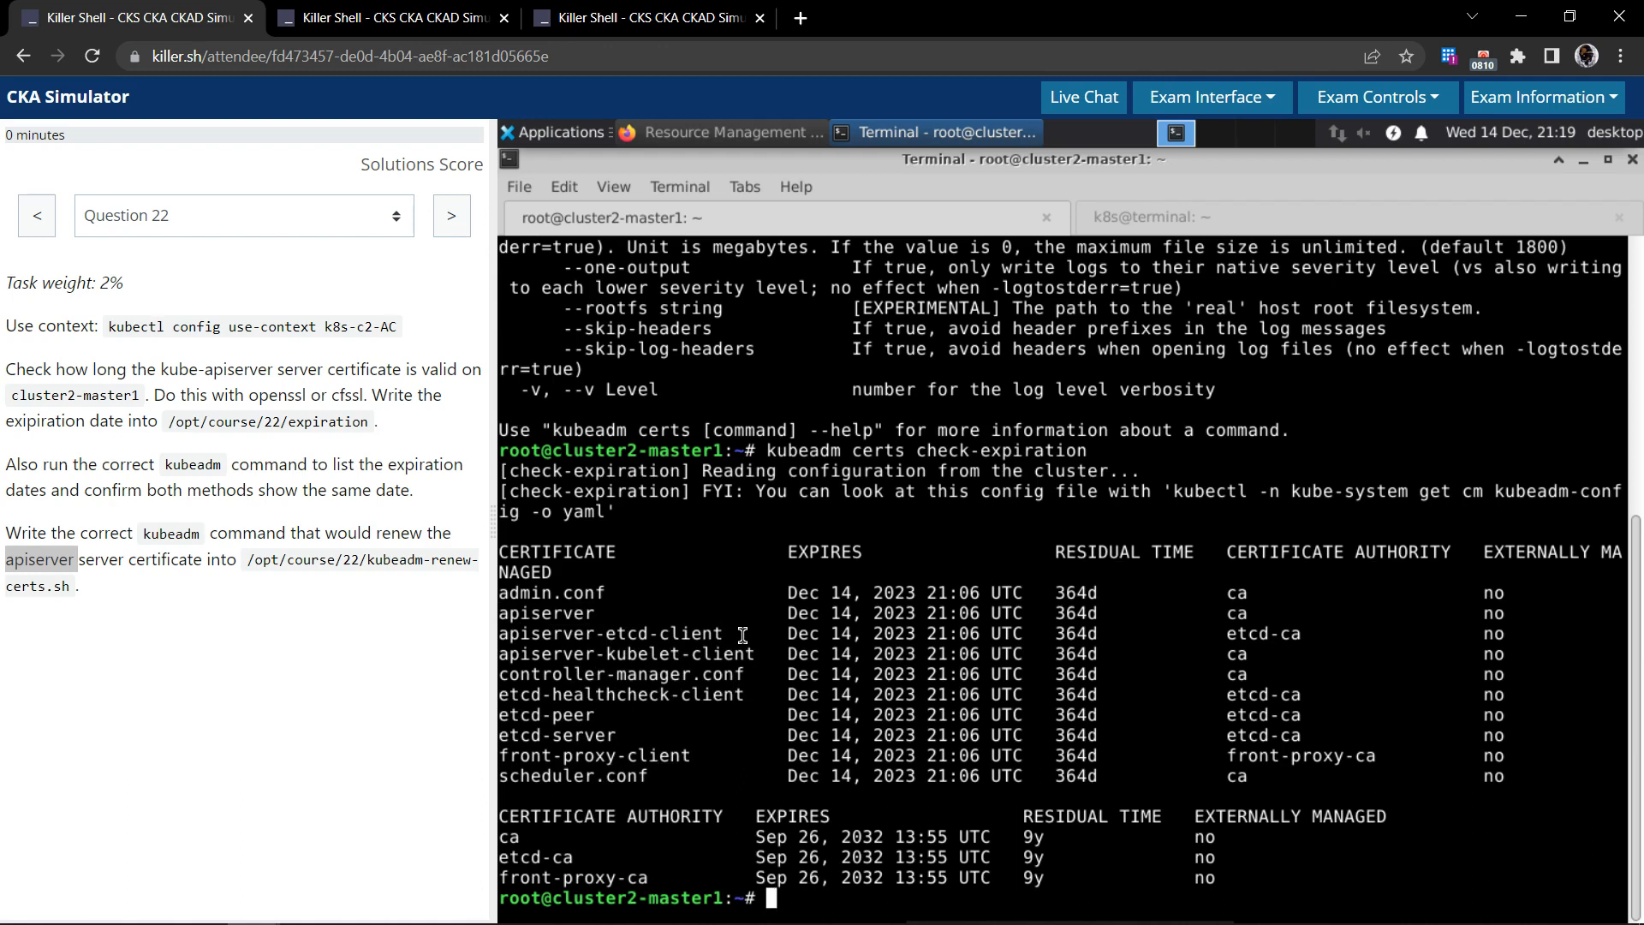
{"action": "type", "text": "kubeadm certs check-e"}
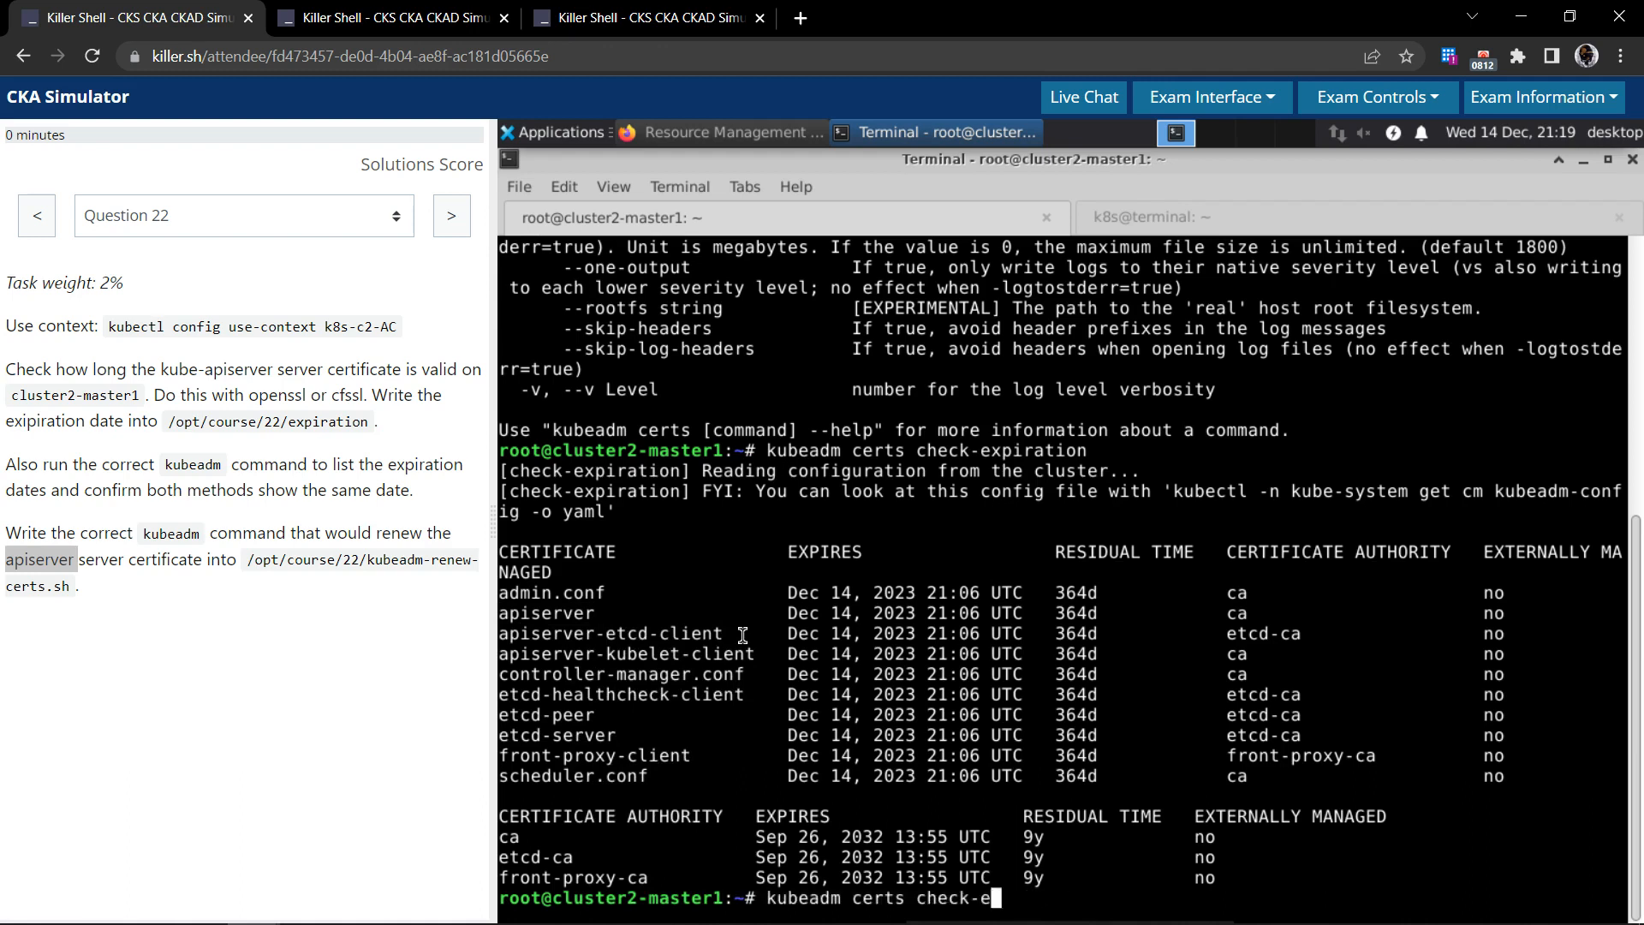
{"action": "type", "text": "renew apiserver"}
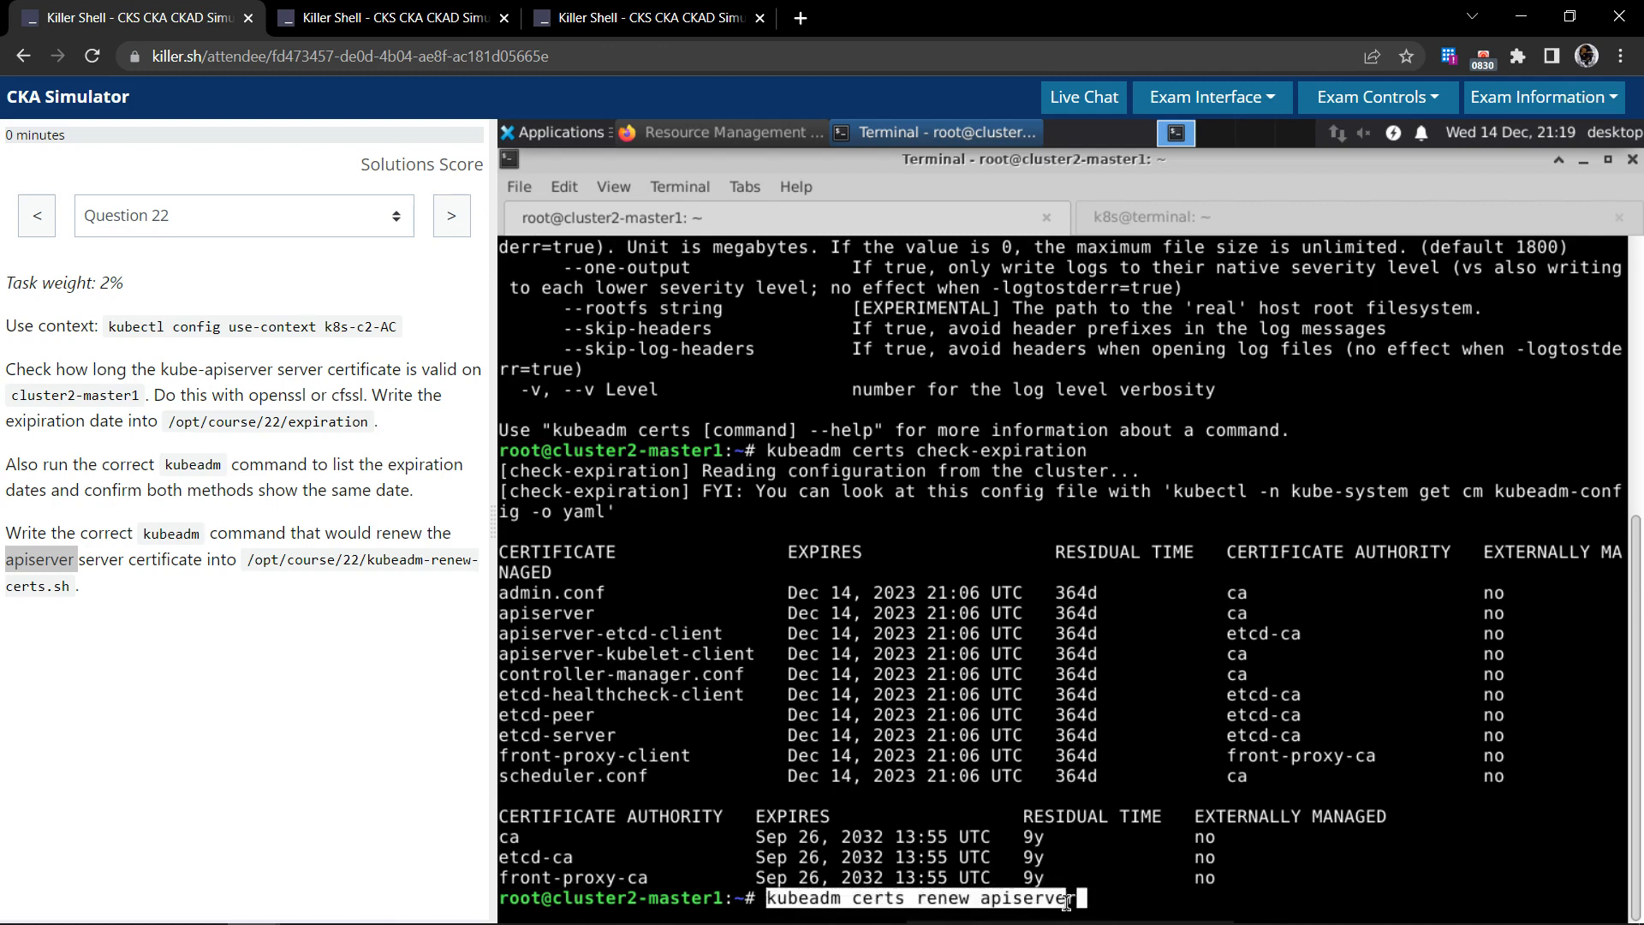
- Save 'kubeadm certs renew apiserver' into /opt/course/22/kubeadm-renew-certs.sh
{"action": "right_click", "coordinate": [1143, 682]}
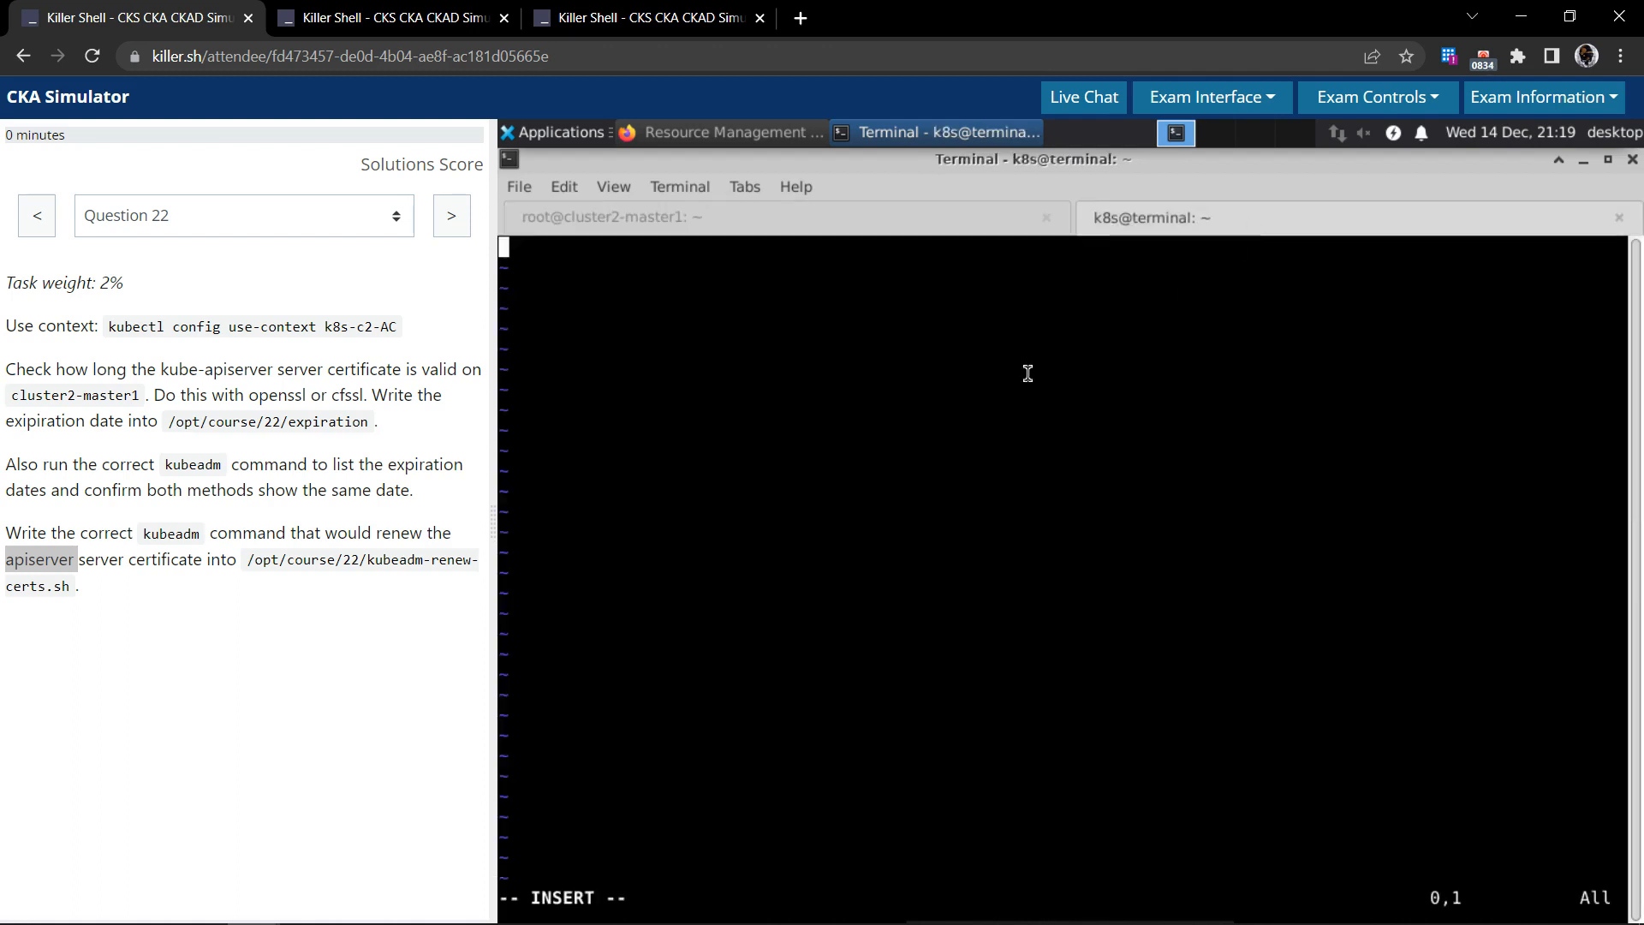
{"action": "type", "text": "kubeadm certs renew apiserver"}
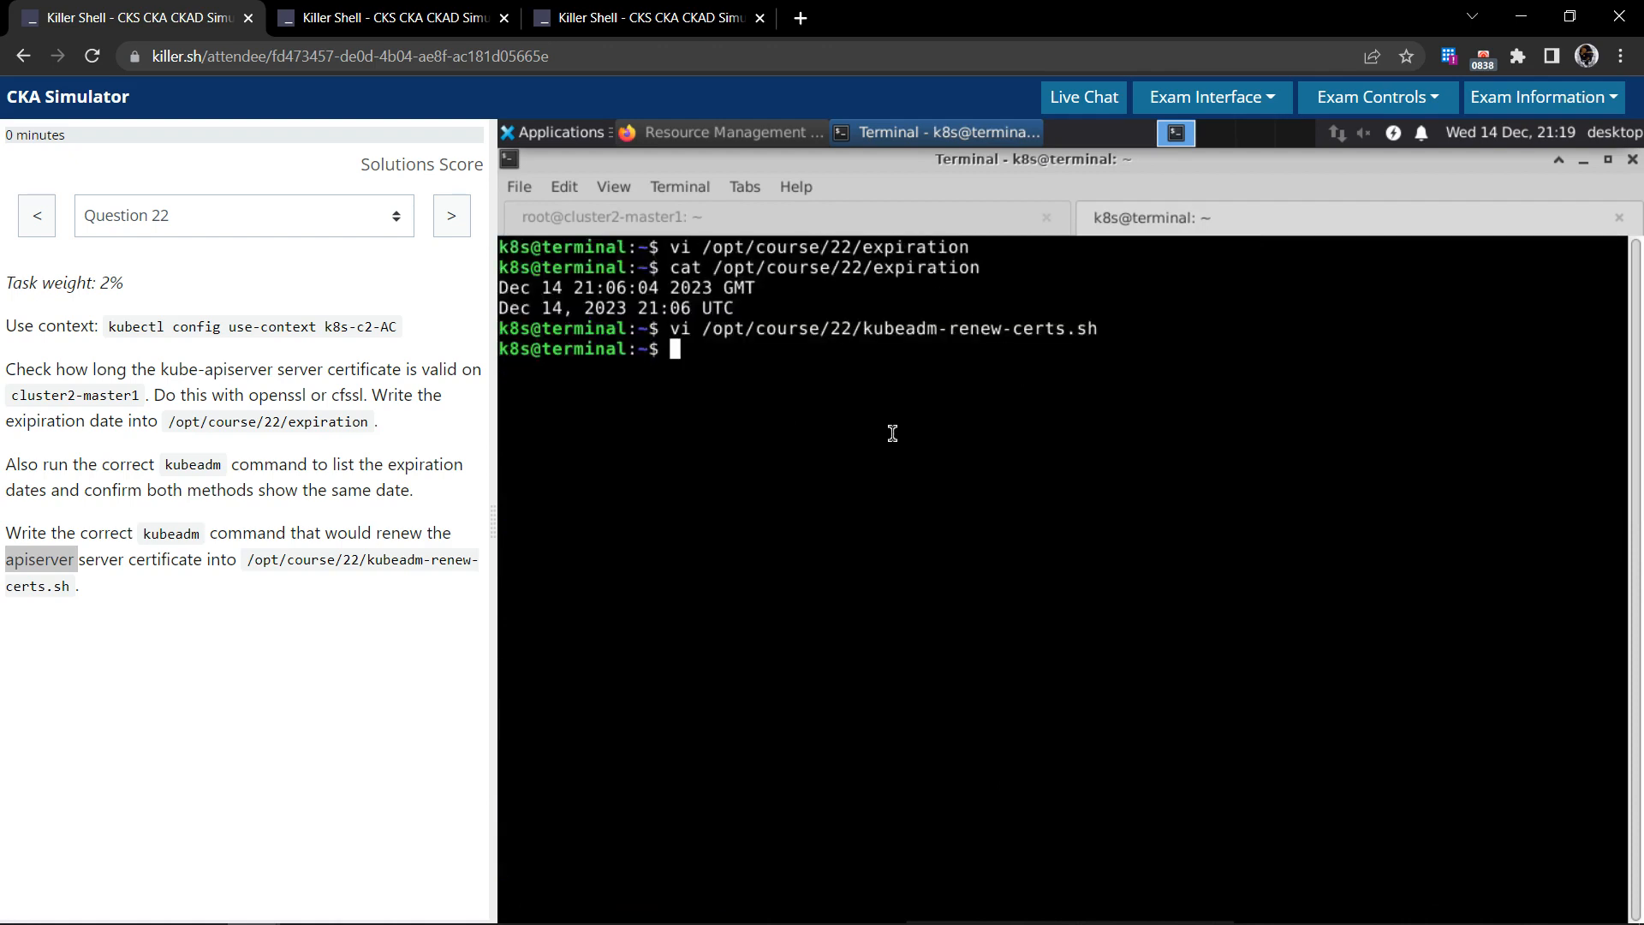
{"action": "type", "text": "catn"}
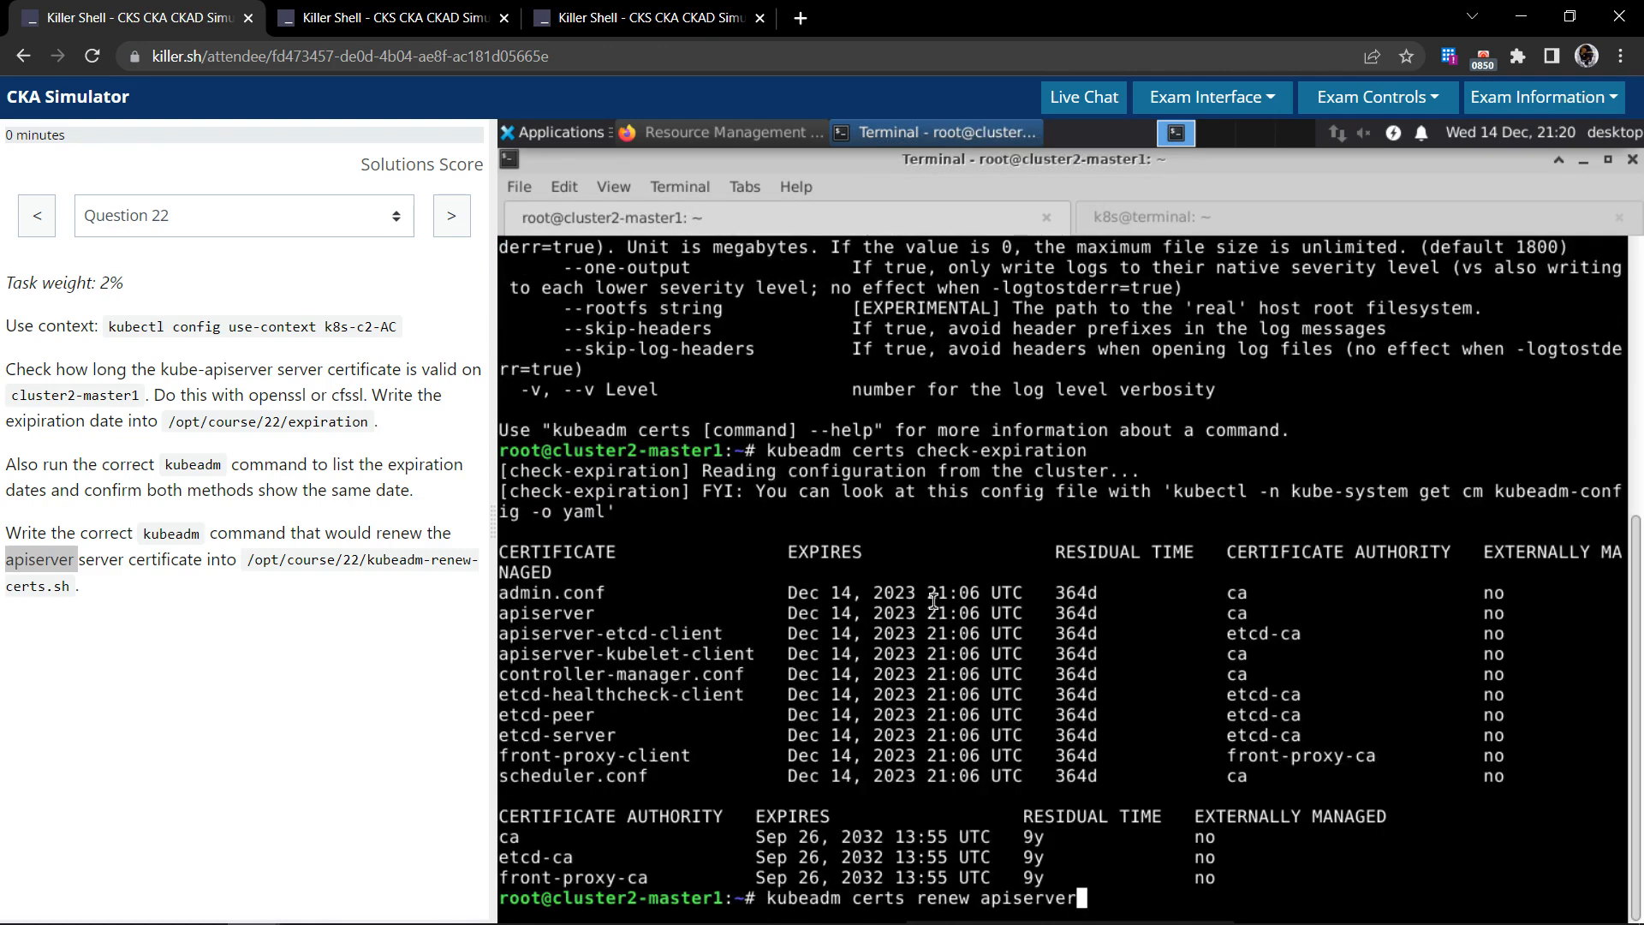
{"action": "mouse_move", "coordinate": [397, 733]}
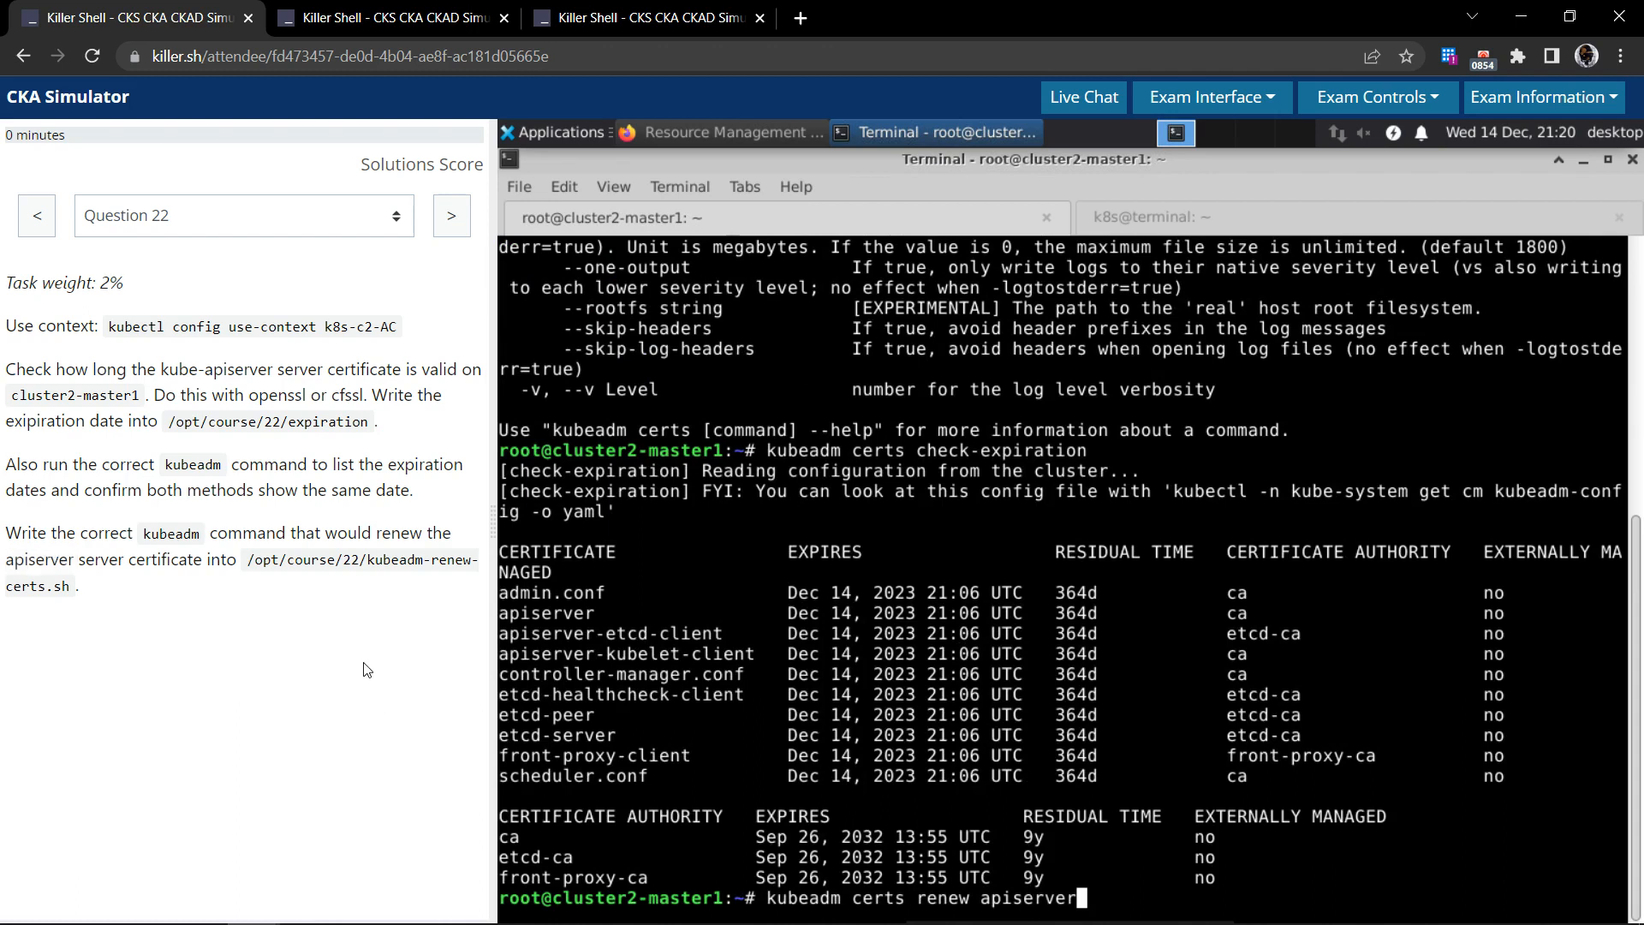
{"action": "mouse_move", "coordinate": [760, 592]}
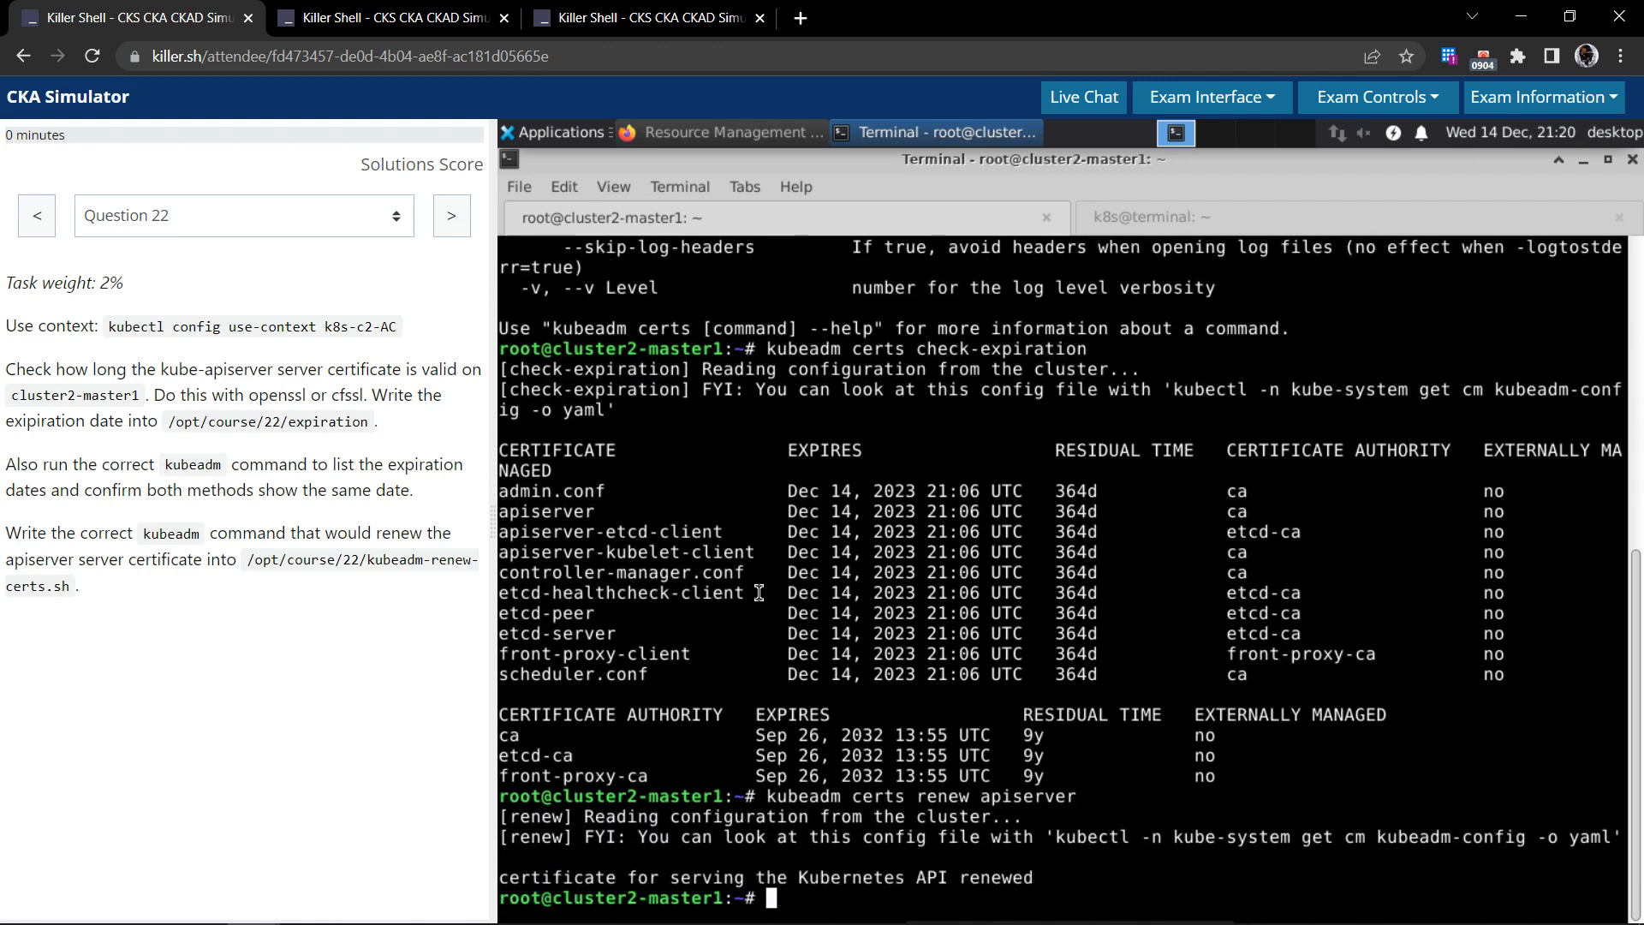
{"action": "mouse_move", "coordinate": [744, 892]}
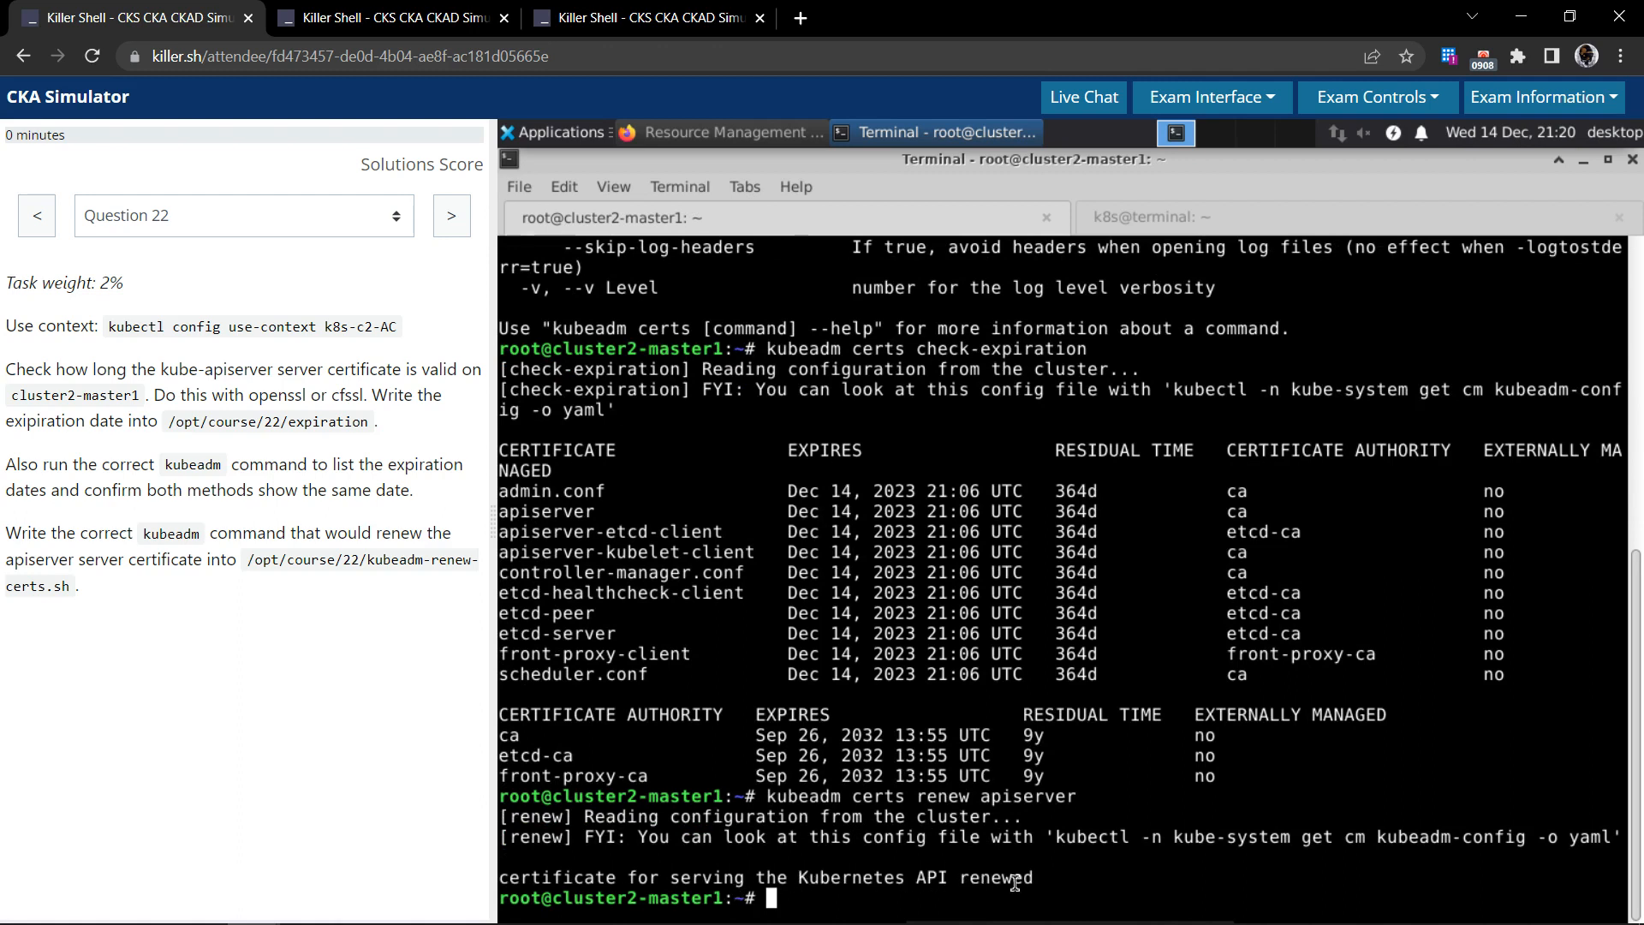
- Rerun kubeadm certs check-expiration and confirm apiserver now expires Dec 14, 2023 21:20 UTC
{"action": "type", "text": "kubeadm certs check-expiration"}
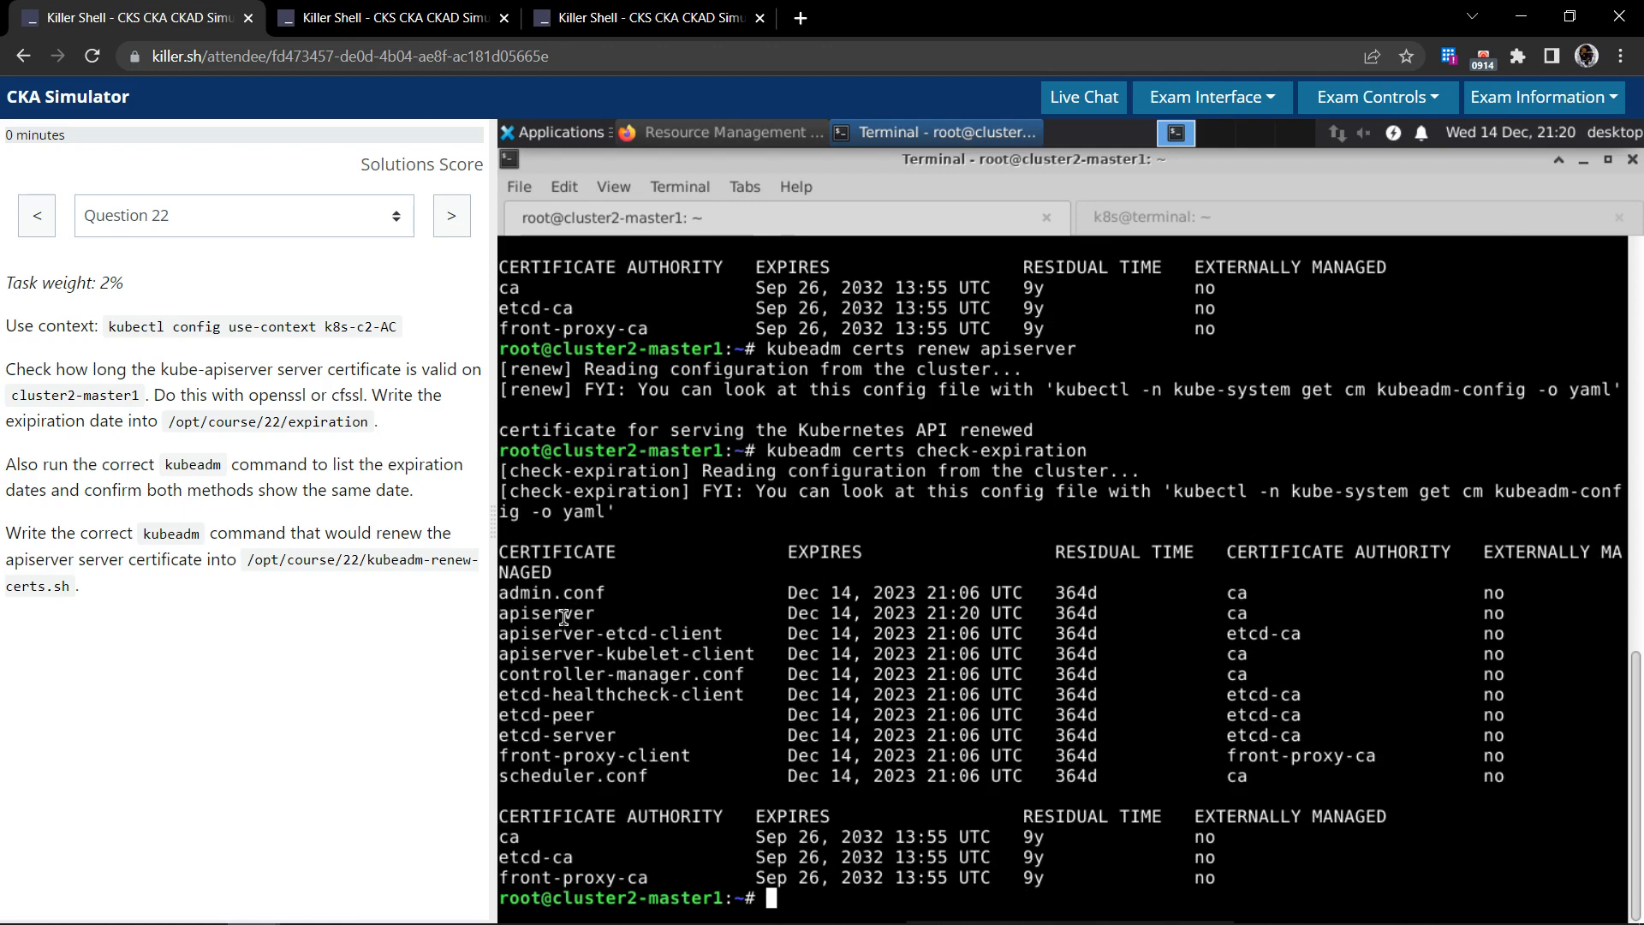
{"action": "double_click", "coordinate": [546, 613]}
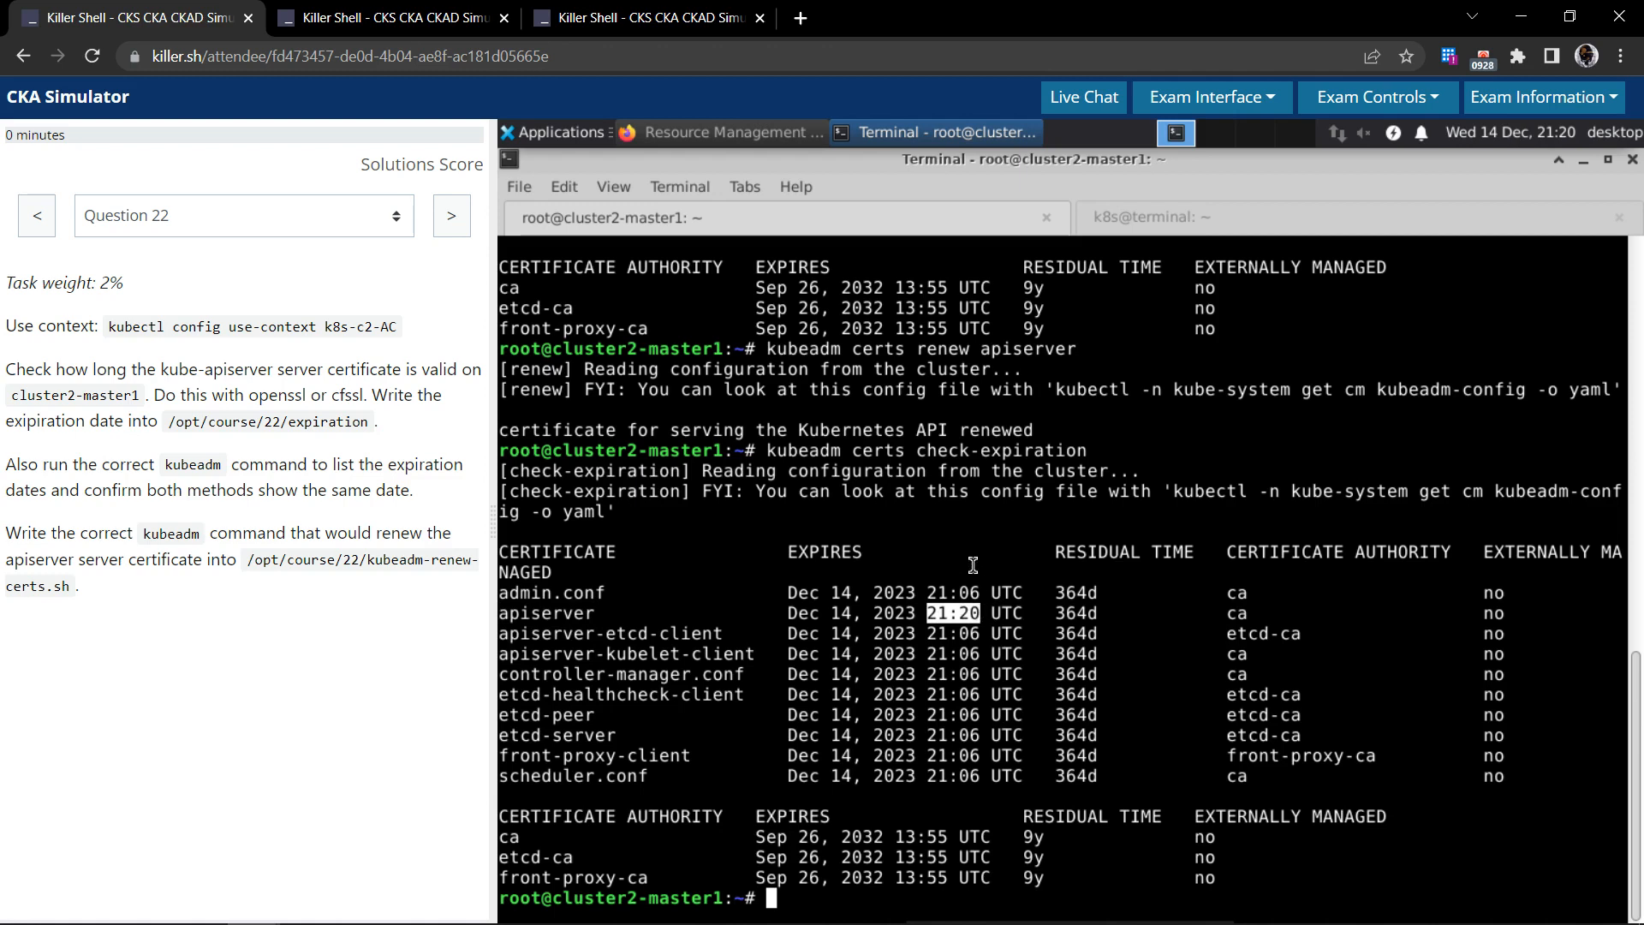
{"action": "mouse_move", "coordinate": [994, 630]}
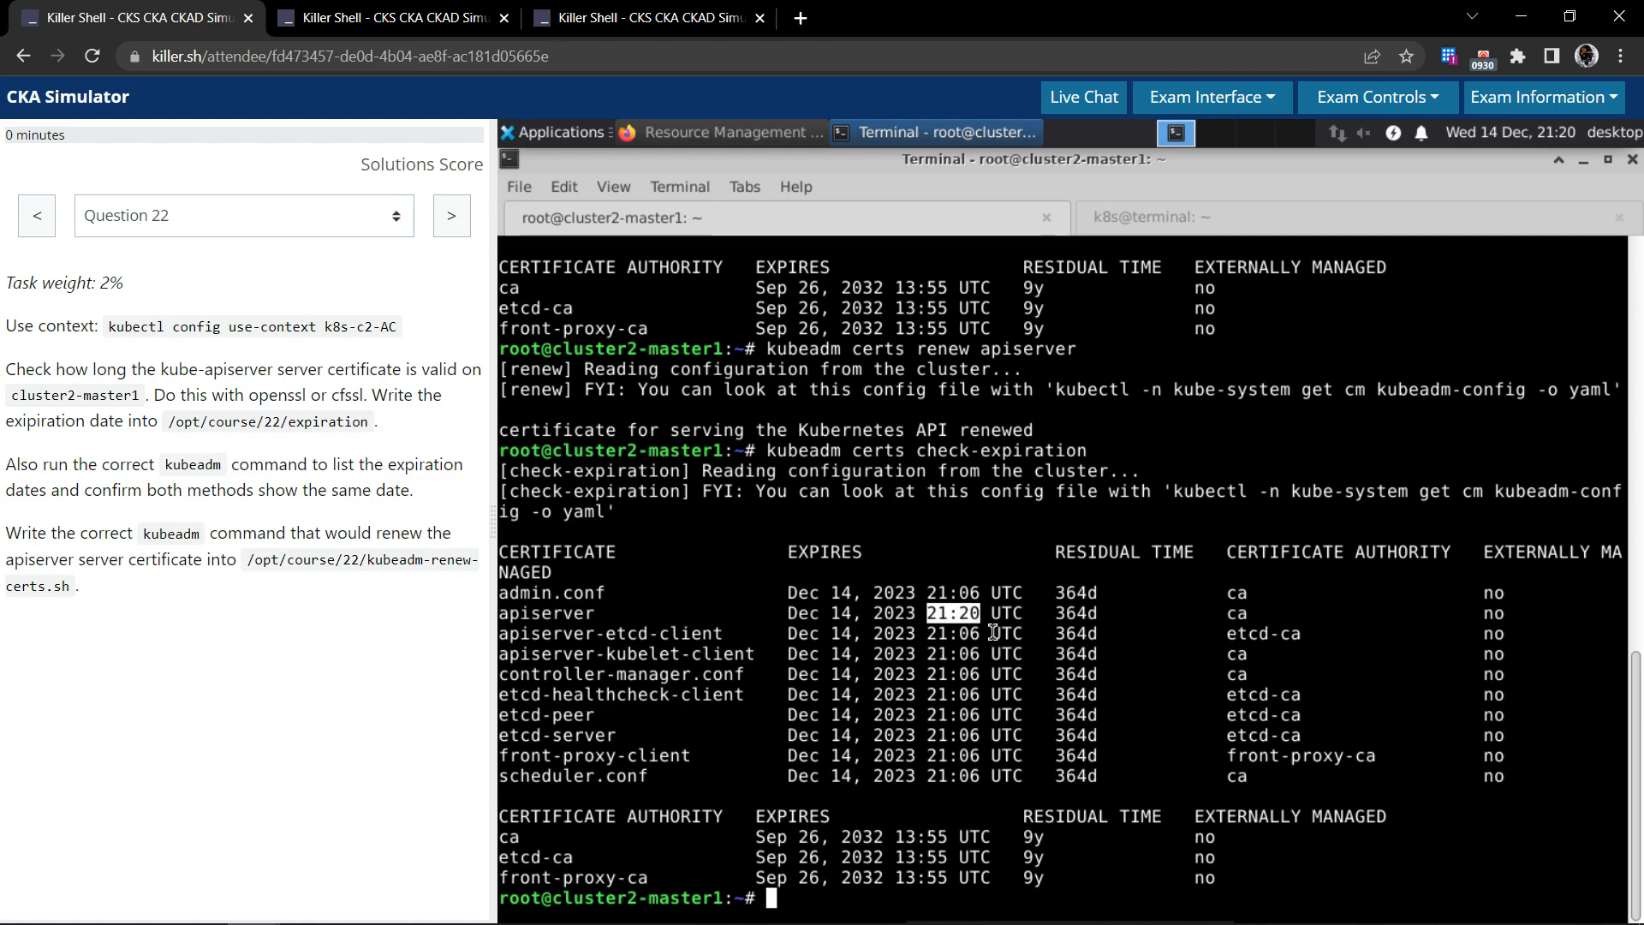